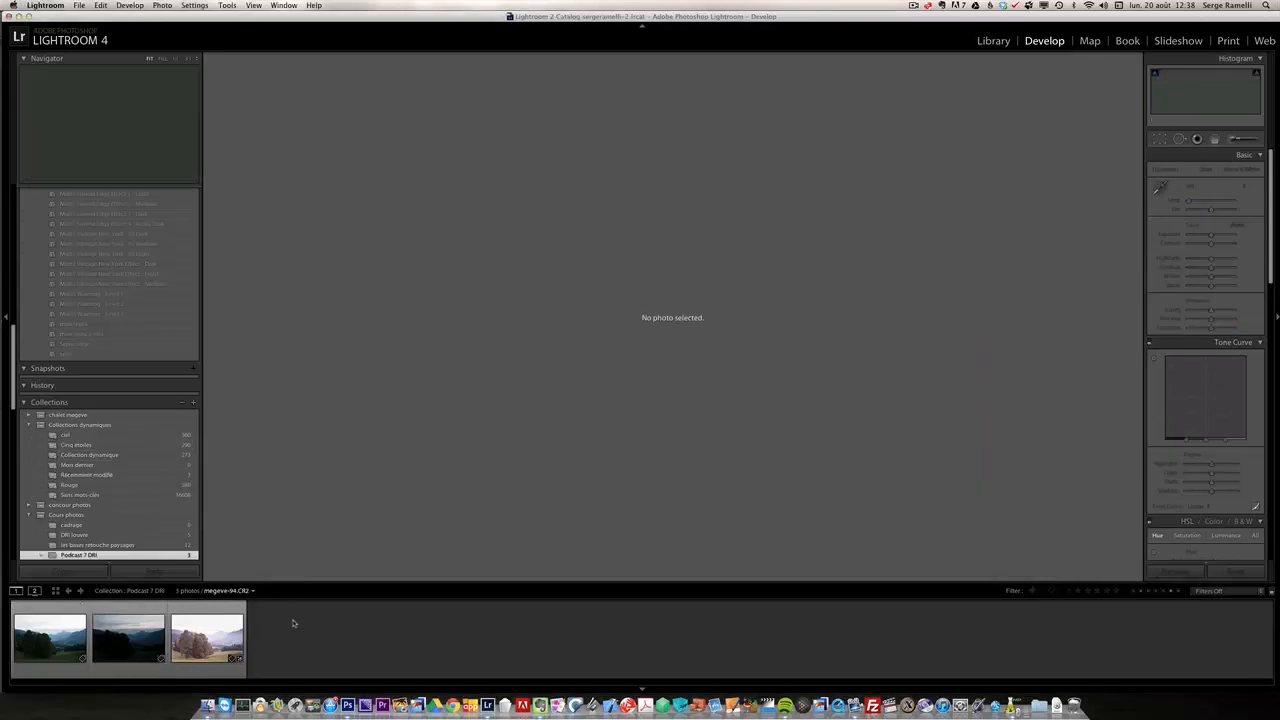
# Step: Compare exposures megeve-95, -94 and -96, leaving megeve-94 shown at exposure 0
pyautogui.click(128, 638)
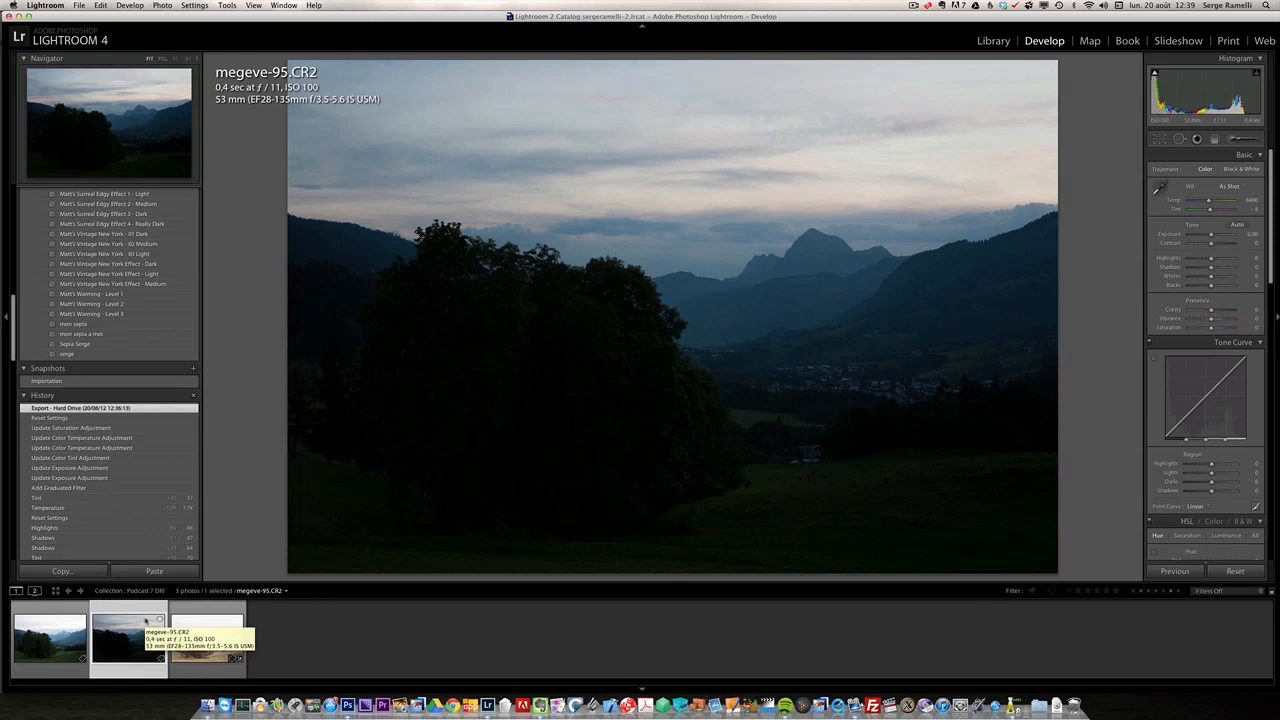
pyautogui.click(50, 638)
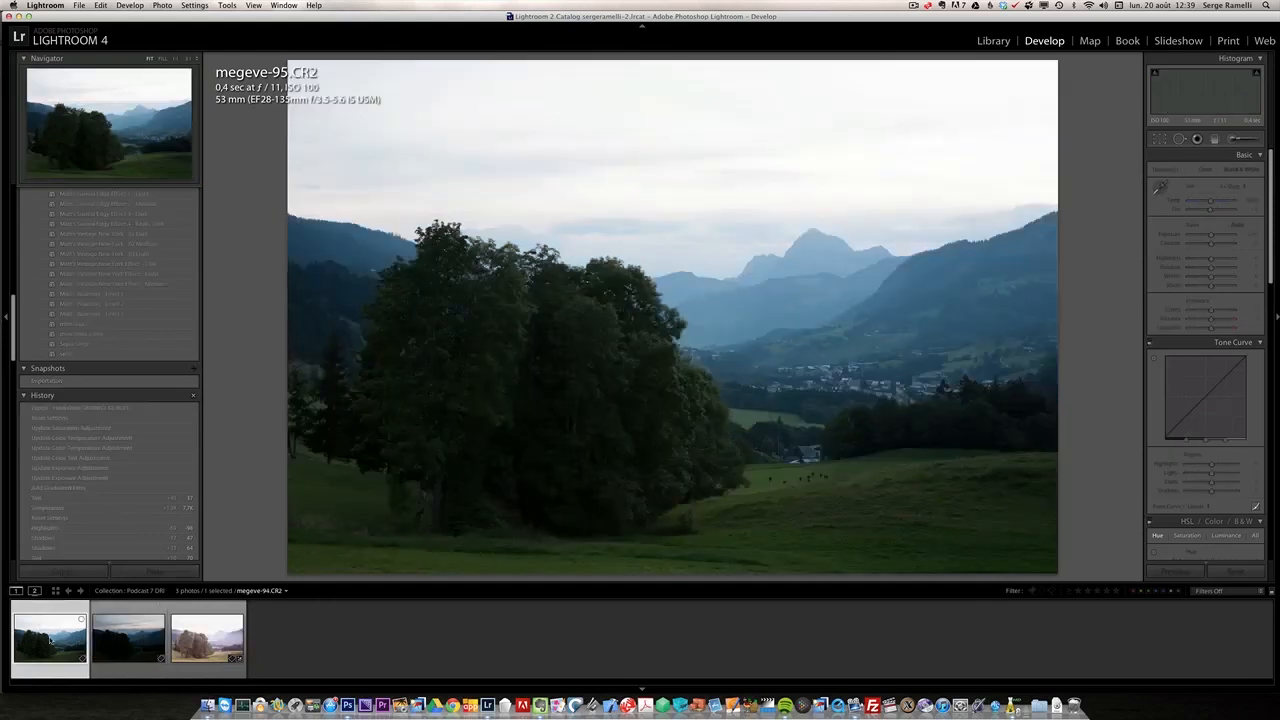
pyautogui.click(137, 641)
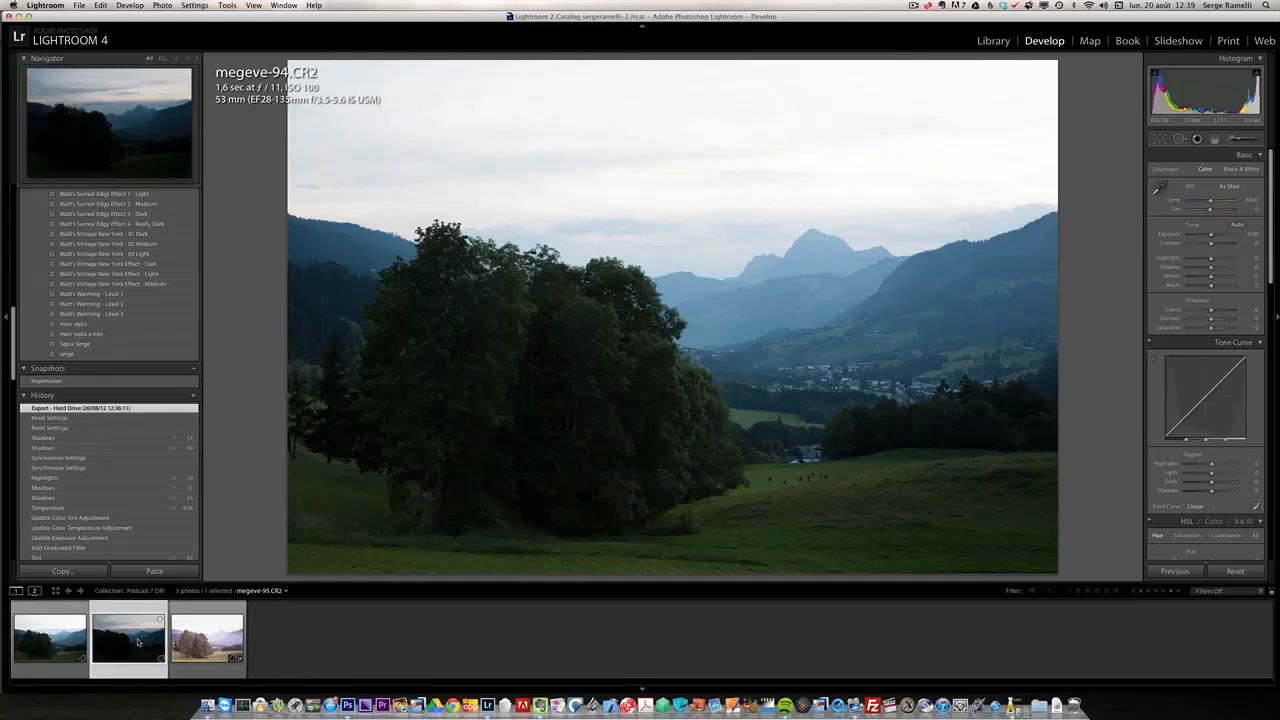
pyautogui.click(206, 649)
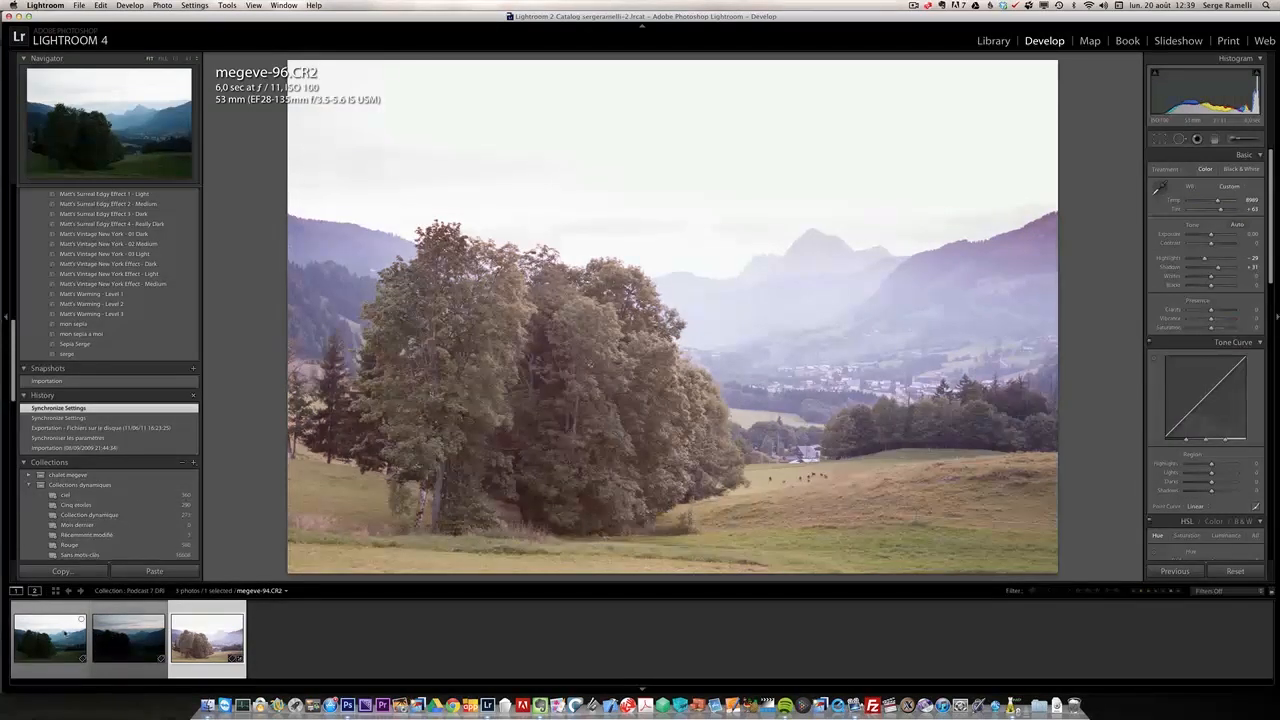
pyautogui.click(48, 637)
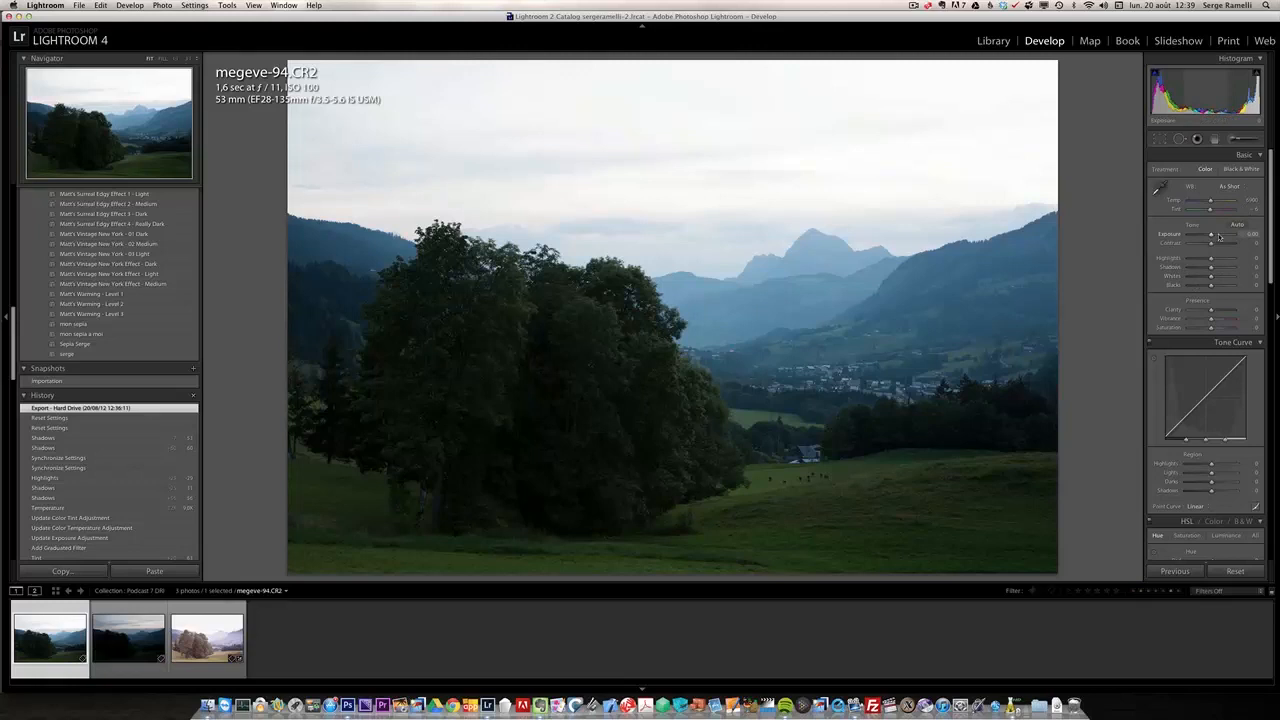
pyautogui.moveTo(1210, 234); pyautogui.dragTo(1195, 234)
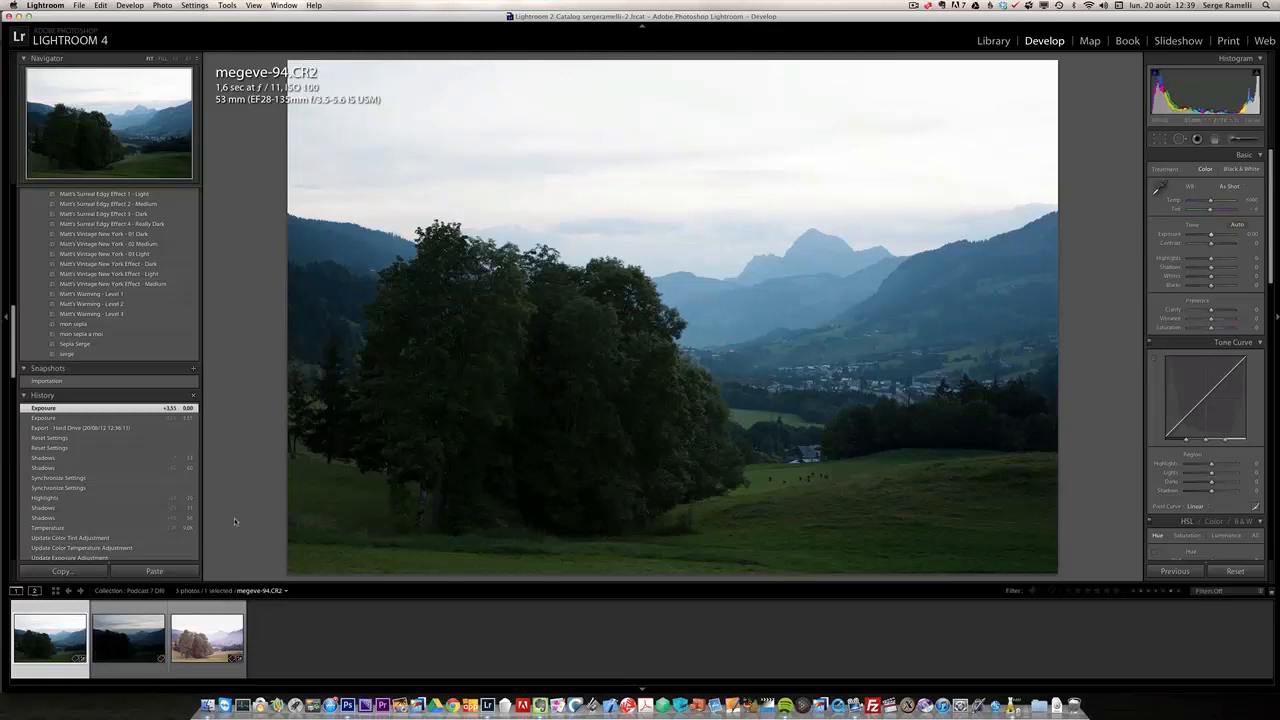
# Step: Select megeve-95 and set its white balance to temperature 7667, tint +37
pyautogui.click(129, 638)
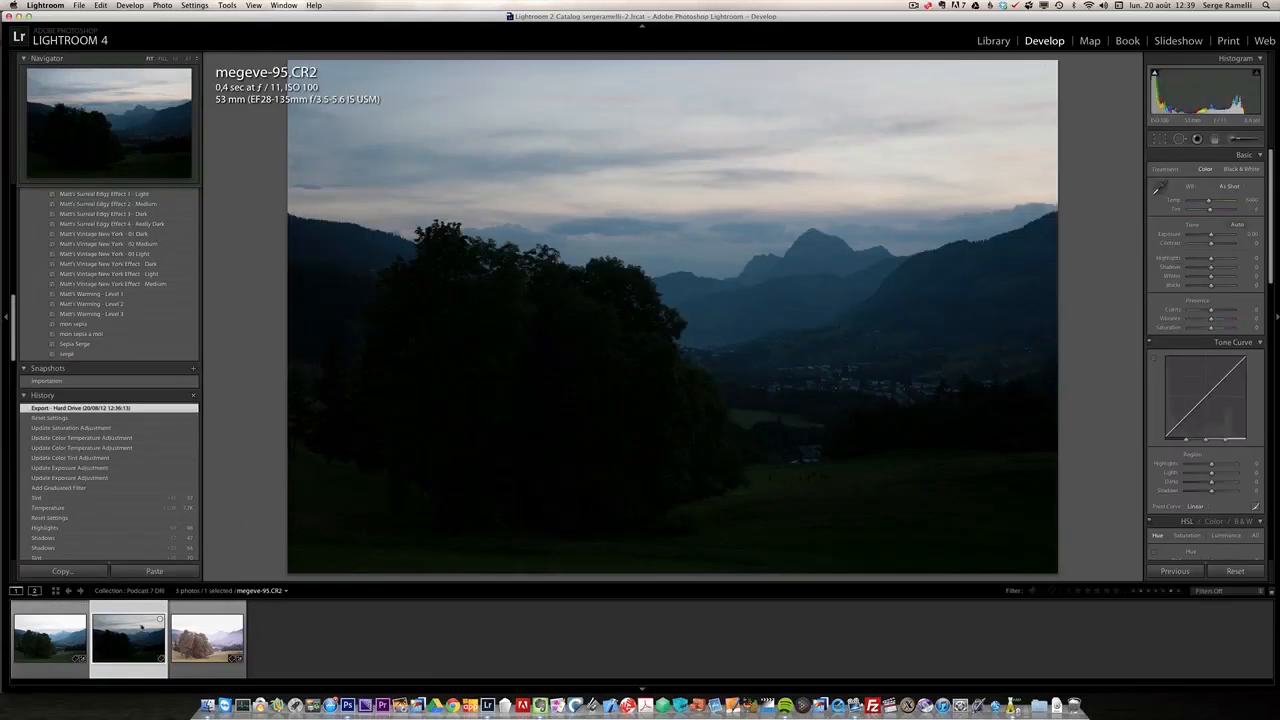
pyautogui.moveTo(128, 640)
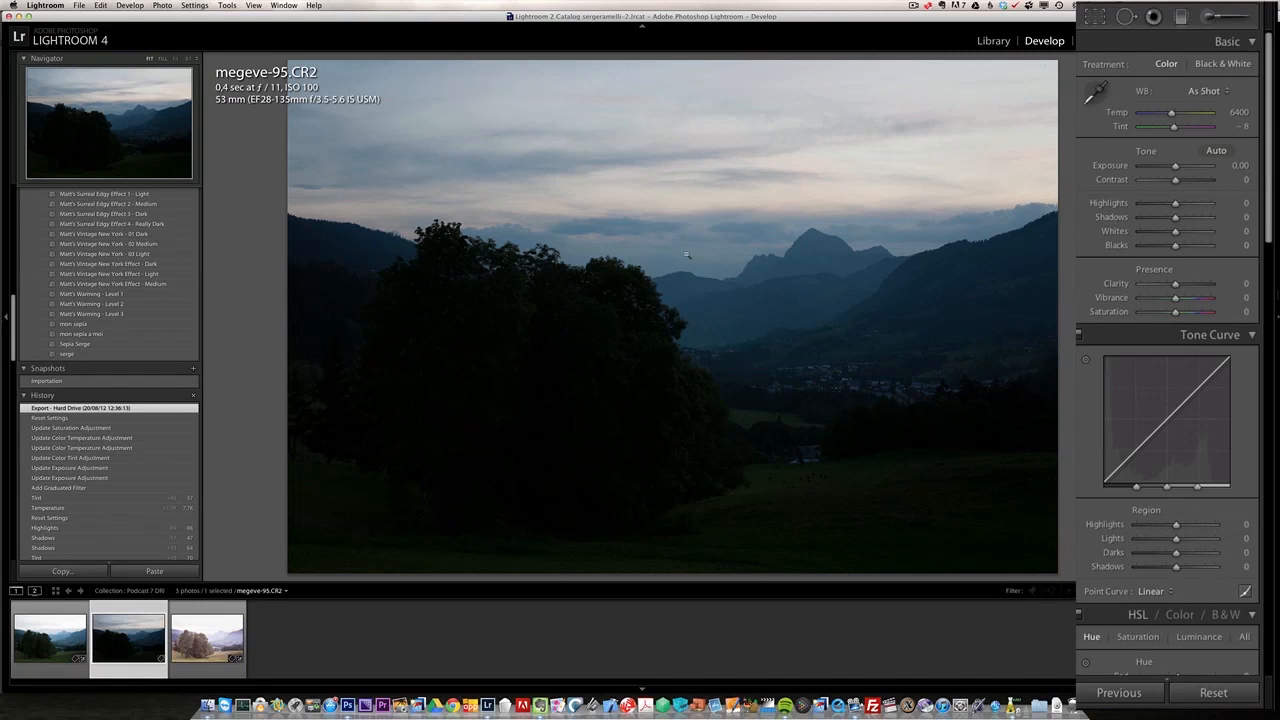
pyautogui.moveTo(777, 164)
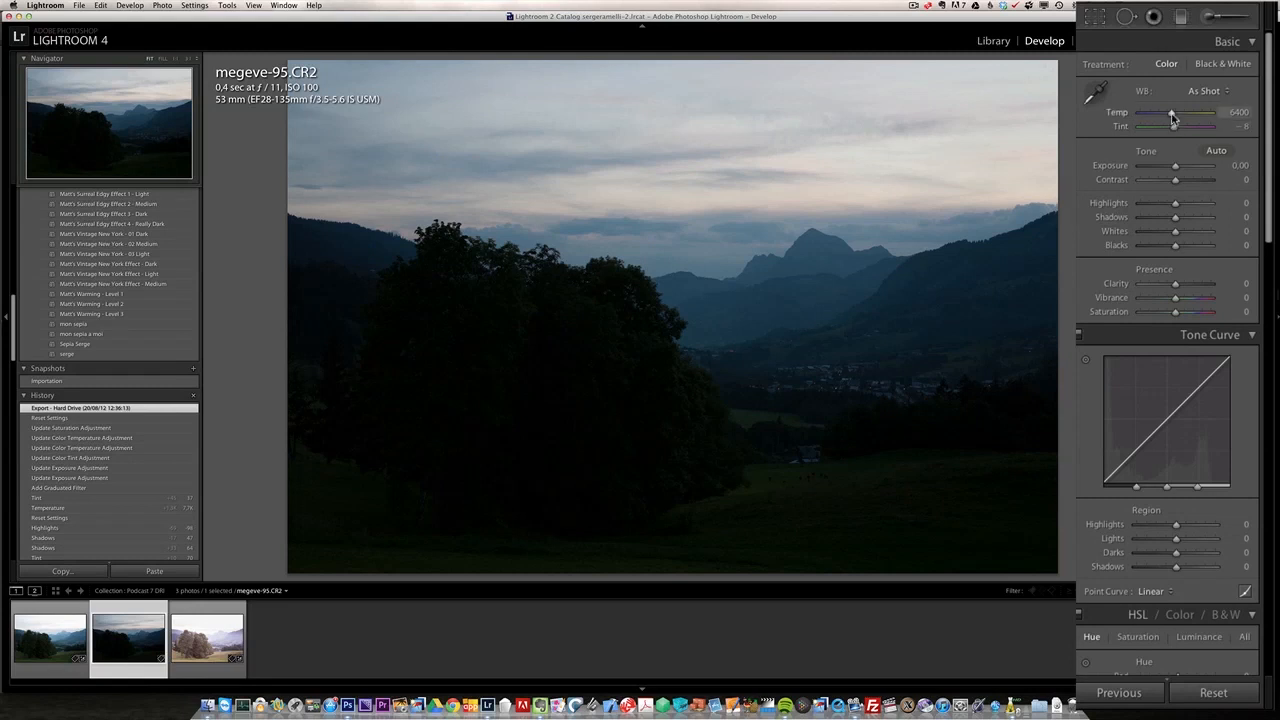
pyautogui.moveTo(1172, 112); pyautogui.dragTo(1195, 112)
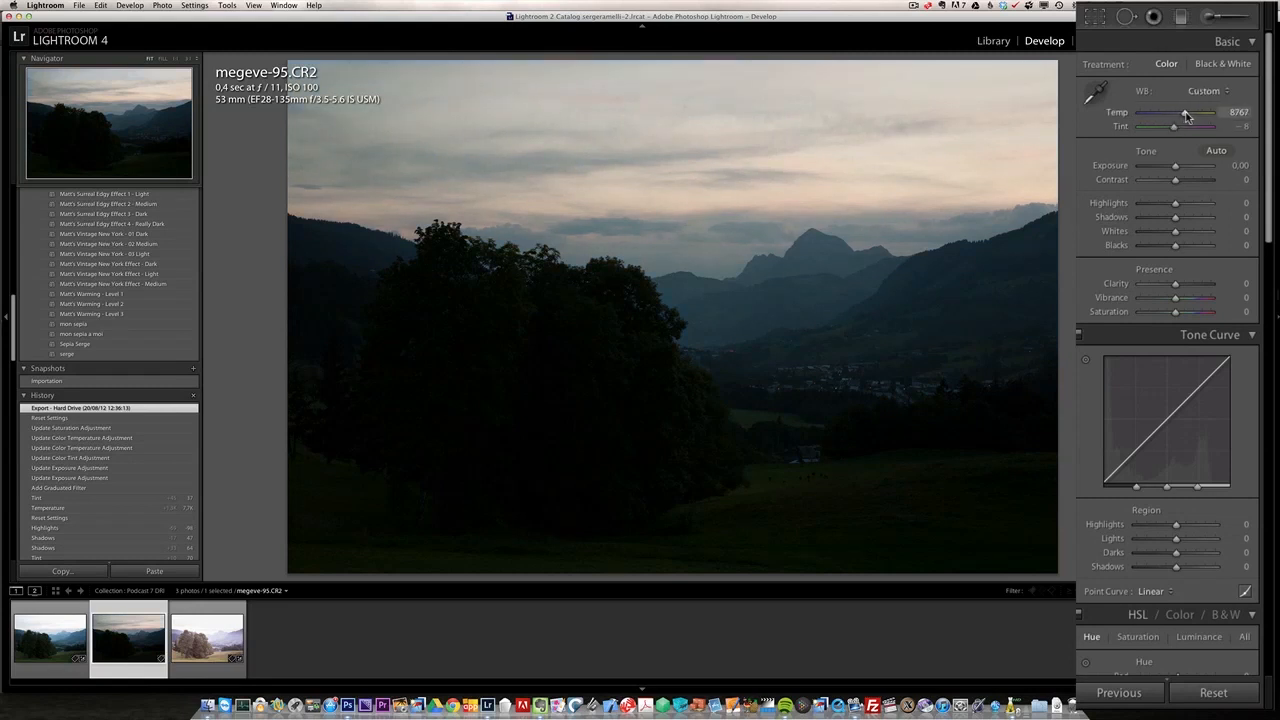
pyautogui.moveTo(1185, 112); pyautogui.dragTo(1178, 112)
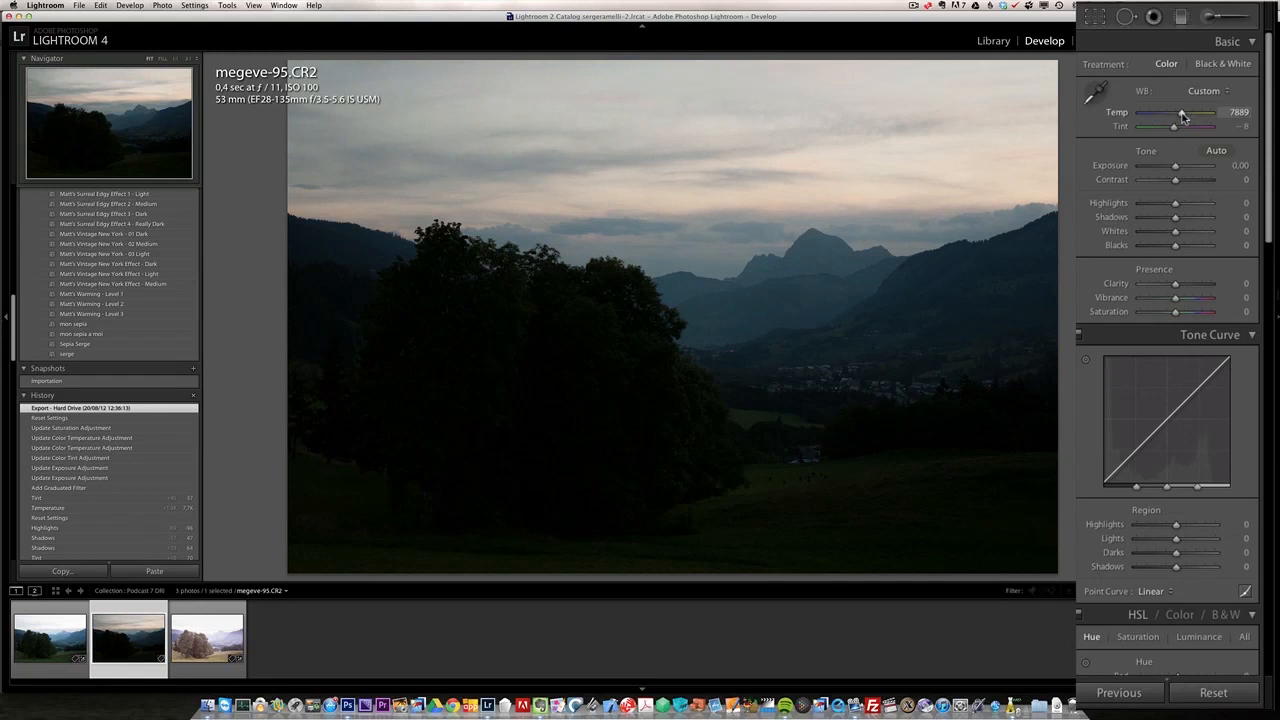
pyautogui.moveTo(1182, 112); pyautogui.dragTo(1178, 112)
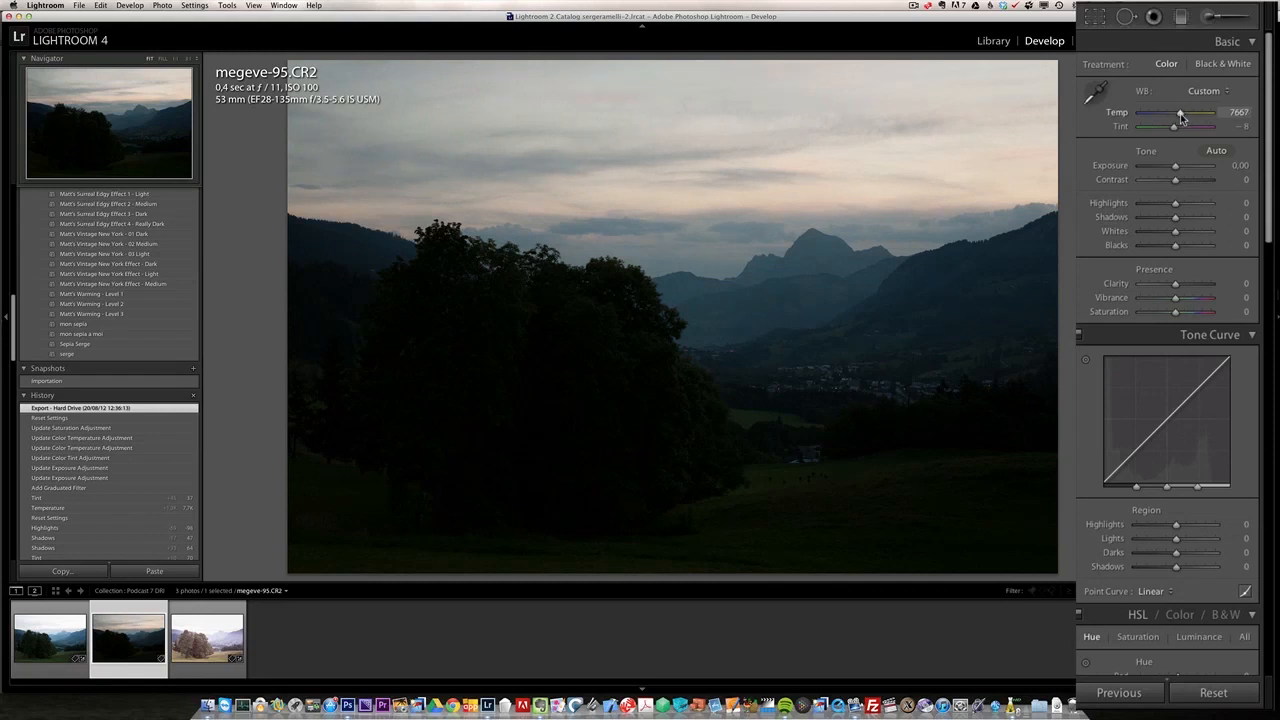
pyautogui.moveTo(1182, 112); pyautogui.dragTo(1178, 112)
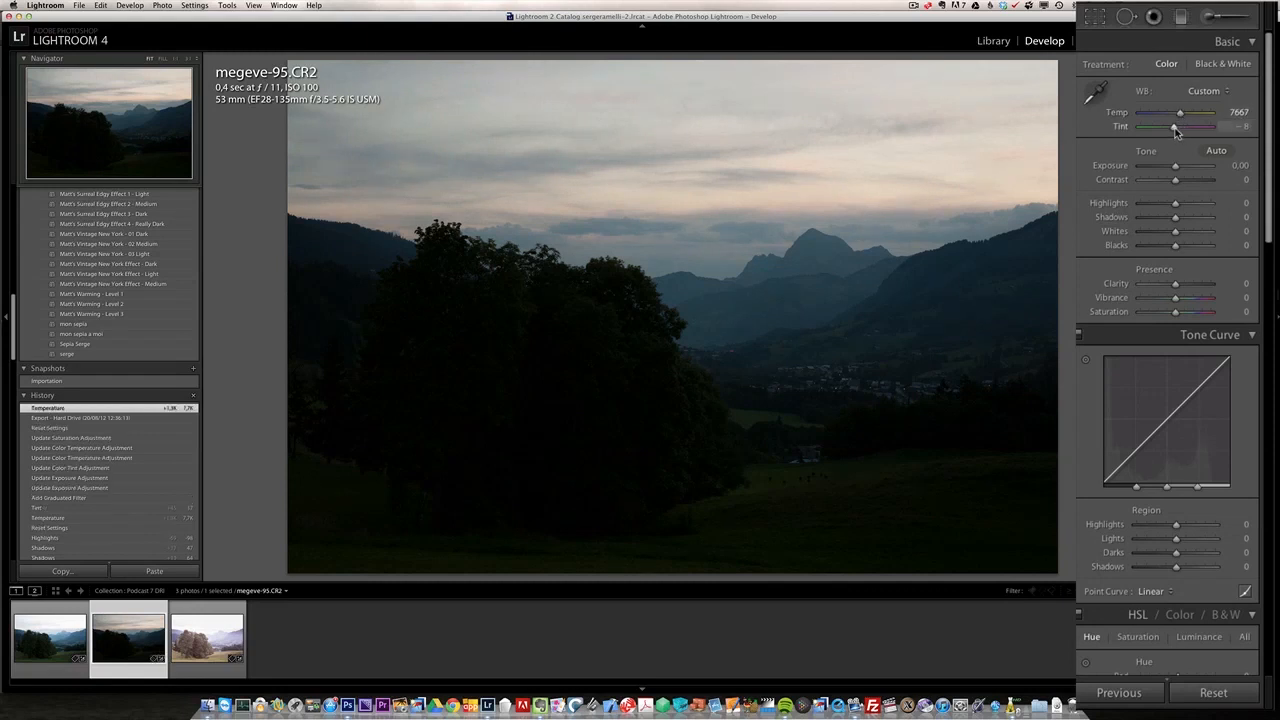
pyautogui.moveTo(1175, 126); pyautogui.dragTo(1185, 126)
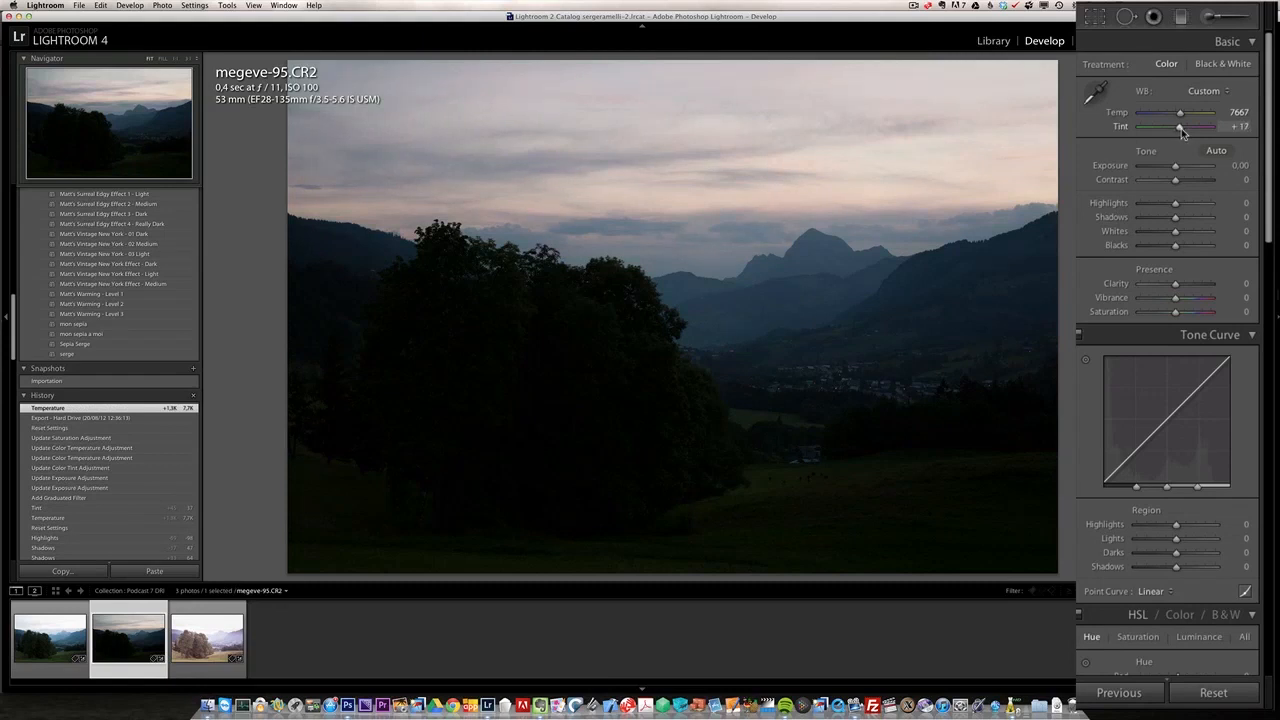
pyautogui.moveTo(1178, 126); pyautogui.dragTo(1190, 126)
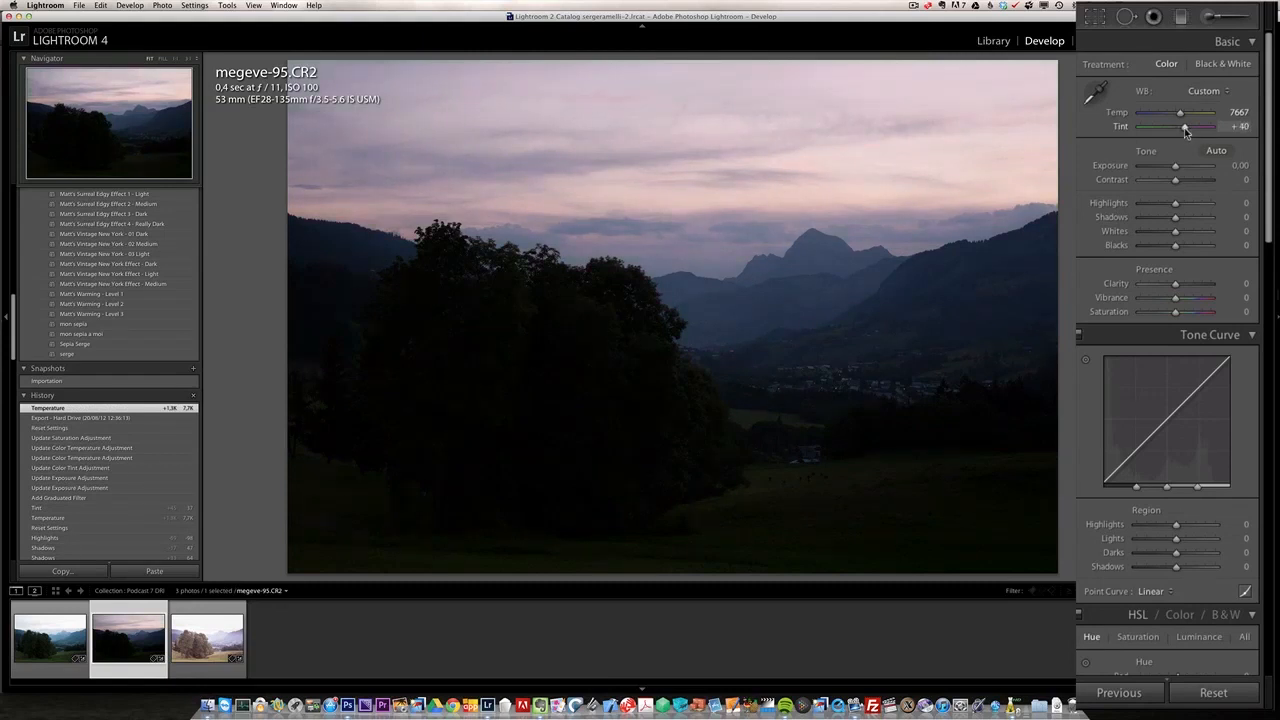
pyautogui.moveTo(1186, 126); pyautogui.dragTo(1180, 126)
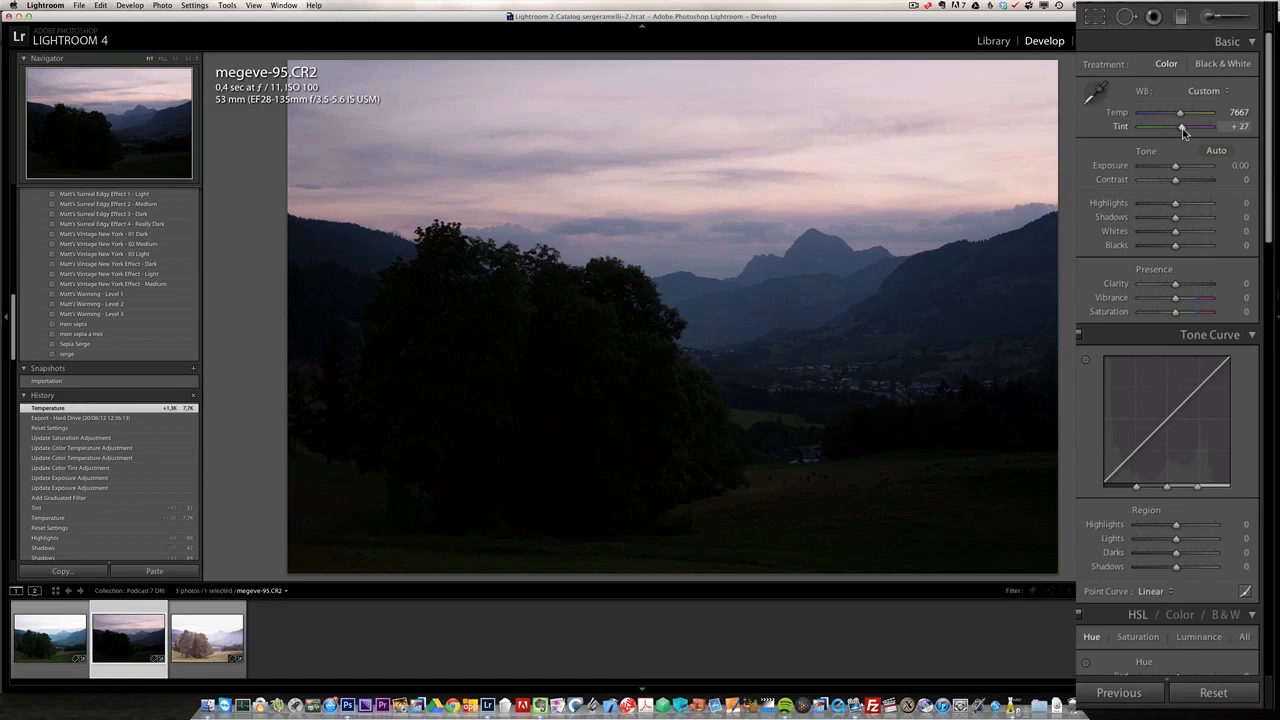
pyautogui.moveTo(1177, 126); pyautogui.dragTo(1187, 126)
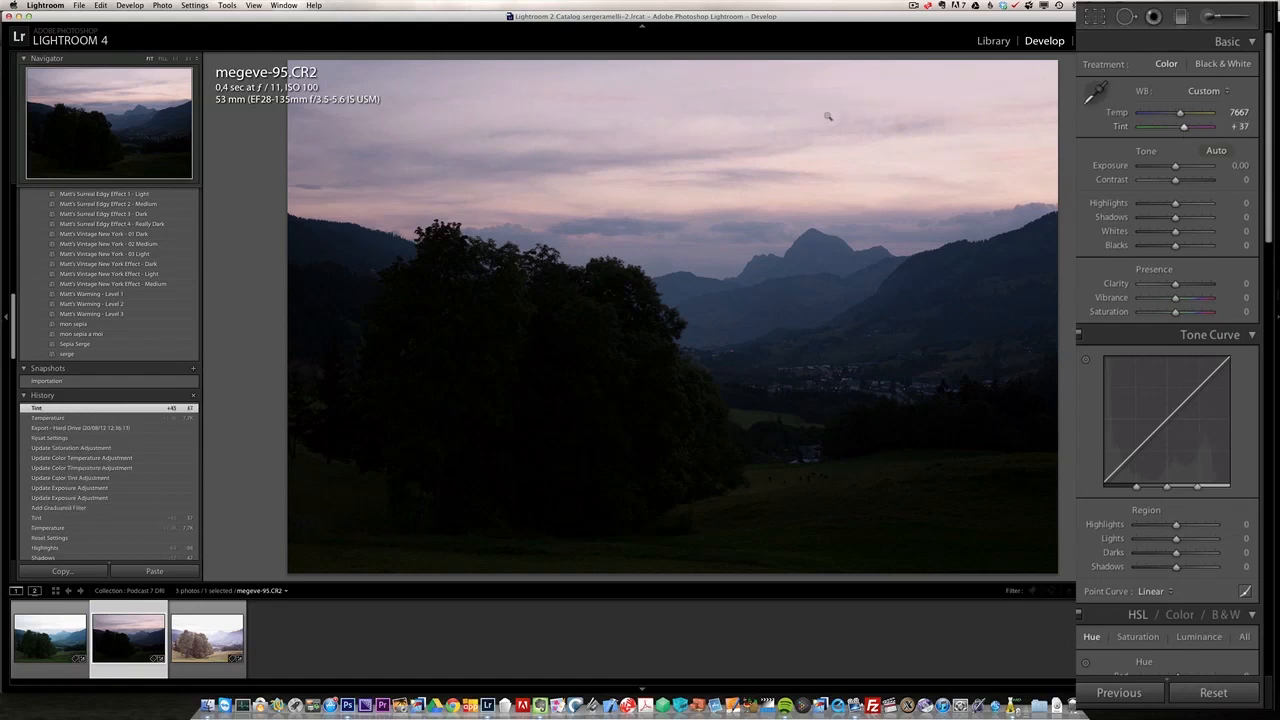
pyautogui.moveTo(726, 268)
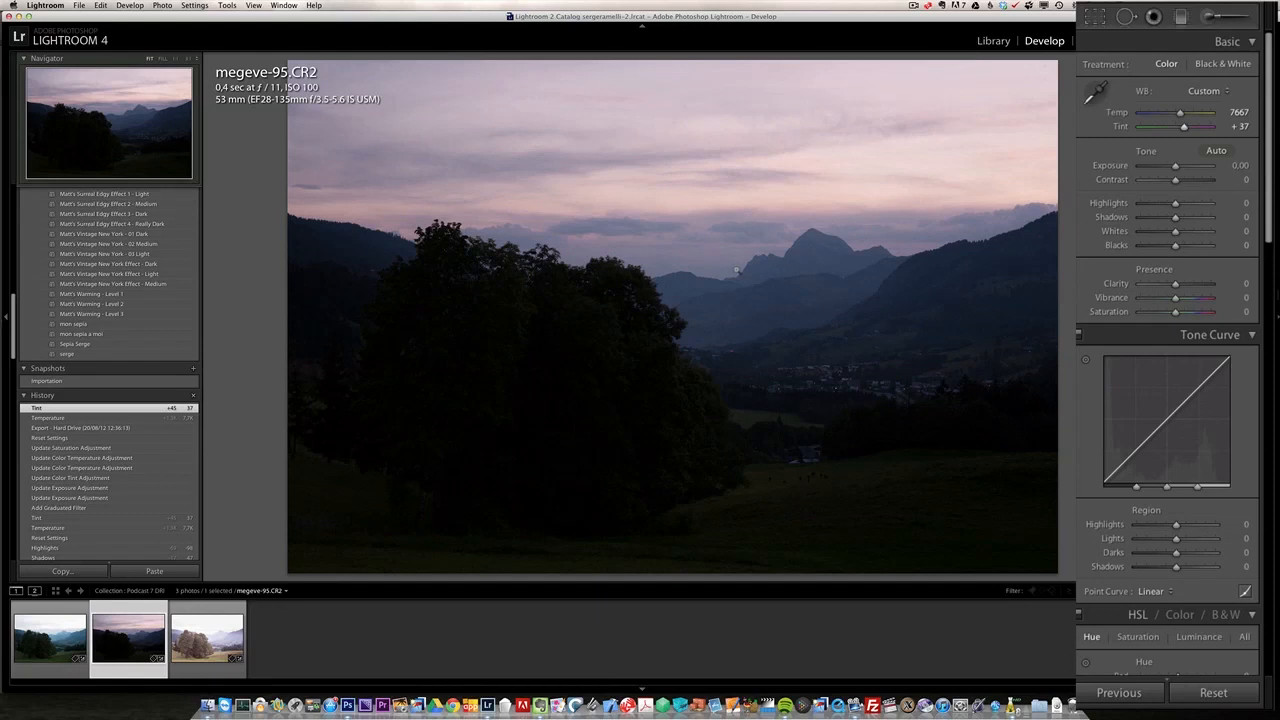
pyautogui.moveTo(1128, 40)
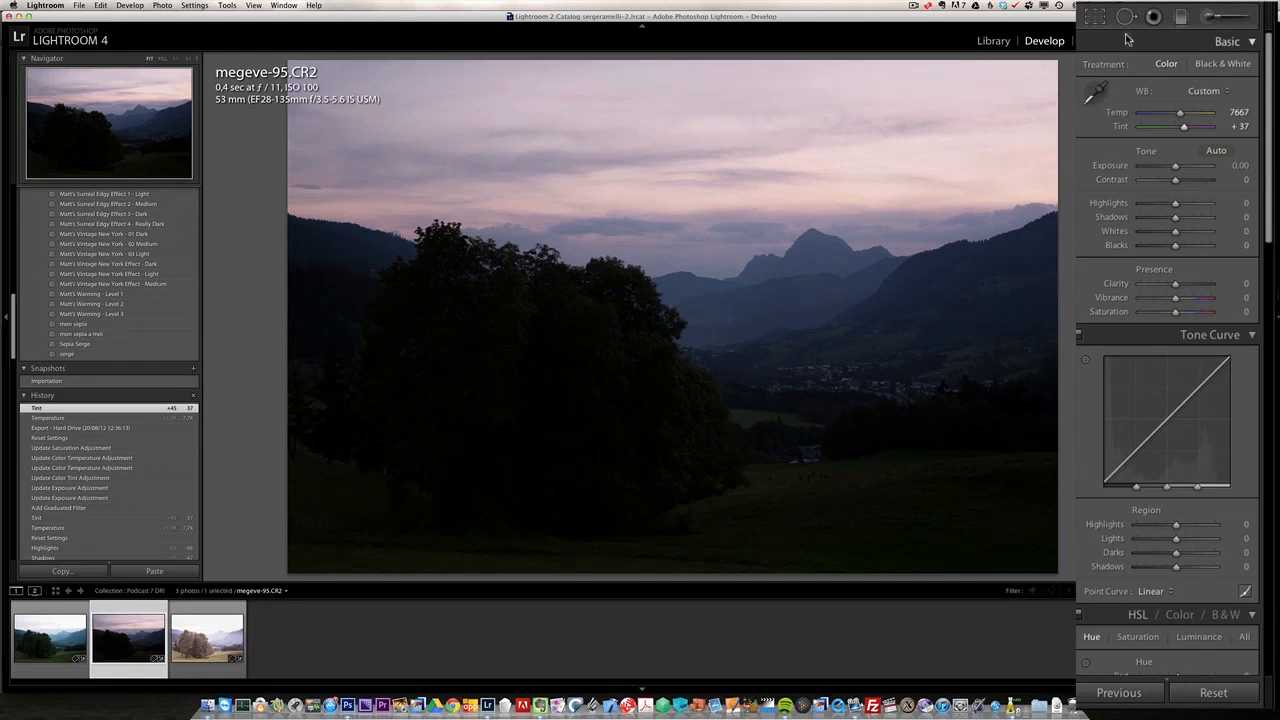
# Step: Add a graduated filter over the sky, warming it with a magenta tint of 32
pyautogui.click(1180, 15)
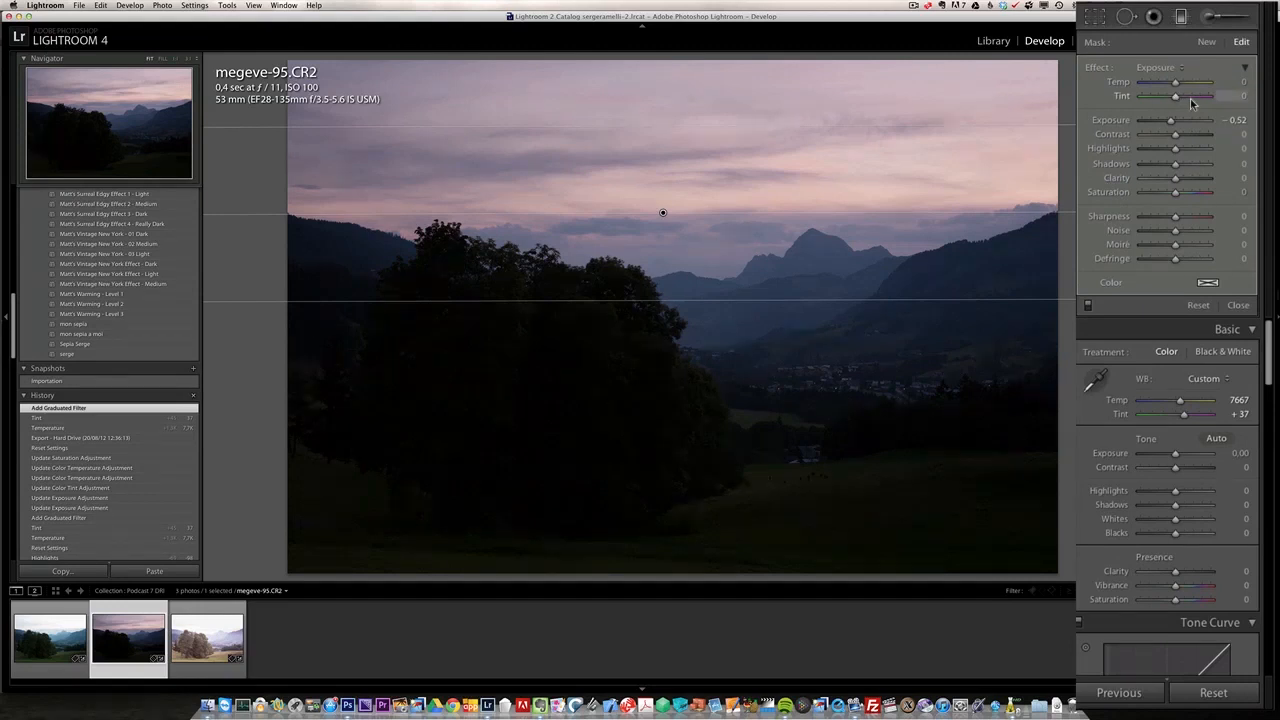
pyautogui.moveTo(1177, 102)
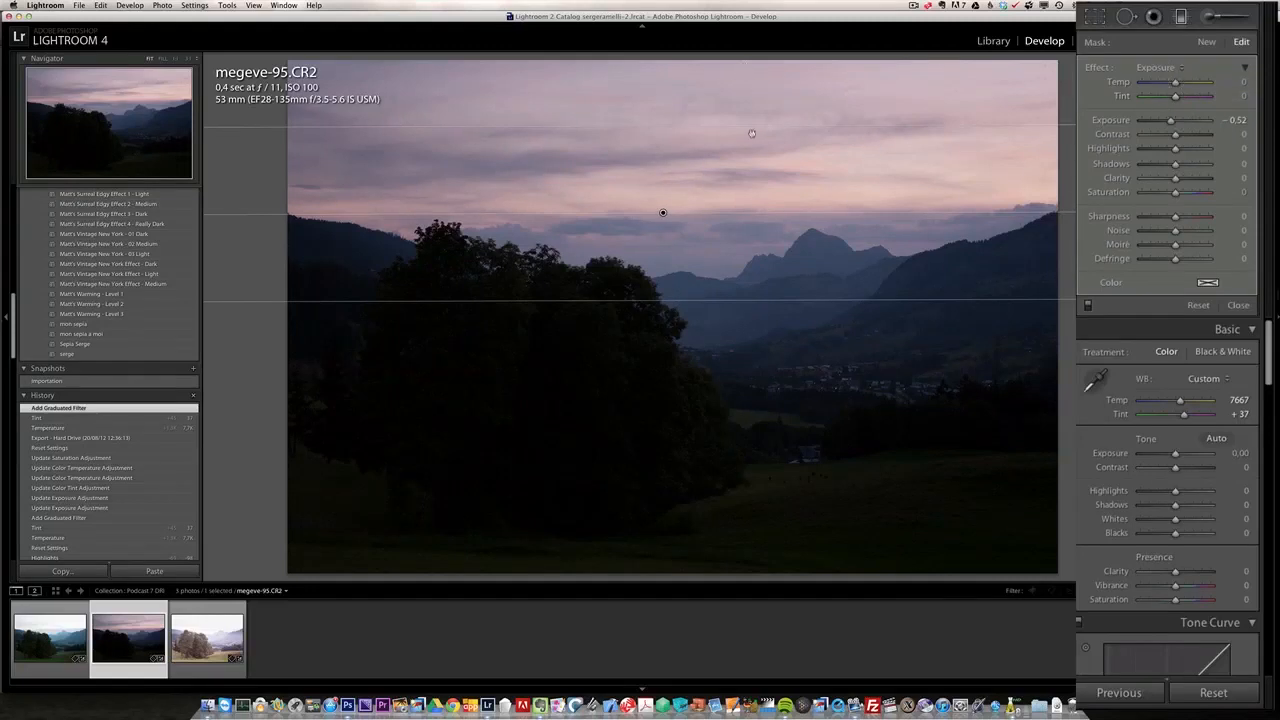
pyautogui.moveTo(776, 266)
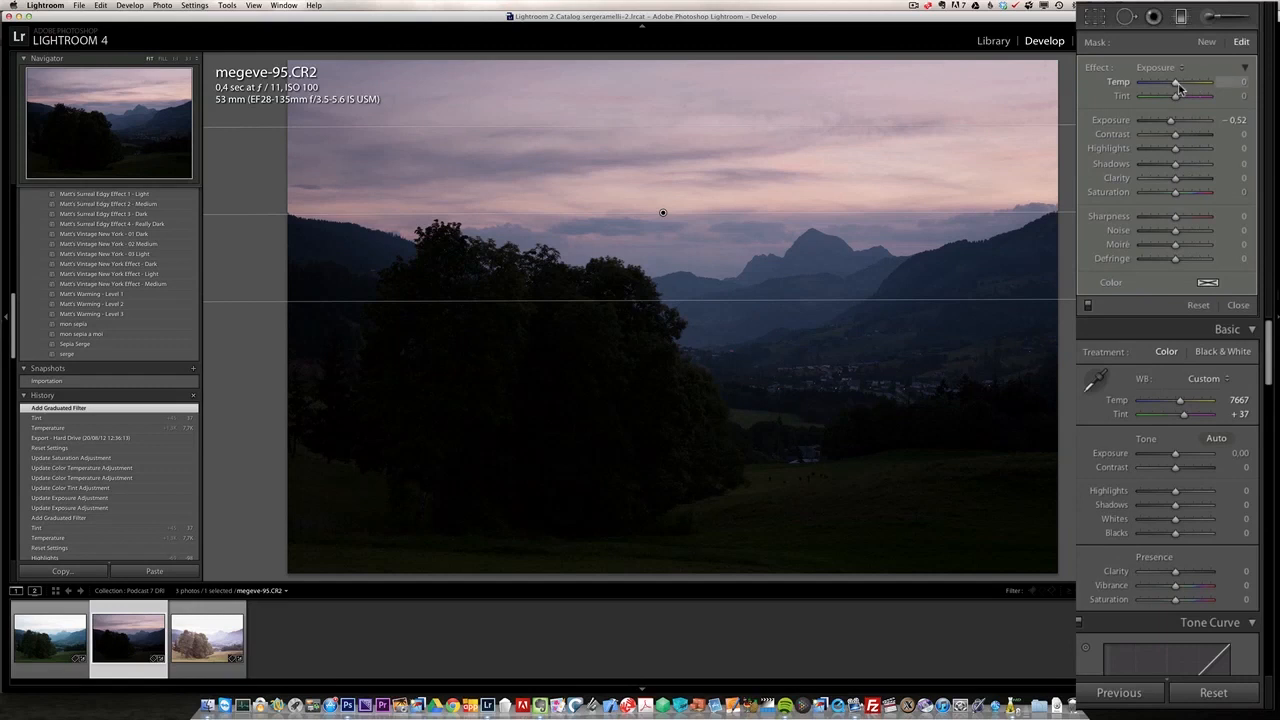
pyautogui.moveTo(1176, 81); pyautogui.dragTo(1200, 81)
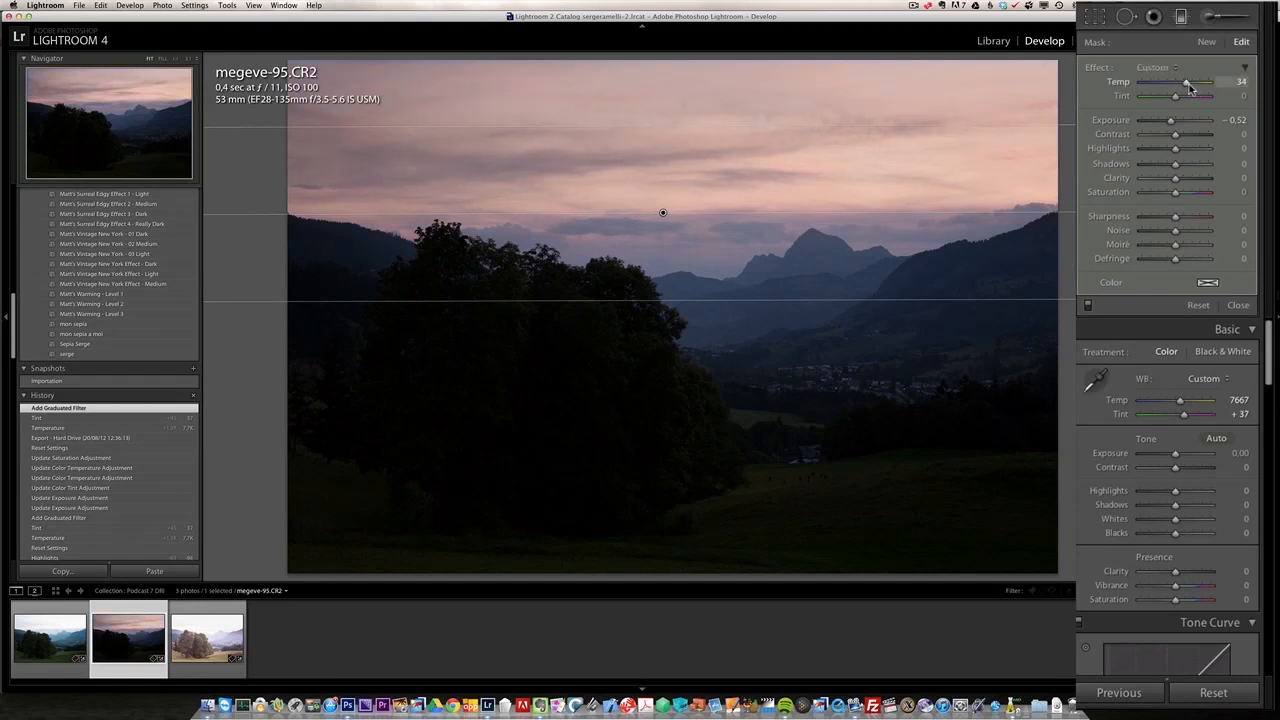
pyautogui.moveTo(1187, 82); pyautogui.dragTo(1192, 82)
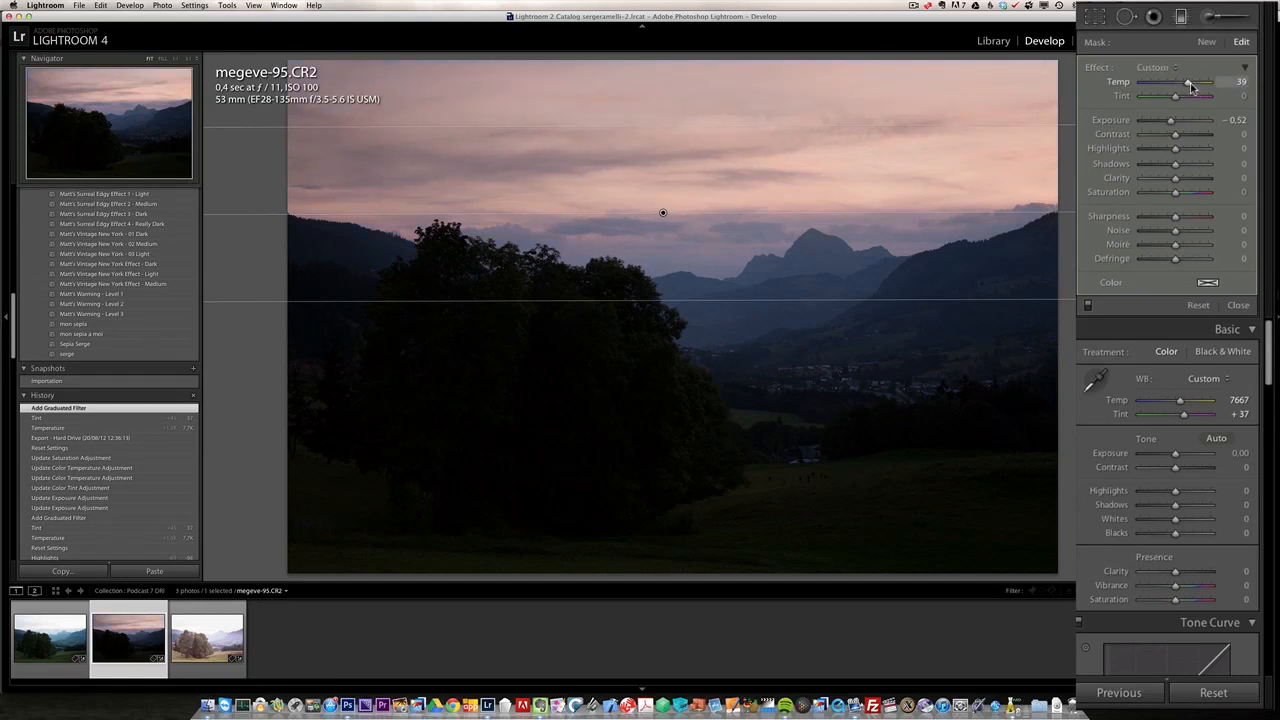
pyautogui.moveTo(1175, 95); pyautogui.dragTo(1183, 95)
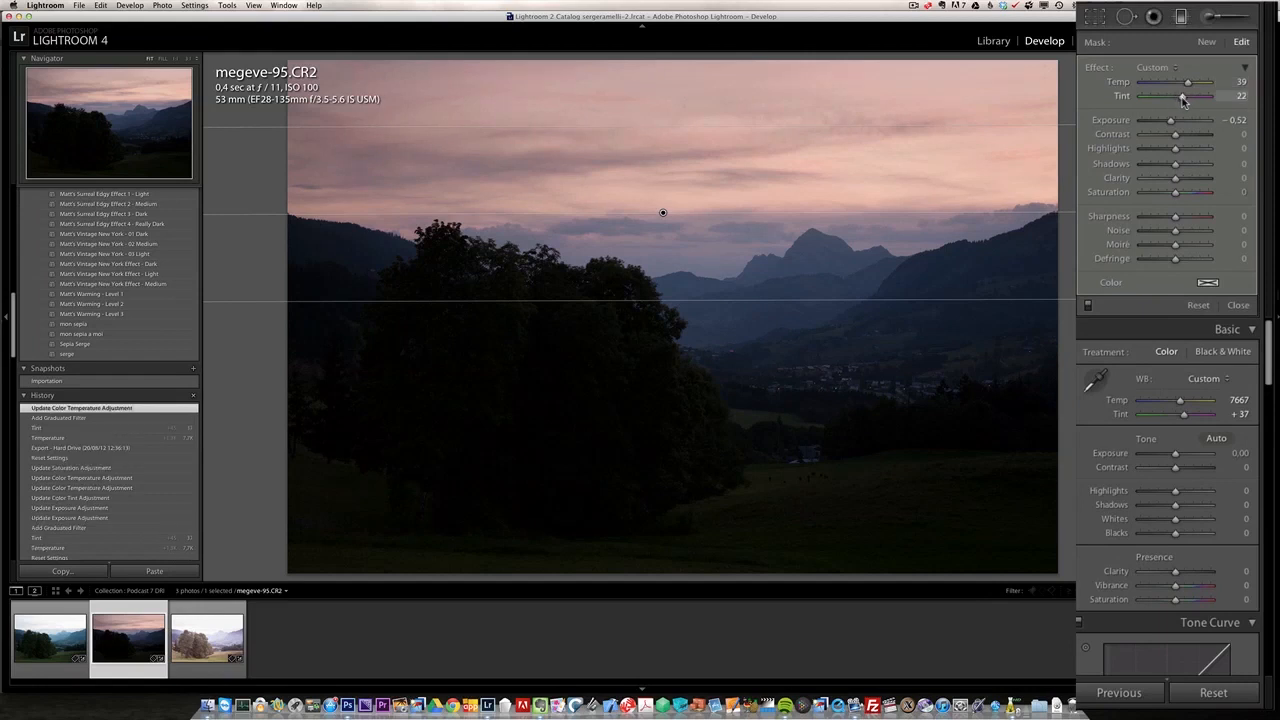
pyautogui.moveTo(1181, 95); pyautogui.dragTo(1187, 95)
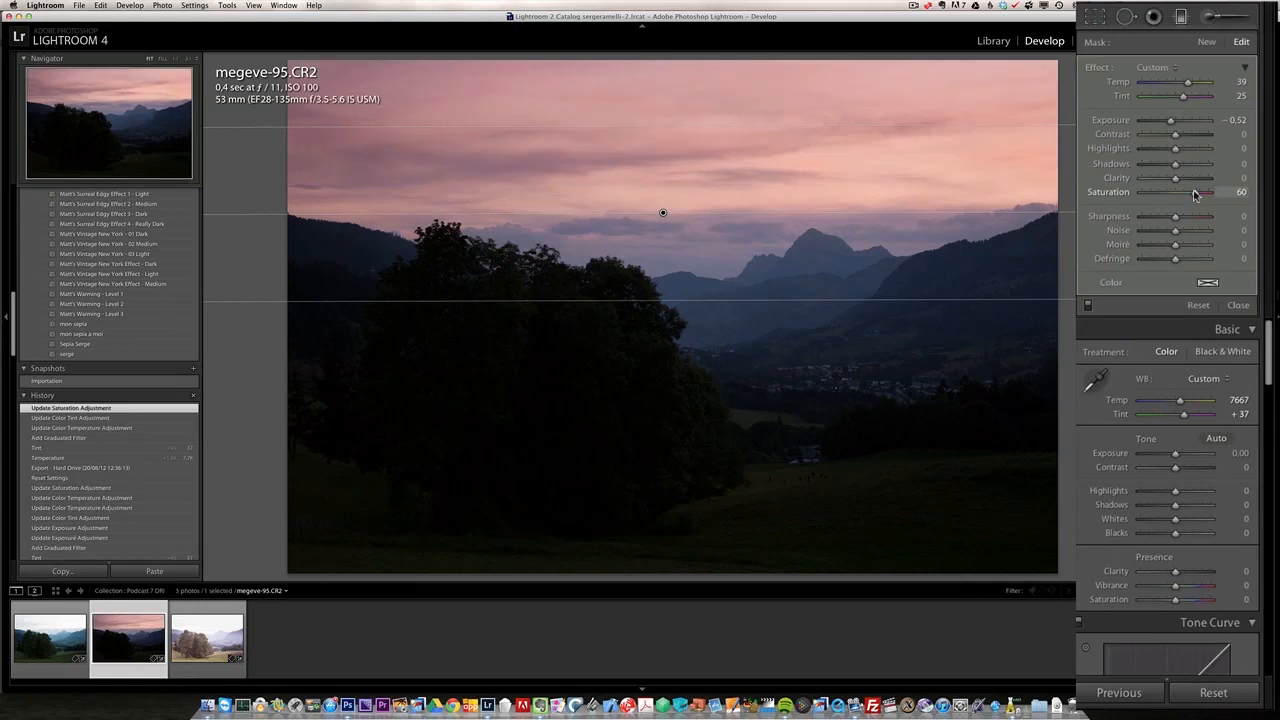
pyautogui.moveTo(1178, 81); pyautogui.dragTo(1190, 81)
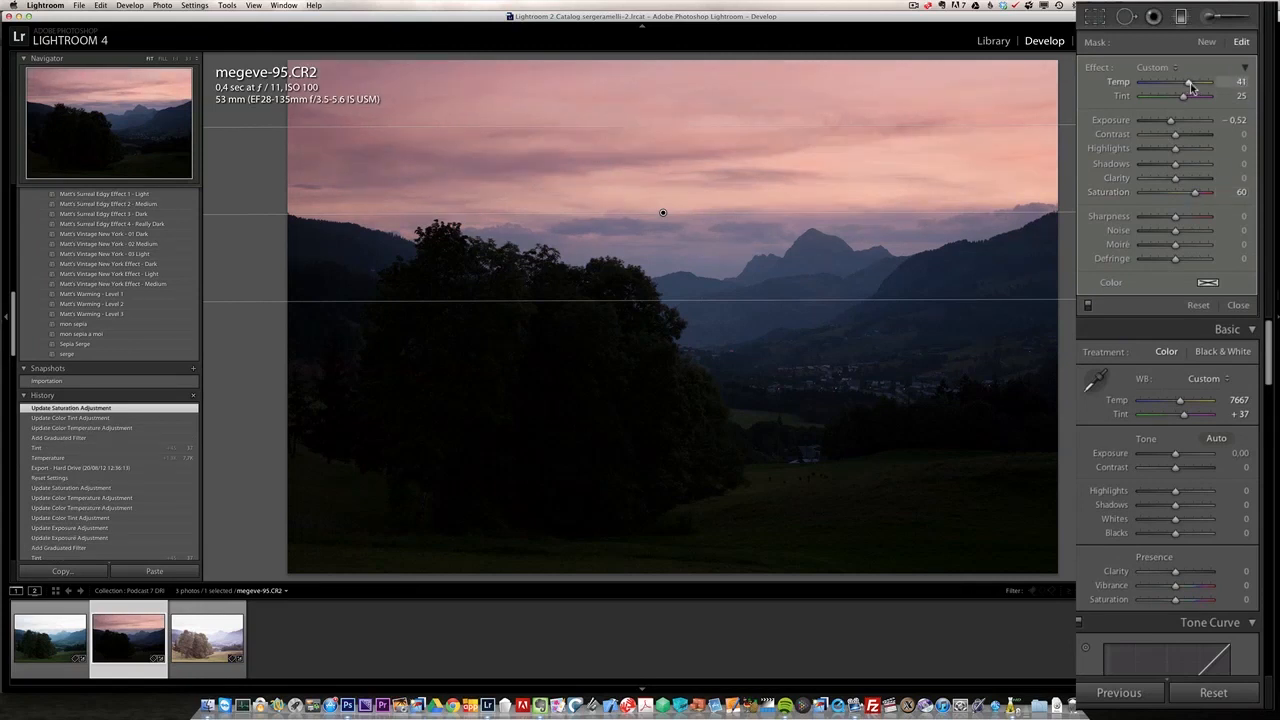
pyautogui.moveTo(1189, 82); pyautogui.dragTo(1200, 82)
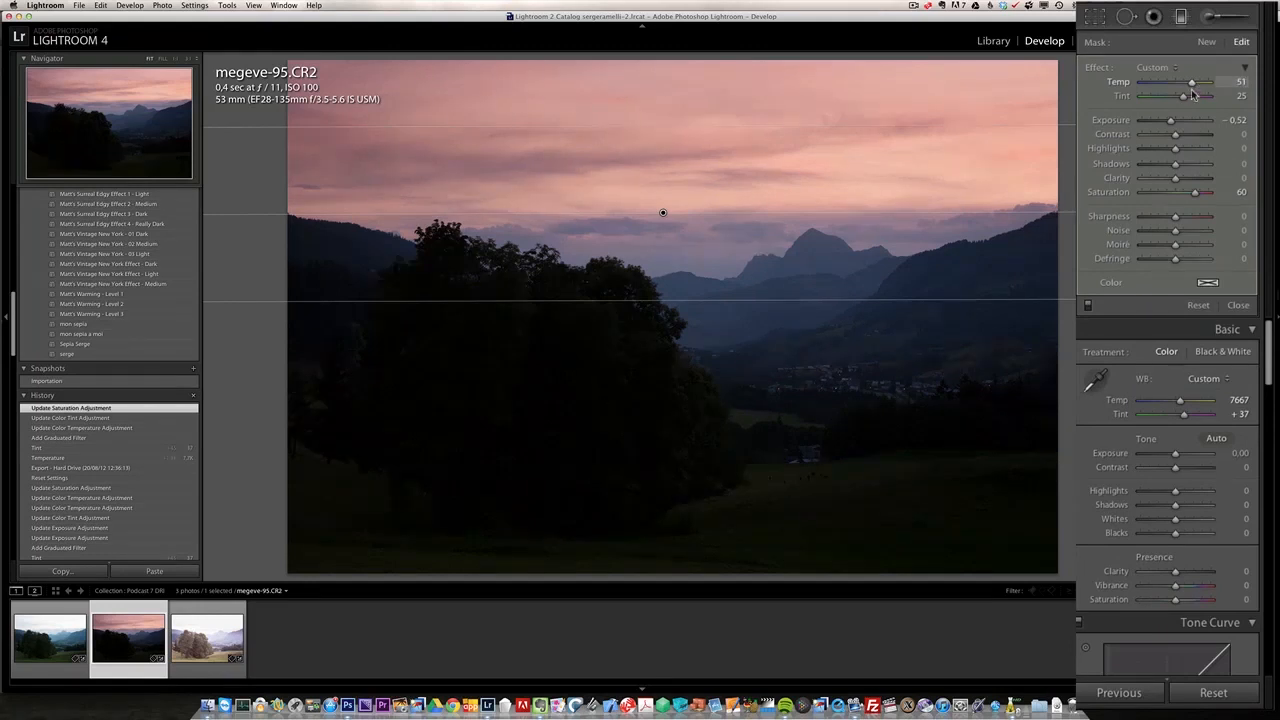
pyautogui.moveTo(1207, 95); pyautogui.dragTo(1186, 95)
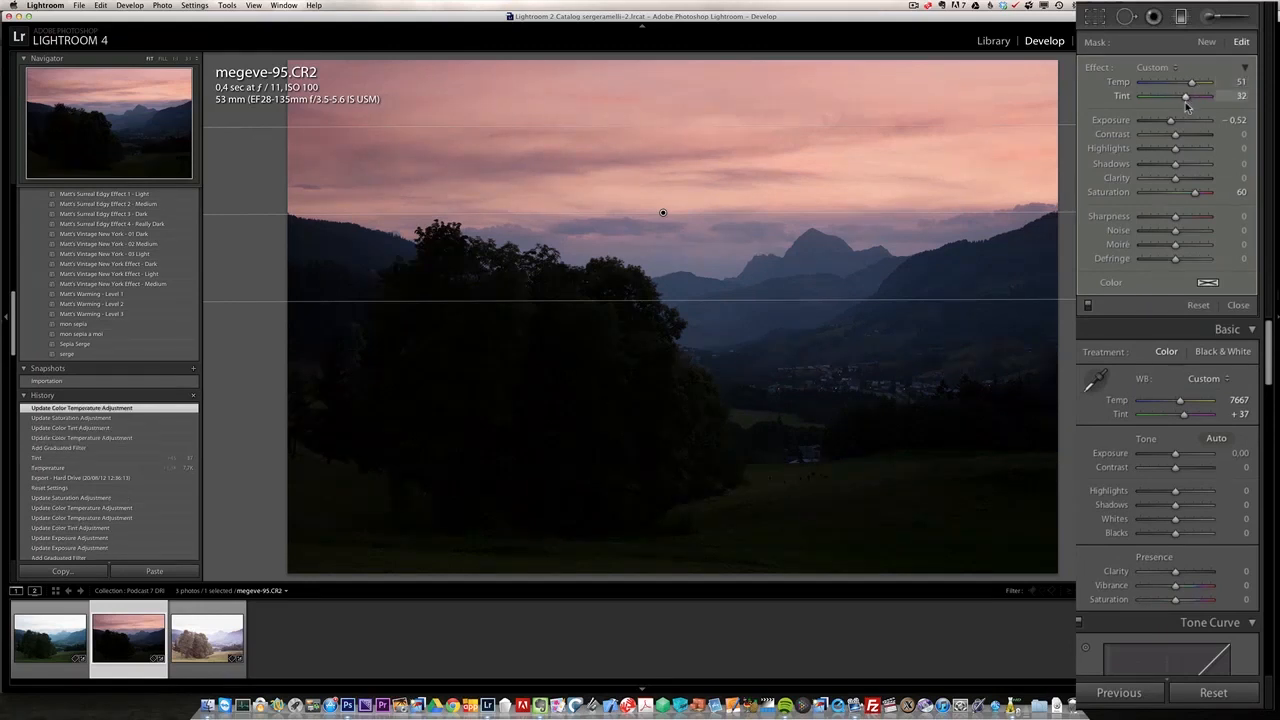
# Step: Set the sky filter exposure to -0.80 and saturation to 91, then toggle to compare
pyautogui.moveTo(1173, 119); pyautogui.dragTo(1167, 119)
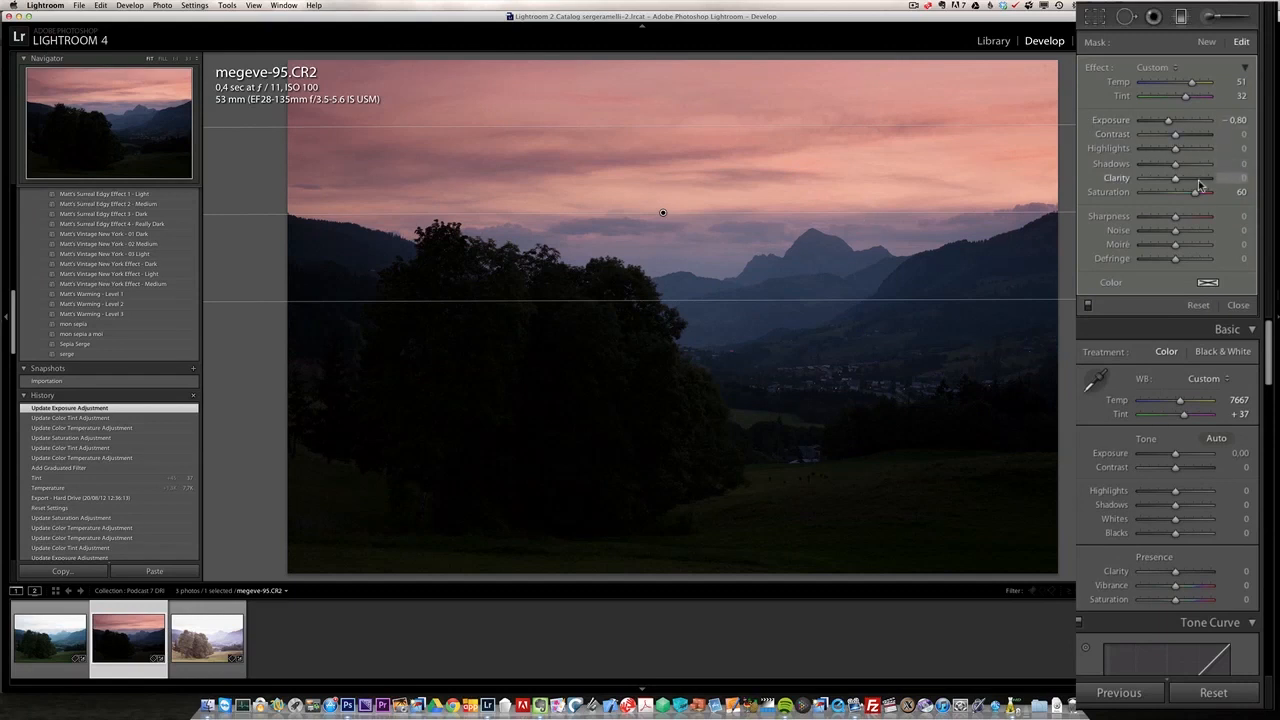
pyautogui.moveTo(1203, 192); pyautogui.dragTo(1205, 192)
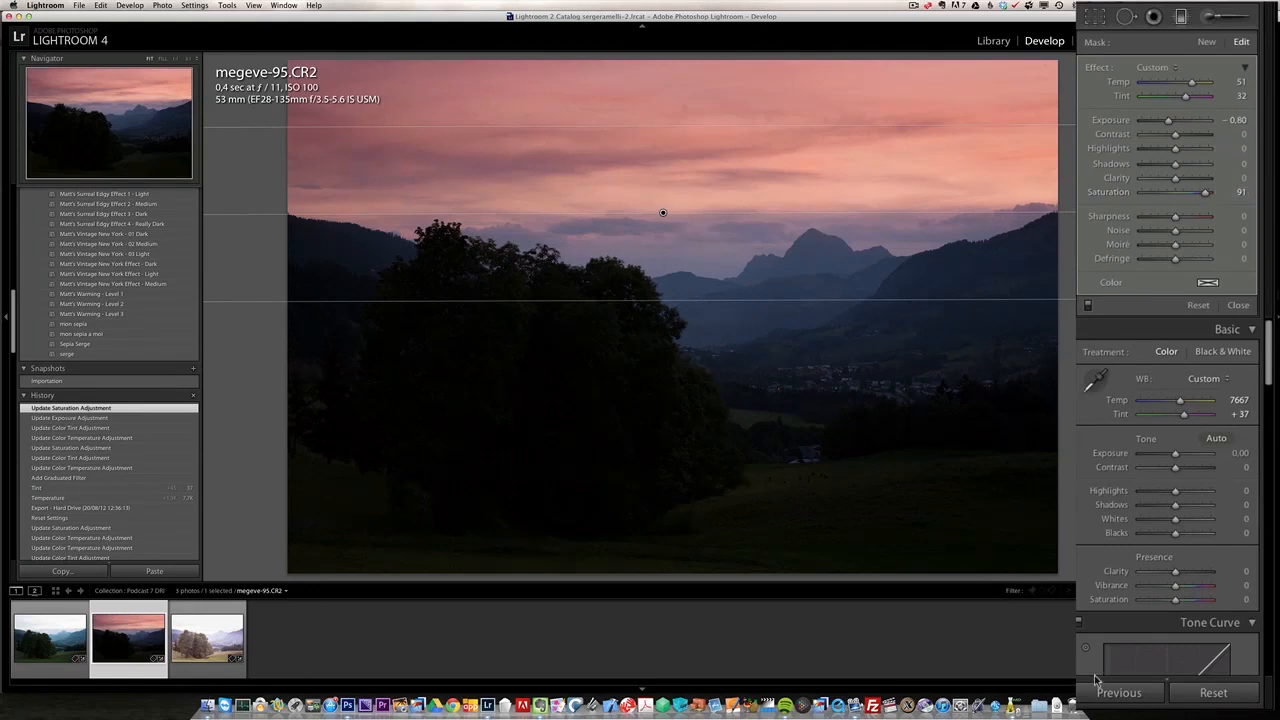
pyautogui.click(1088, 648)
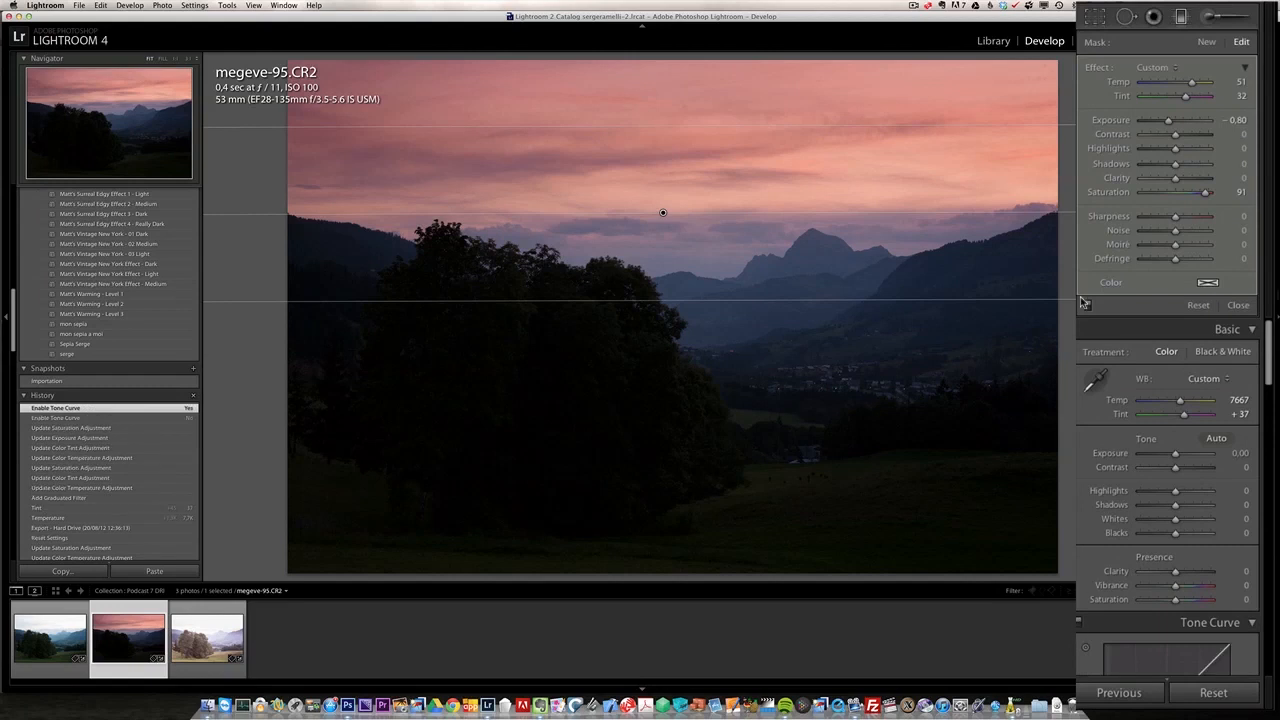
pyautogui.click(1088, 306)
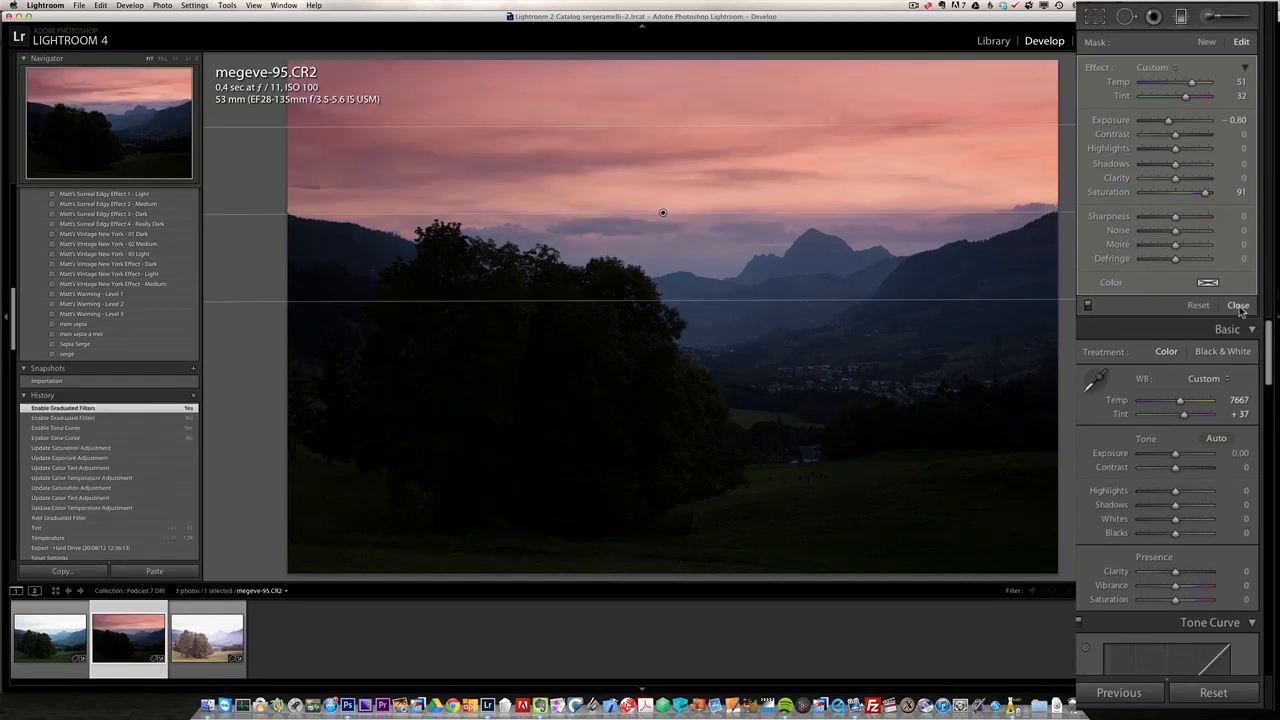
# Step: Close the graduated filter and set megeve-95's Shadows to +49 and Highlights to -16
pyautogui.click(1238, 305)
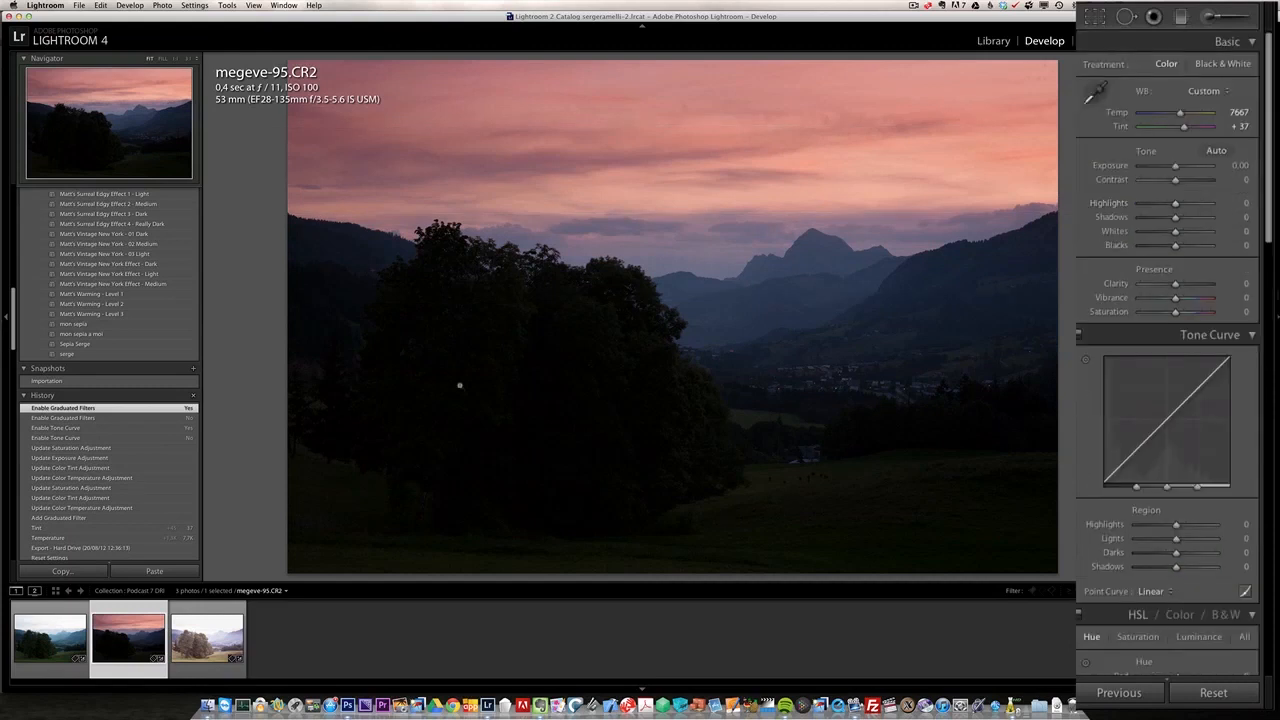
pyautogui.moveTo(762, 198)
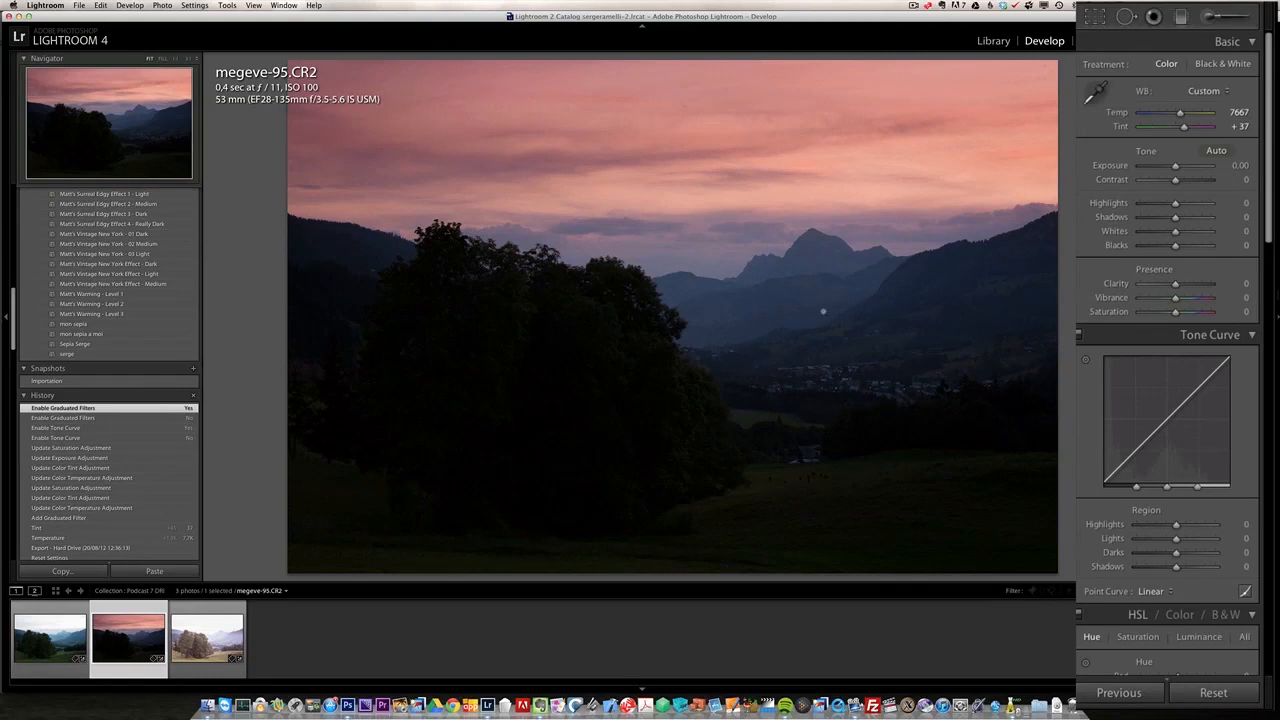
pyautogui.moveTo(1193, 224)
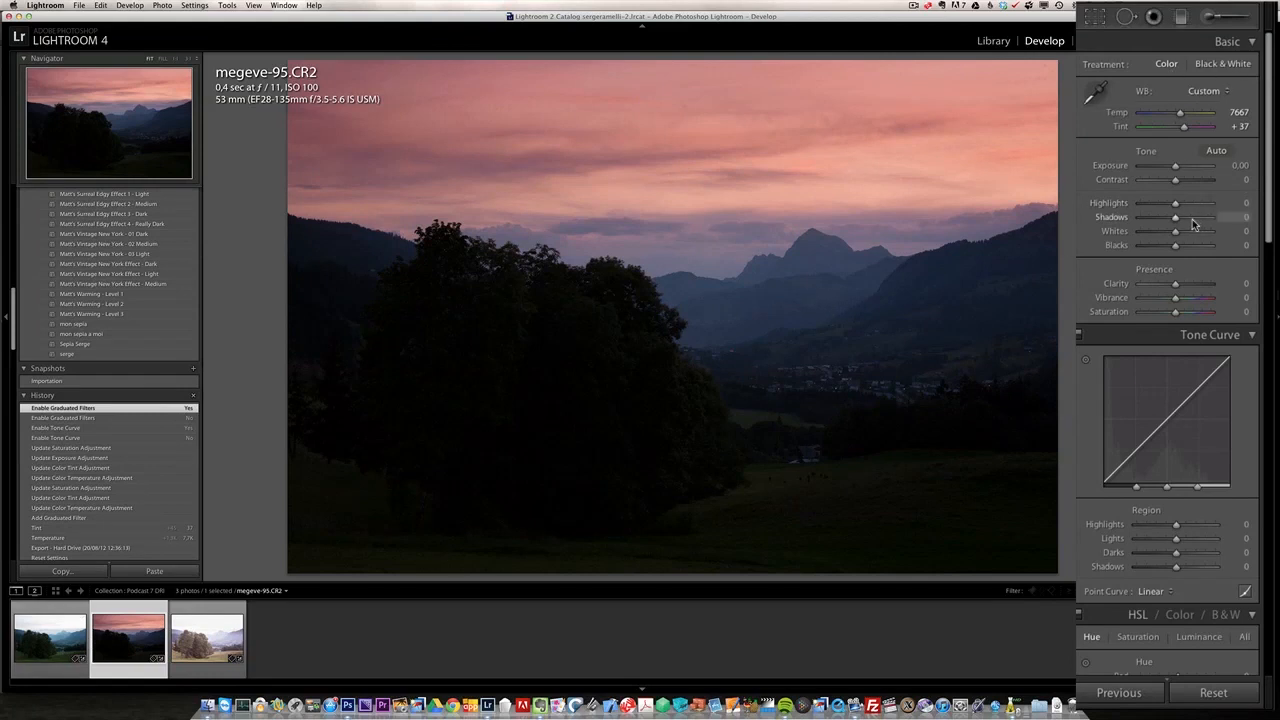
pyautogui.moveTo(1176, 217); pyautogui.dragTo(1192, 217)
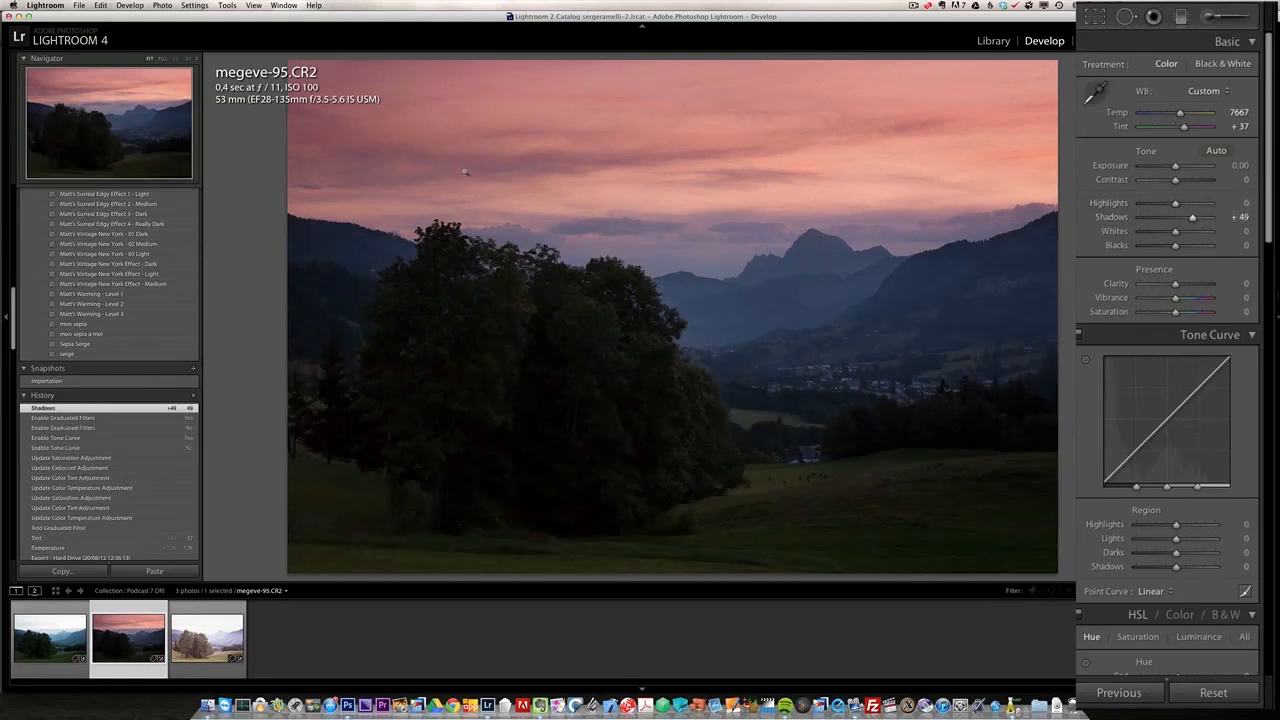
pyautogui.moveTo(1175, 203); pyautogui.dragTo(1158, 203)
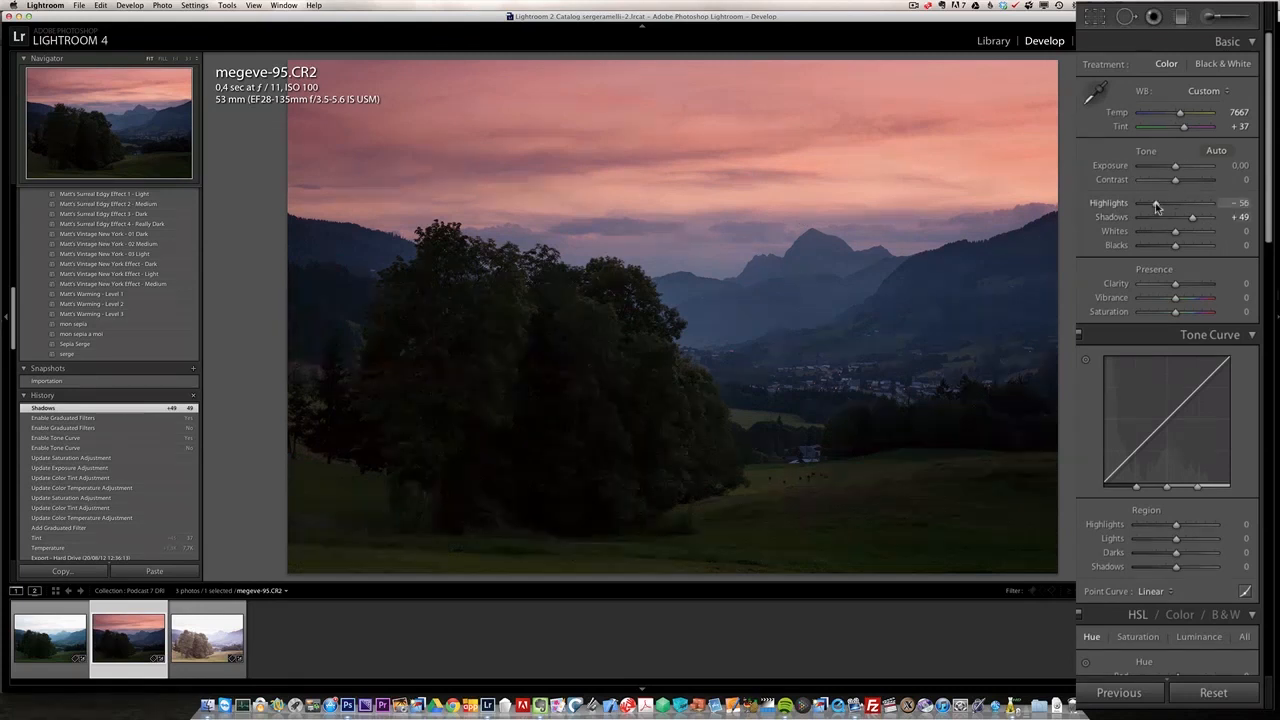
pyautogui.moveTo(1192, 203); pyautogui.dragTo(1163, 203)
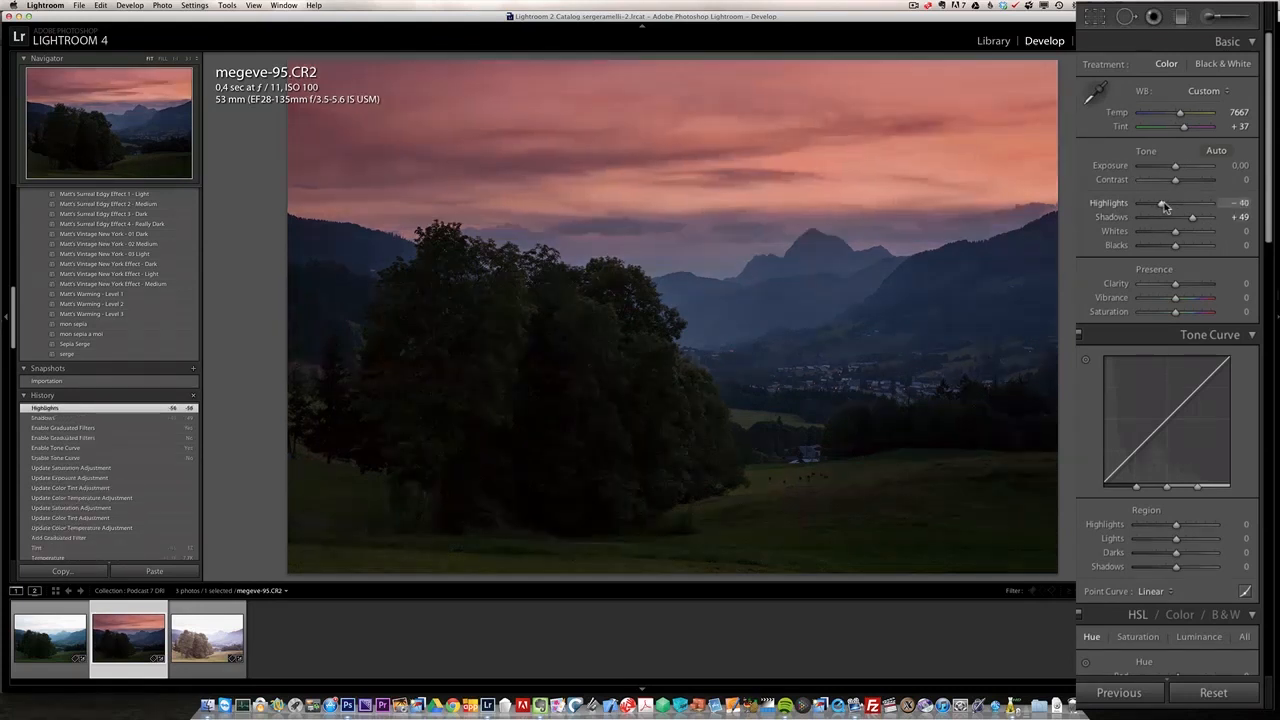
pyautogui.moveTo(1163, 202); pyautogui.dragTo(1177, 202)
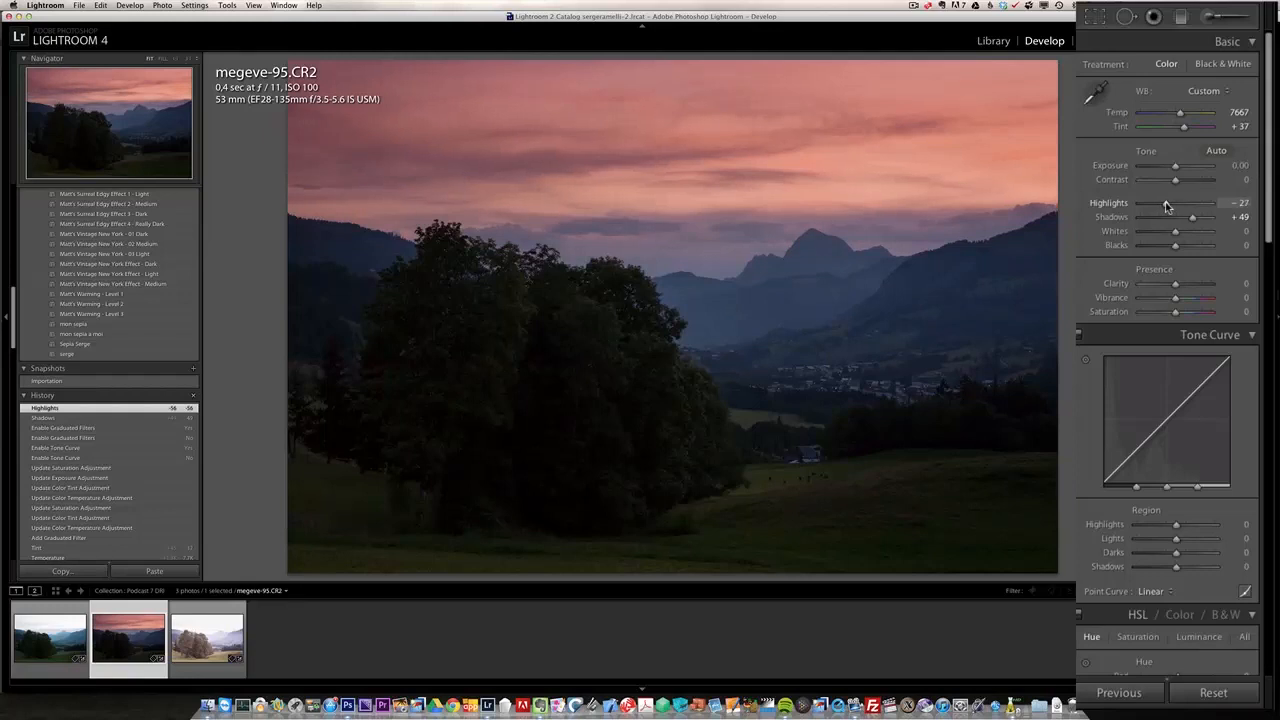
pyautogui.moveTo(1192, 203); pyautogui.dragTo(1200, 203)
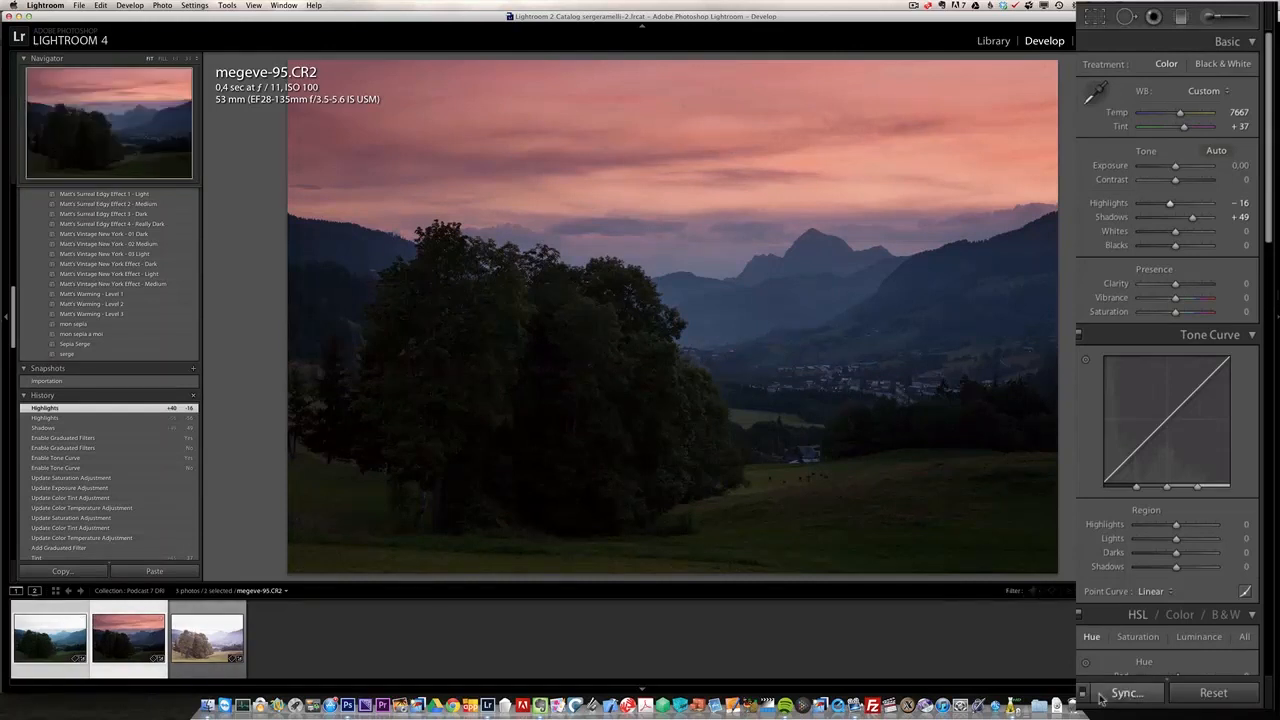
# Step: Synchronize megeve-95's develop settings onto megeve-94 and select both exposures
pyautogui.click(1138, 692)
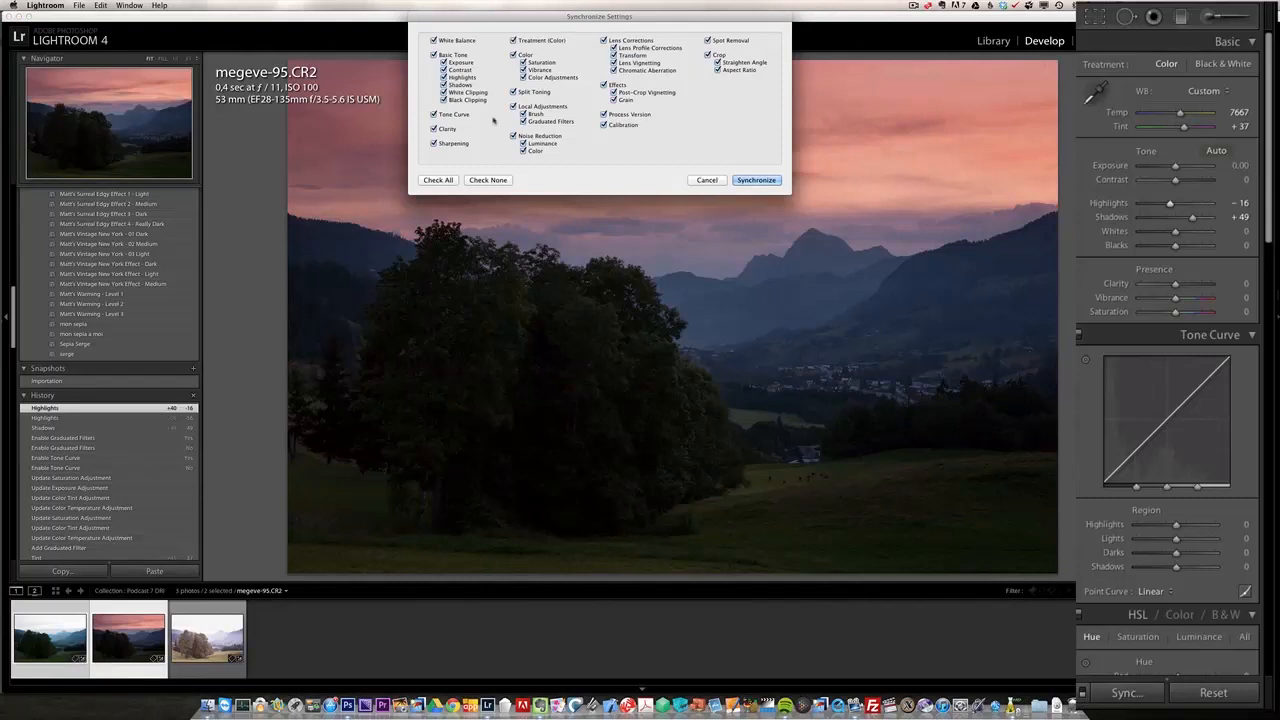
pyautogui.click(756, 180)
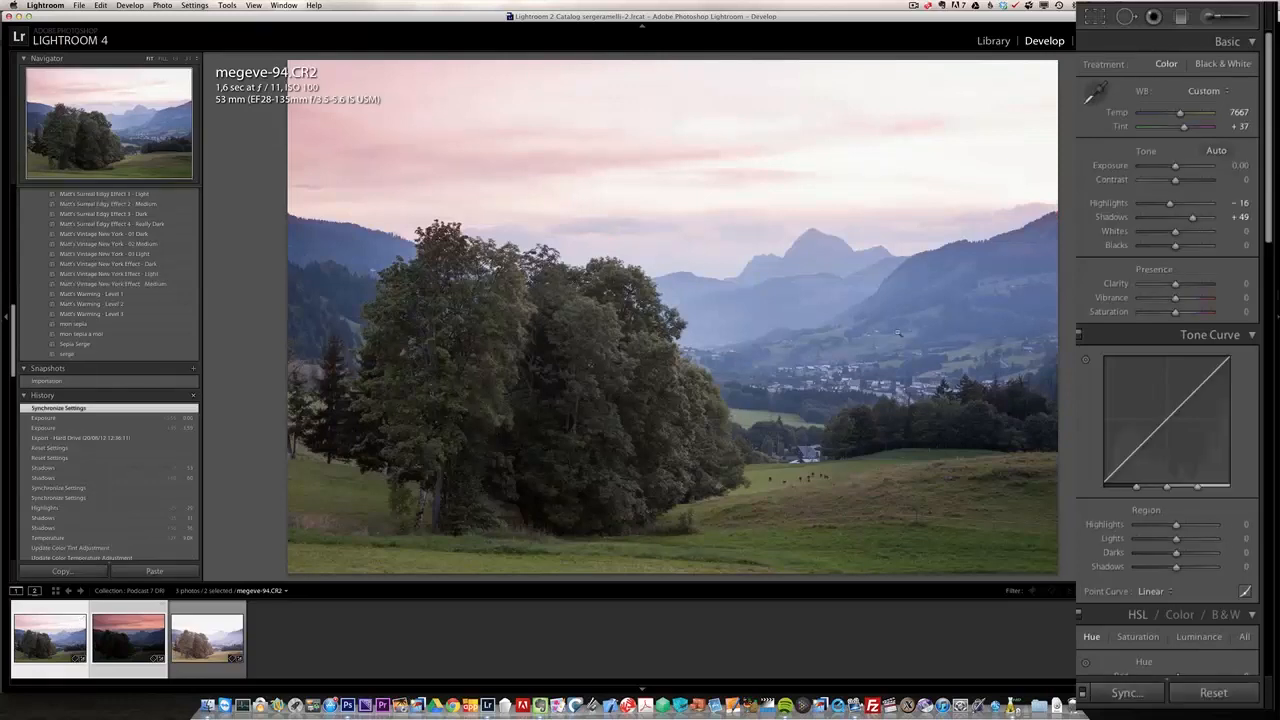
pyautogui.moveTo(726, 287)
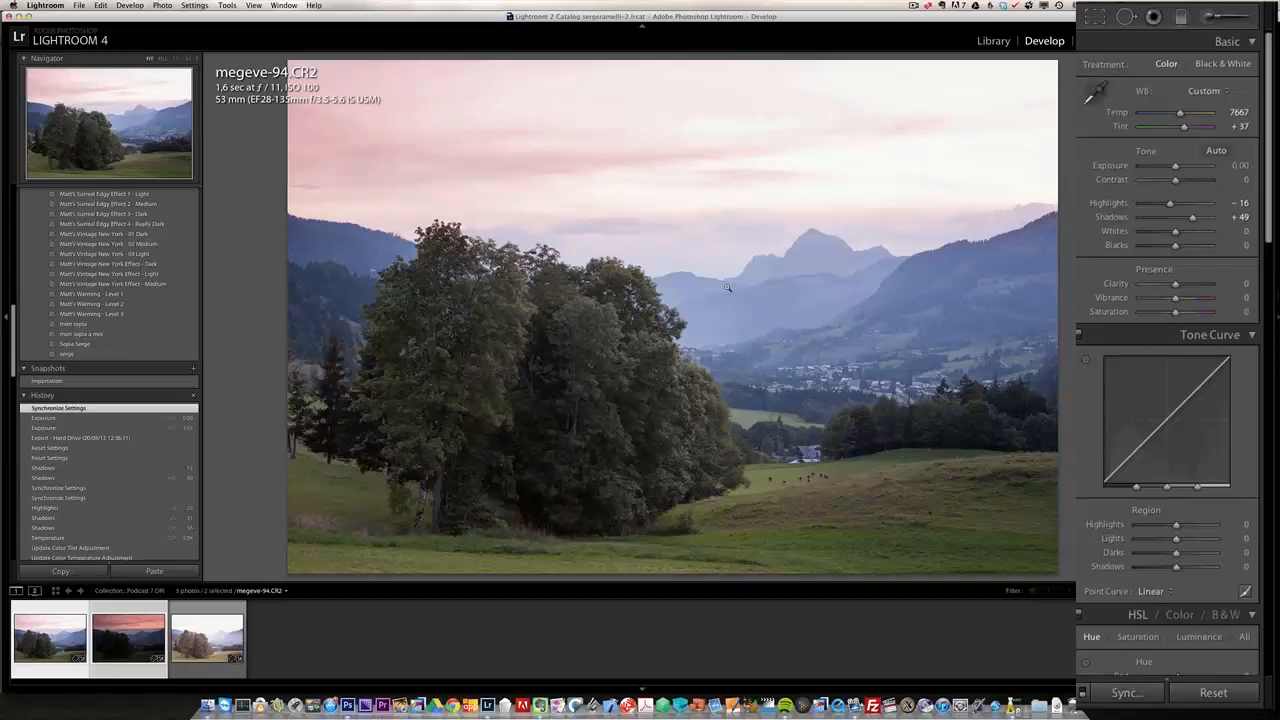
pyautogui.moveTo(692, 415)
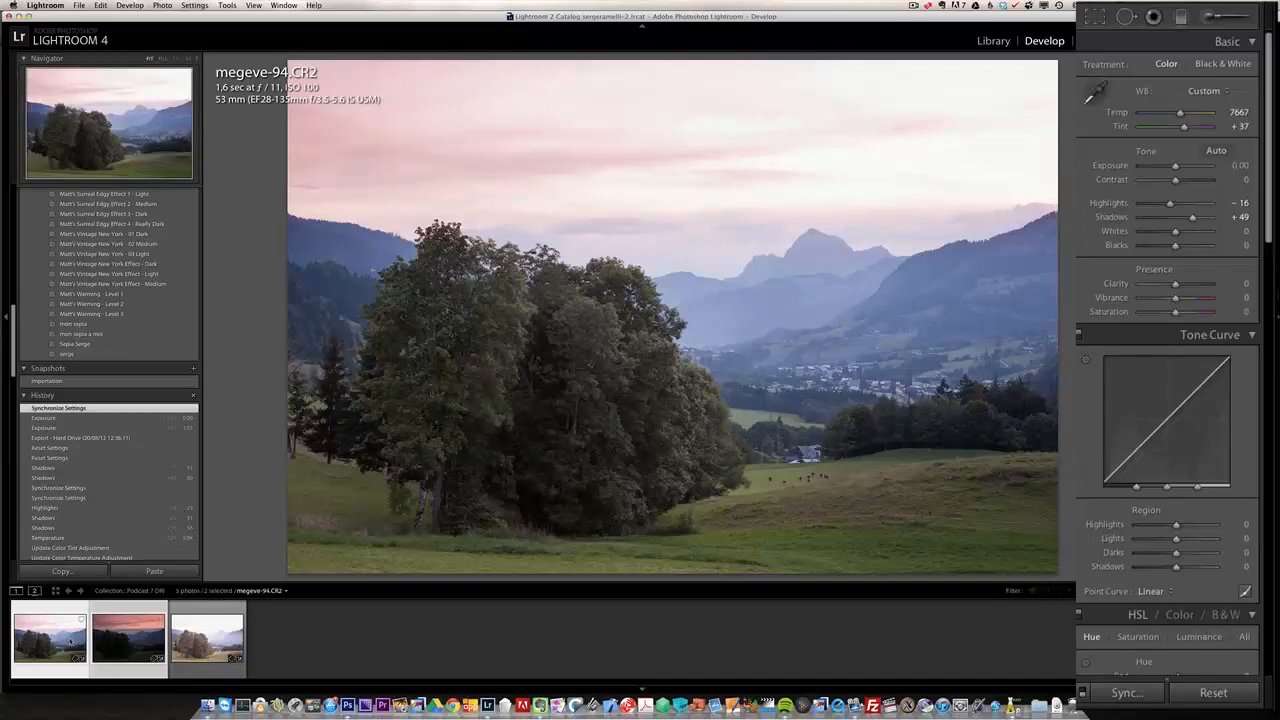
pyautogui.click(122, 657)
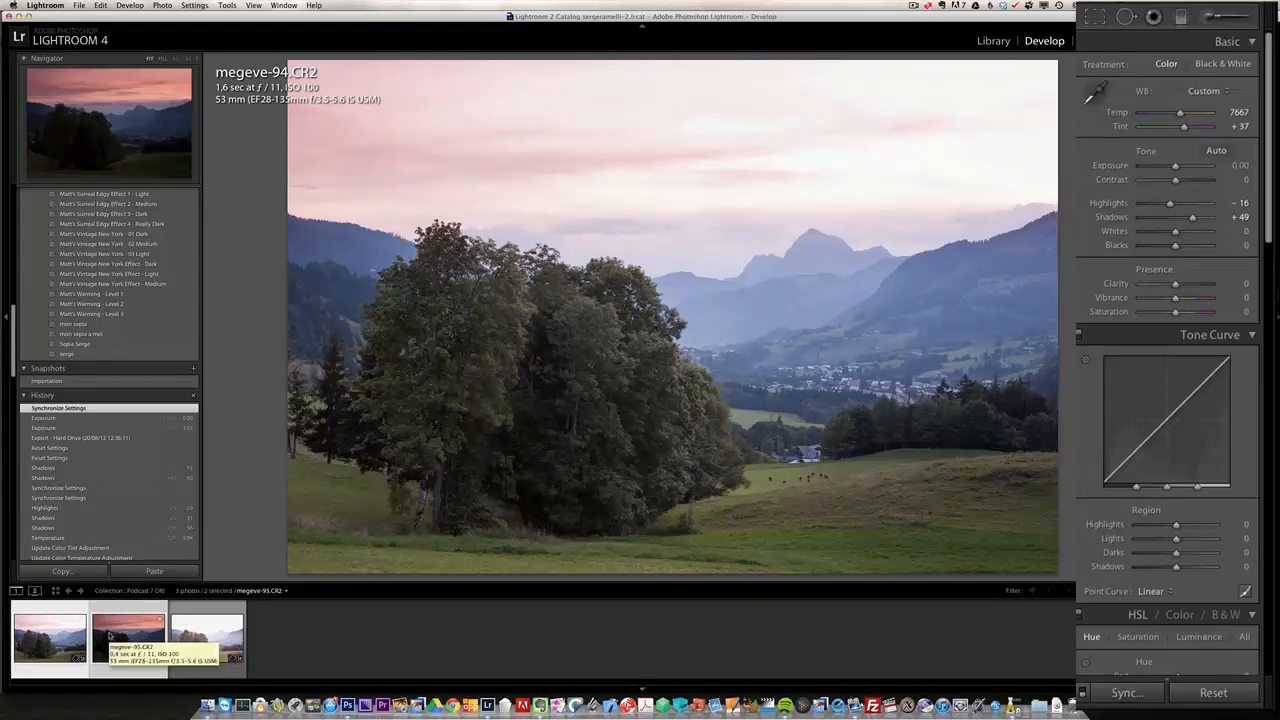
# Step: Bring up the Edit In options for the two selected exposures
pyautogui.rightClick(108, 636)
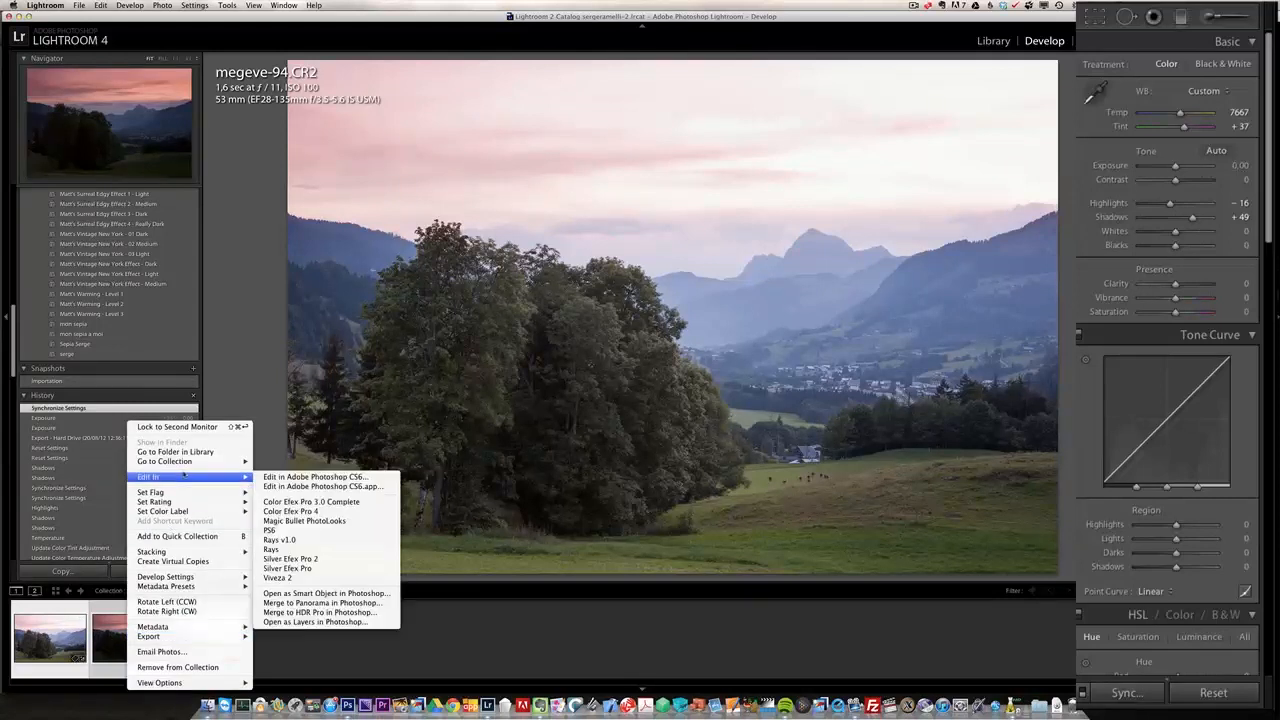
pyautogui.moveTo(315, 622)
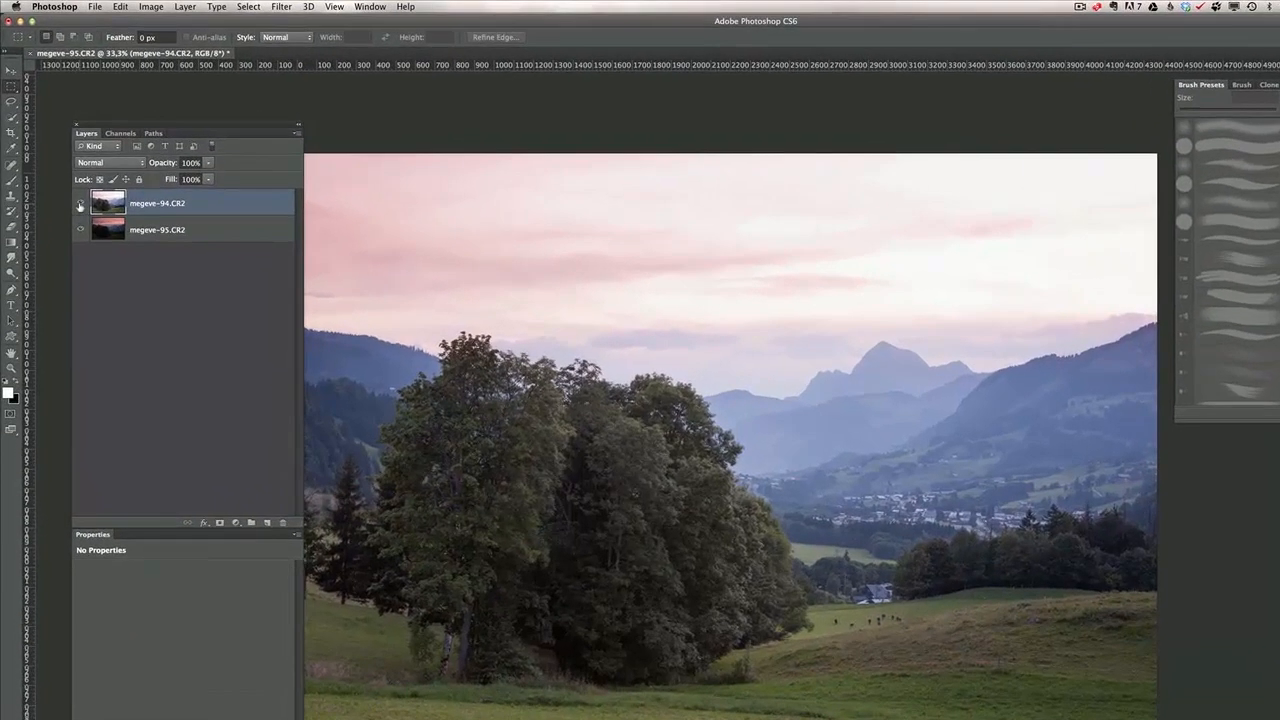
# Step: Stack megeve-95 above megeve-94, hide it, and select megeve-94
pyautogui.click(79, 204)
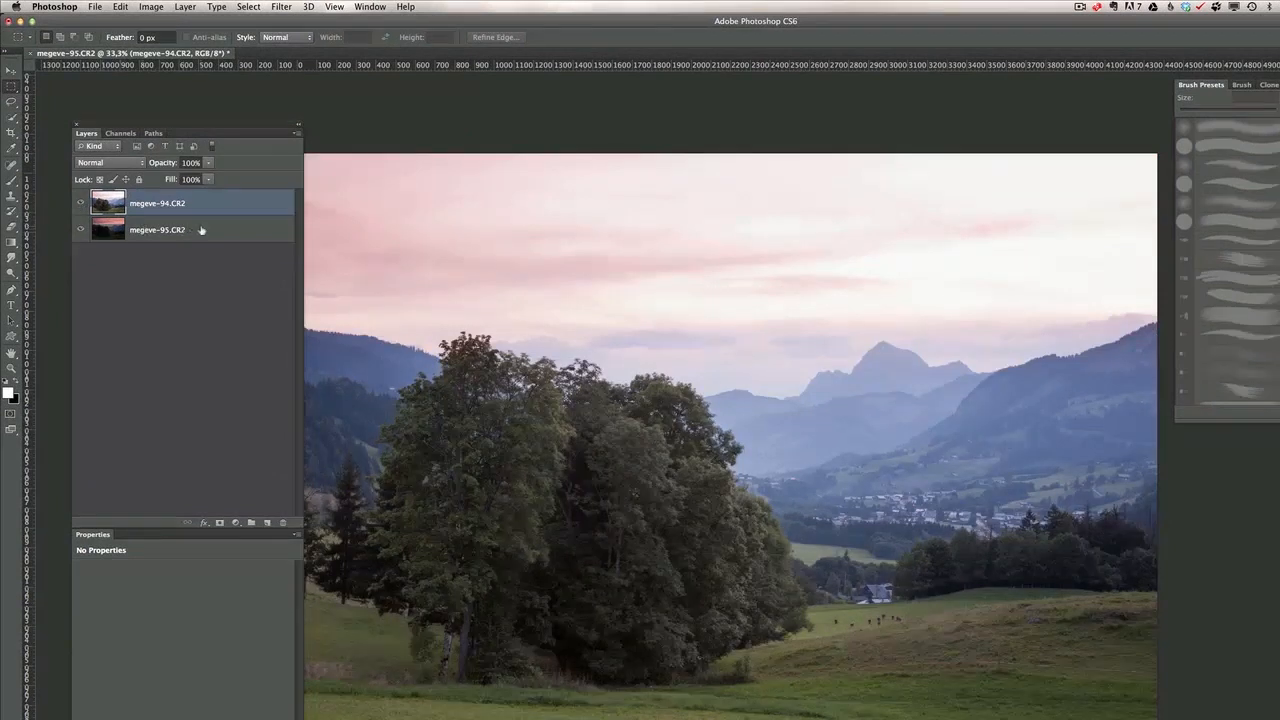
pyautogui.click(157, 229)
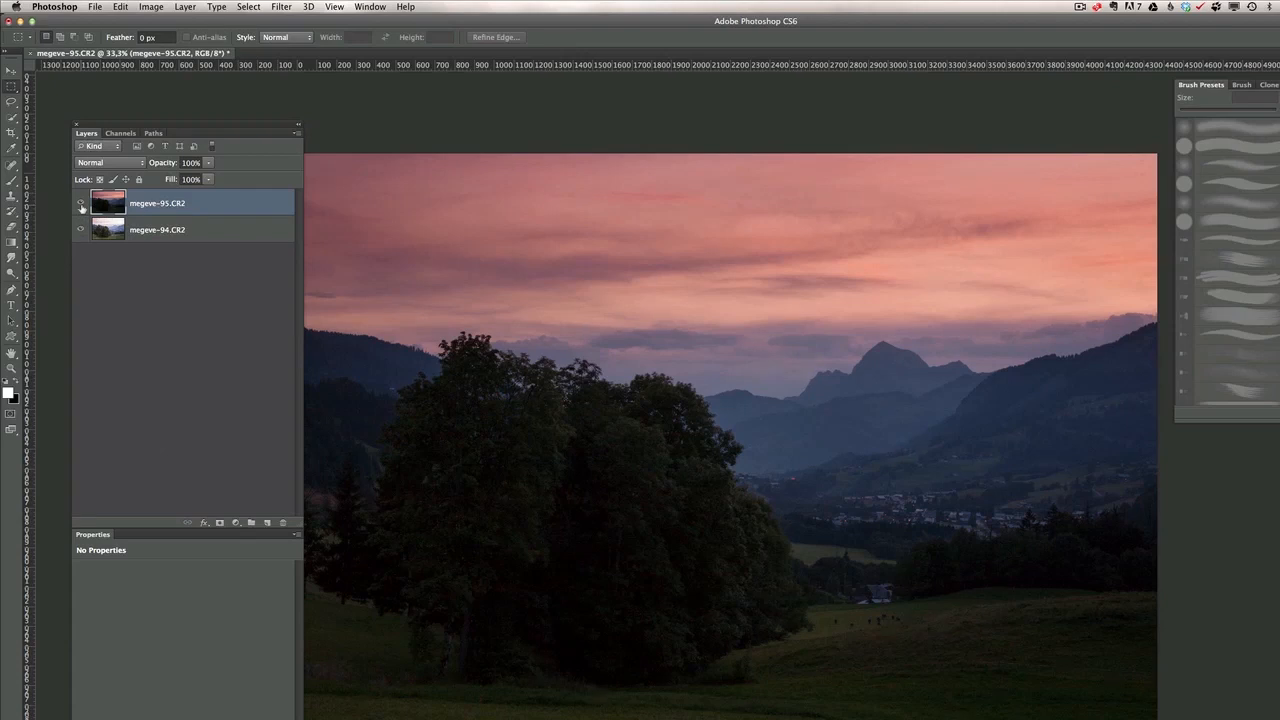
pyautogui.click(80, 204)
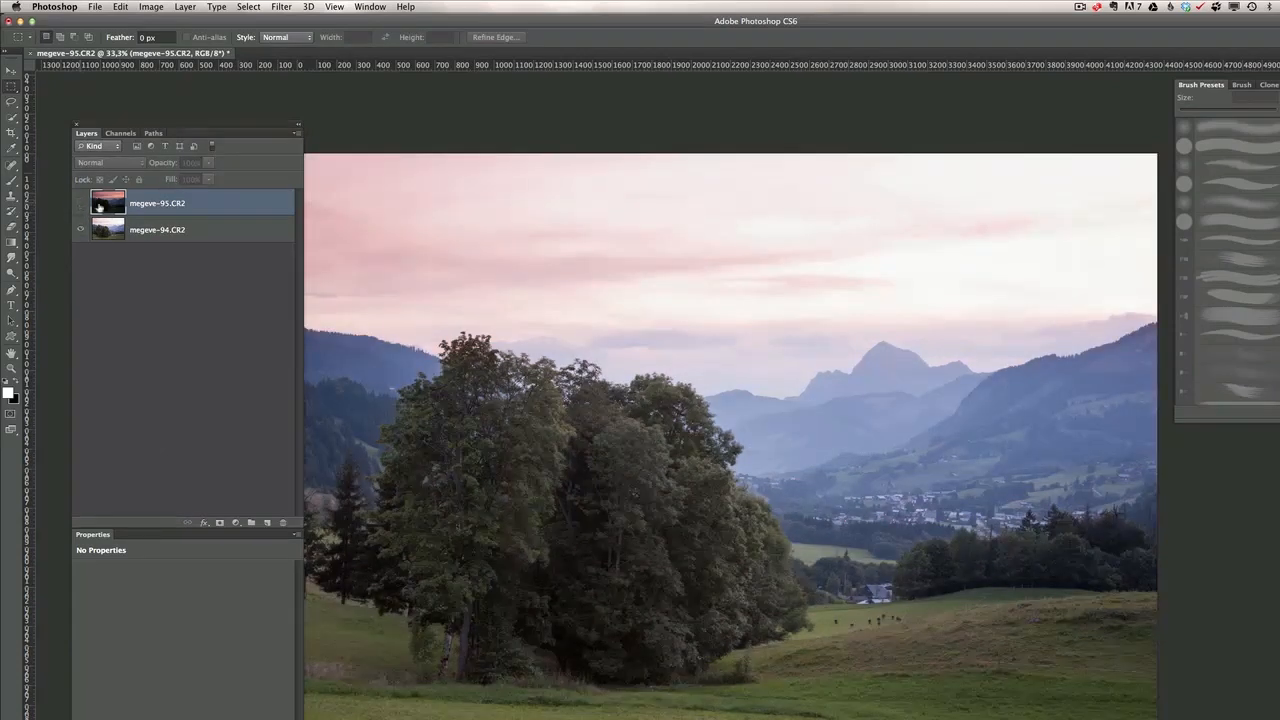
pyautogui.click(157, 229)
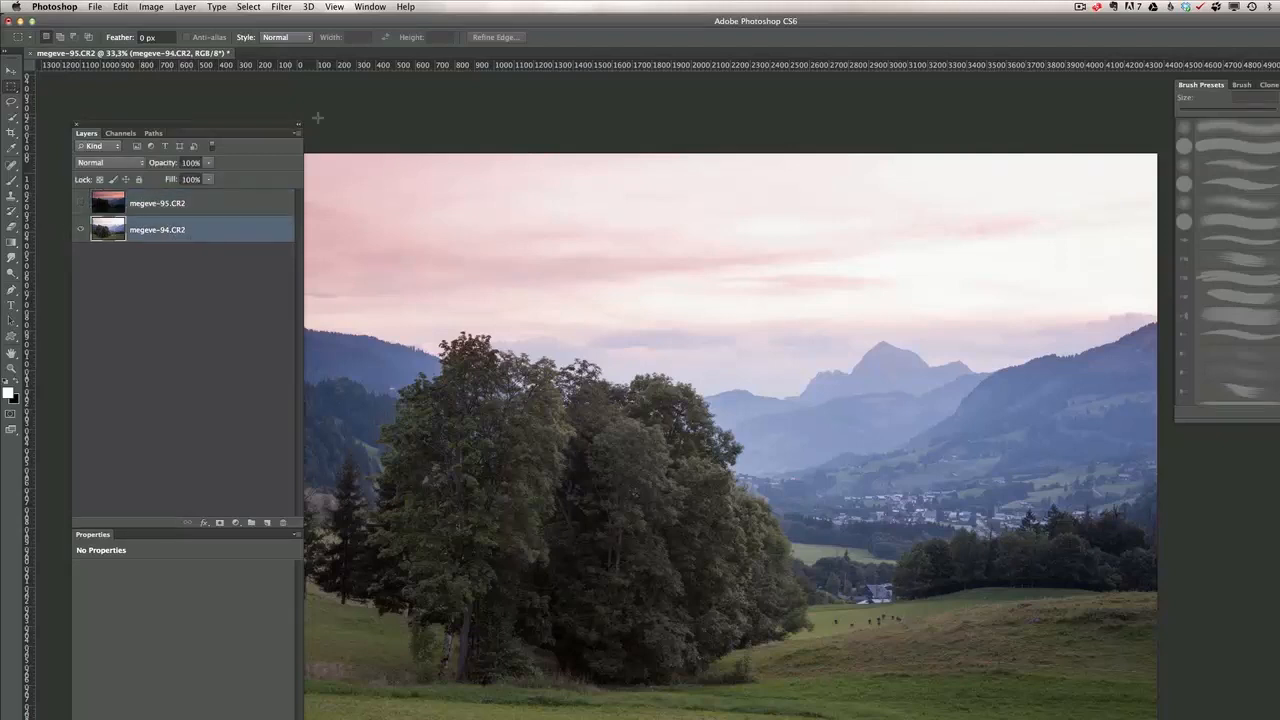
pyautogui.click(245, 7)
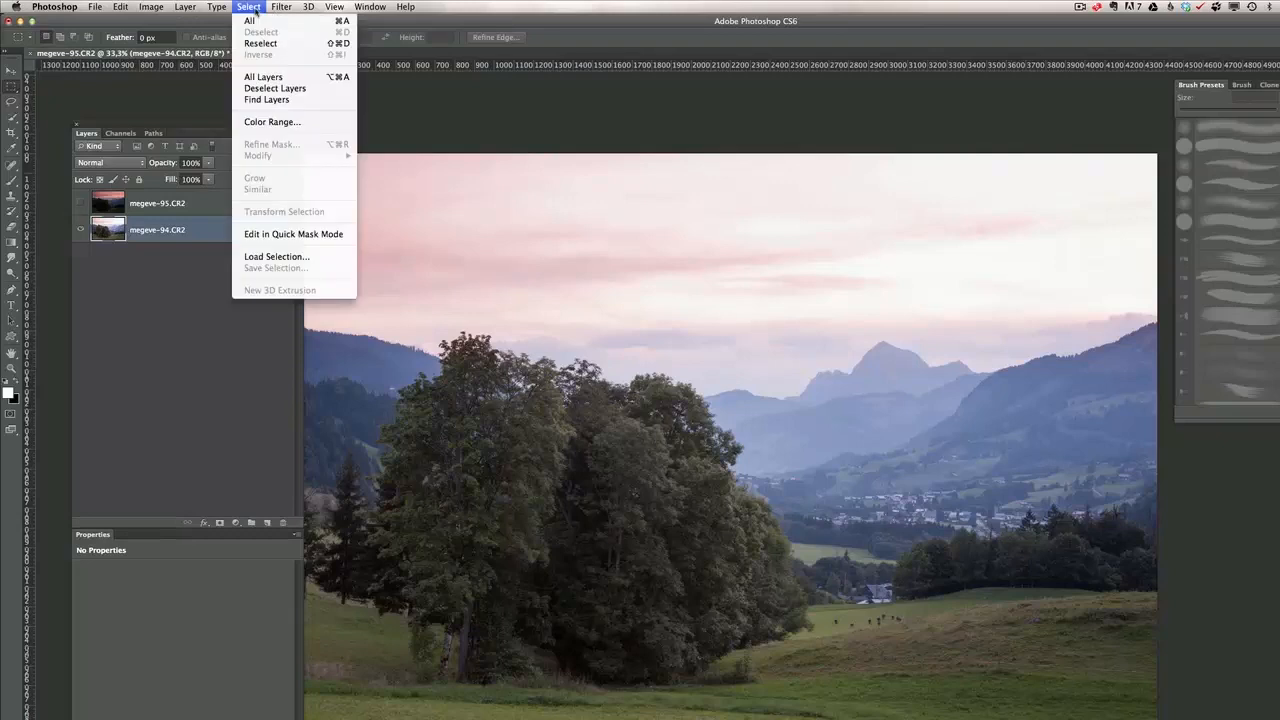
# Step: Make a Color Range selection of the sky using Highlights on megeve-94
pyautogui.click(272, 121)
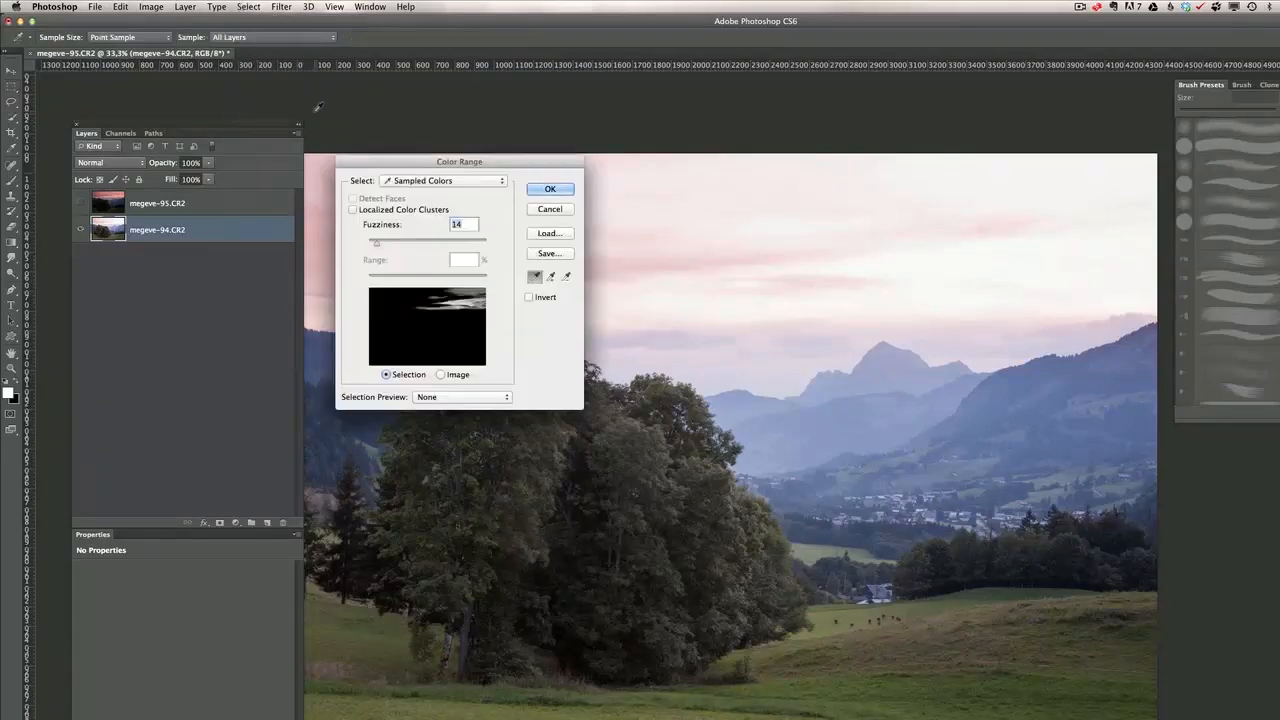
pyautogui.click(442, 180)
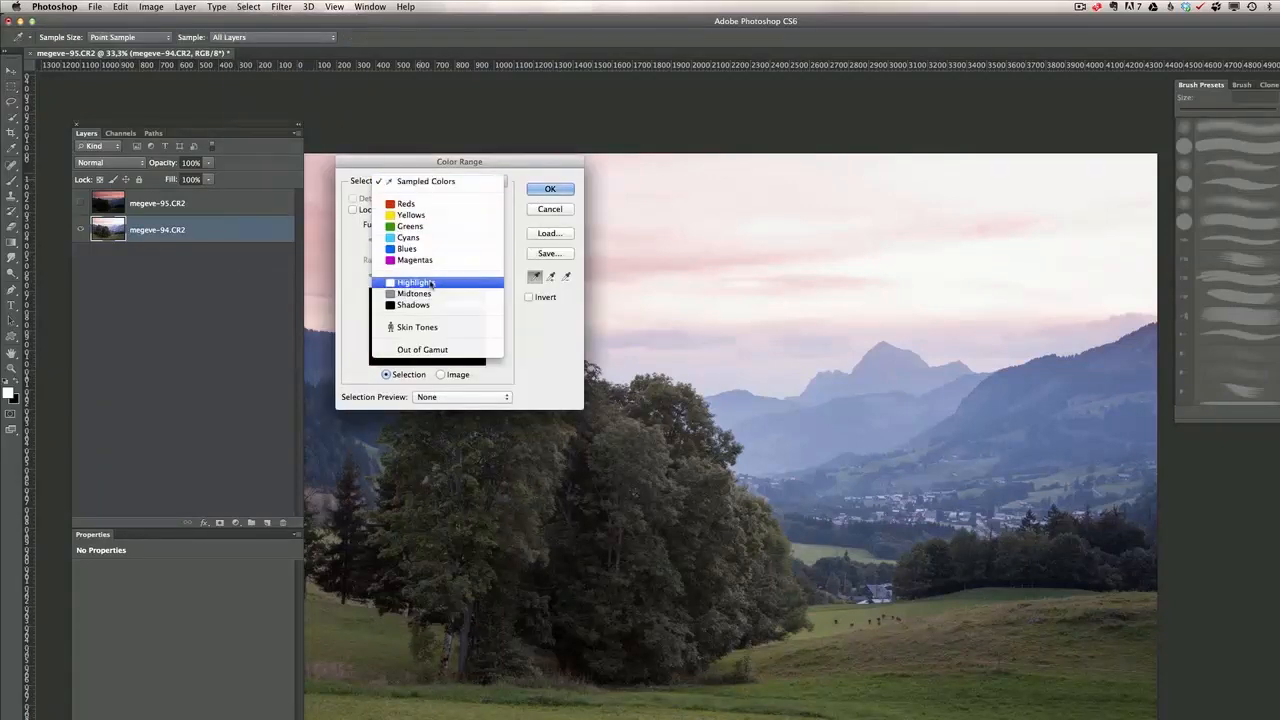
pyautogui.click(415, 281)
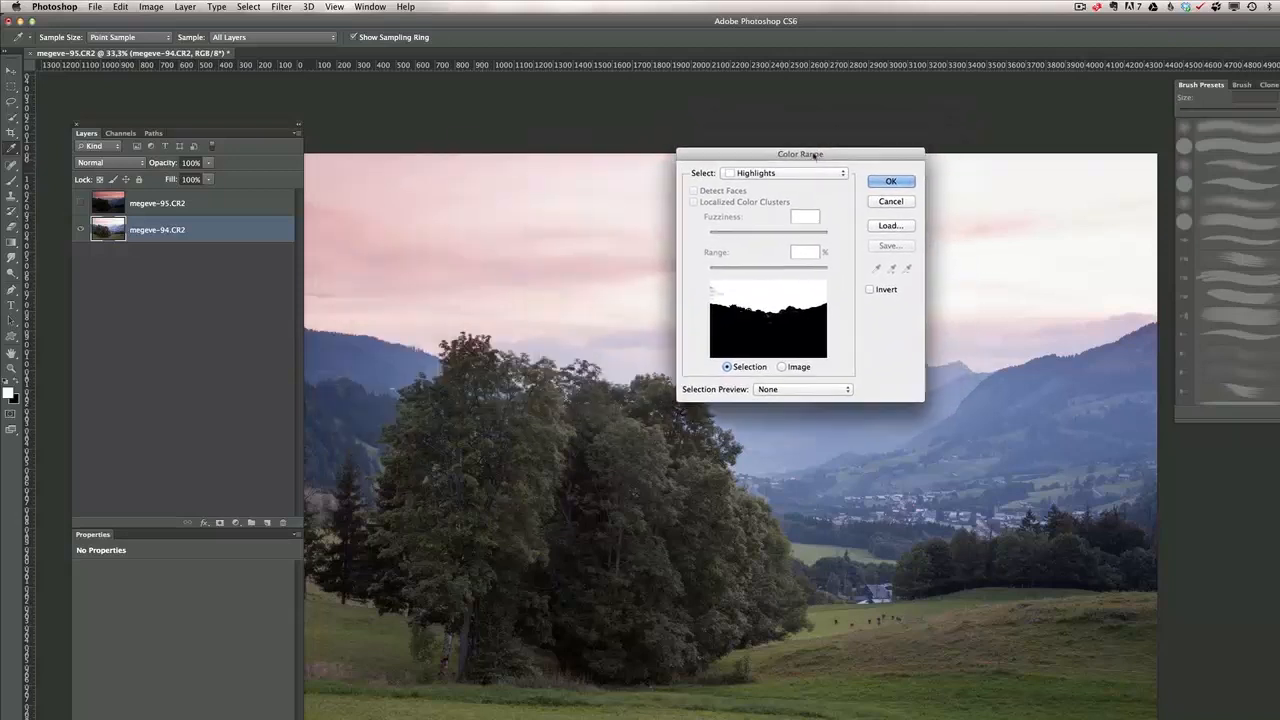
pyautogui.moveTo(800, 154); pyautogui.dragTo(725, 162)
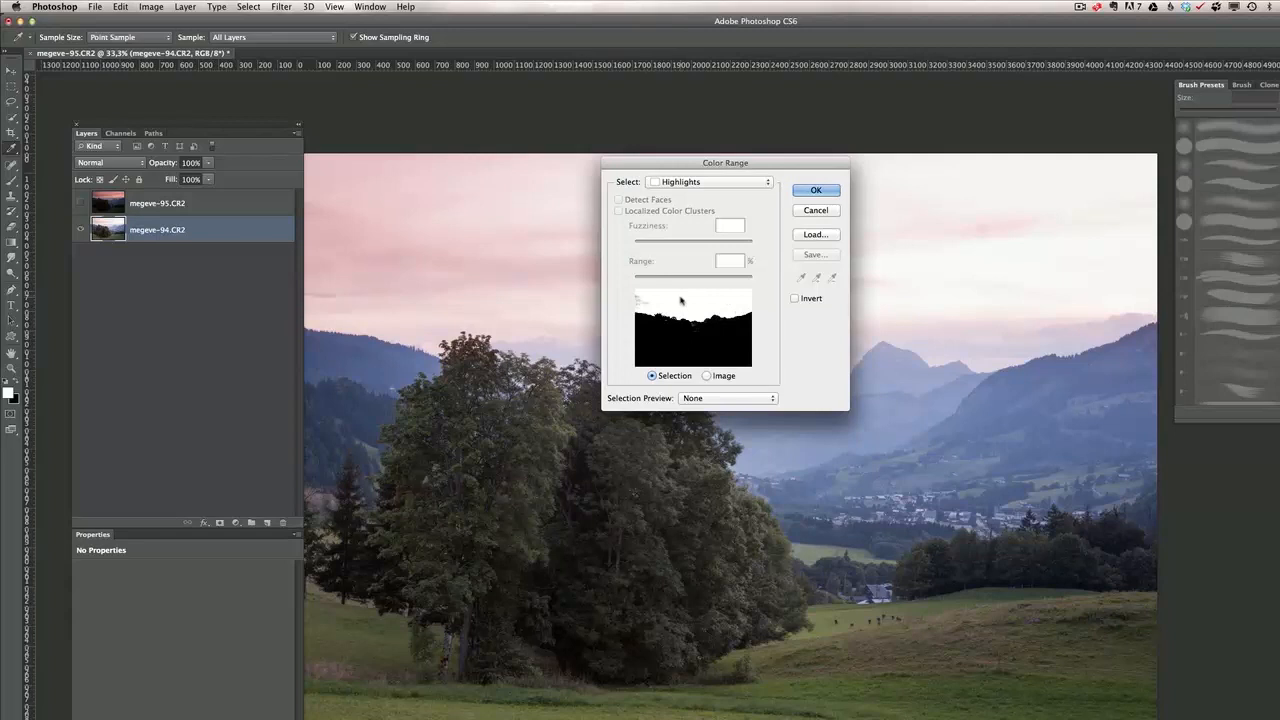
pyautogui.moveTo(680, 302)
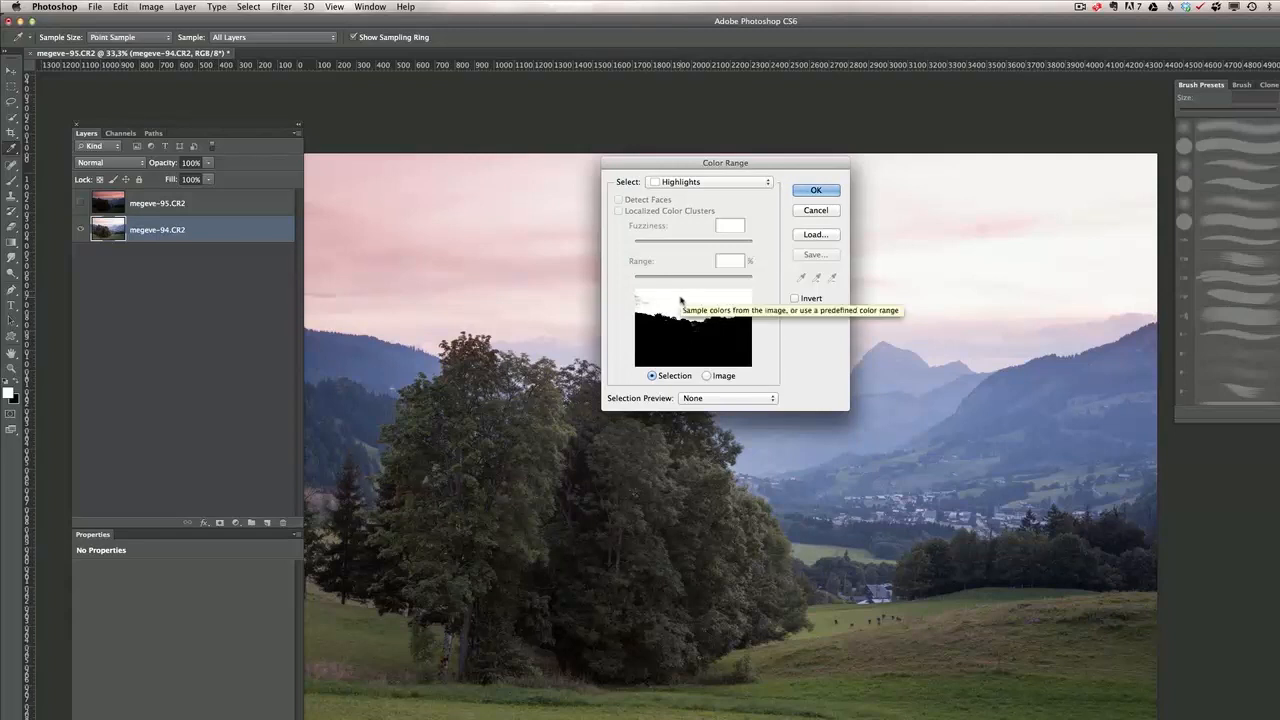
pyautogui.click(815, 190)
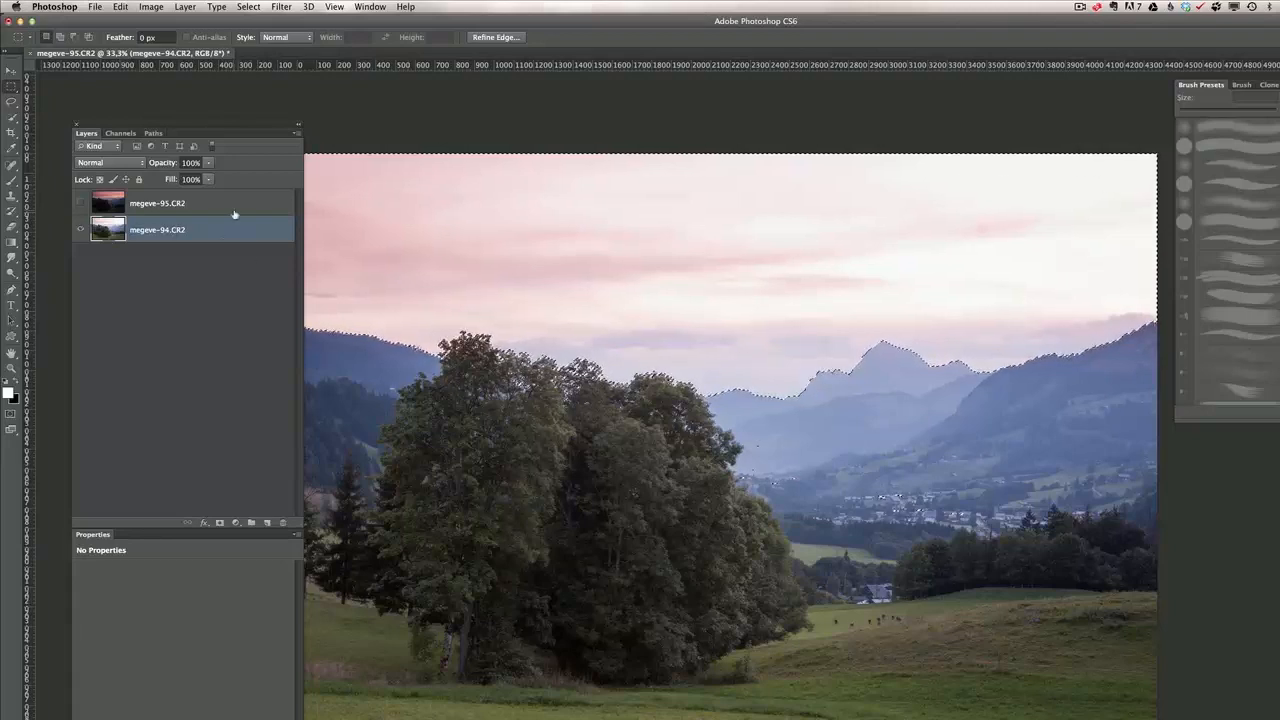
# Step: Show and select megeve-95, then add a layer mask from the sky selection
pyautogui.click(157, 203)
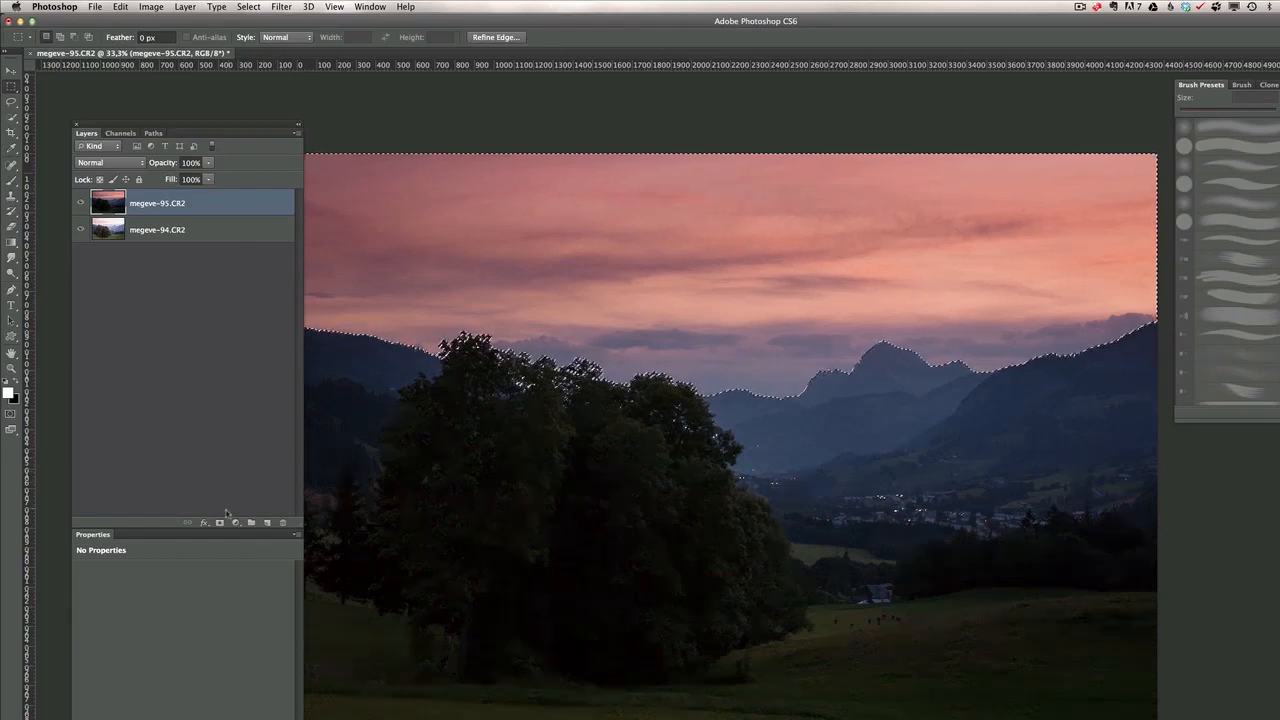
pyautogui.click(219, 522)
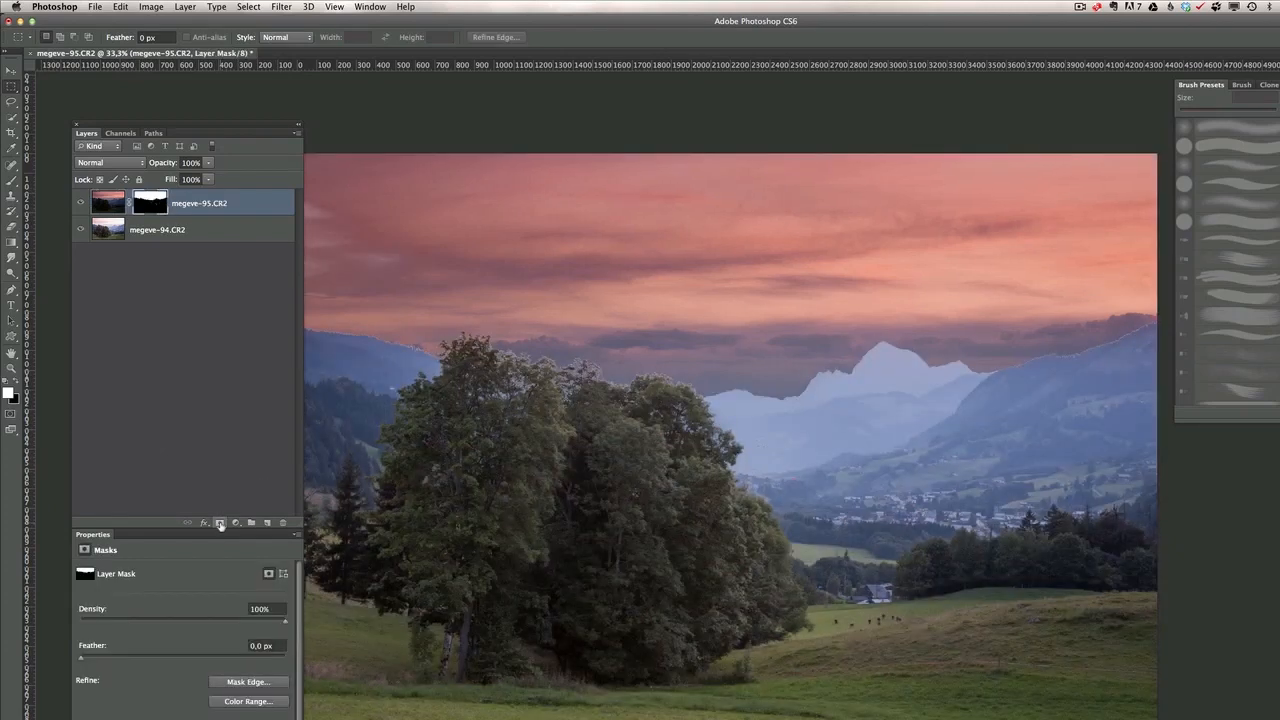
pyautogui.moveTo(219, 522)
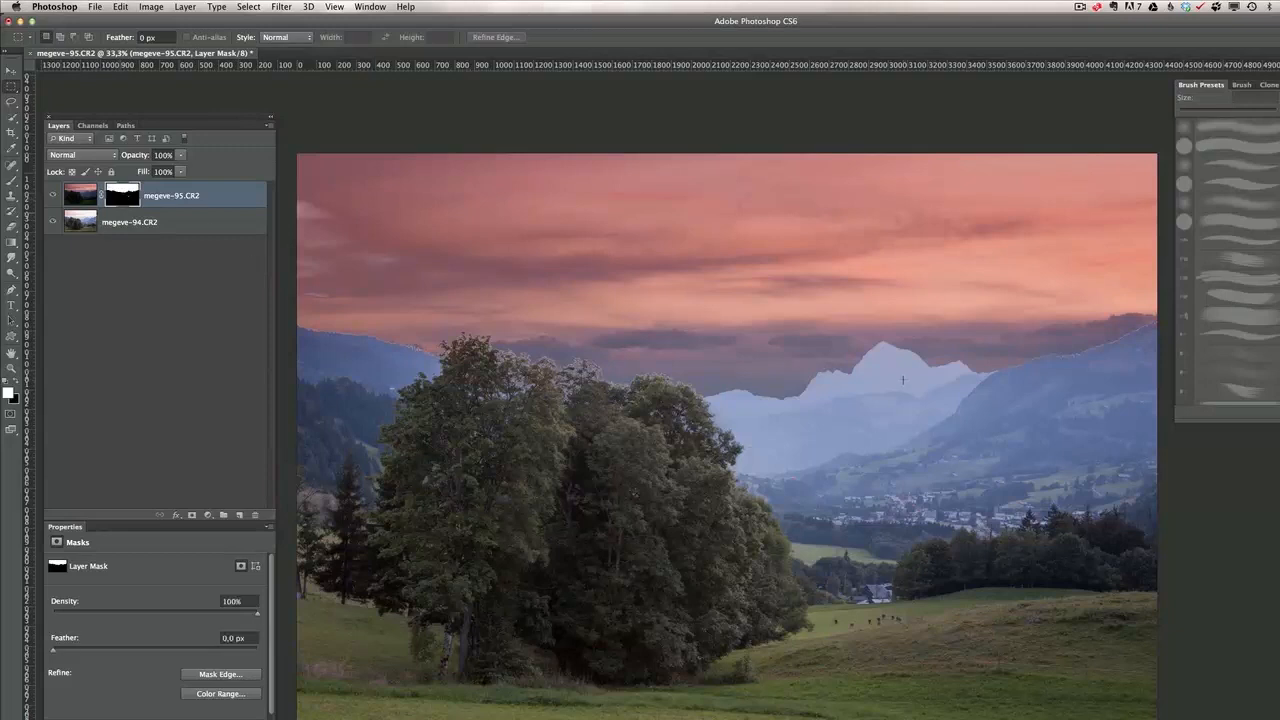
pyautogui.moveTo(871, 356)
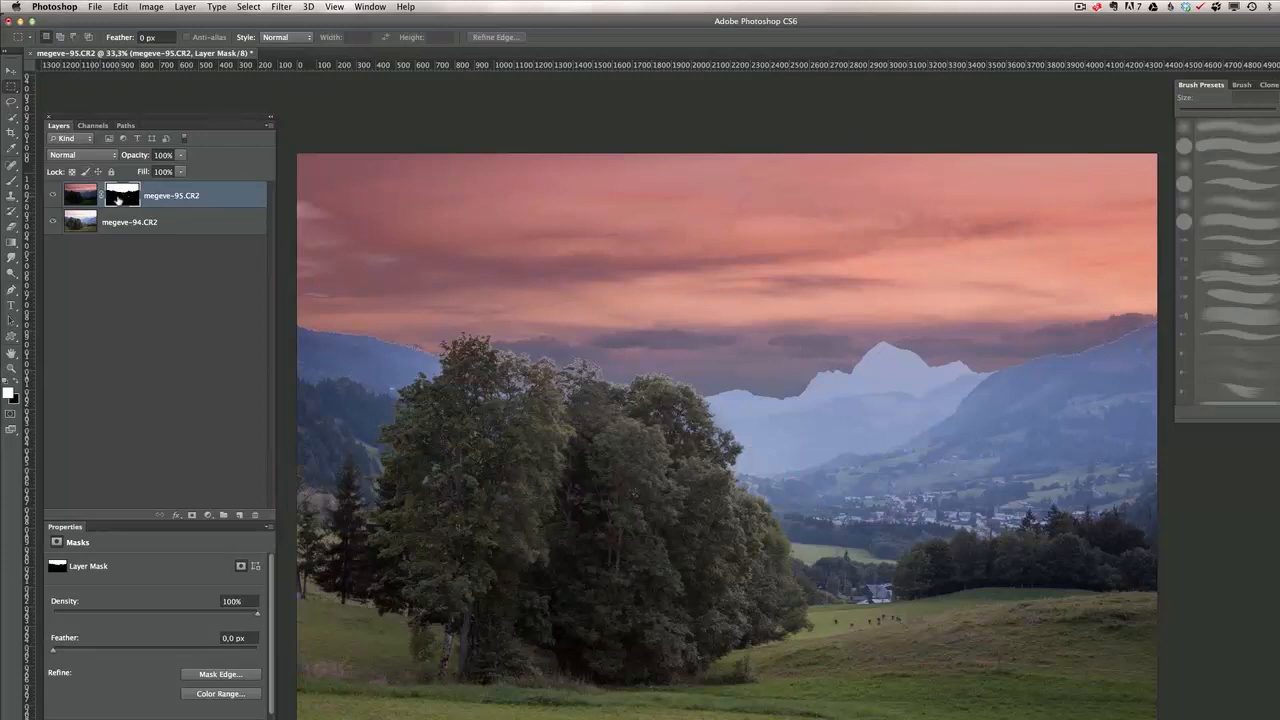
pyautogui.moveTo(123, 194)
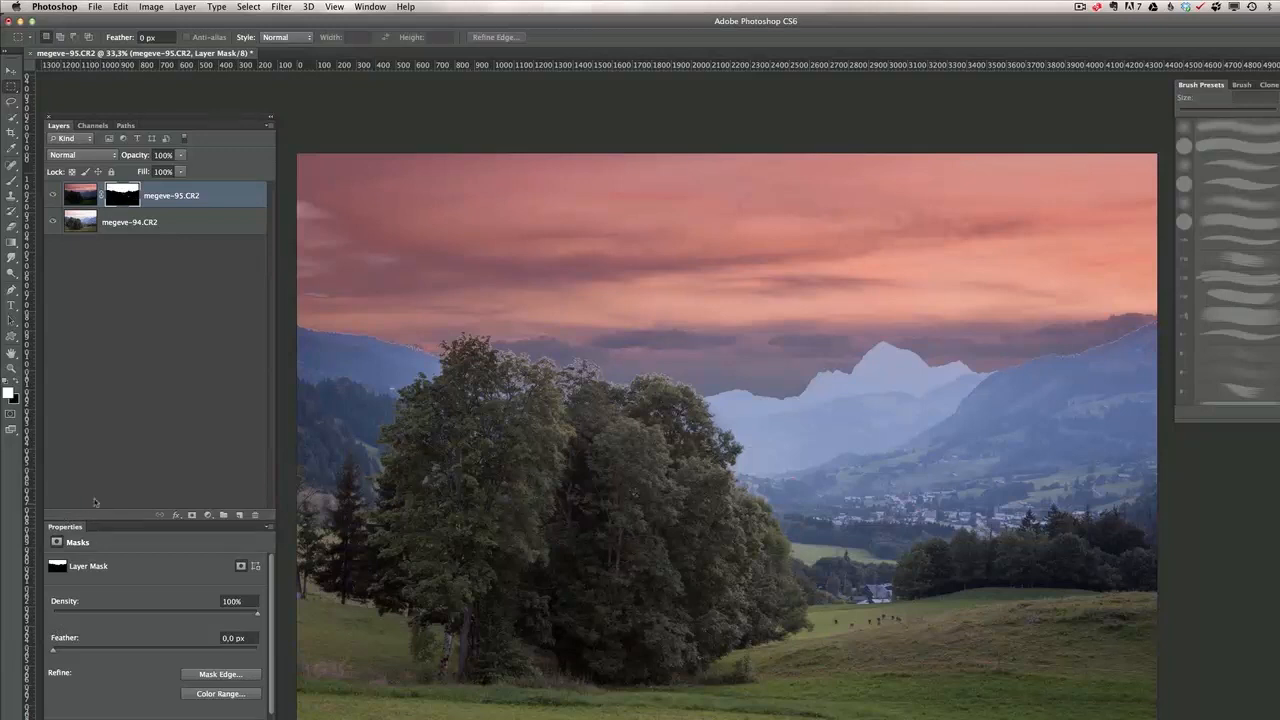
# Step: Open Window > Properties and feather megeve-95's sky mask to about 345 px
pyautogui.click(365, 7)
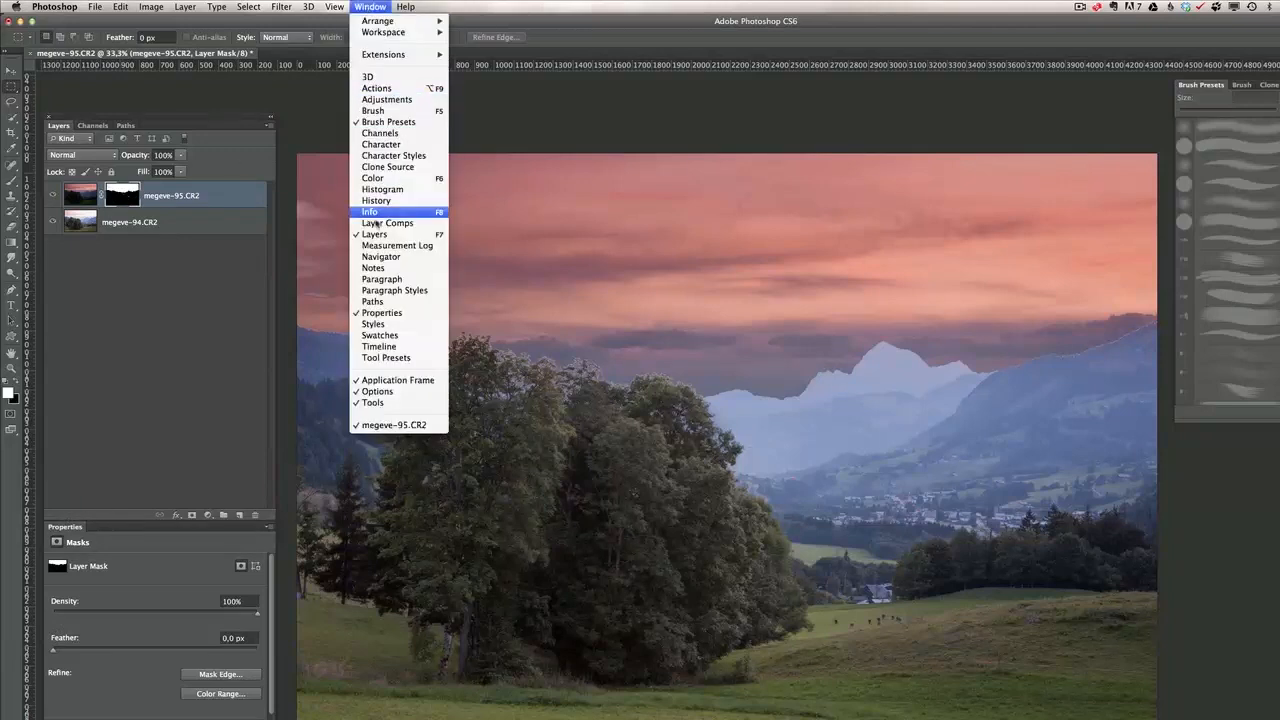
pyautogui.moveTo(382, 312)
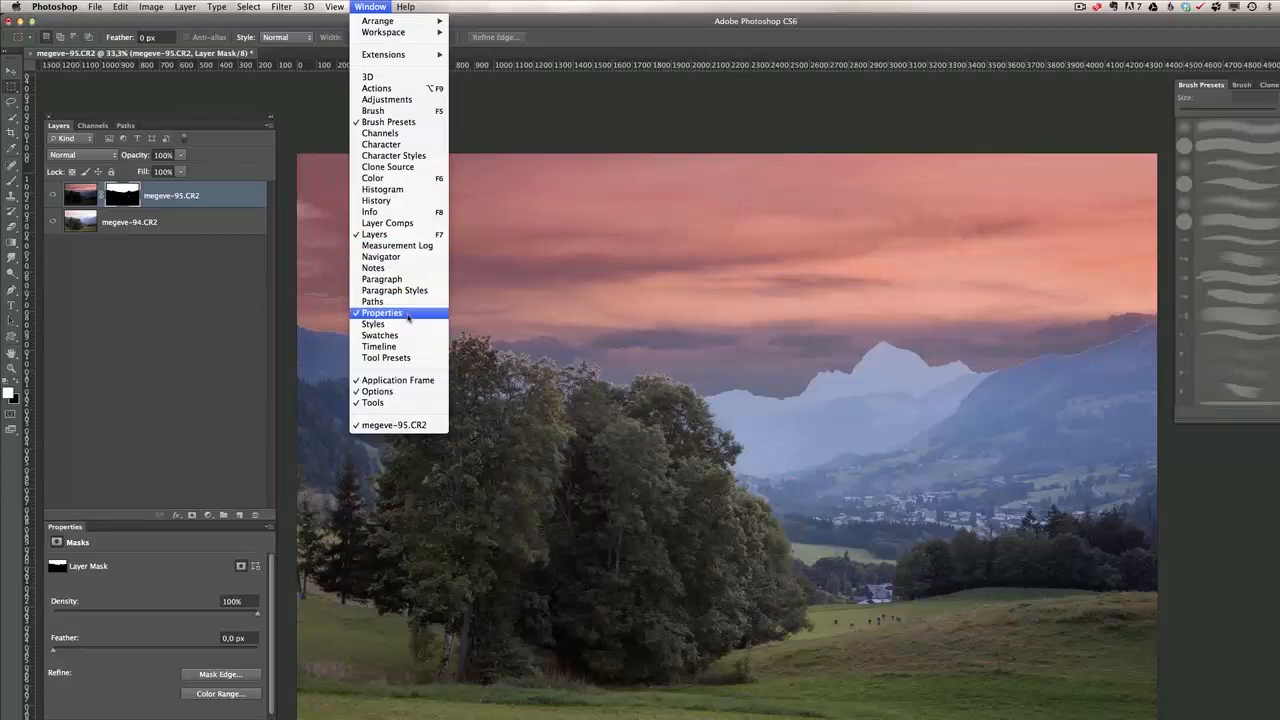
pyautogui.click(381, 313)
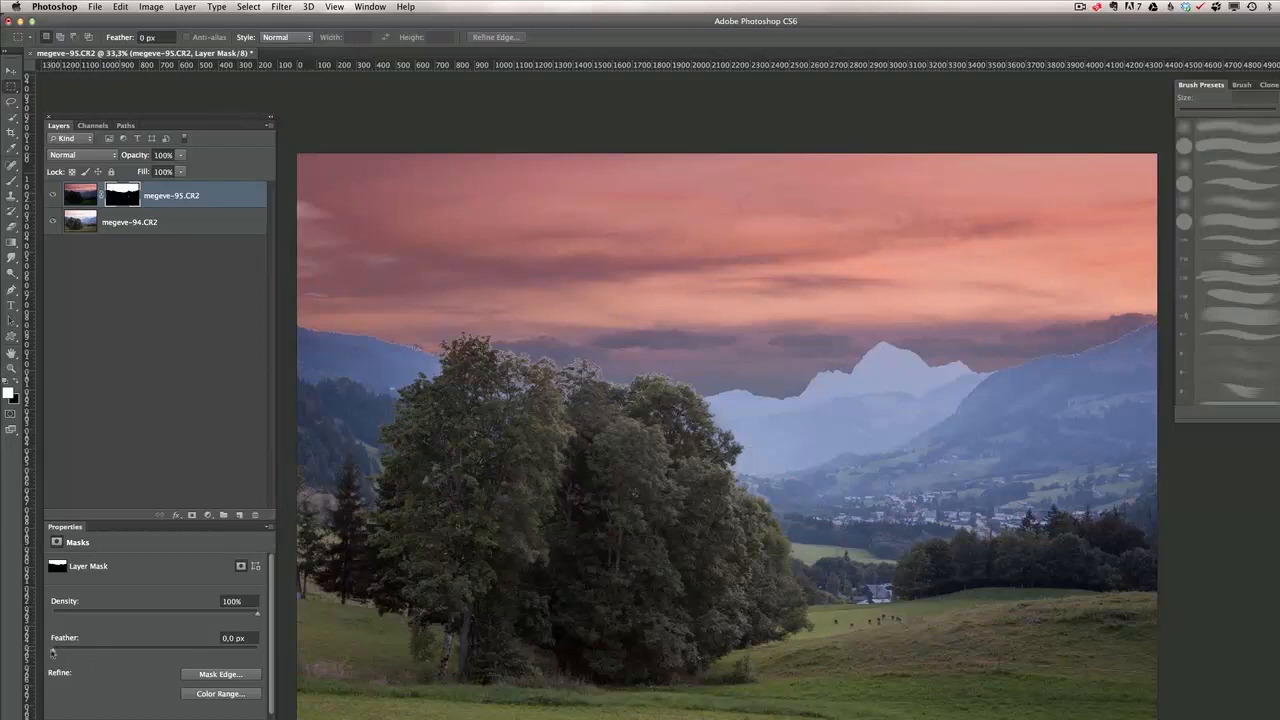
pyautogui.moveTo(53, 653); pyautogui.dragTo(103, 653)
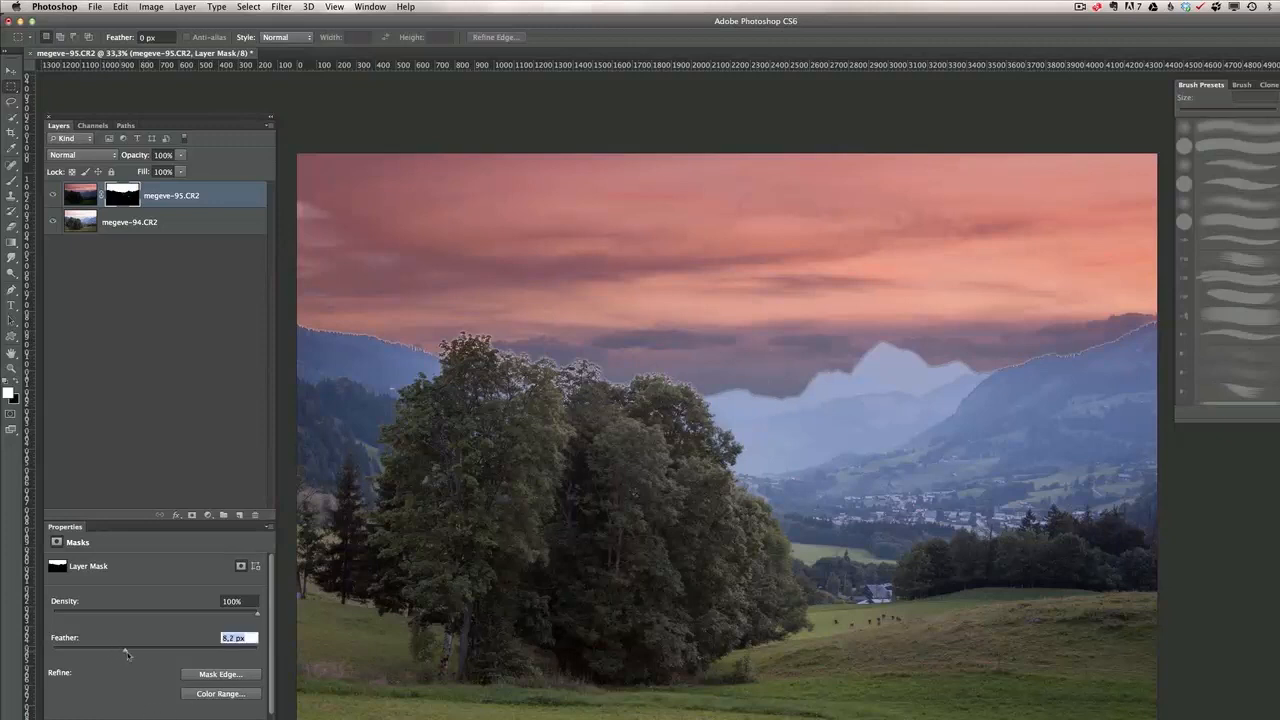
pyautogui.moveTo(127, 653); pyautogui.dragTo(190, 653)
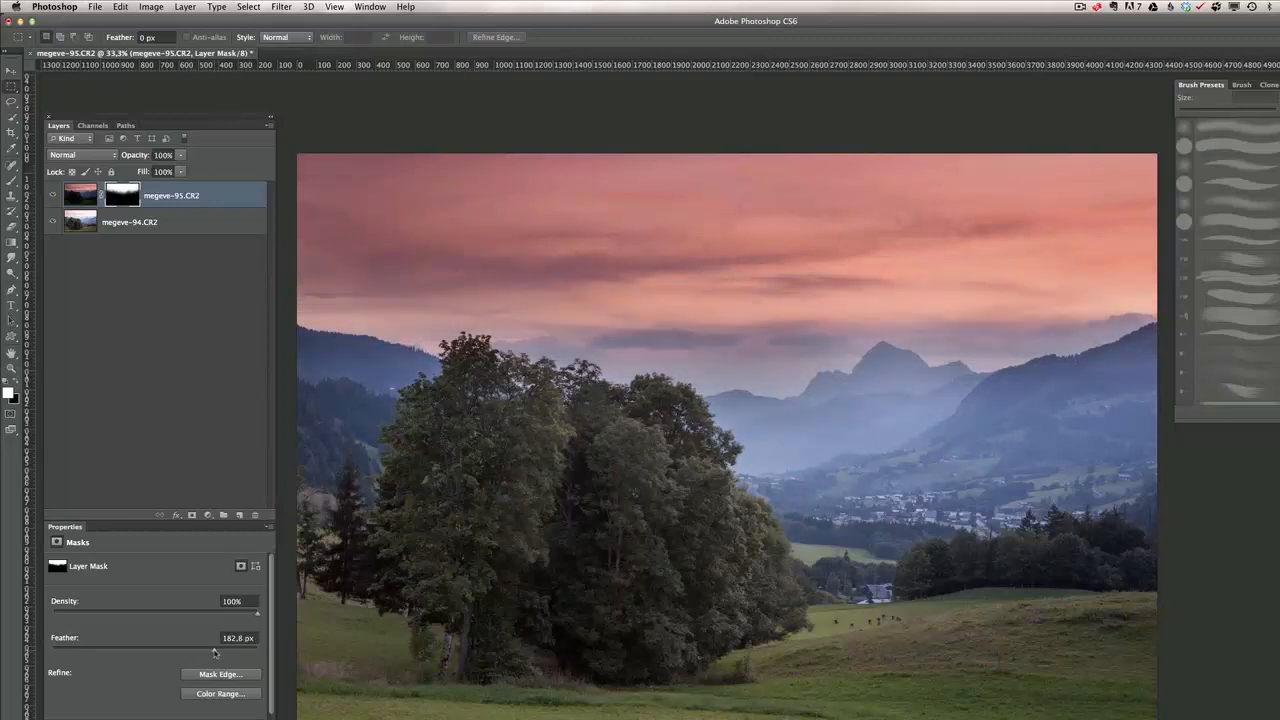
pyautogui.moveTo(190, 652); pyautogui.dragTo(228, 652)
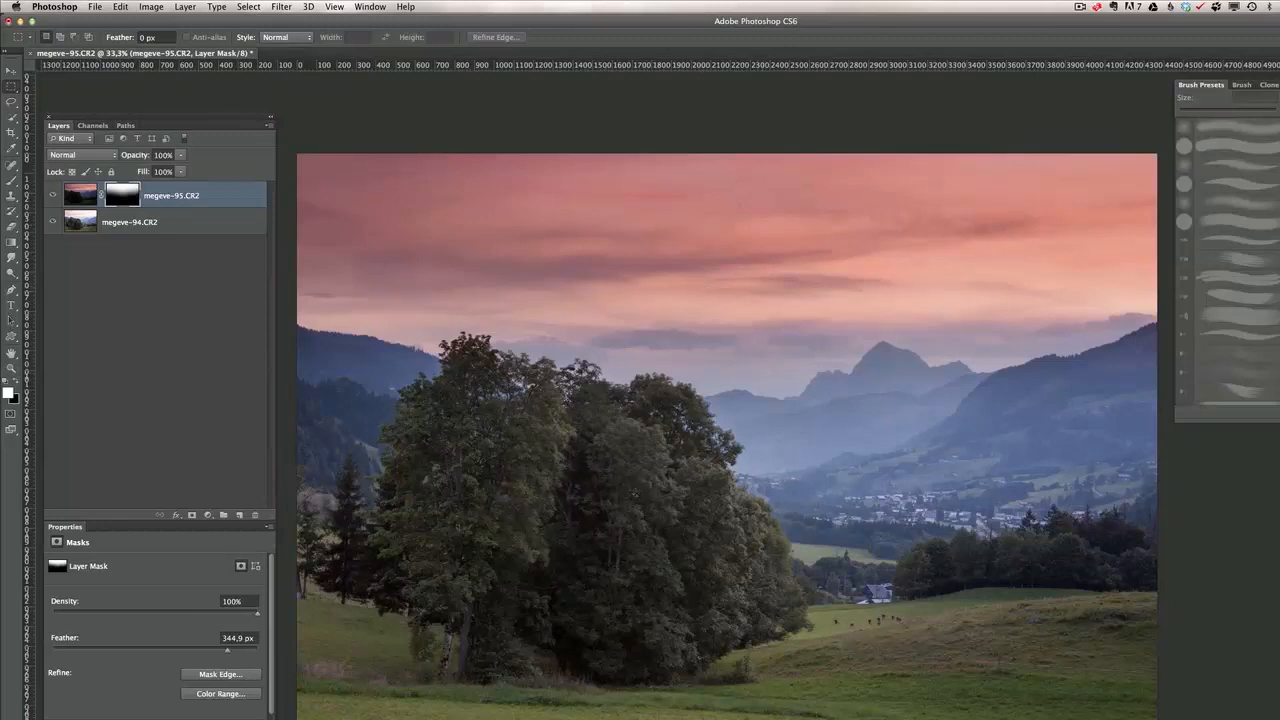
pyautogui.moveTo(189, 194)
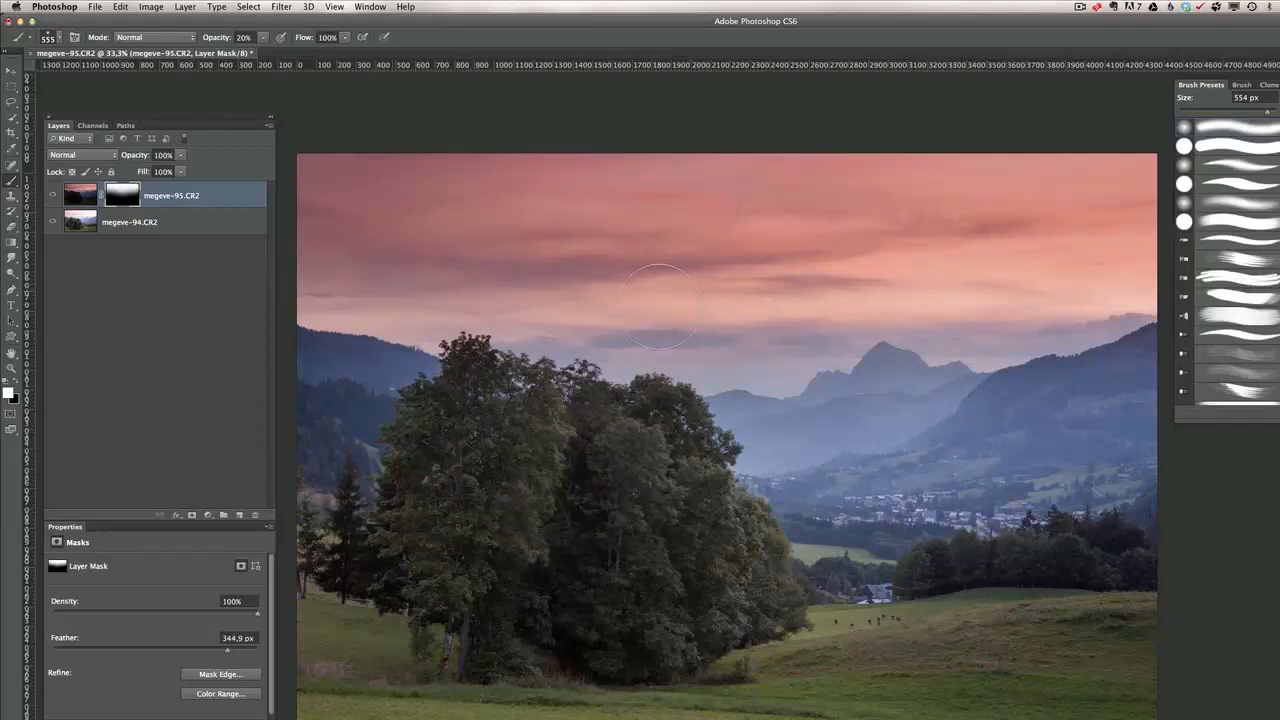
# Step: Paint megeve-95's mask with a low-opacity brush over the sky and distant mountains
pyautogui.moveTo(660, 305); pyautogui.dragTo(1010, 320)
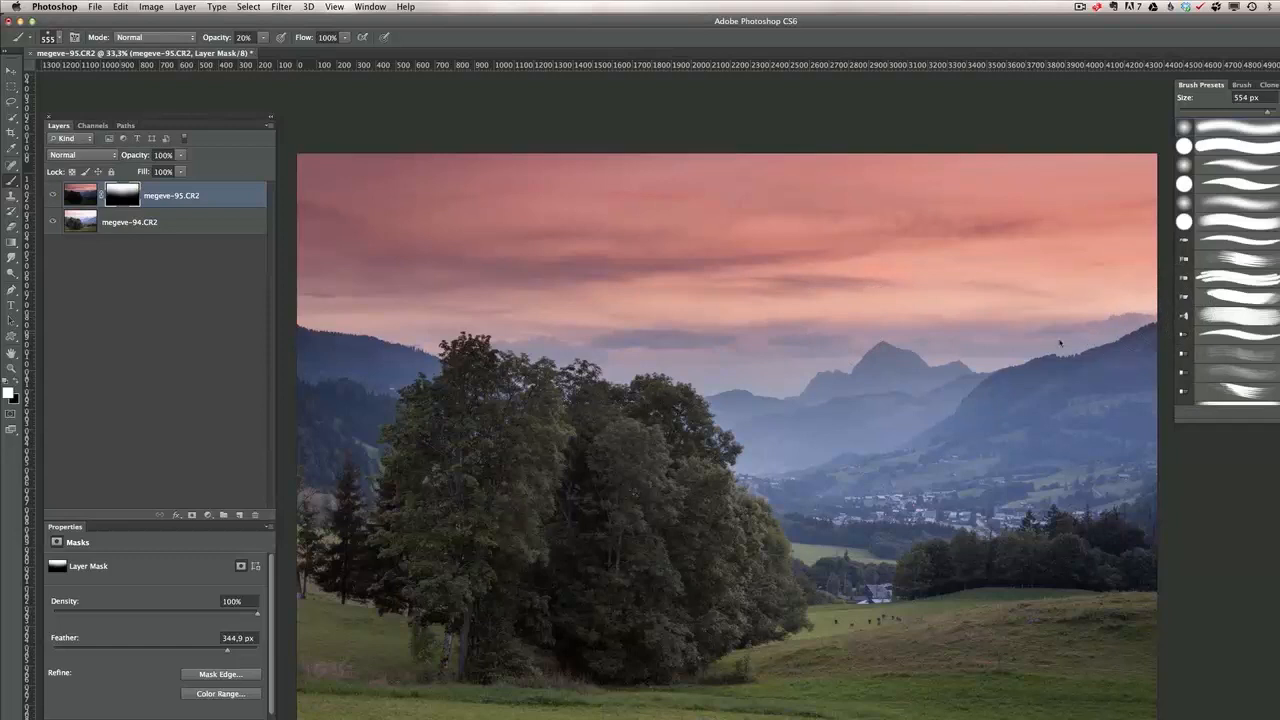
pyautogui.click(873, 360)
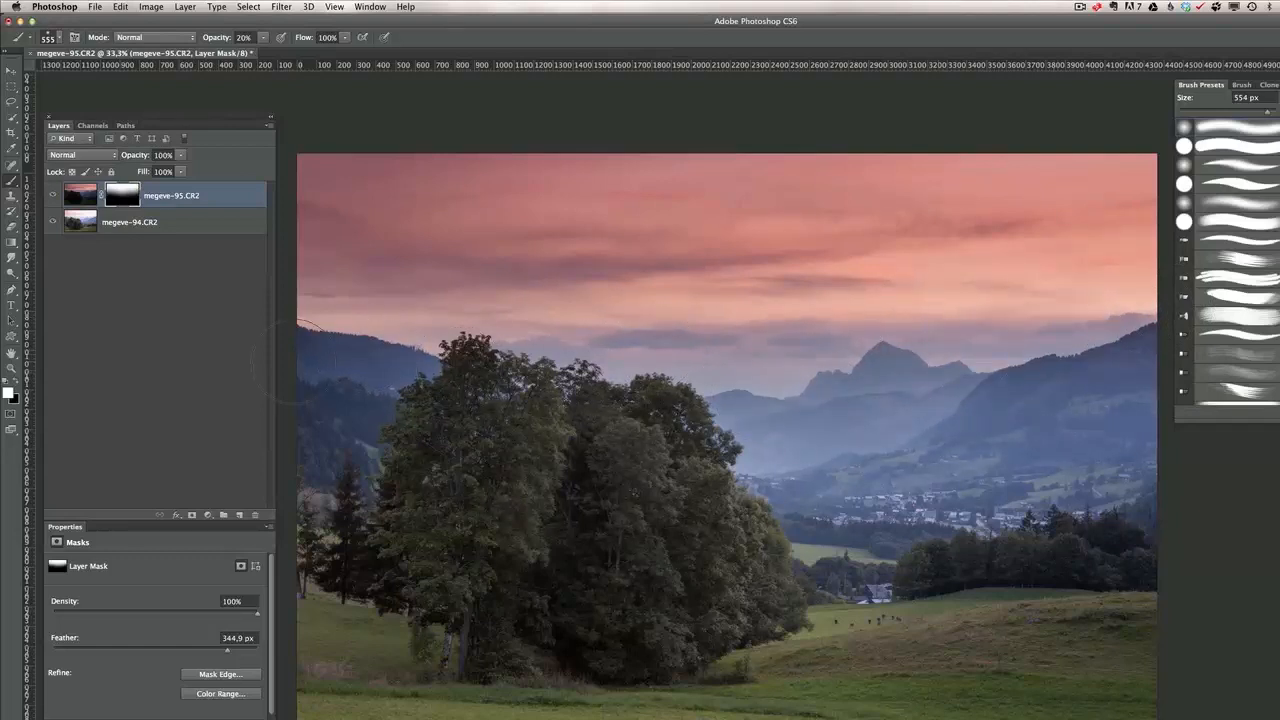
pyautogui.click(800, 413)
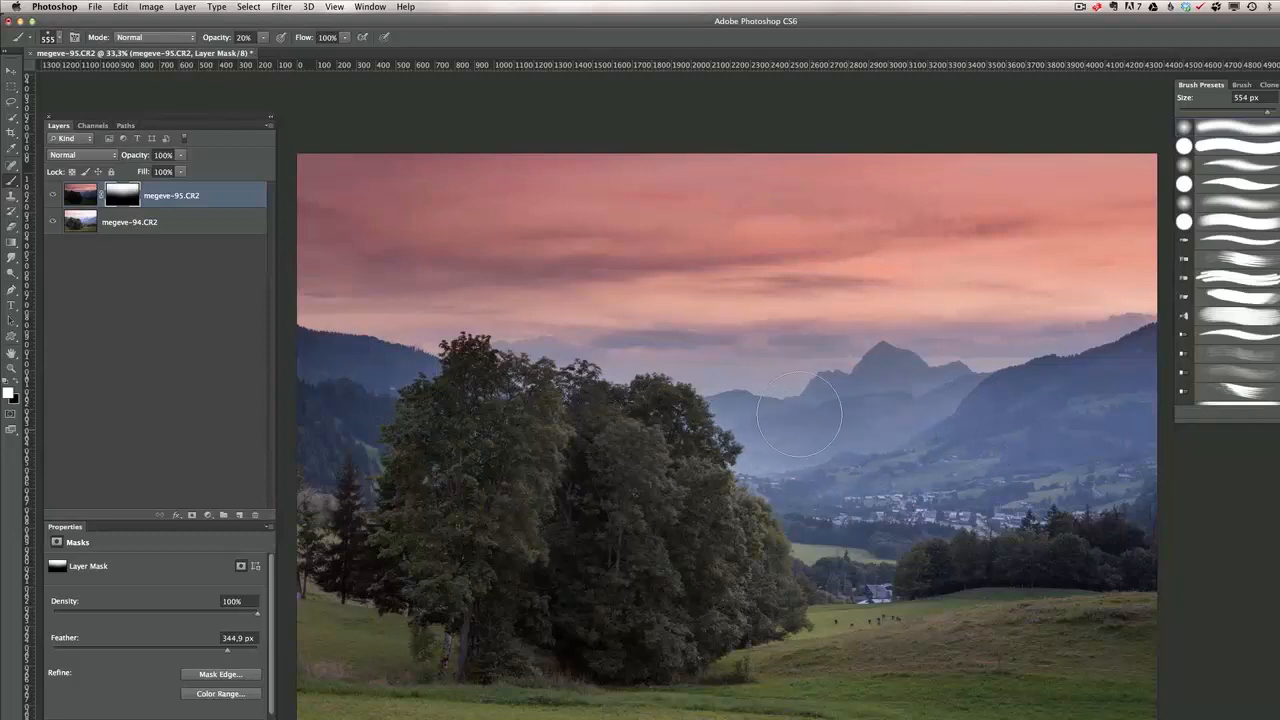
pyautogui.moveTo(800, 415); pyautogui.dragTo(1067, 392)
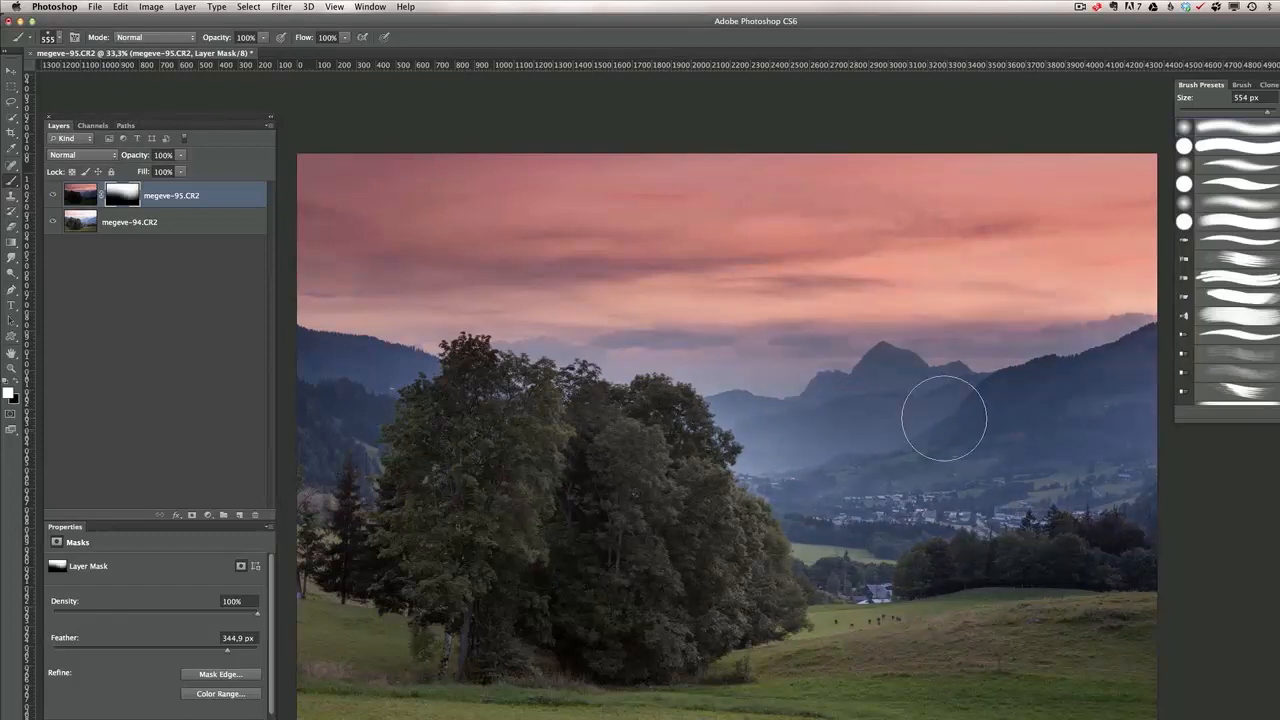
pyautogui.moveTo(800, 402)
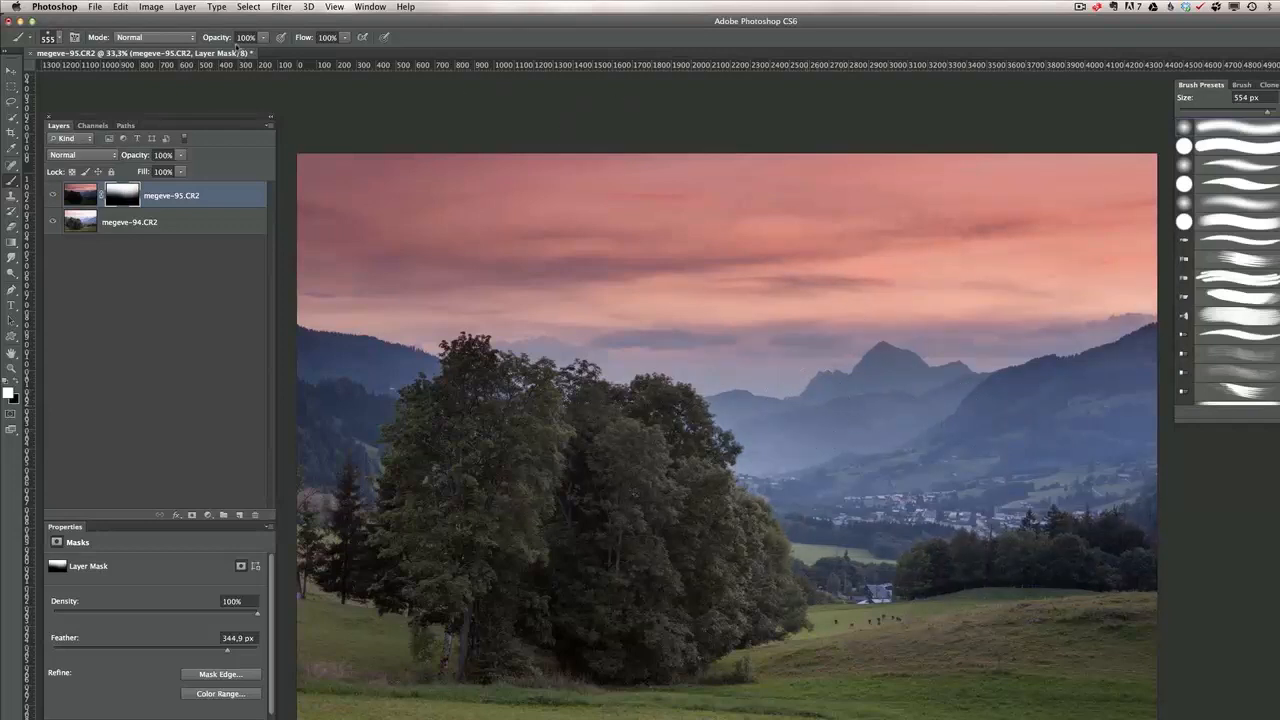
pyautogui.click(263, 37)
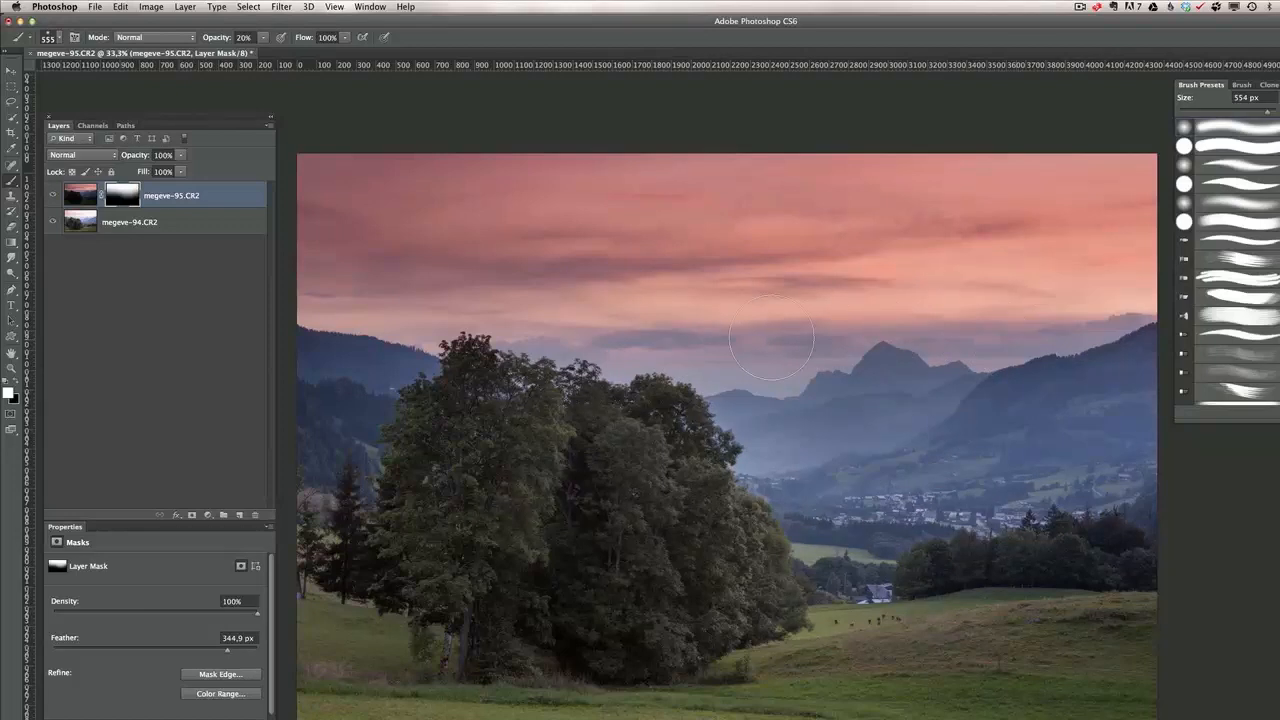
pyautogui.moveTo(30, 230)
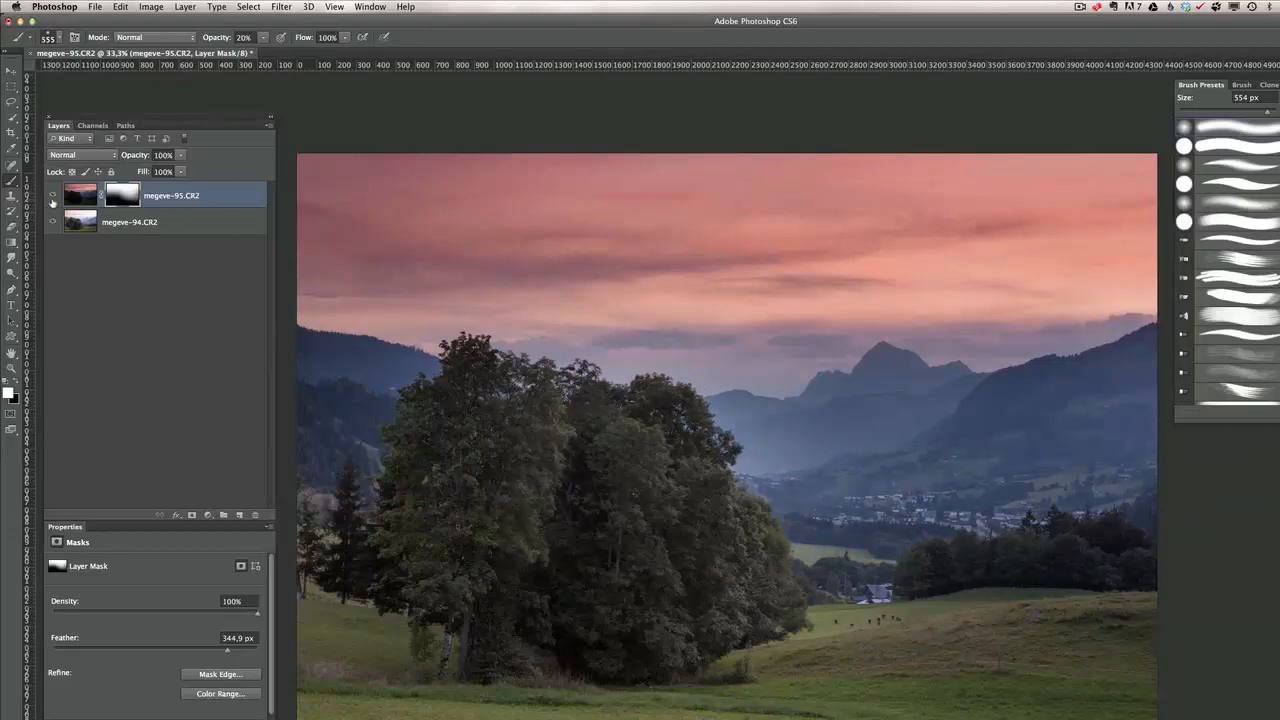
# Step: Add a Curves adjustment layer above megeve-95 using the Medium Contrast preset
pyautogui.click(52, 196)
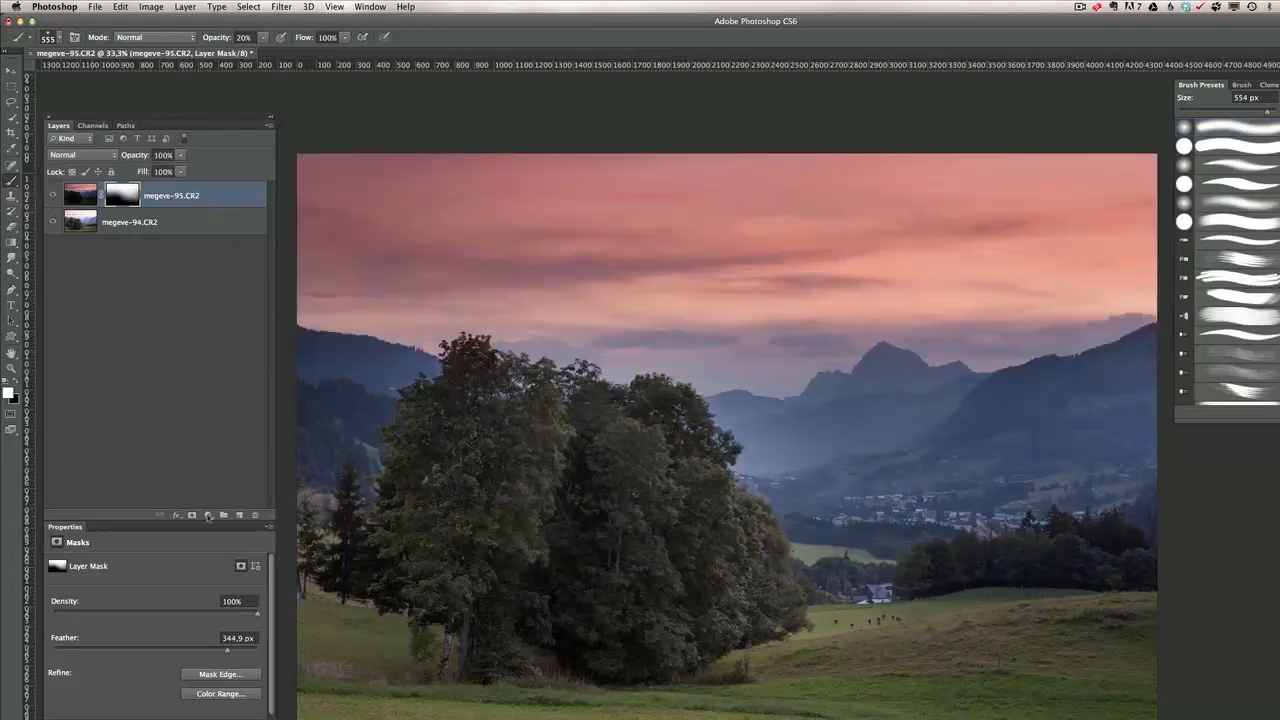
pyautogui.click(207, 513)
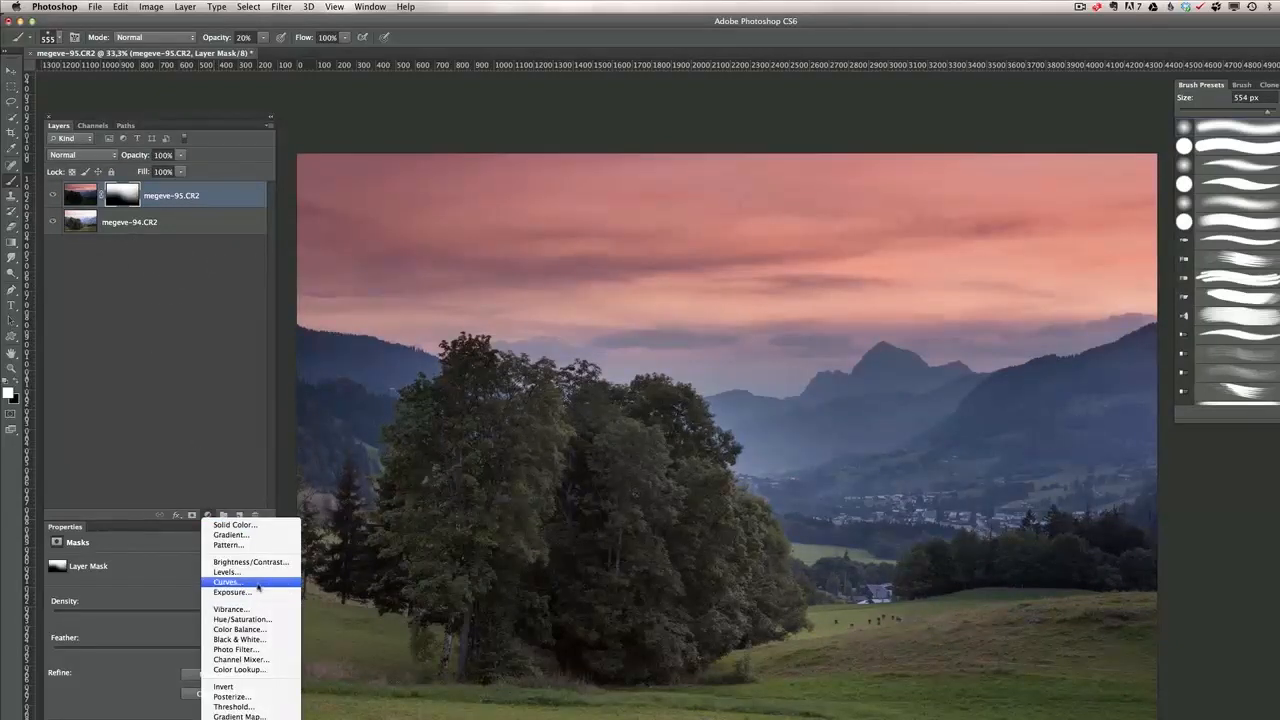
pyautogui.click(228, 582)
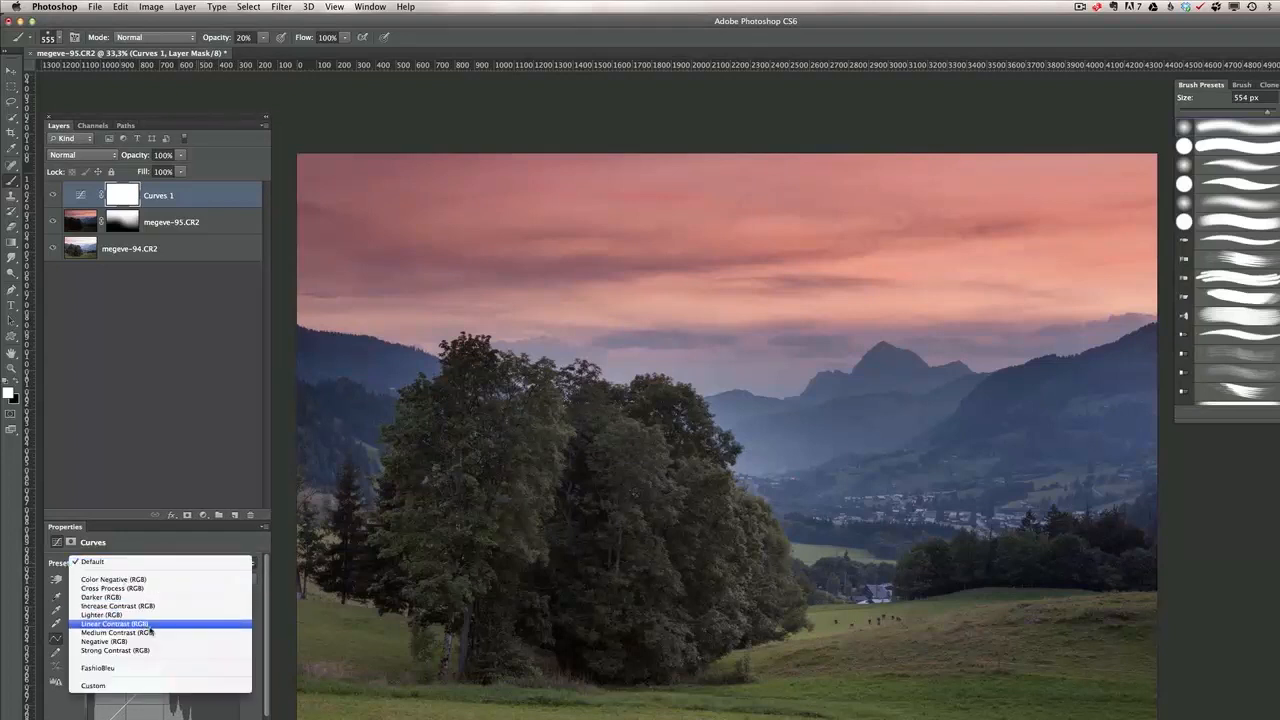
pyautogui.click(110, 641)
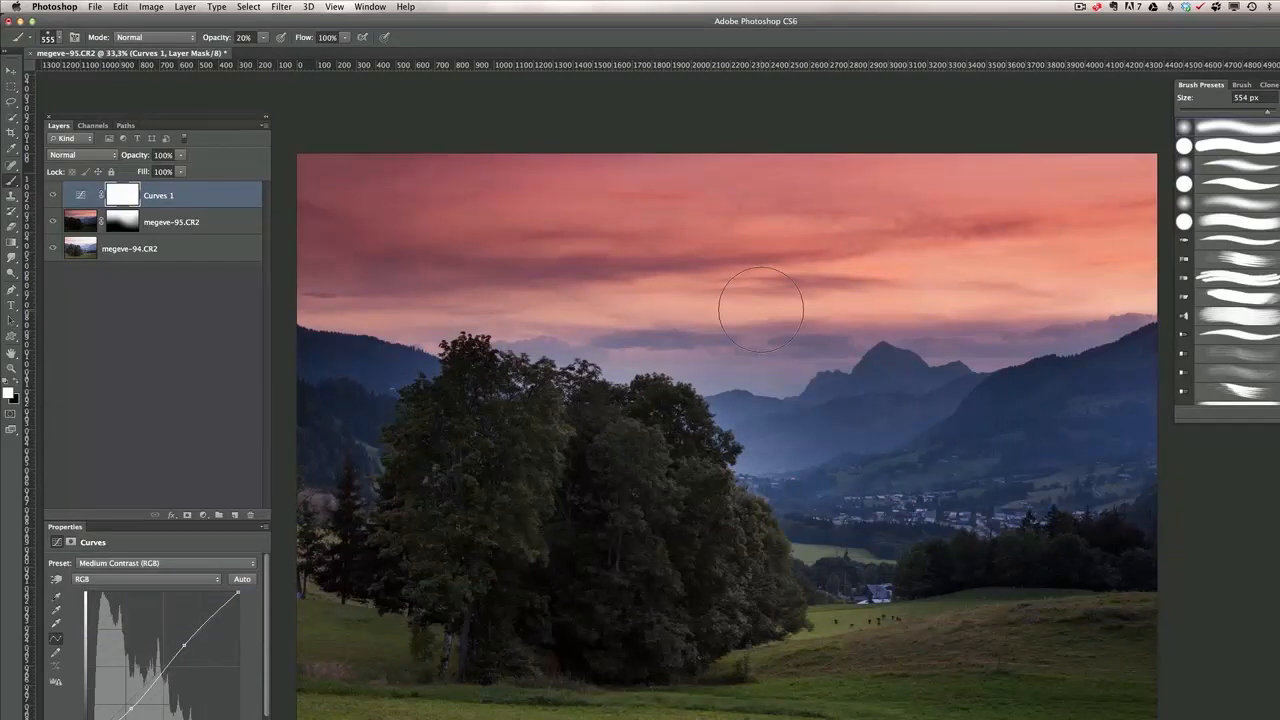
pyautogui.moveTo(725, 307)
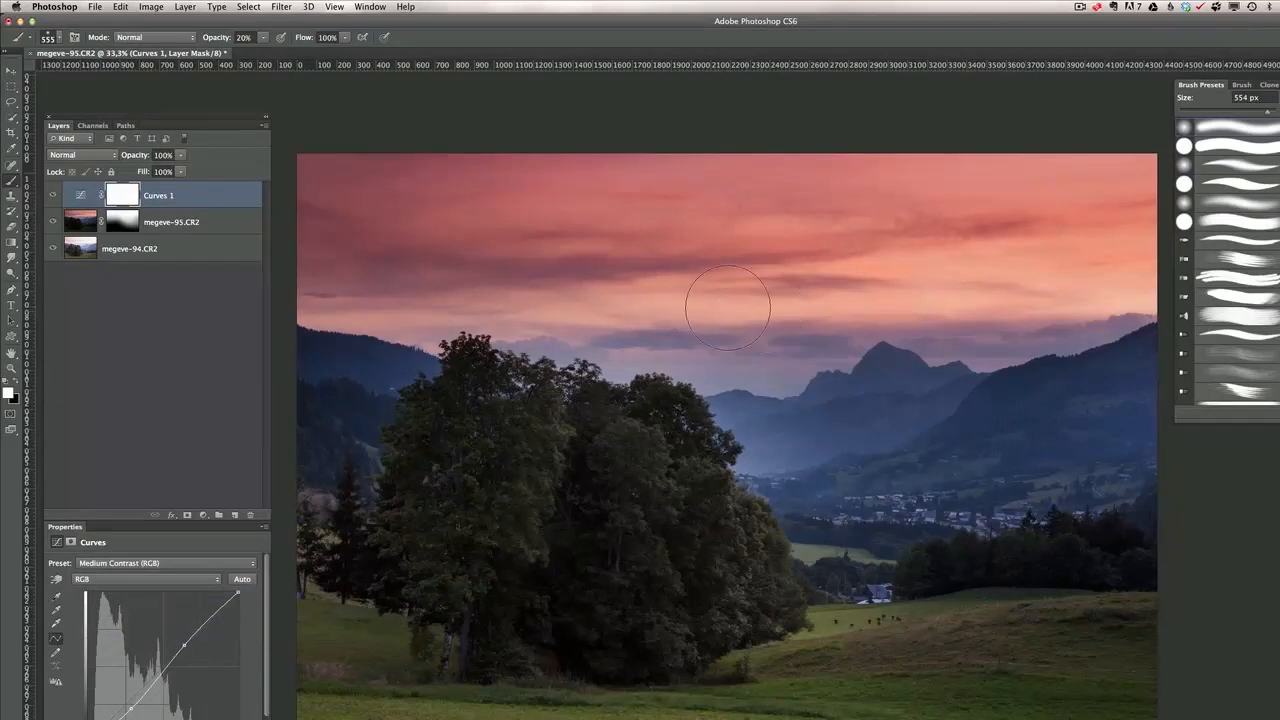
pyautogui.moveTo(968, 347)
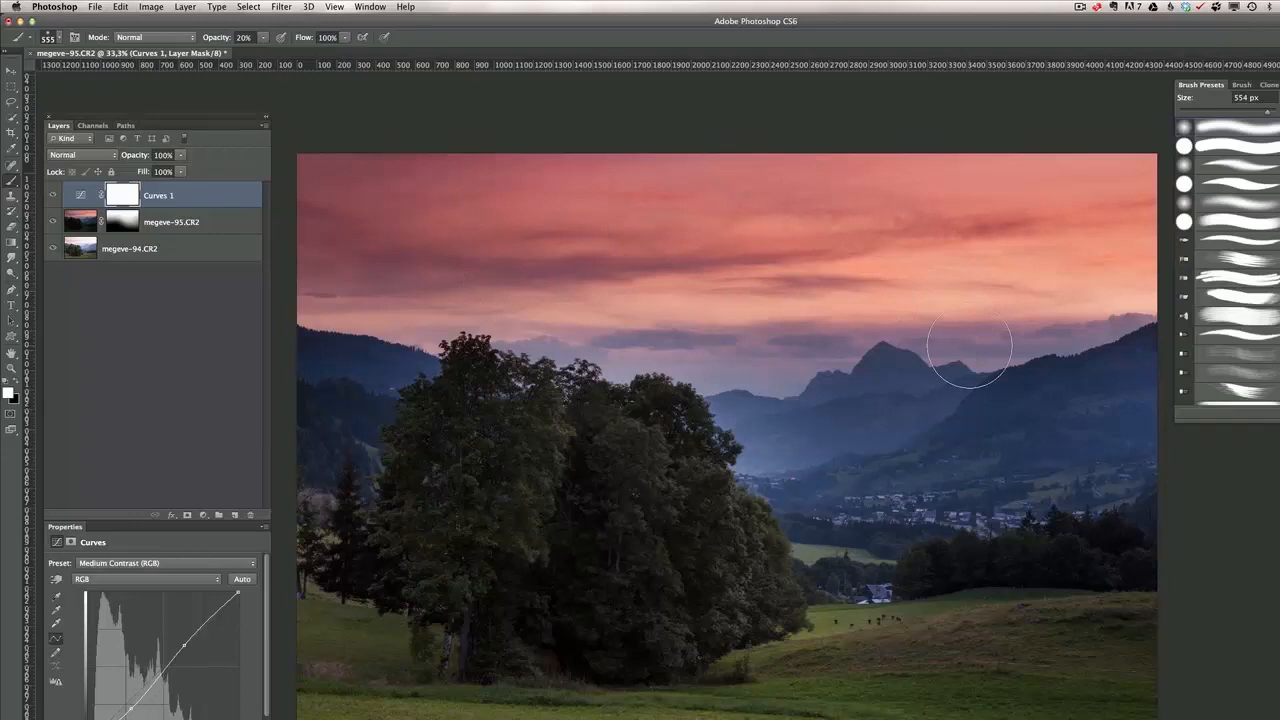
pyautogui.moveTo(424, 382)
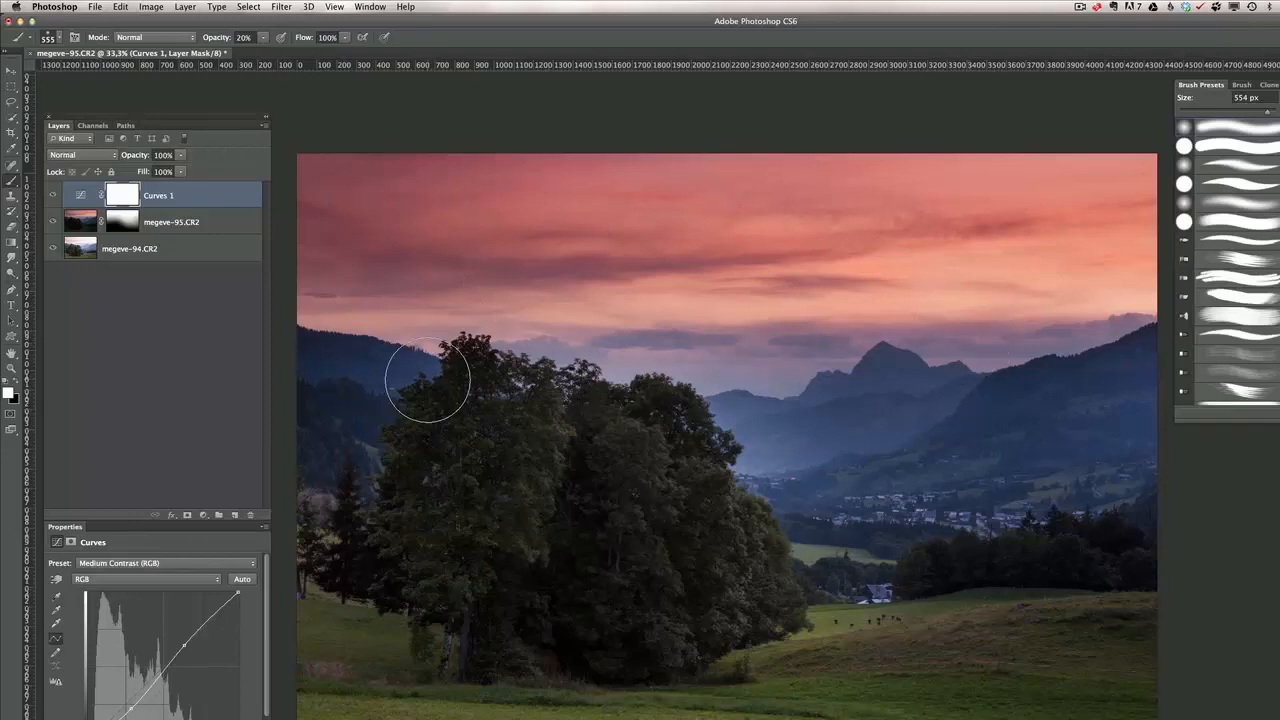
pyautogui.moveTo(840, 388)
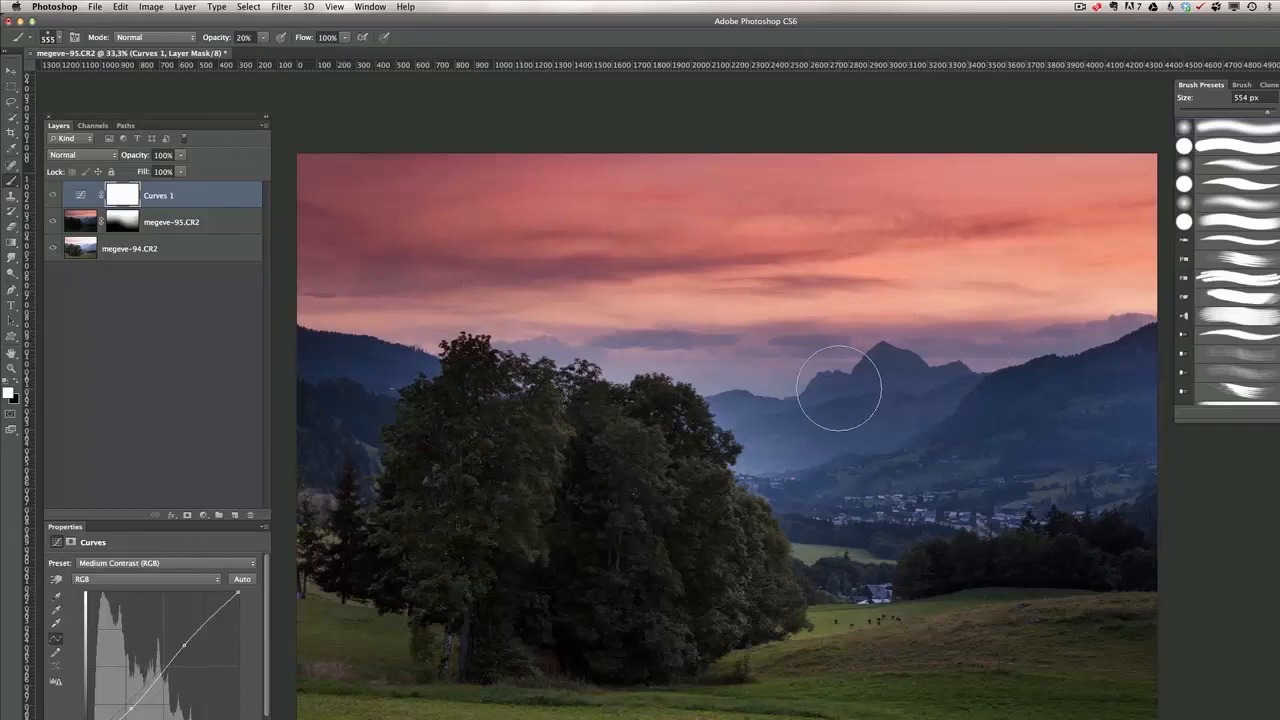
# Step: Open the new adjustment layer list and dismiss it unused
pyautogui.click(203, 515)
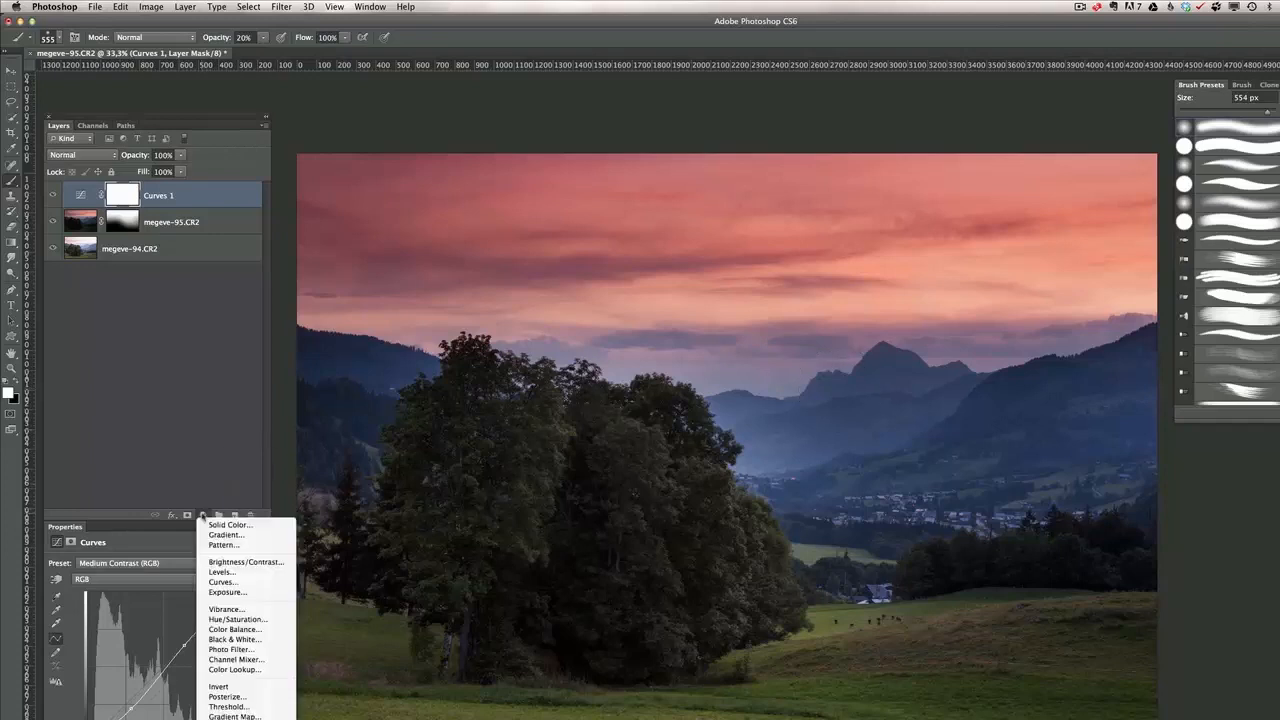
pyautogui.click(221, 582)
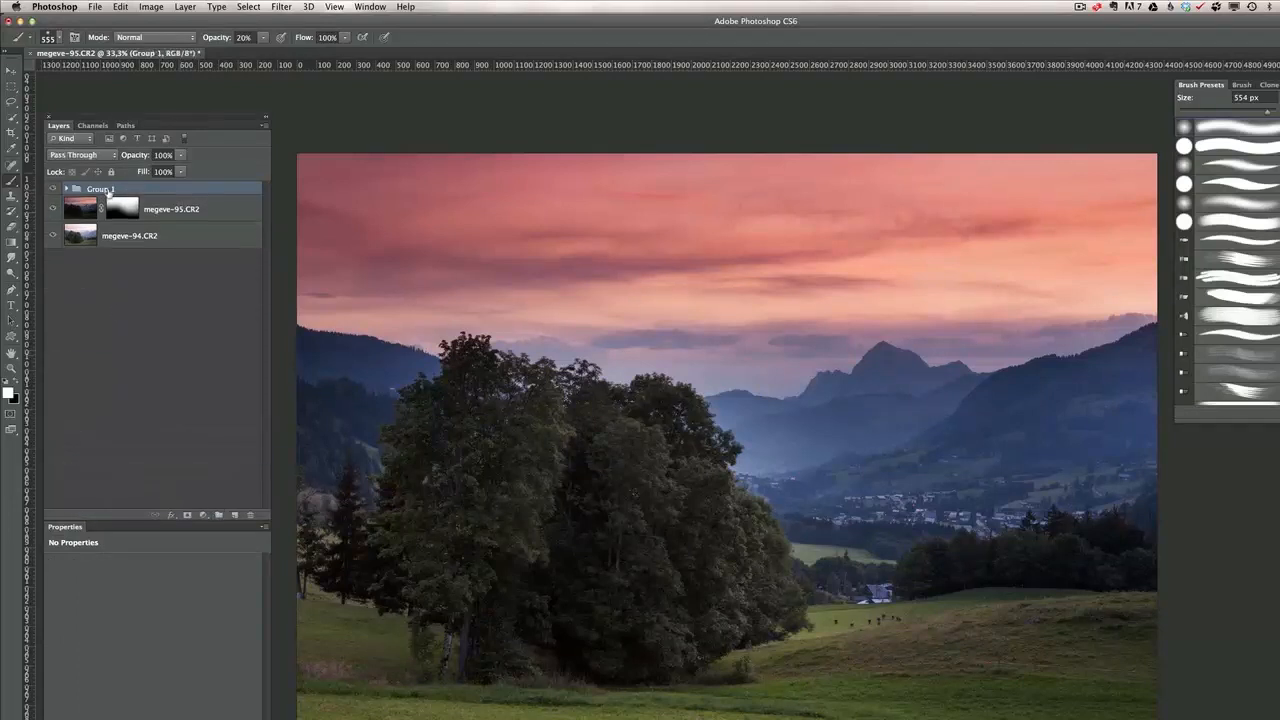
# Step: Rename Group 1 to 'contrast'
pyautogui.doubleClick(100, 189)
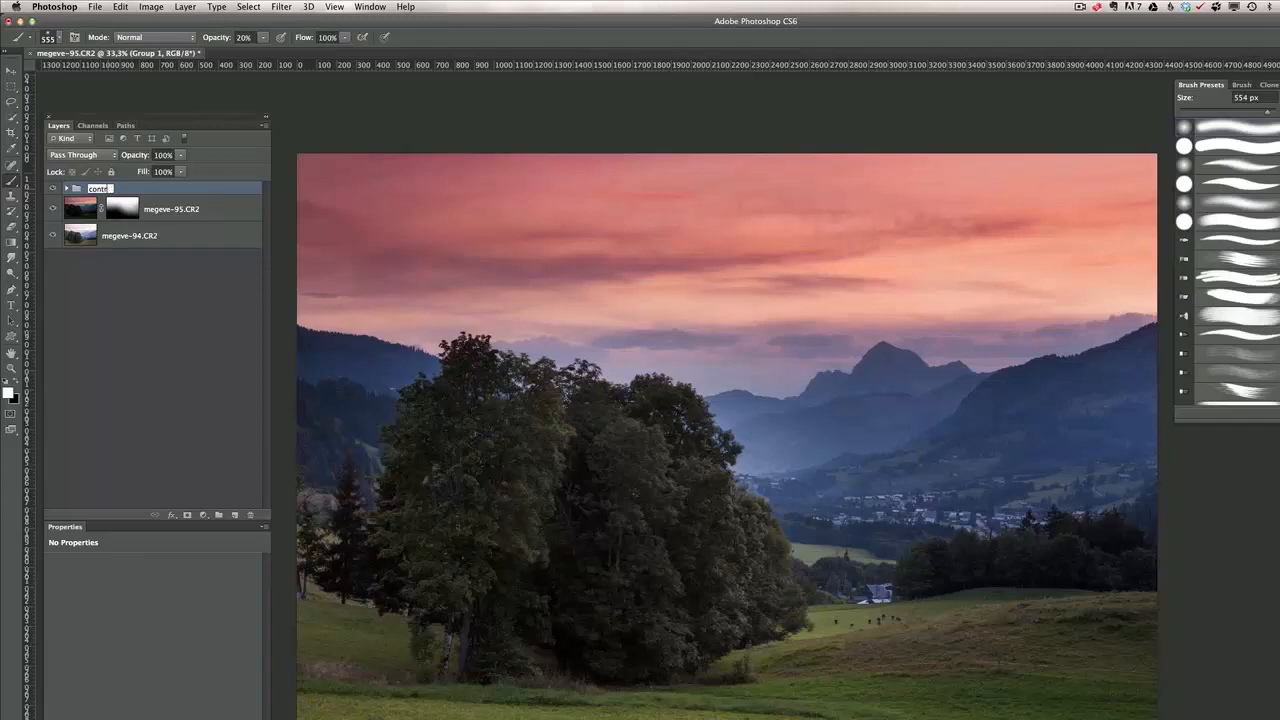
pyautogui.write('contrast')
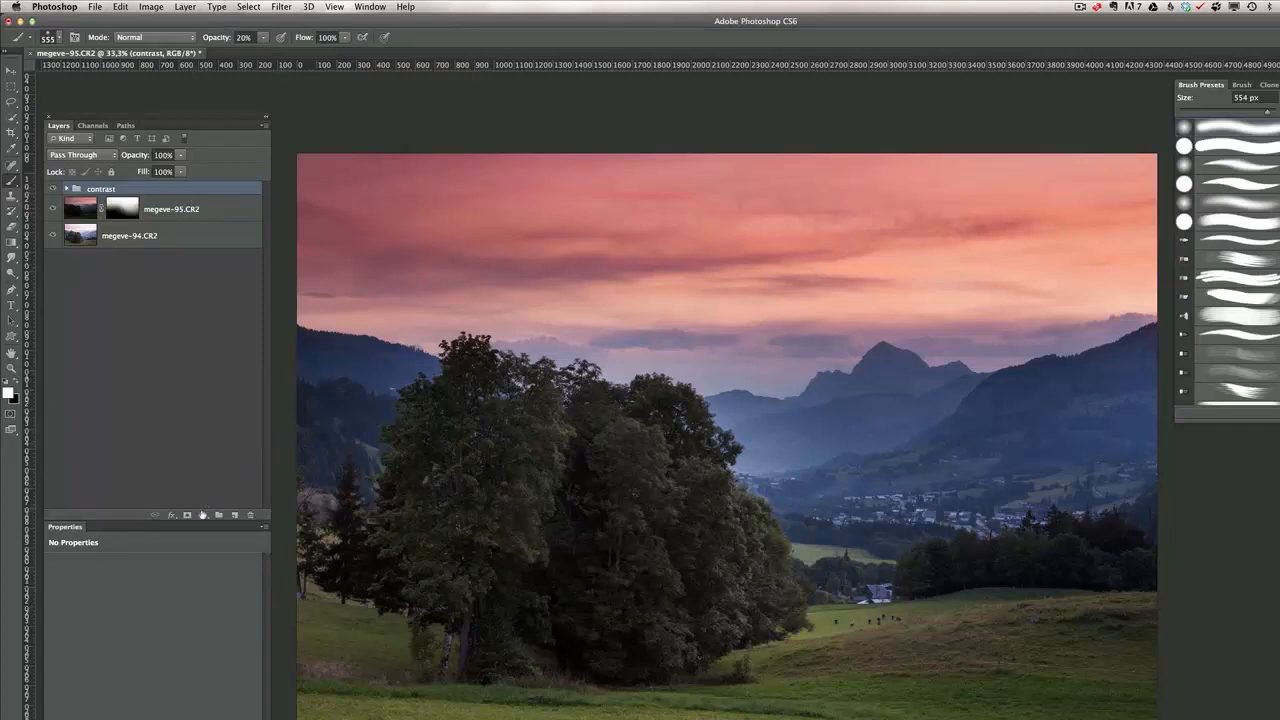
# Step: Add a Selective Color layer, keep Neutrals, and set Cyan to −7%
pyautogui.click(202, 514)
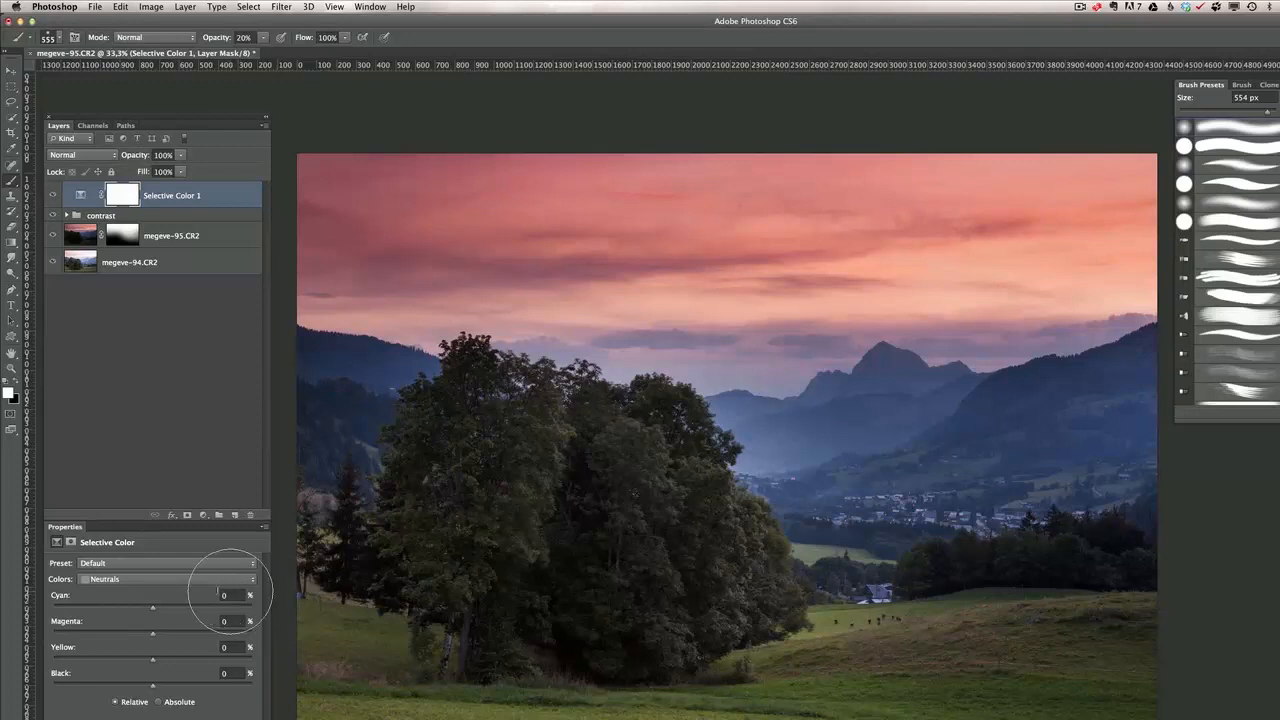
pyautogui.click(105, 579)
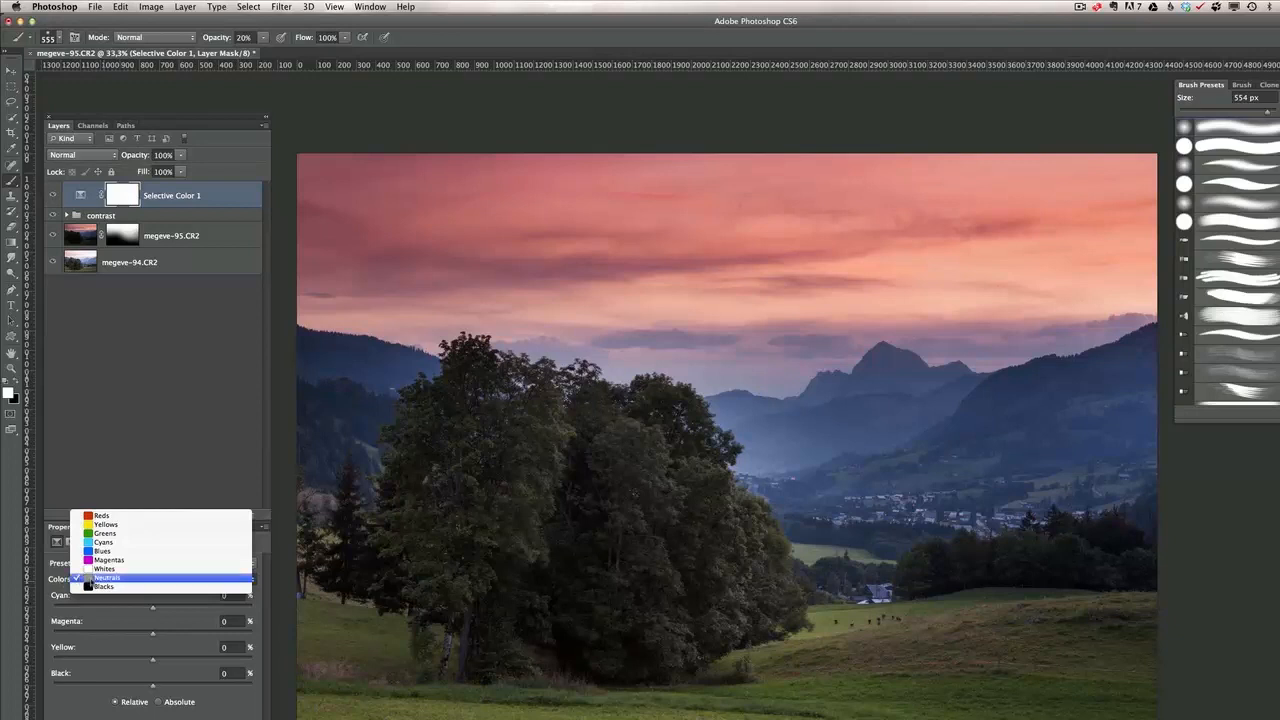
pyautogui.moveTo(108, 547)
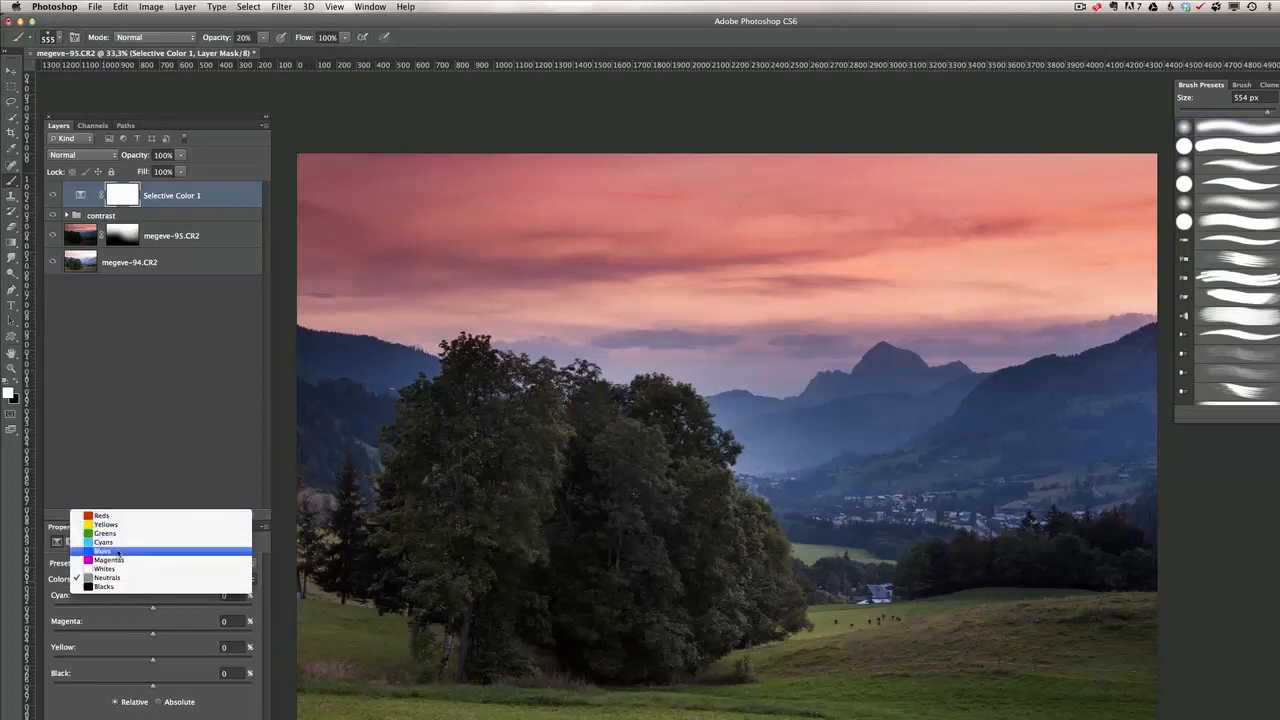
pyautogui.click(107, 579)
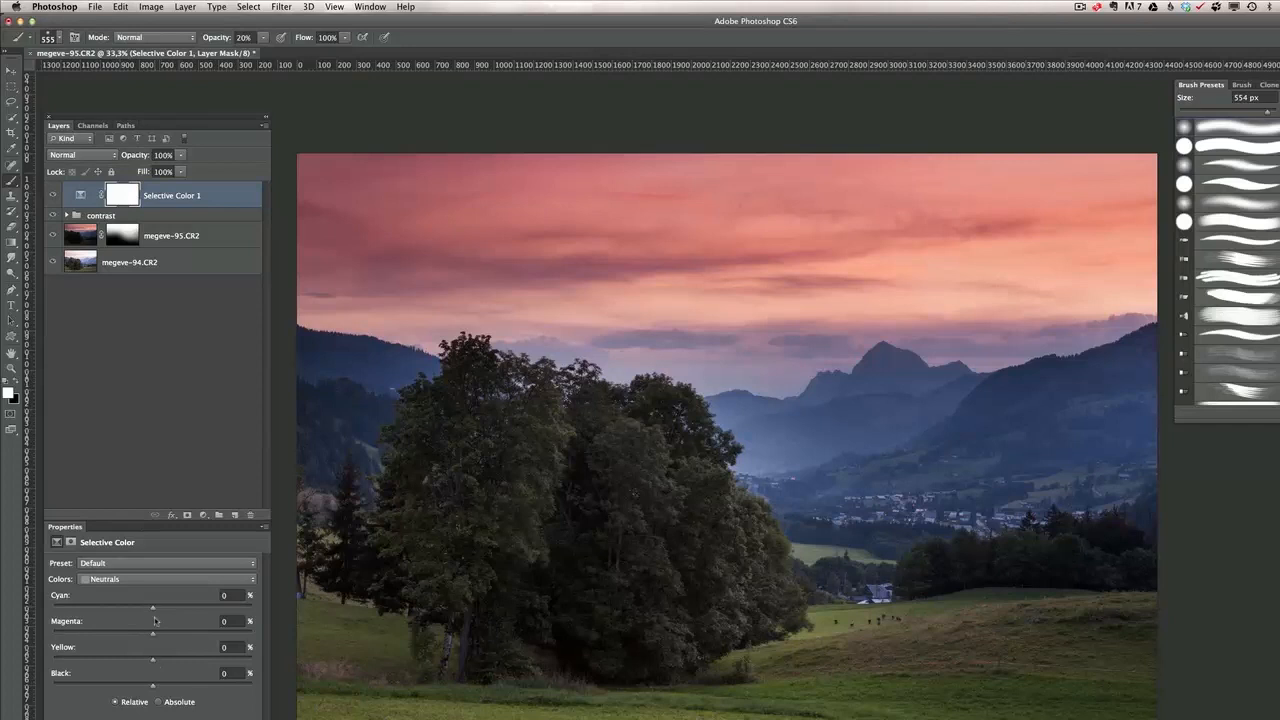
pyautogui.moveTo(153, 613)
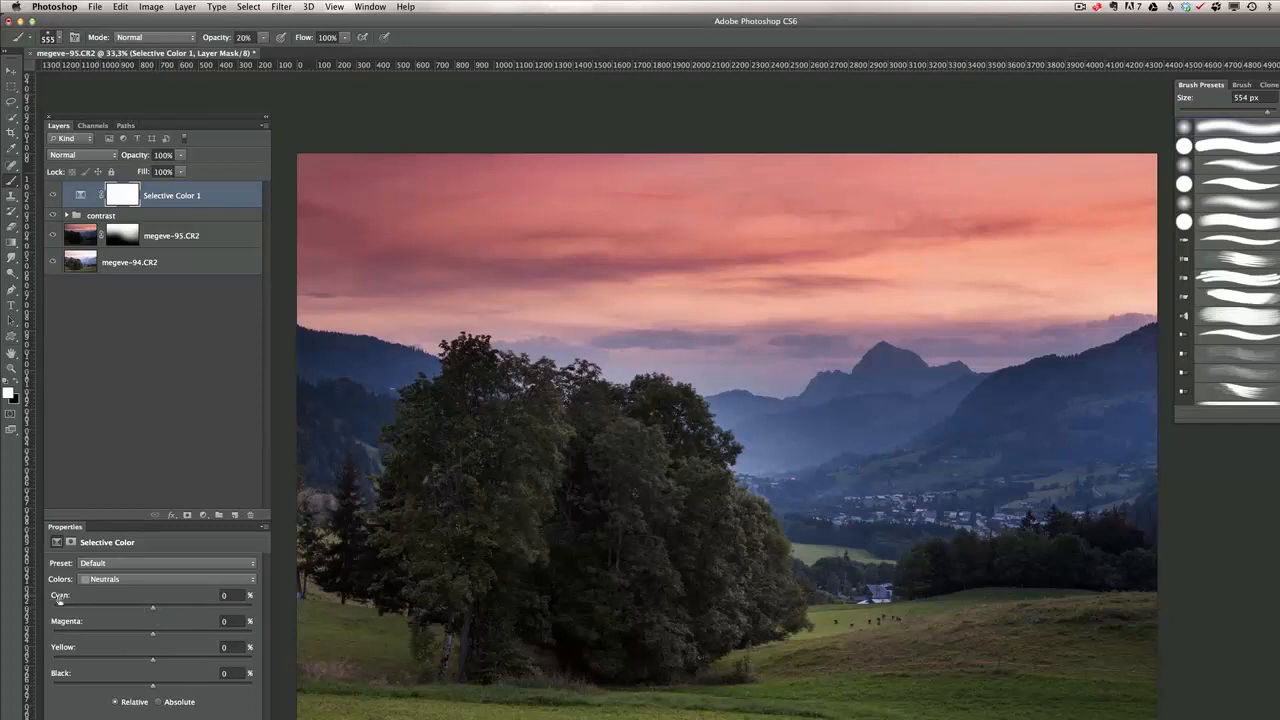
pyautogui.moveTo(148, 636)
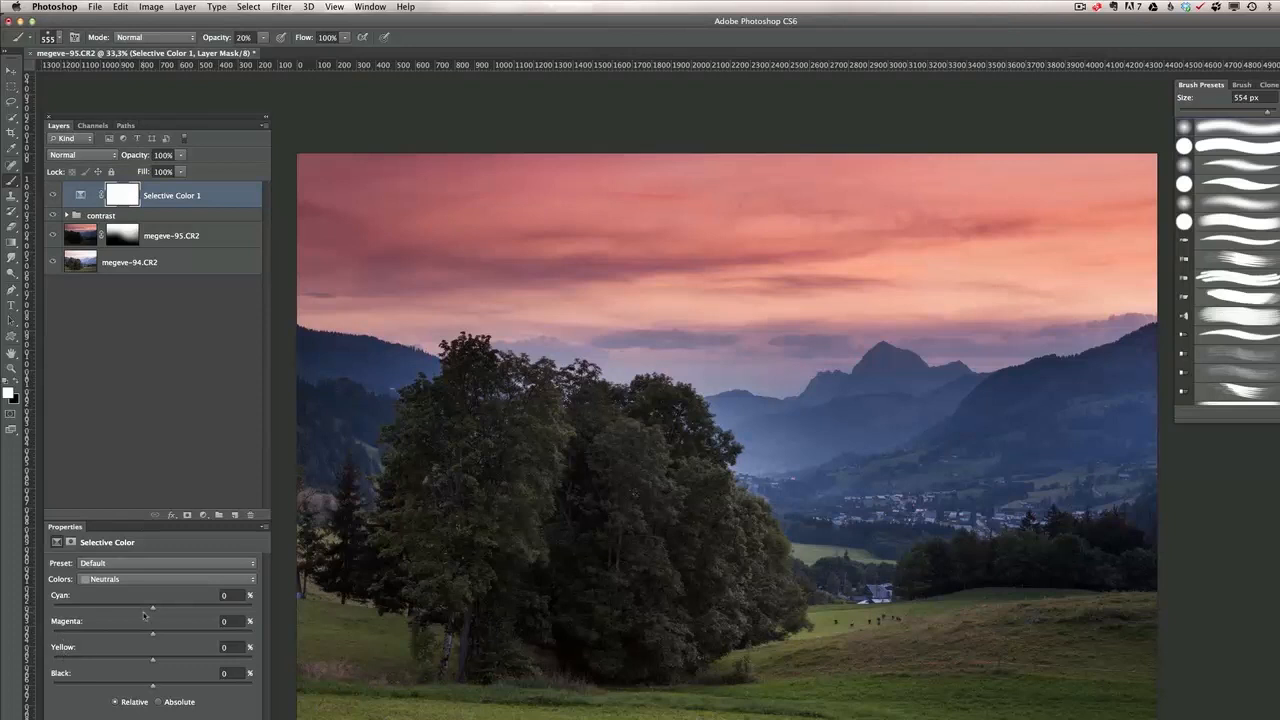
pyautogui.moveTo(152, 608); pyautogui.dragTo(165, 608)
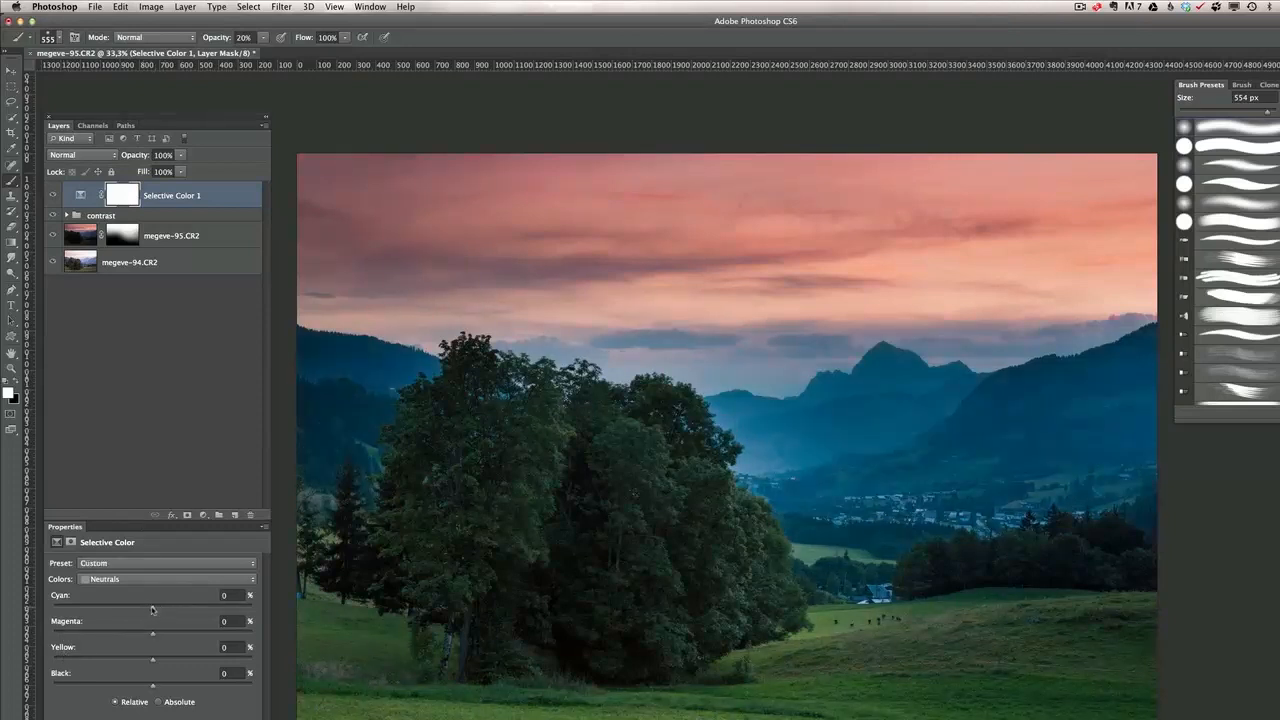
pyautogui.moveTo(152, 607); pyautogui.dragTo(145, 607)
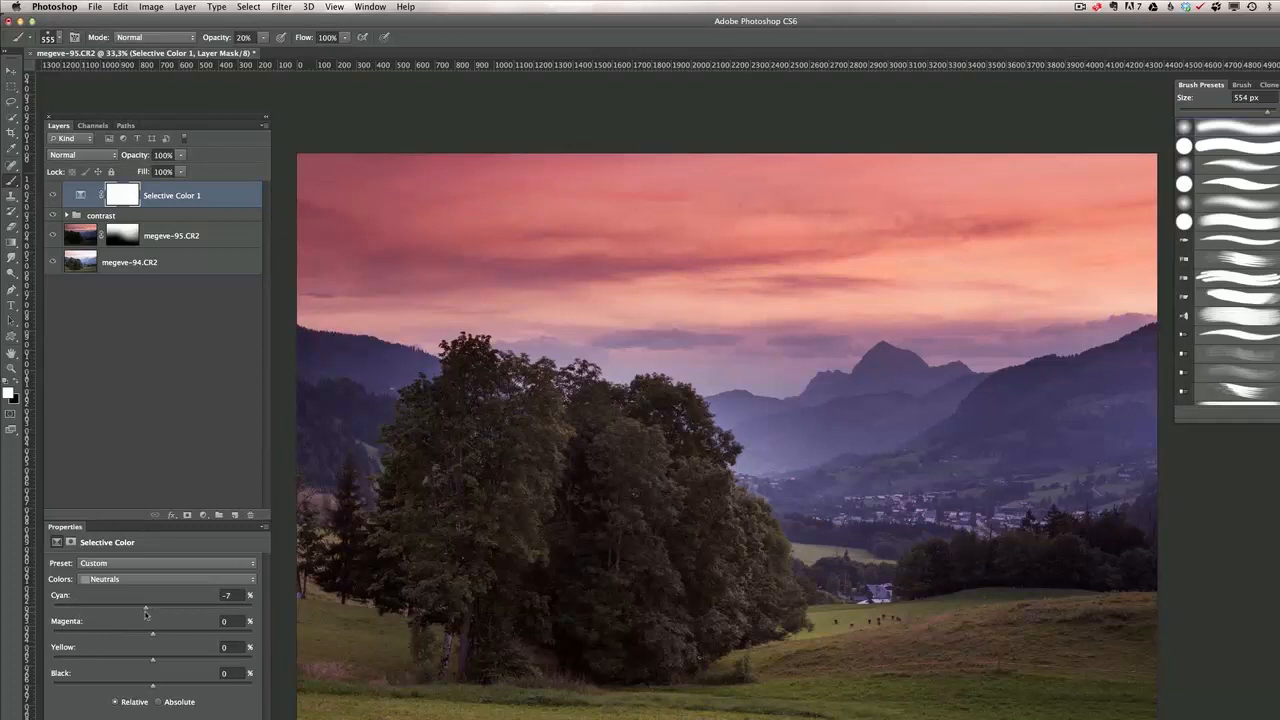
# Step: Set the Neutrals cyan to −2 and magenta to +1
pyautogui.moveTo(145, 609); pyautogui.dragTo(117, 609)
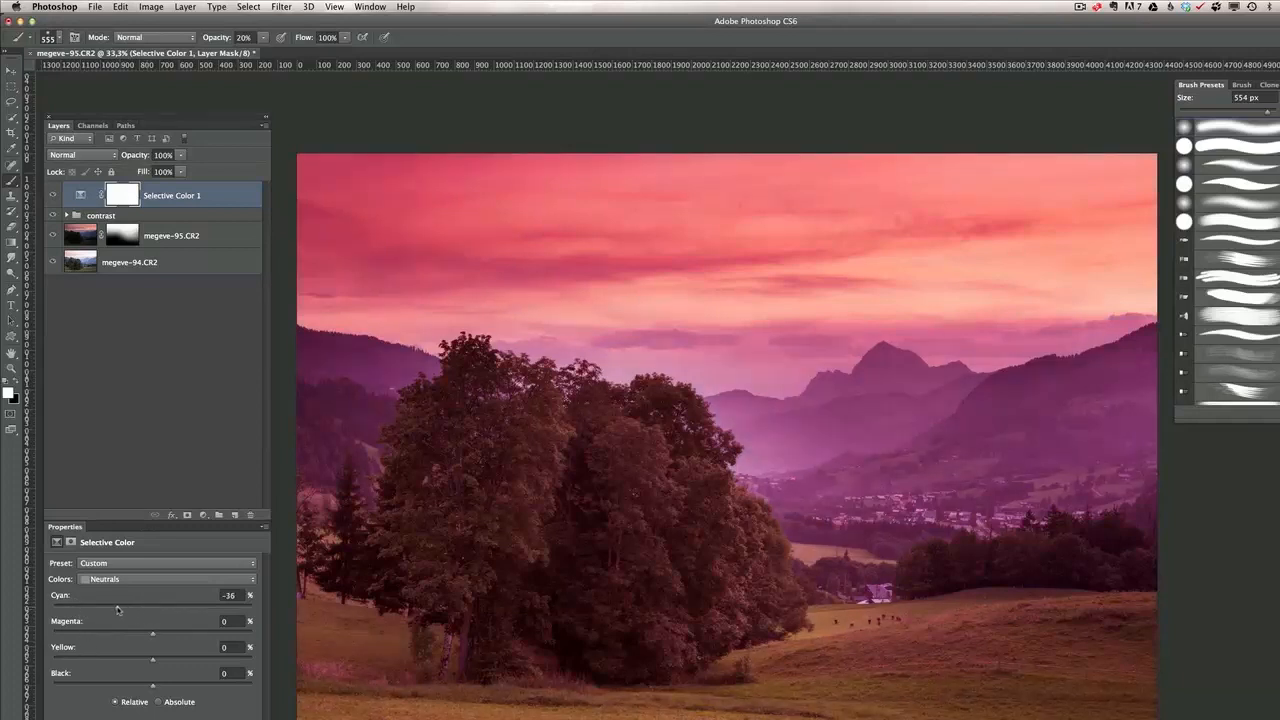
pyautogui.moveTo(117, 608); pyautogui.dragTo(189, 608)
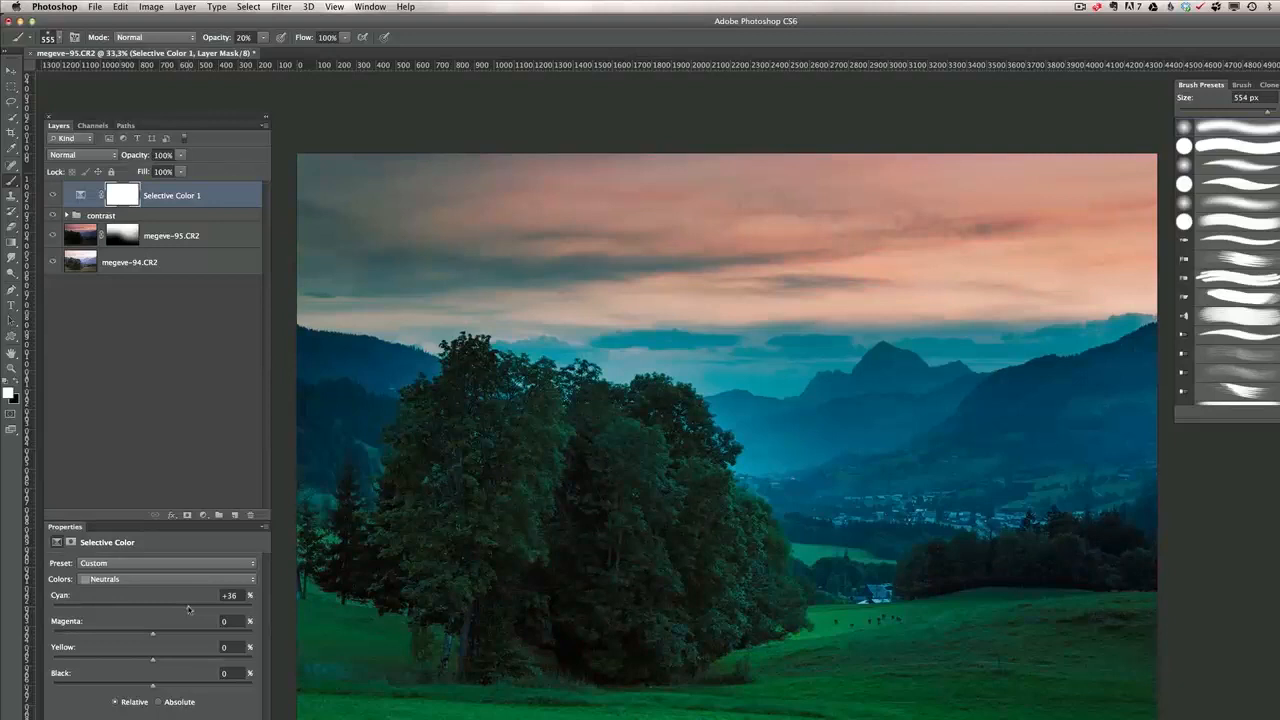
pyautogui.moveTo(189, 608); pyautogui.dragTo(154, 608)
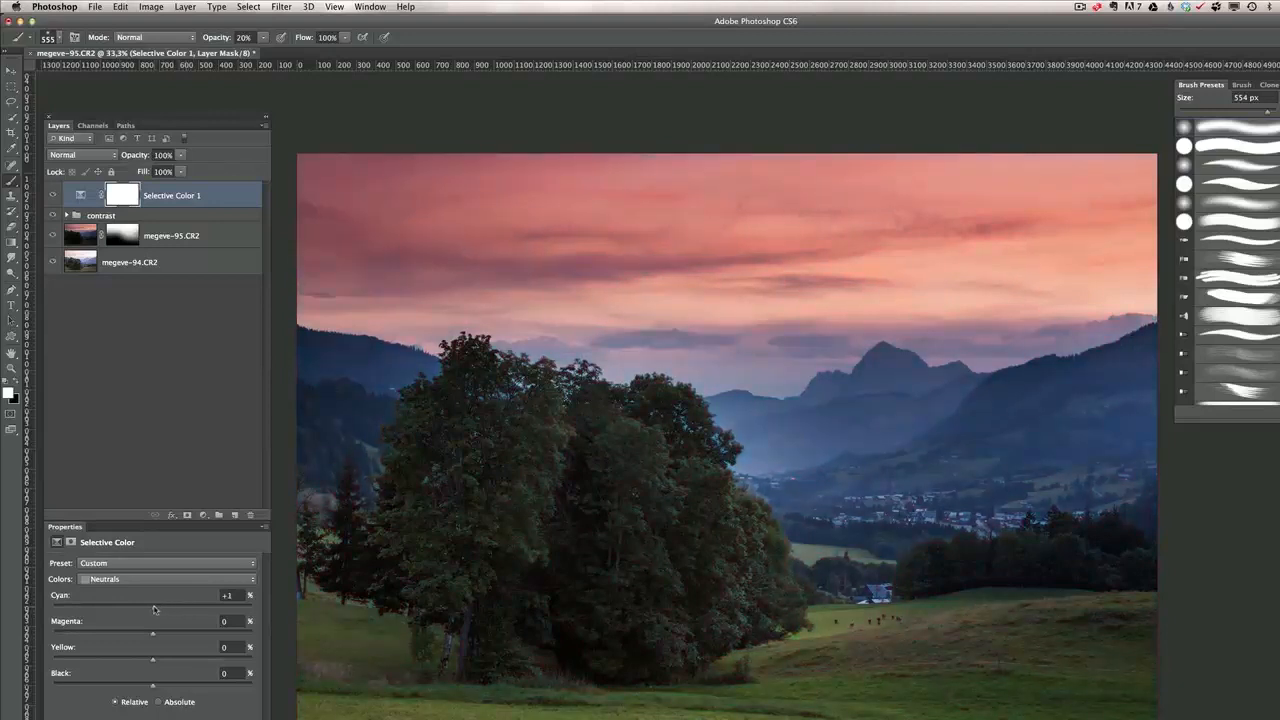
pyautogui.moveTo(153, 608); pyautogui.dragTo(150, 608)
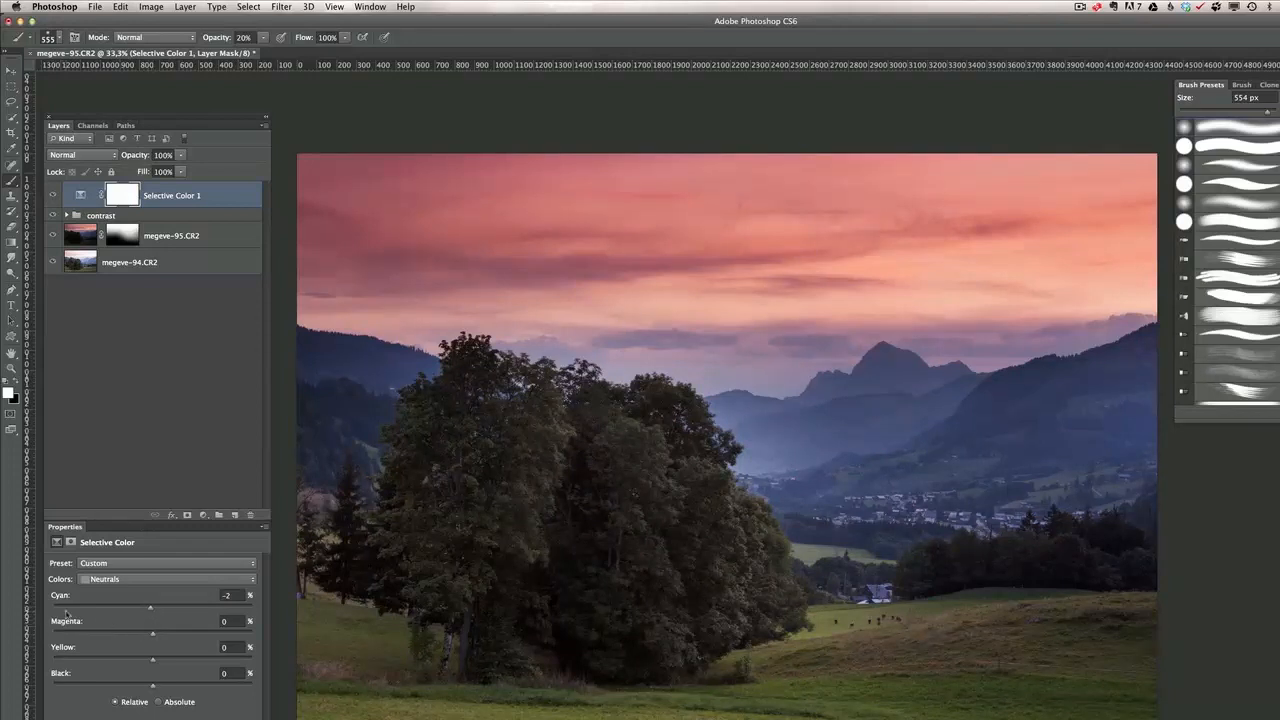
pyautogui.moveTo(152, 634); pyautogui.dragTo(135, 634)
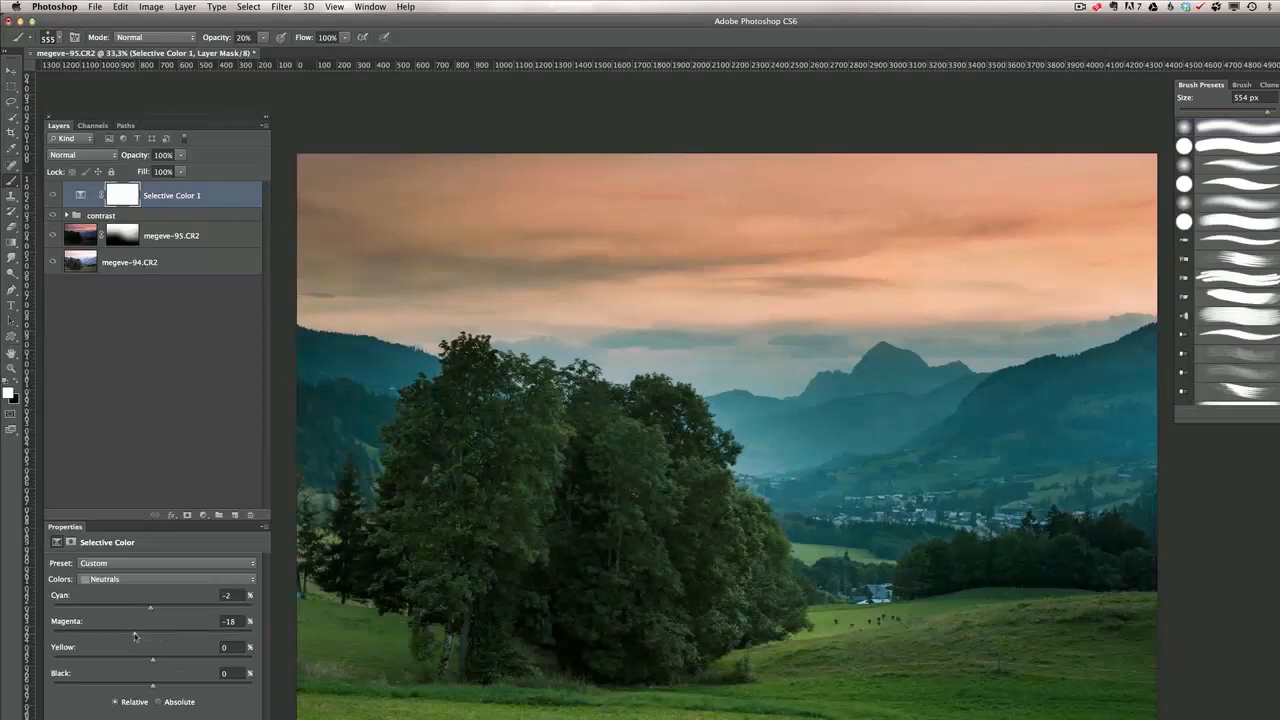
pyautogui.moveTo(135, 636); pyautogui.dragTo(157, 636)
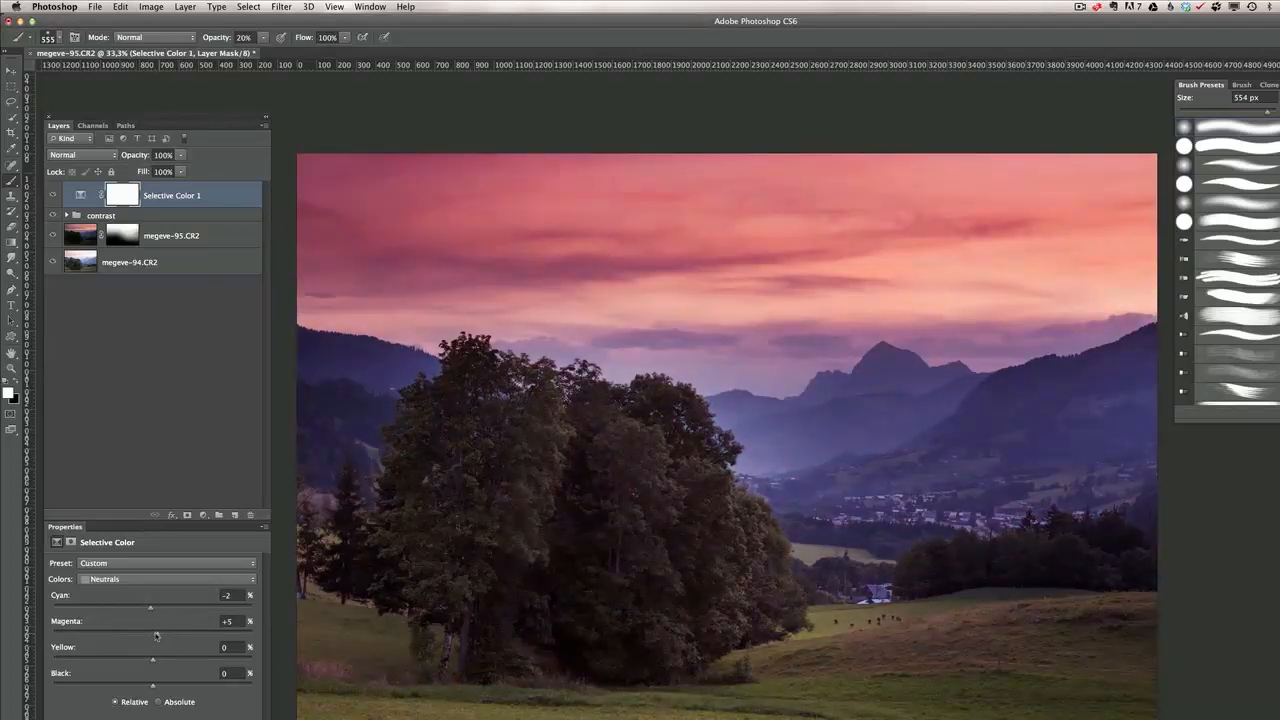
pyautogui.moveTo(160, 631); pyautogui.dragTo(150, 631)
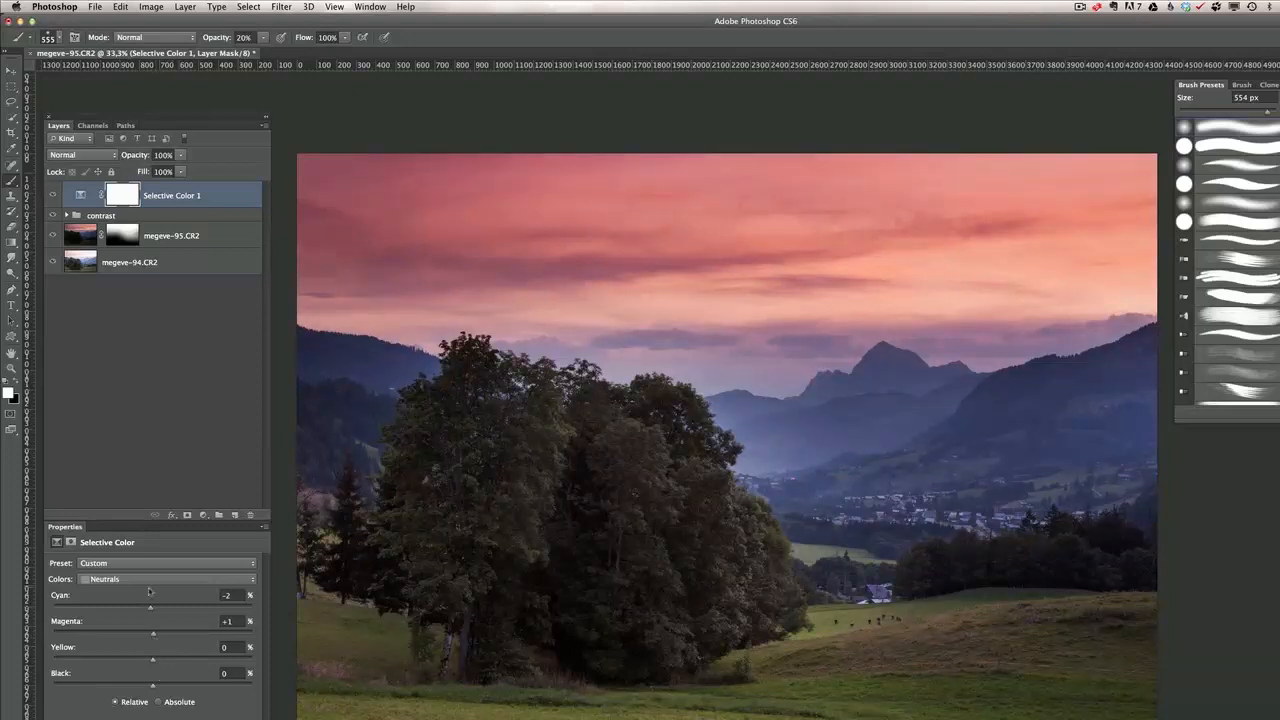
pyautogui.moveTo(206, 601)
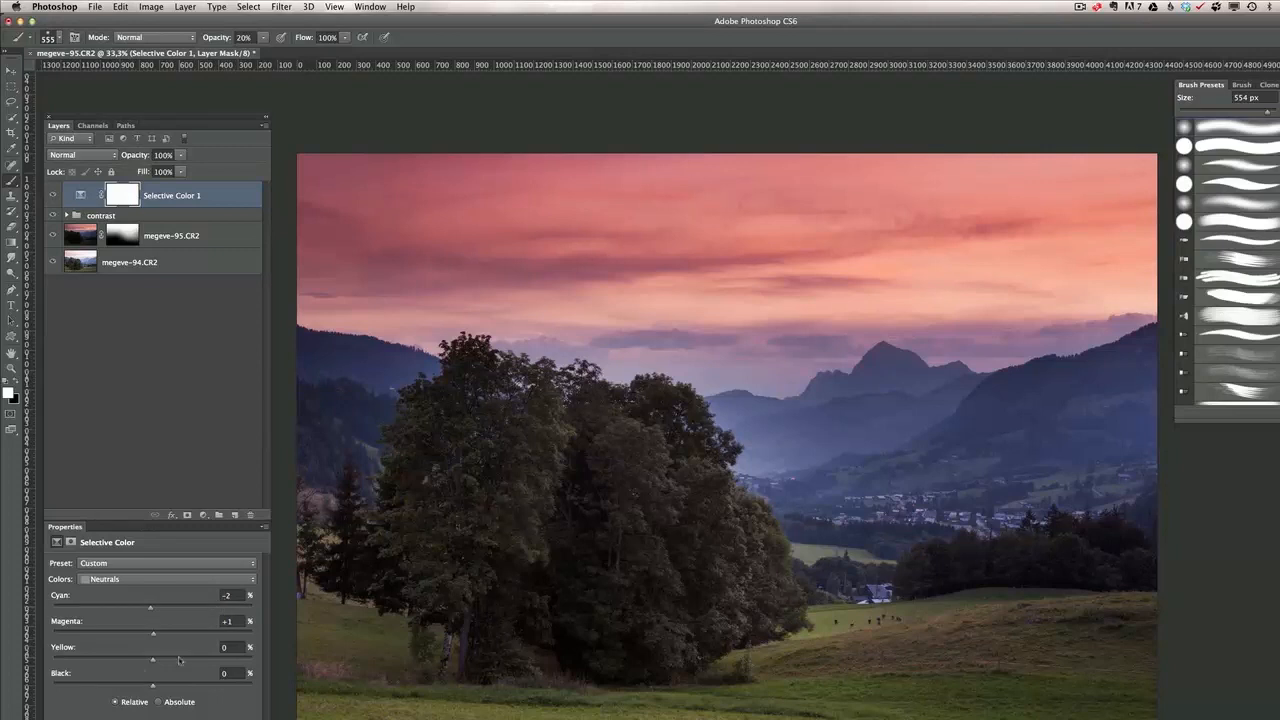
# Step: Raise the Neutrals yellow to +18 and black to +7
pyautogui.moveTo(152, 659); pyautogui.dragTo(156, 659)
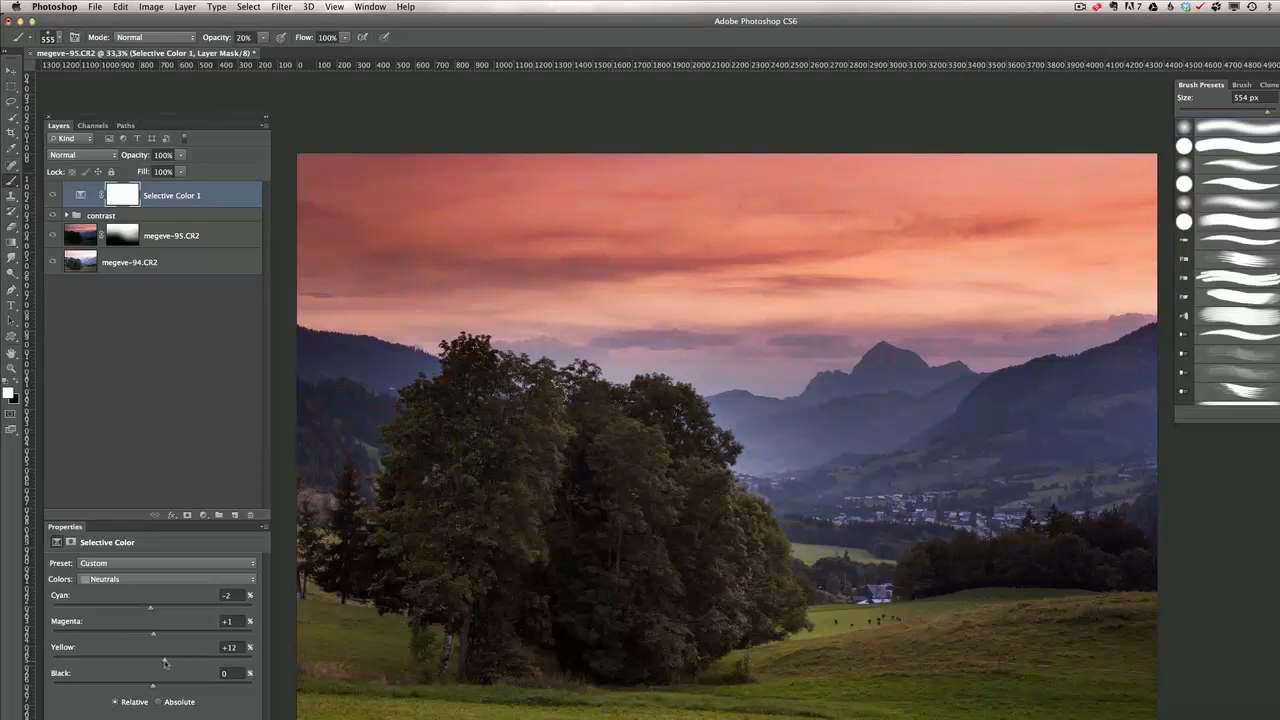
pyautogui.moveTo(153, 635); pyautogui.dragTo(171, 635)
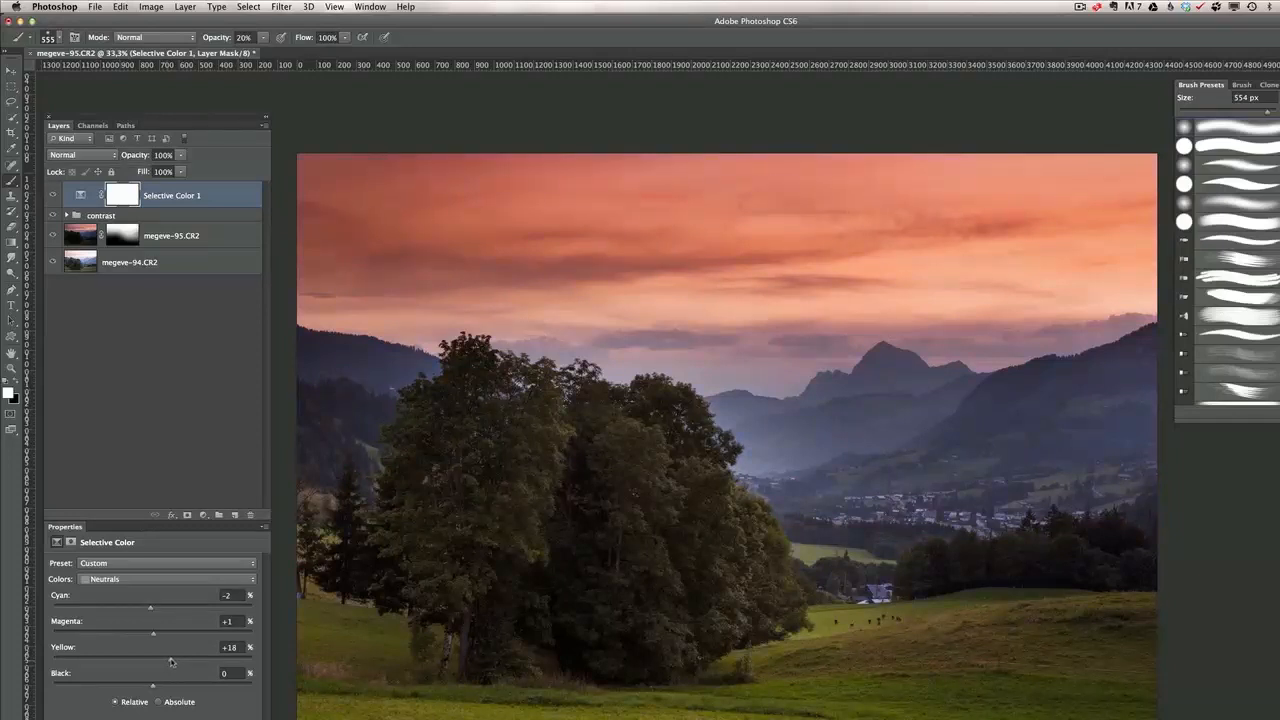
pyautogui.moveTo(155, 634); pyautogui.dragTo(150, 634)
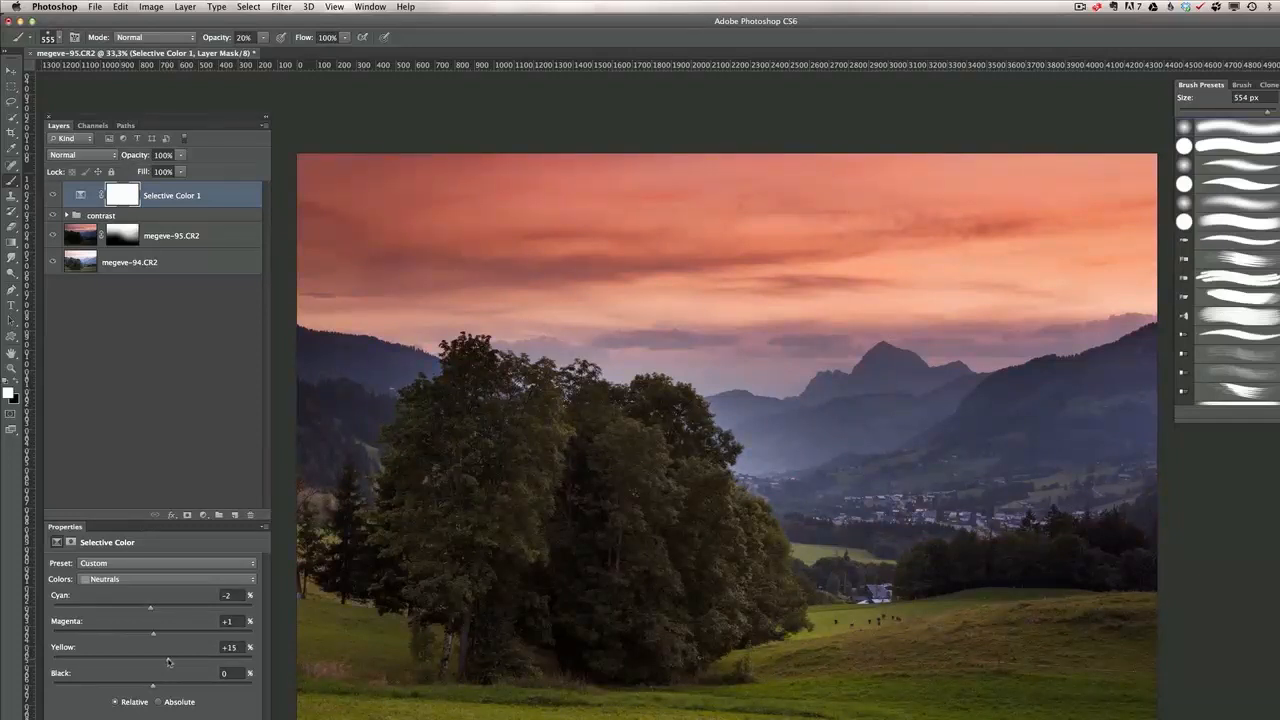
pyautogui.moveTo(153, 661); pyautogui.dragTo(157, 661)
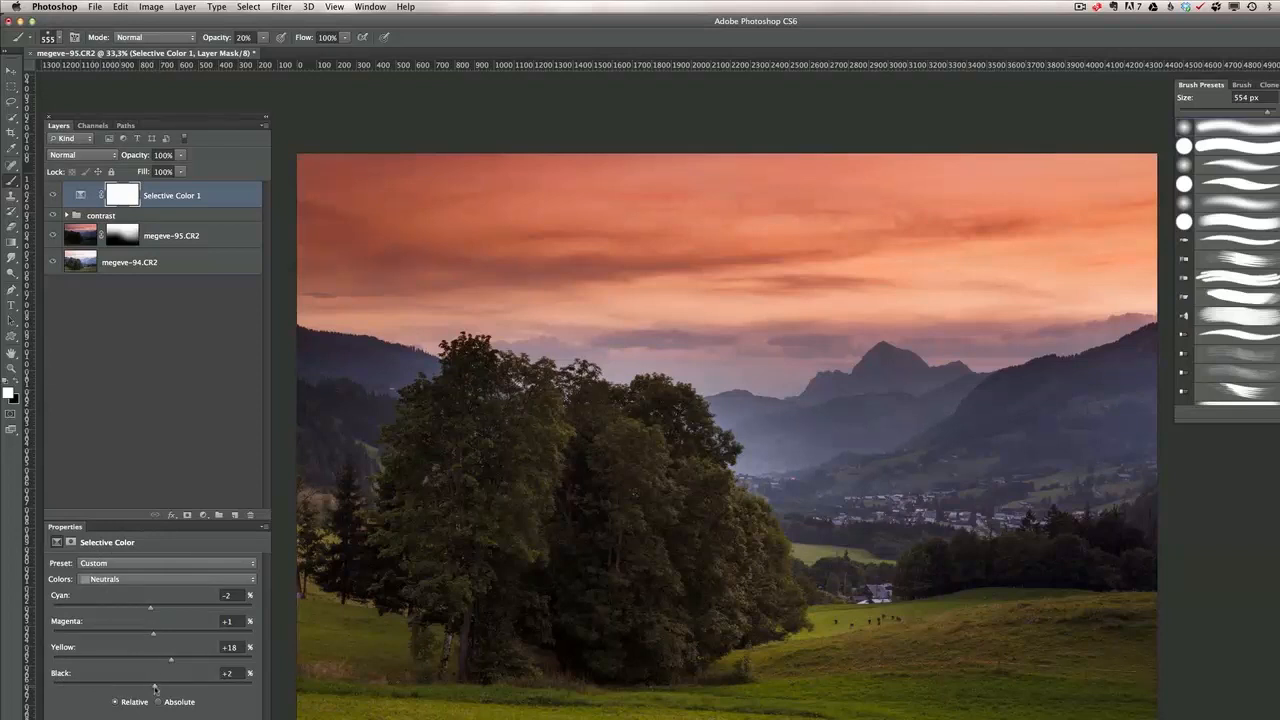
pyautogui.moveTo(155, 687); pyautogui.dragTo(167, 687)
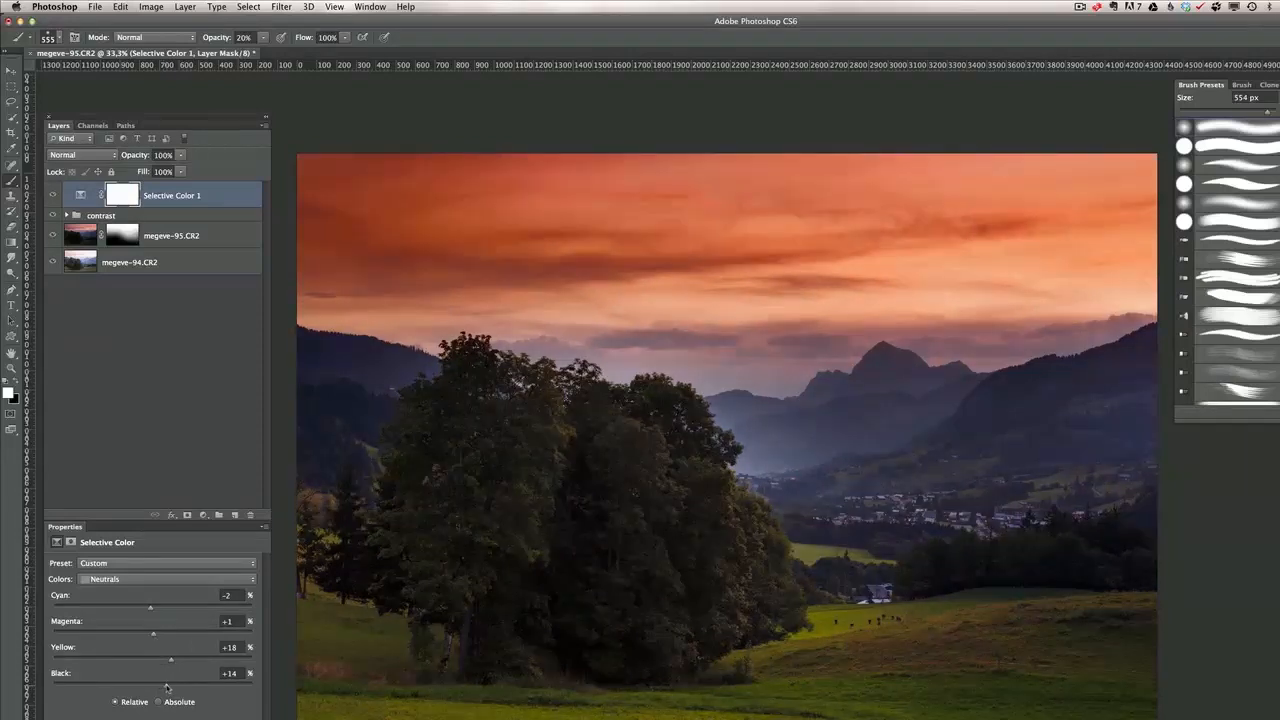
pyautogui.moveTo(170, 661); pyautogui.dragTo(162, 661)
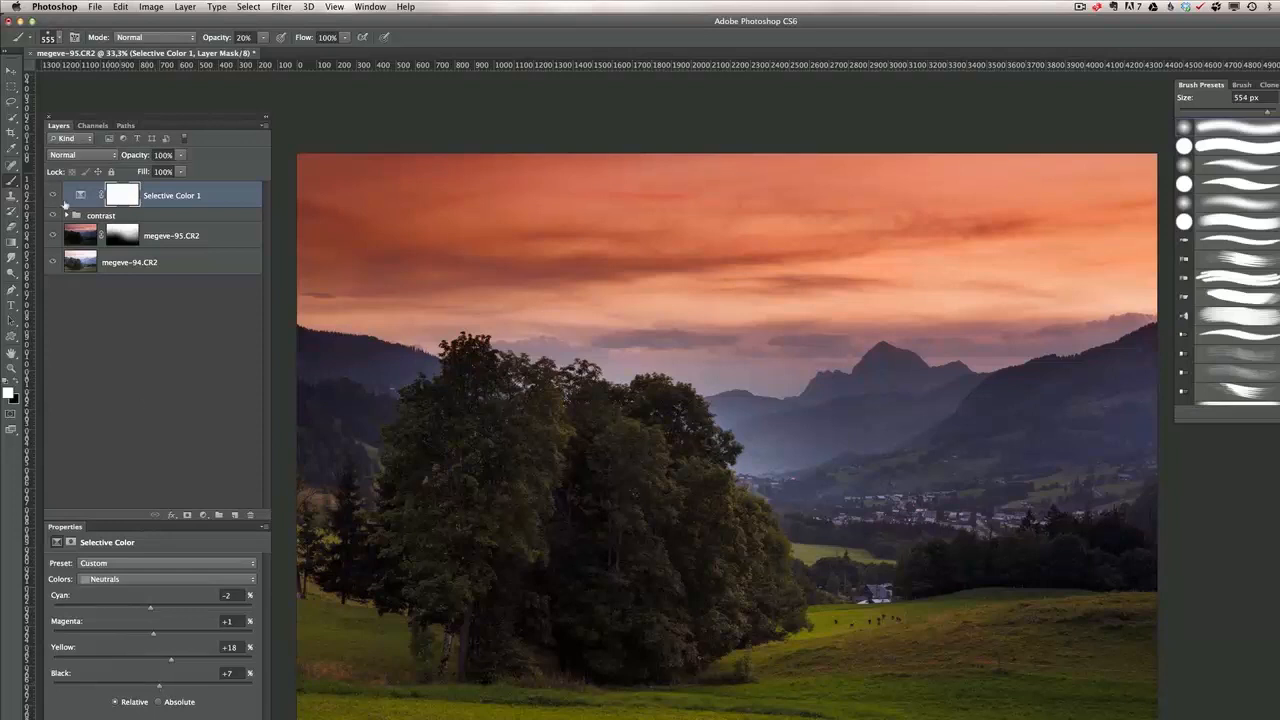
# Step: Hide Selective Color 1 to compare, then target megeve-95.CR2's layer mask
pyautogui.click(54, 196)
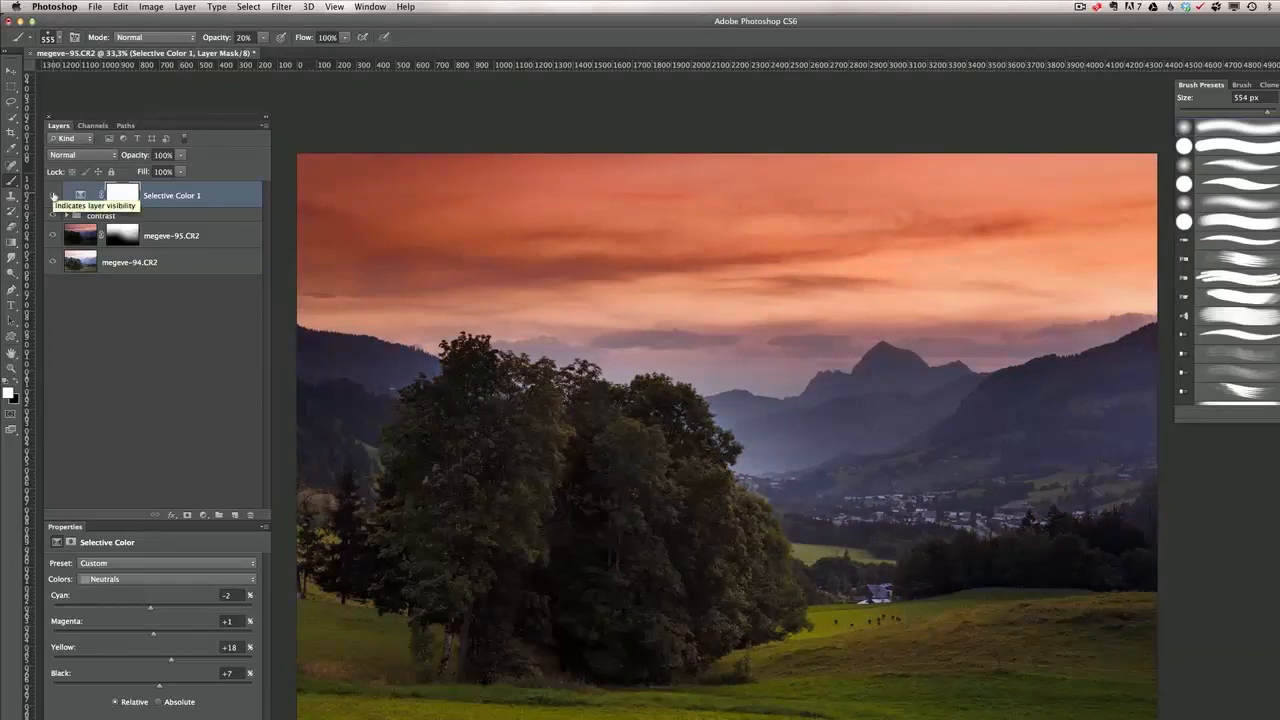
pyautogui.moveTo(120, 235)
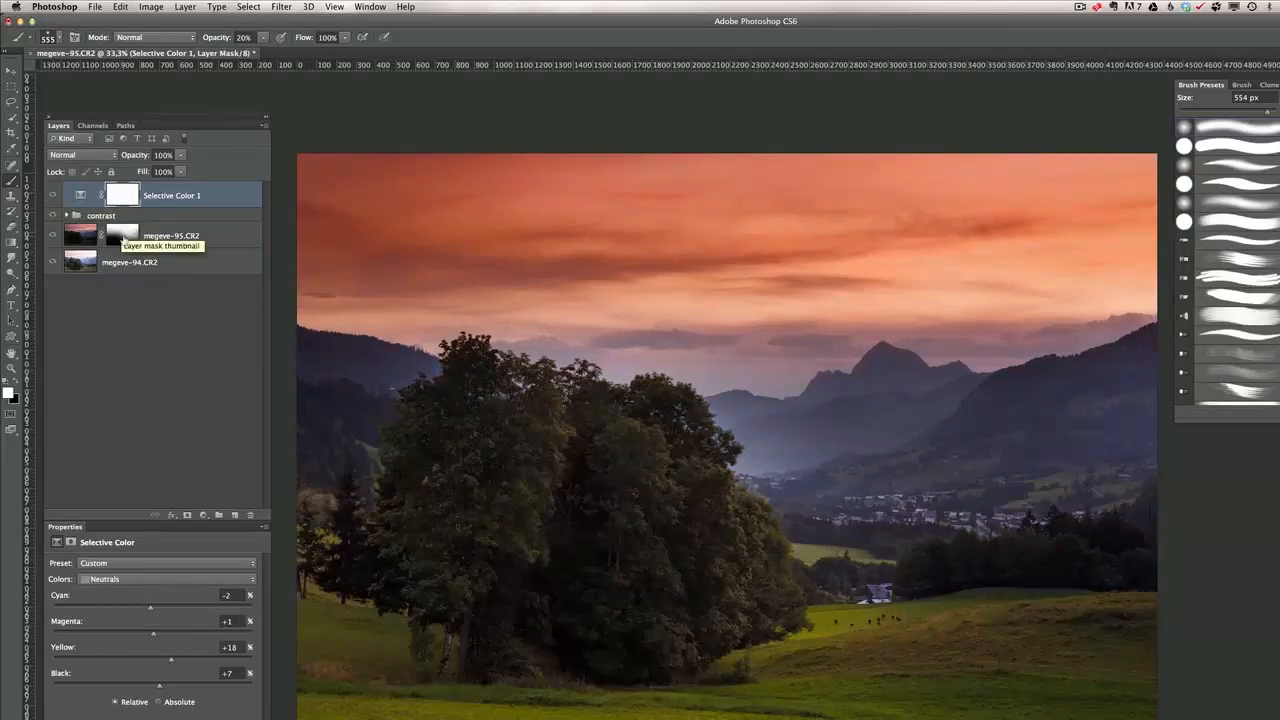
pyautogui.moveTo(742, 447)
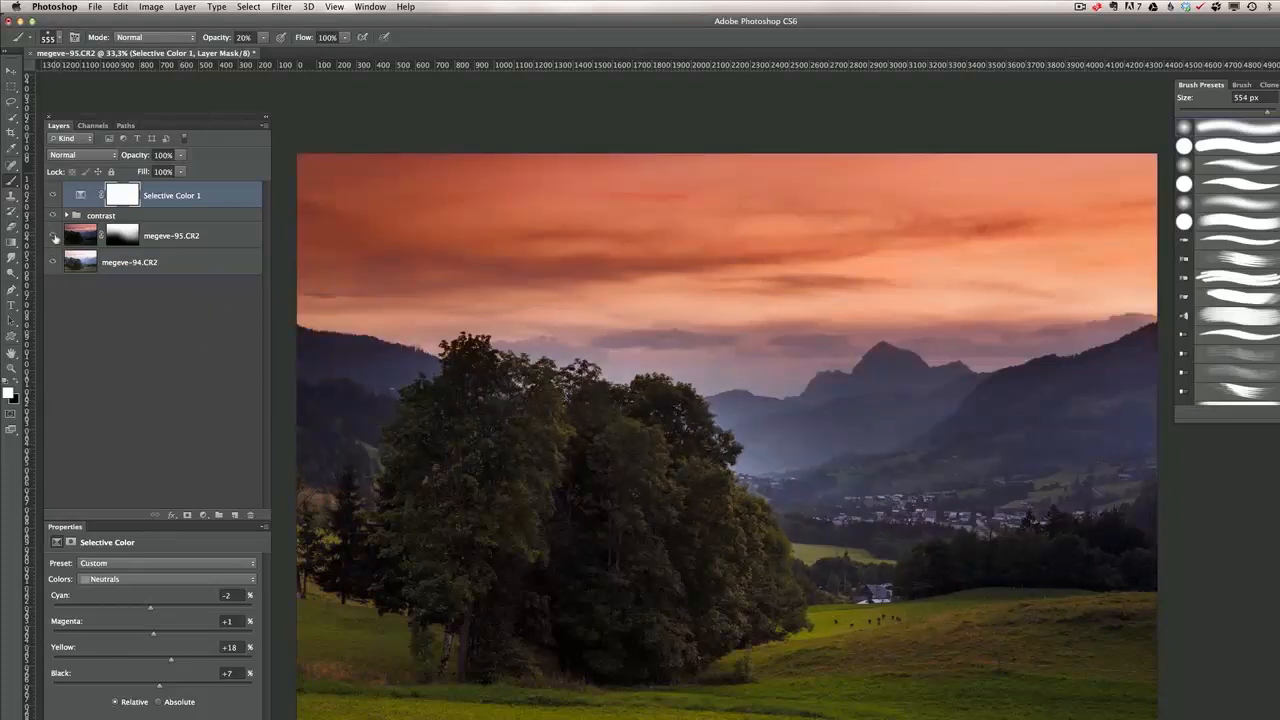
pyautogui.click(120, 235)
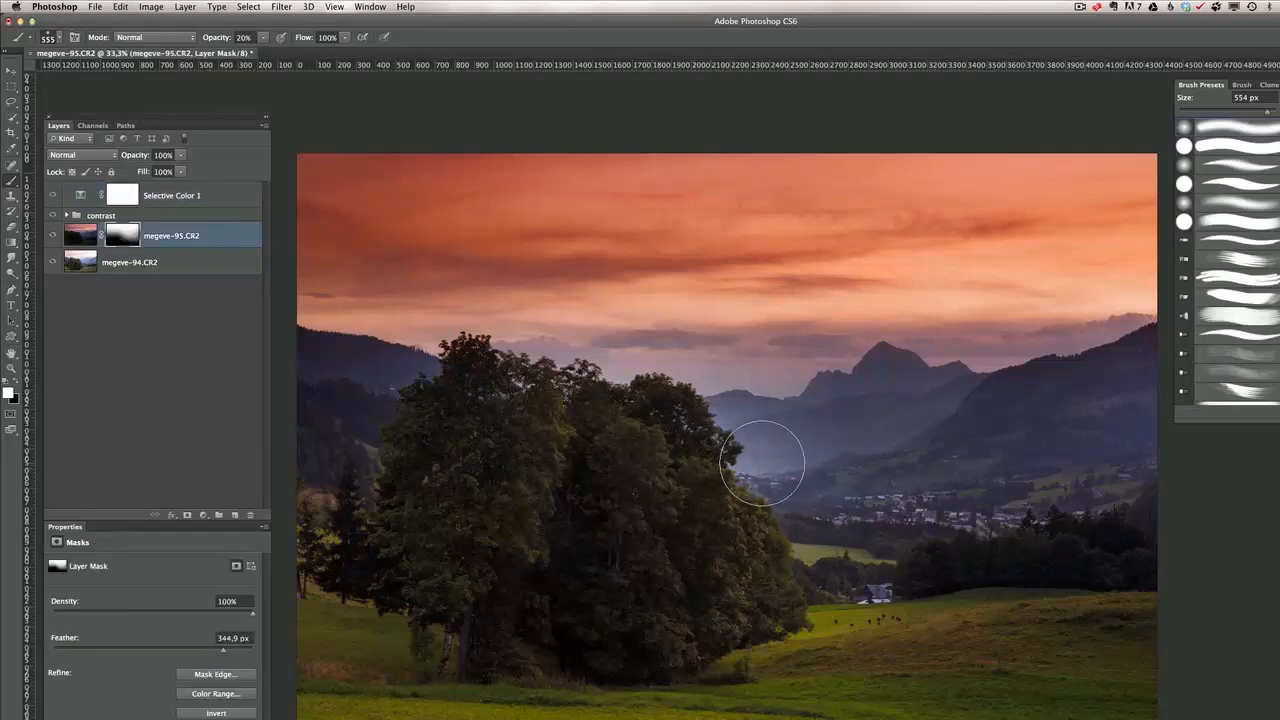
# Step: Paint megeve-95's mask along the tree's right edge, distant mountains and treetops
pyautogui.moveTo(763, 463); pyautogui.dragTo(672, 427)
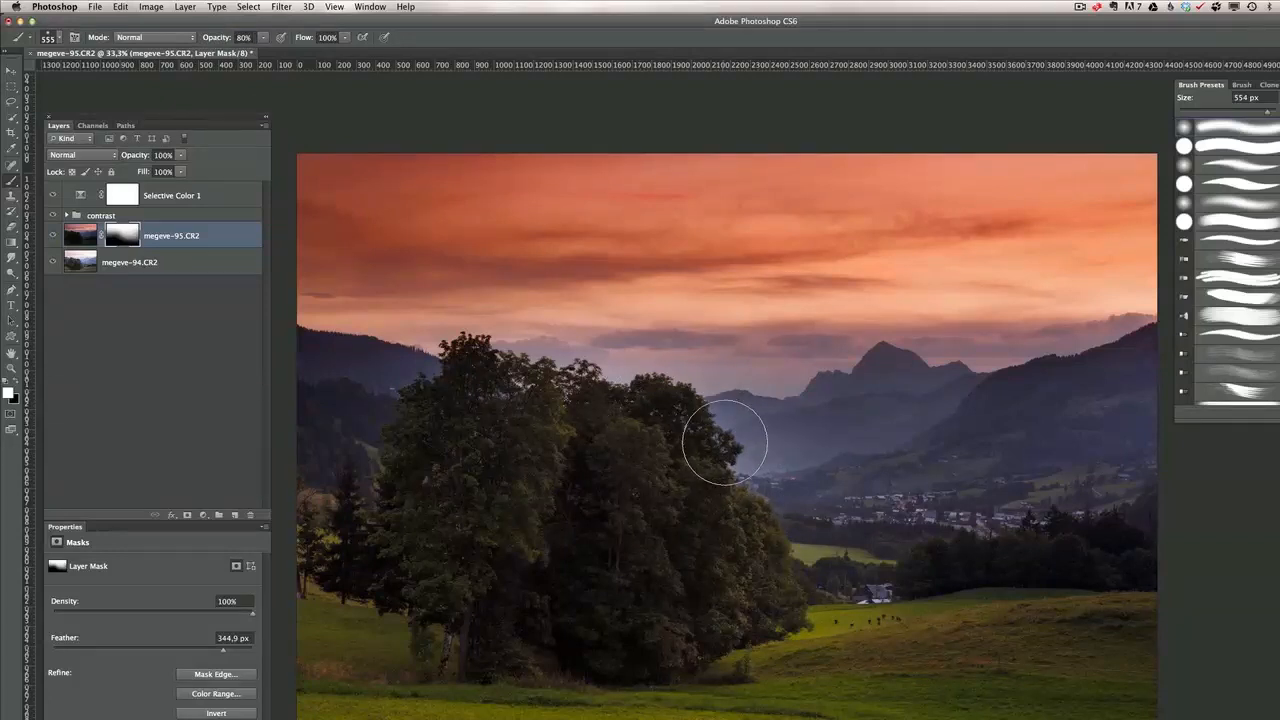
pyautogui.moveTo(896, 417)
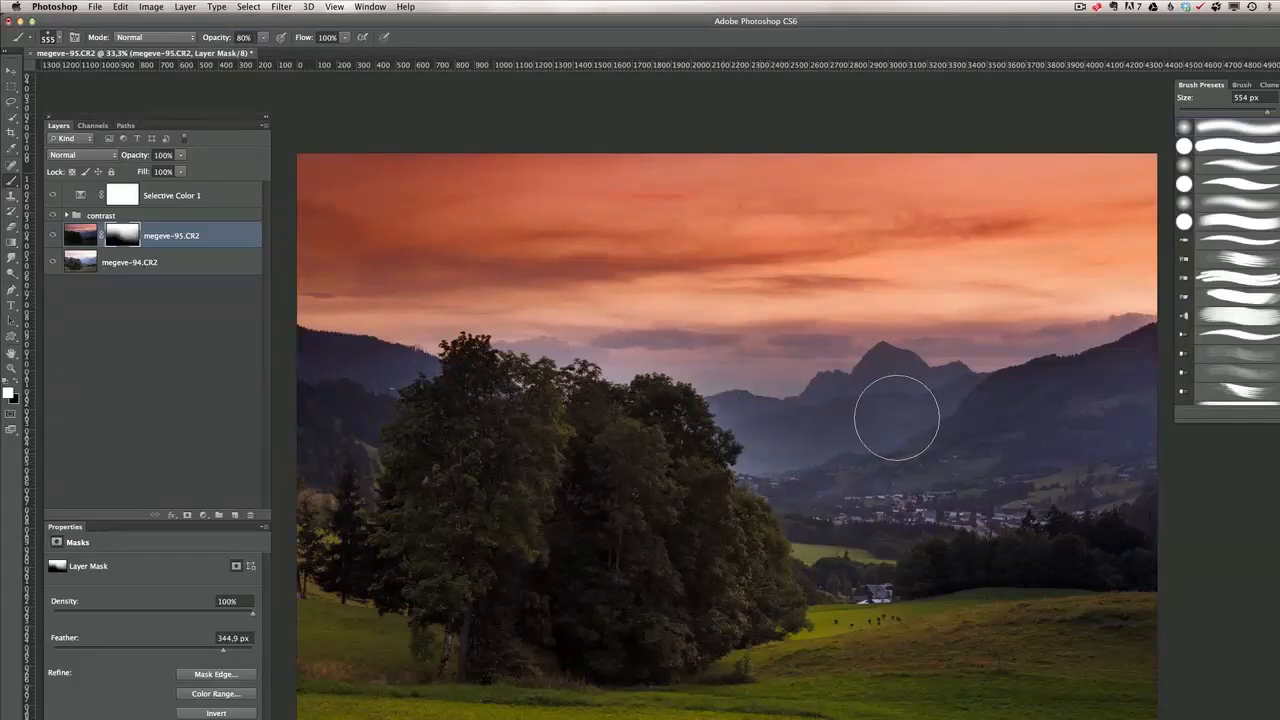
pyautogui.moveTo(897, 417); pyautogui.dragTo(763, 472)
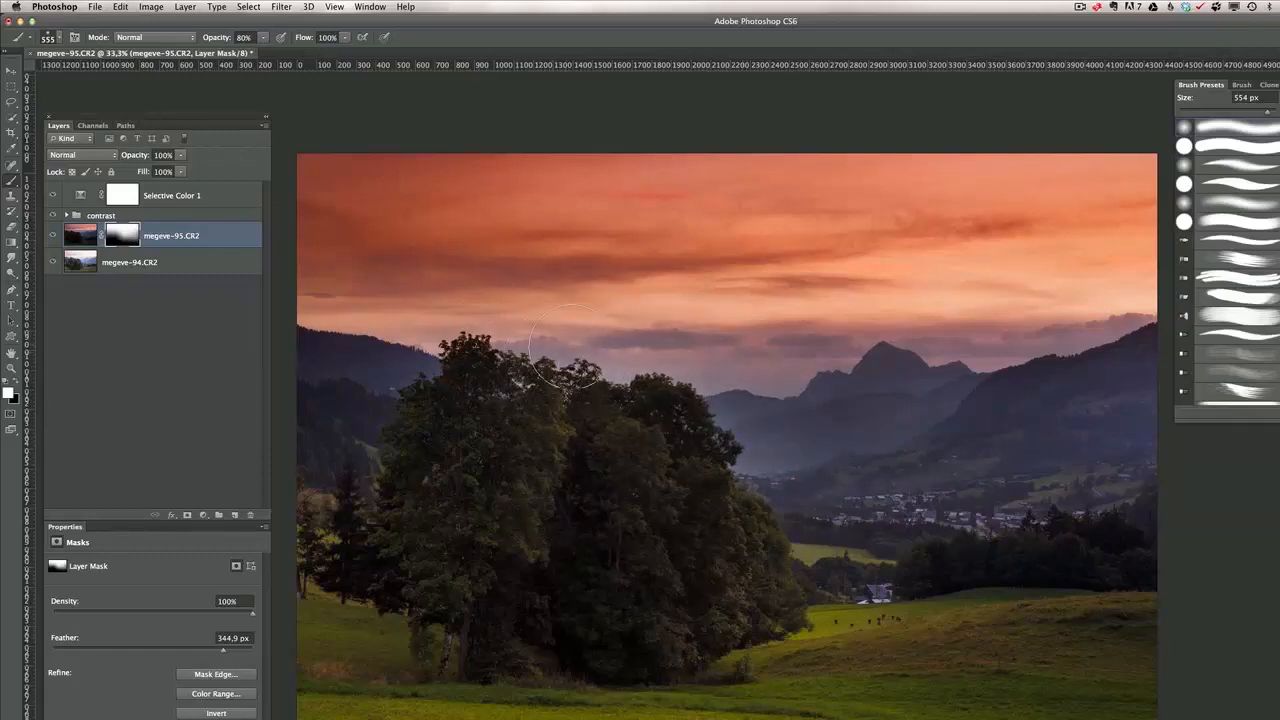
pyautogui.moveTo(570, 345); pyautogui.dragTo(740, 450)
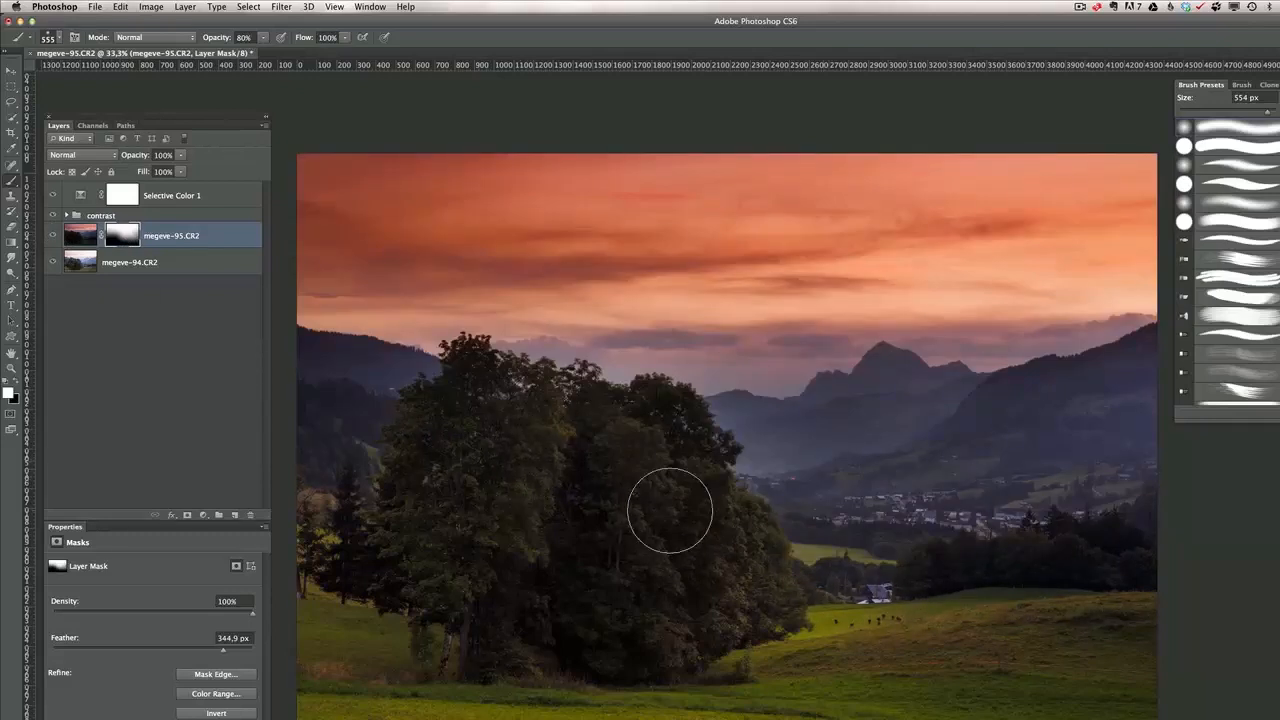
pyautogui.moveTo(183, 276)
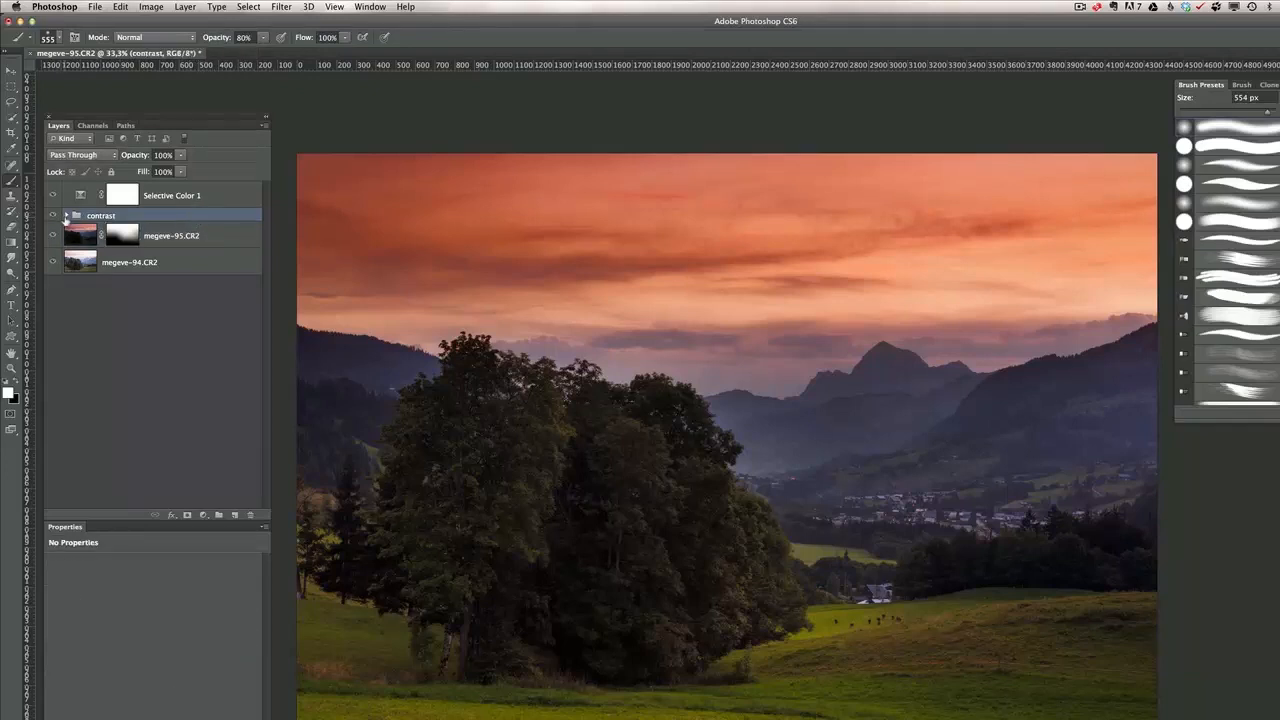
# Step: Expand the contrast group and reshape the Curves 2 contrast curve point
pyautogui.click(66, 215)
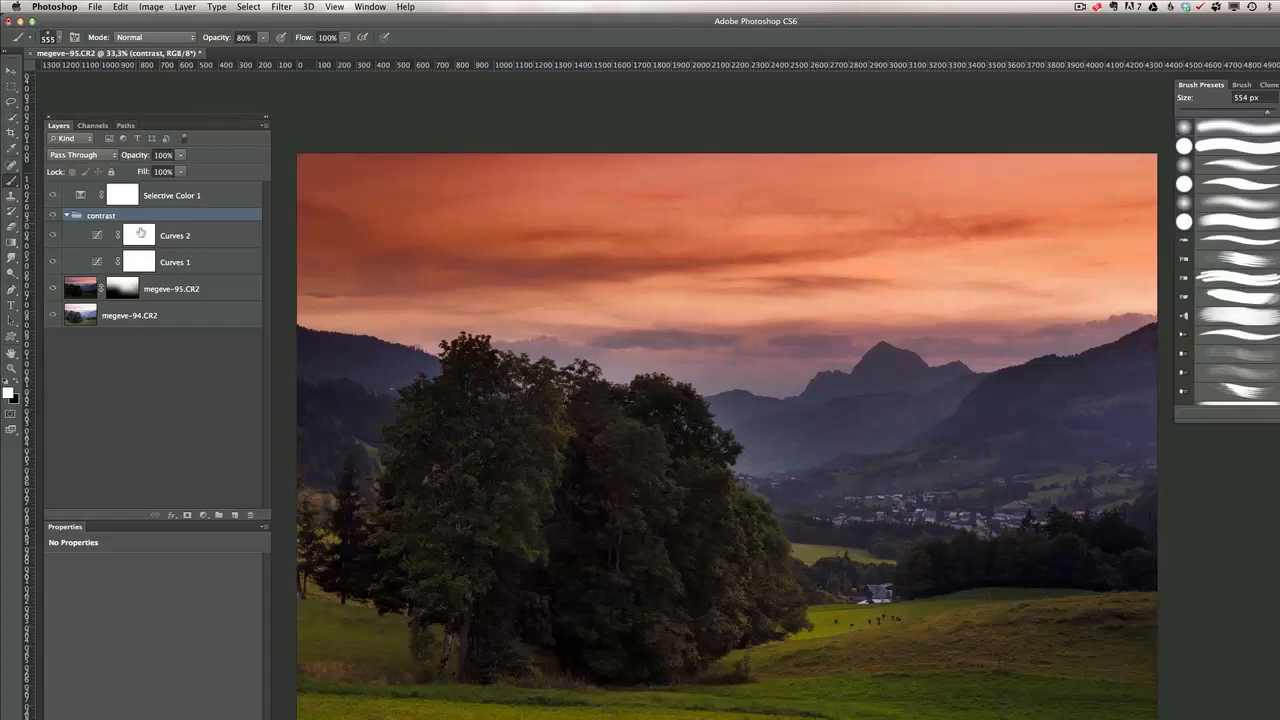
pyautogui.click(138, 235)
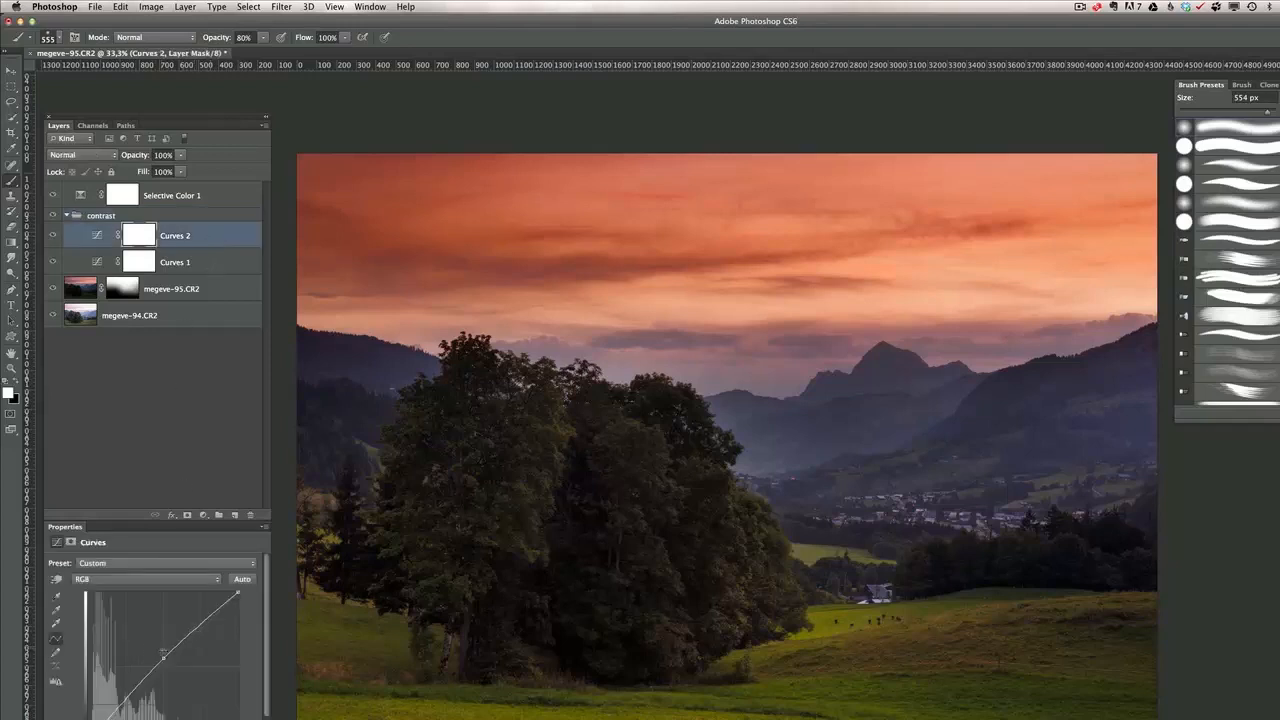
pyautogui.moveTo(160, 660); pyautogui.dragTo(162, 652)
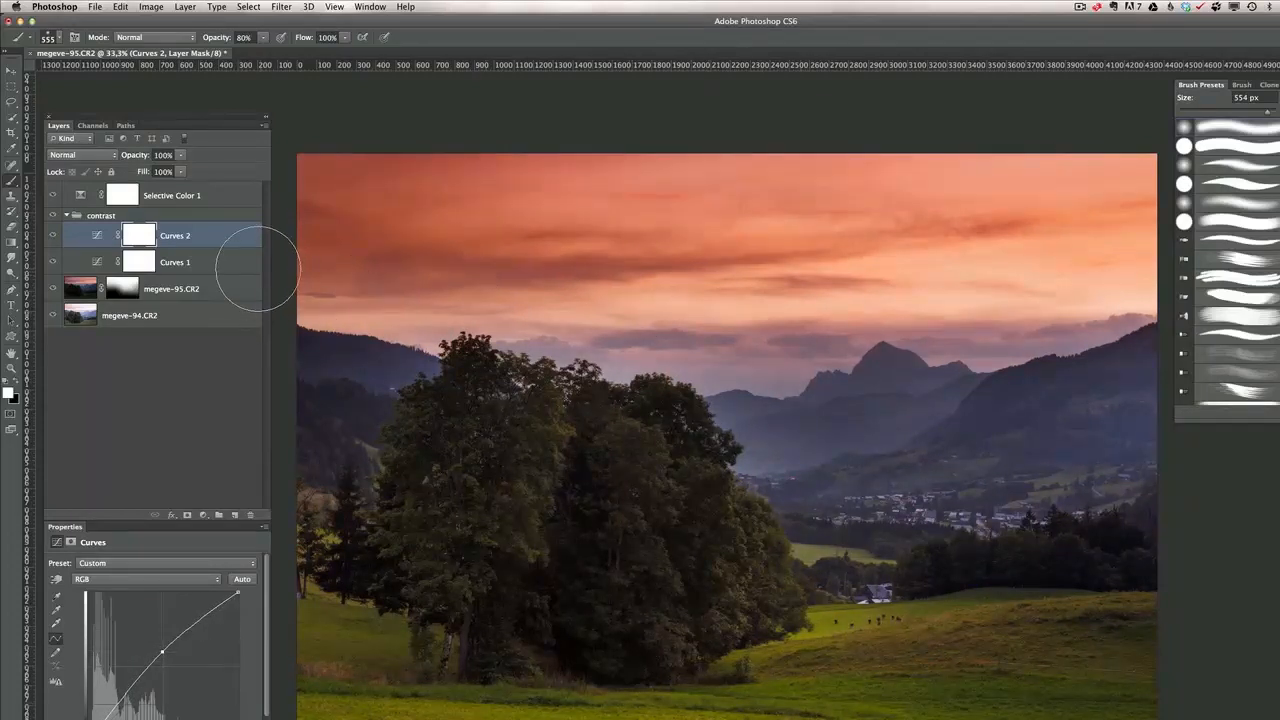
pyautogui.click(171, 195)
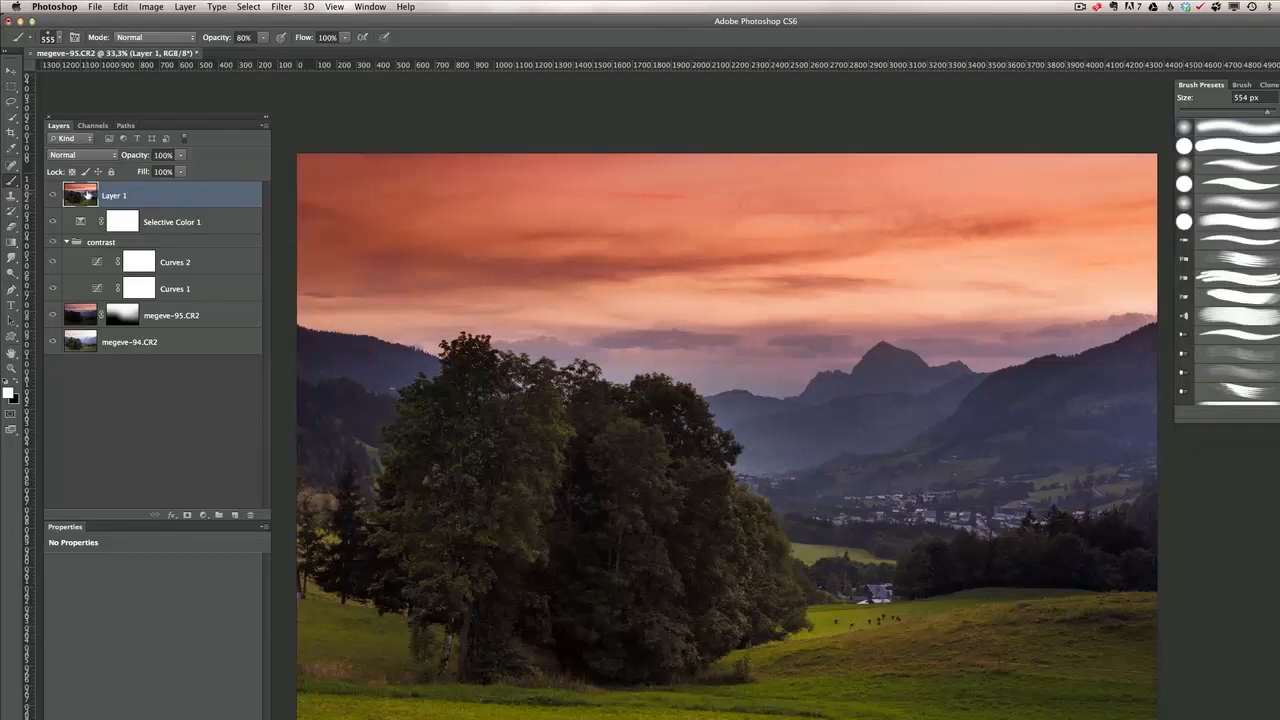
pyautogui.moveTo(188, 300)
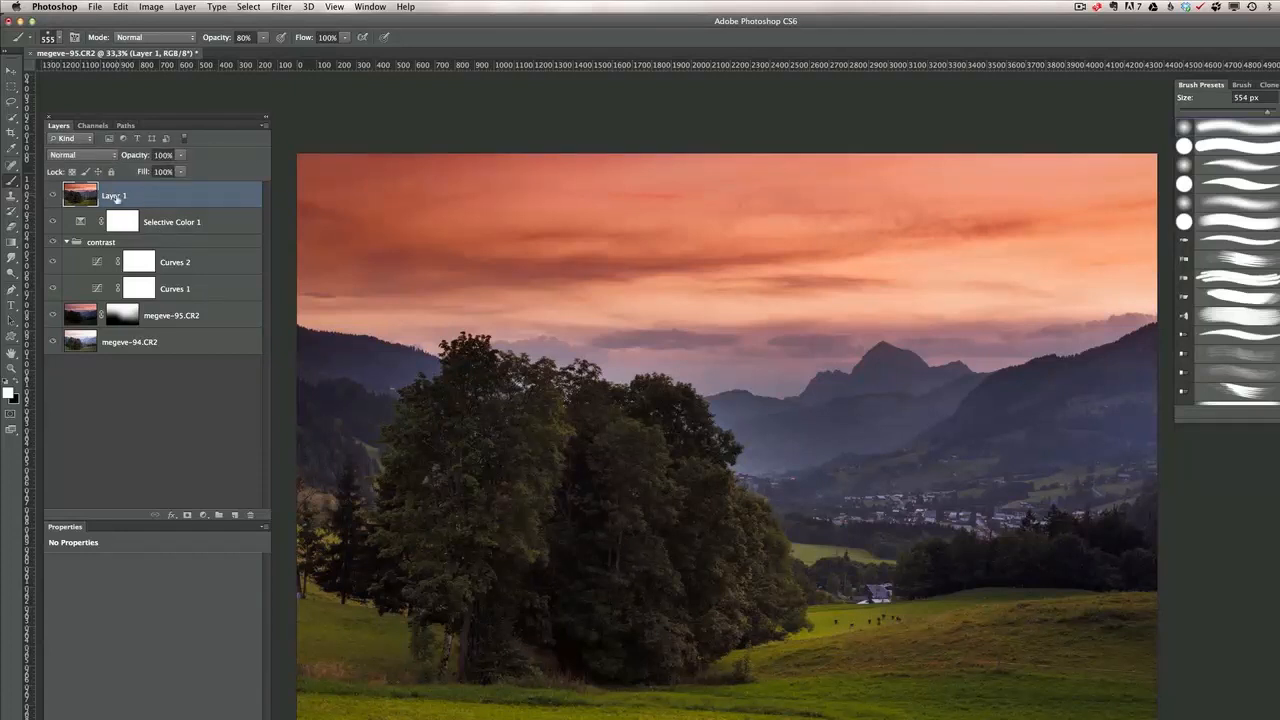
# Step: Rename the merged layer 'vignette' and set its blend mode to Multiply
pyautogui.doubleClick(113, 195)
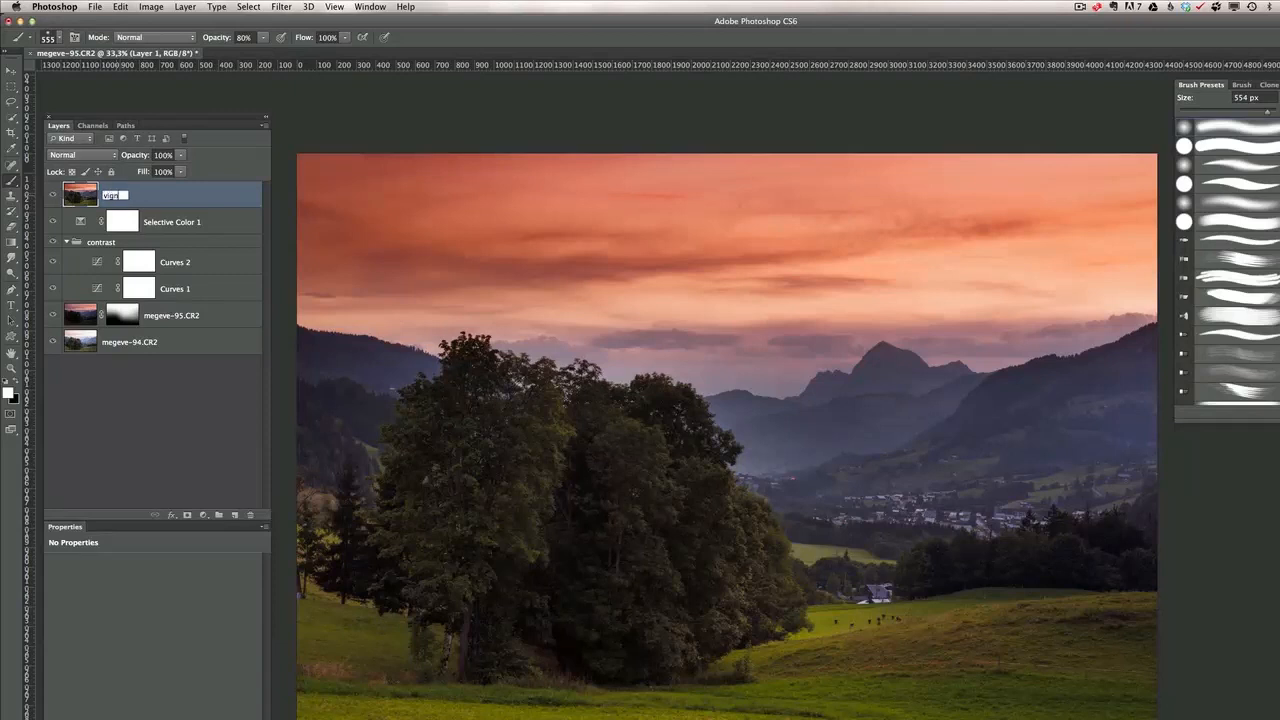
pyautogui.write('vignette')
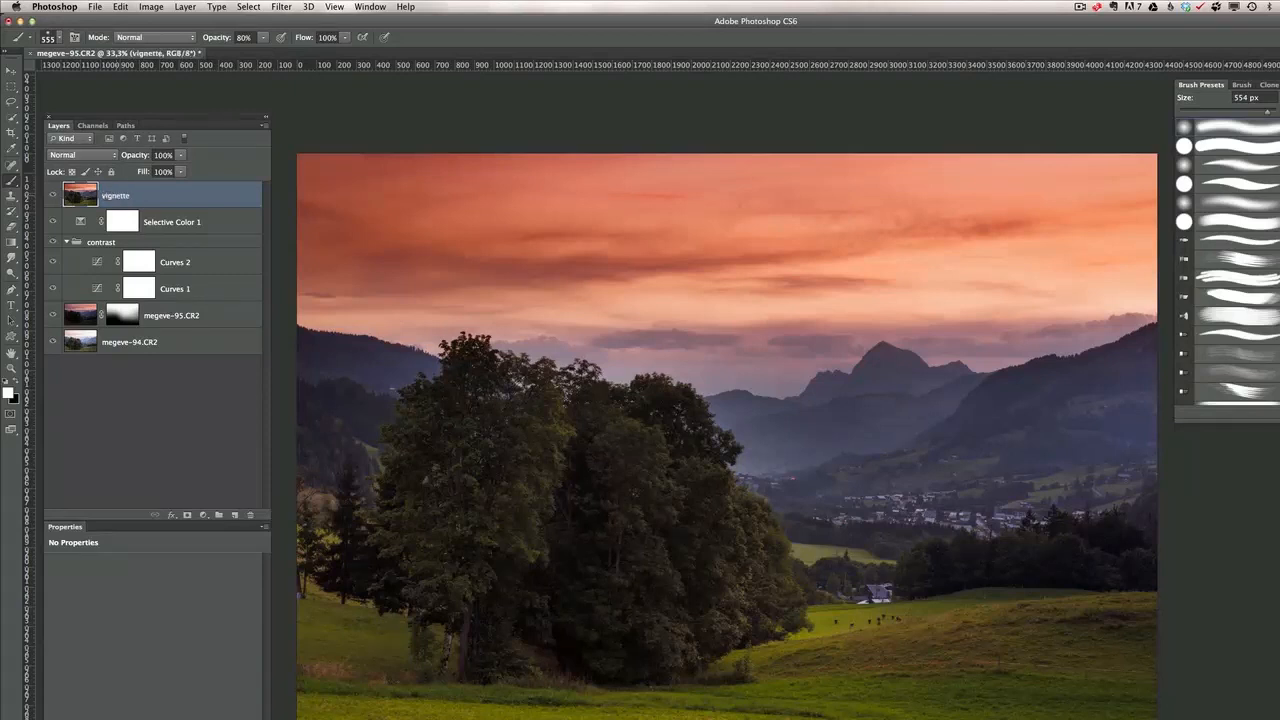
pyautogui.click(83, 155)
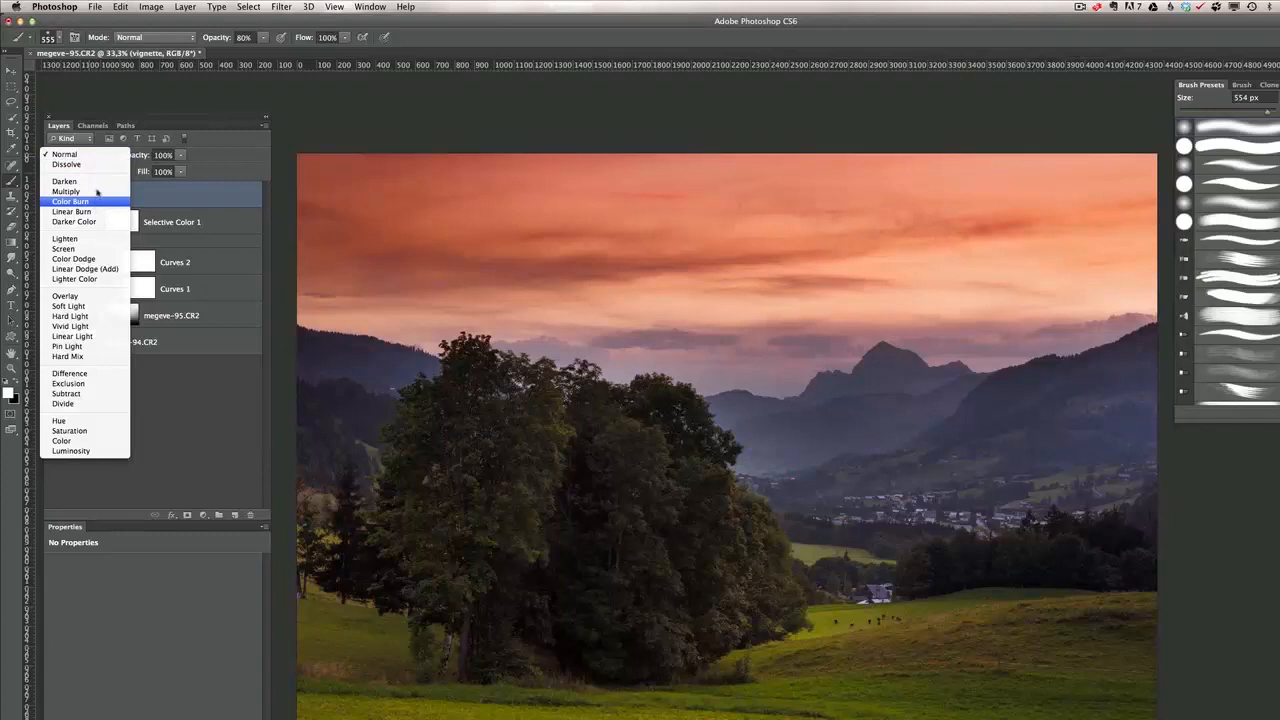
pyautogui.click(66, 191)
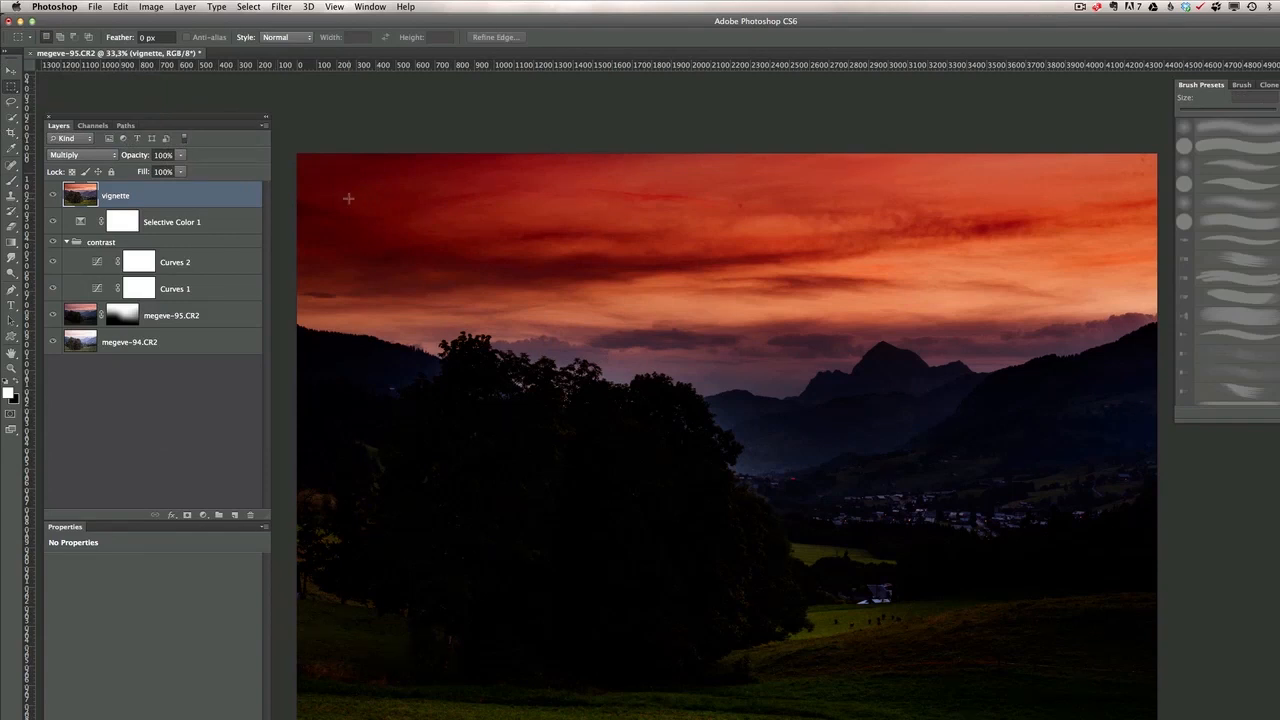
# Step: Draw an inset rectangular selection inside the image edges
pyautogui.moveTo(348, 190); pyautogui.dragTo(1078, 678)
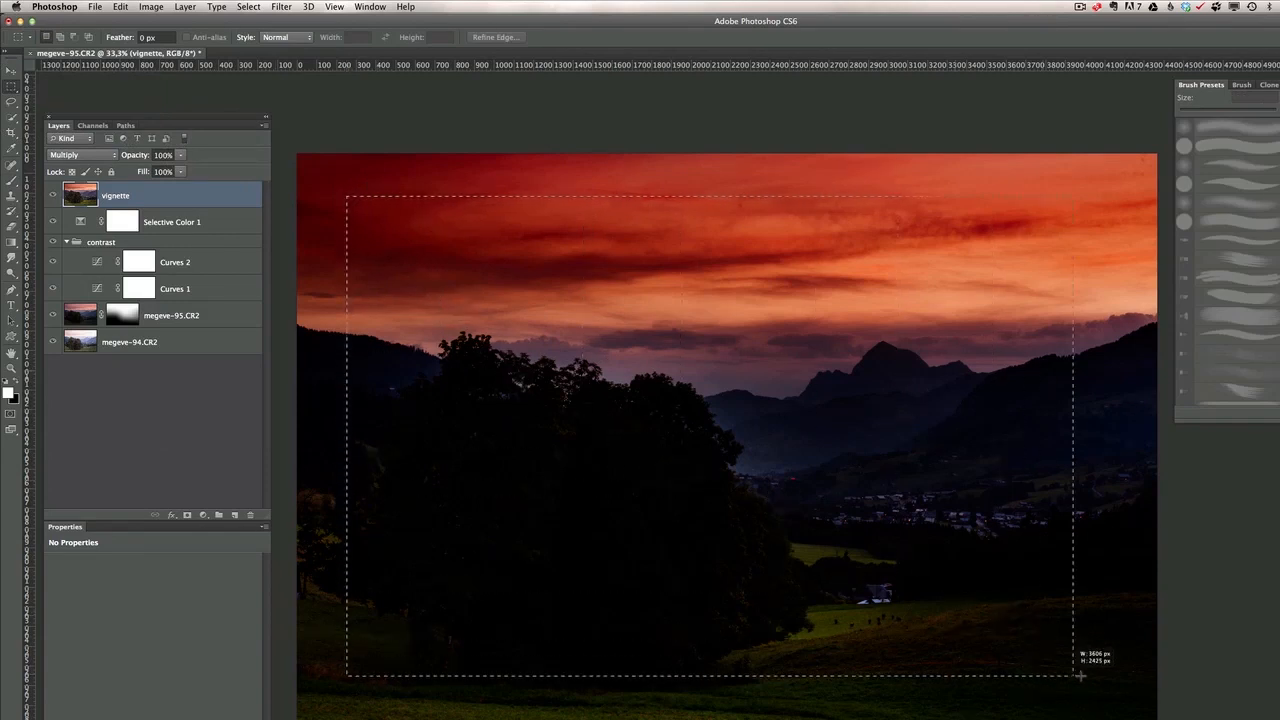
pyautogui.moveTo(1081, 676); pyautogui.dragTo(1103, 190)
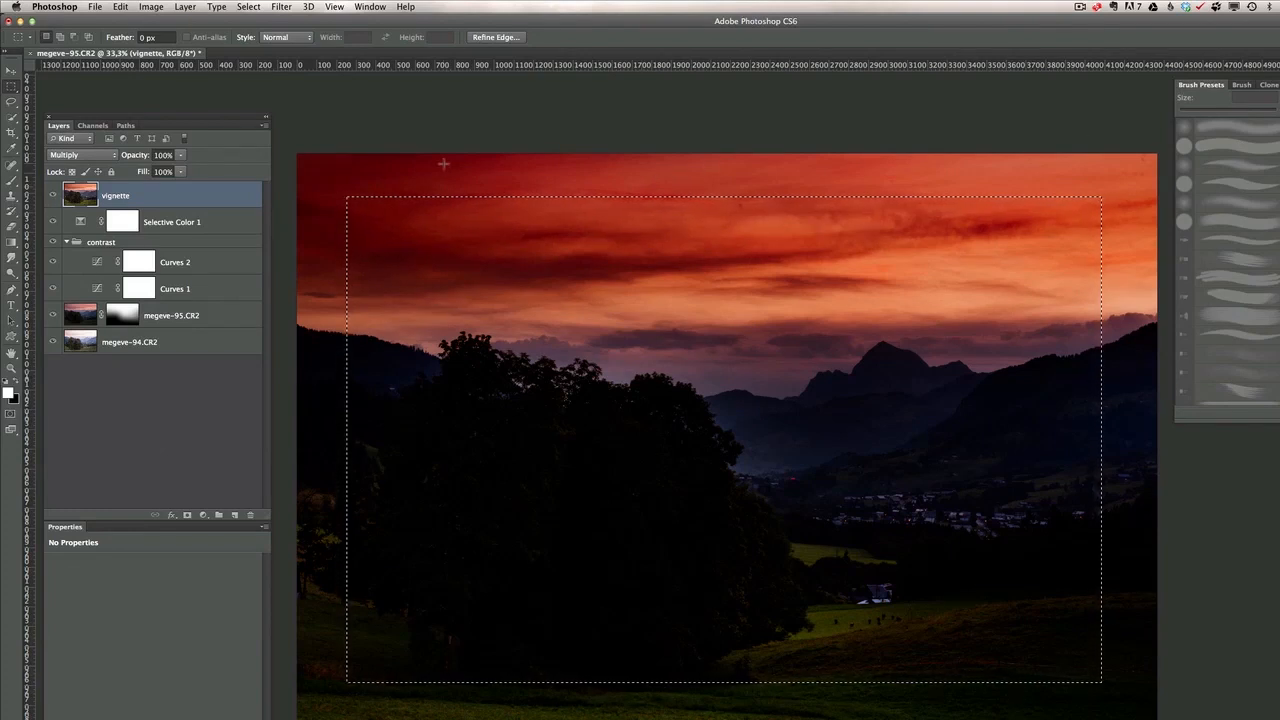
pyautogui.click(281, 9)
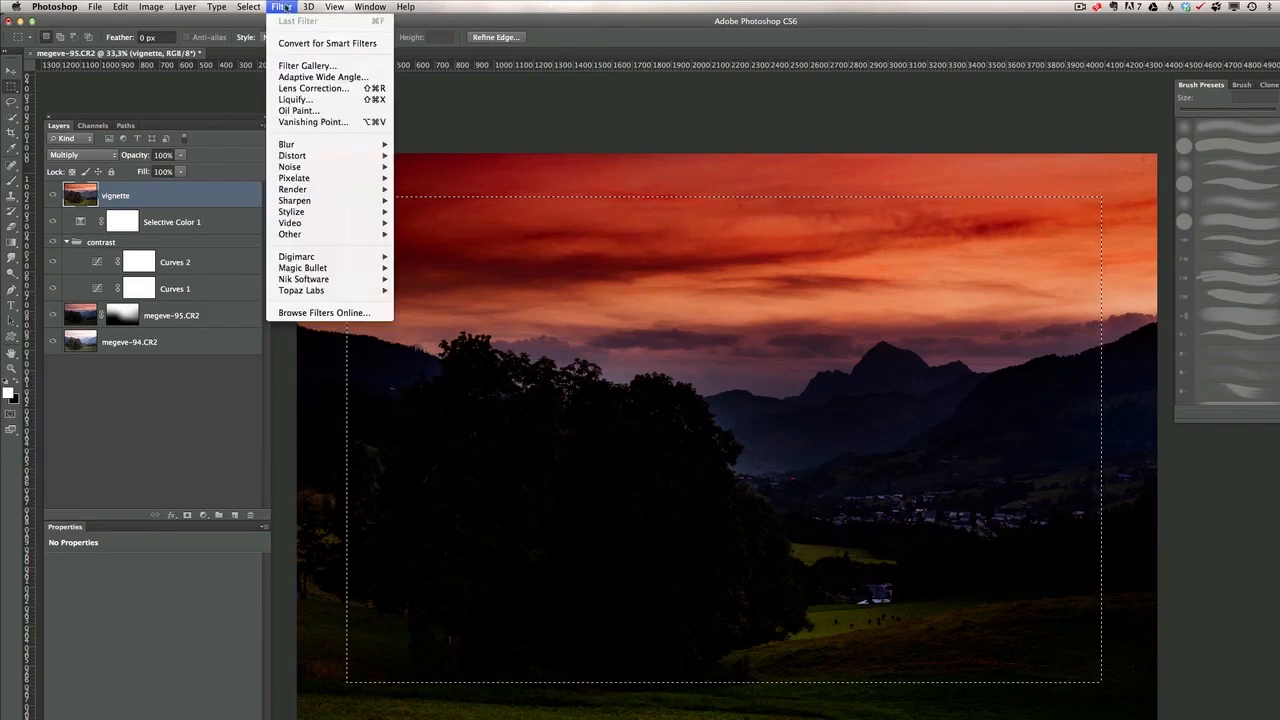
# Step: Feather the vignette selection by 400 pixels
pyautogui.click(246, 7)
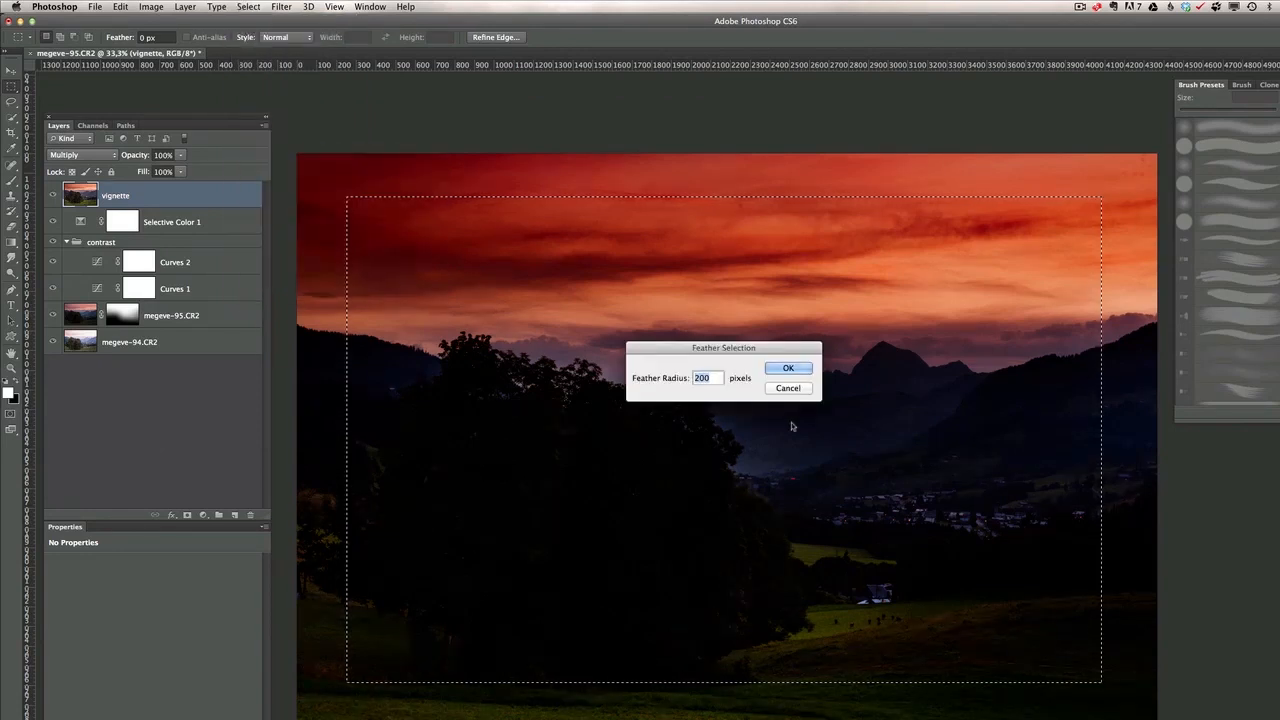
pyautogui.write('400')
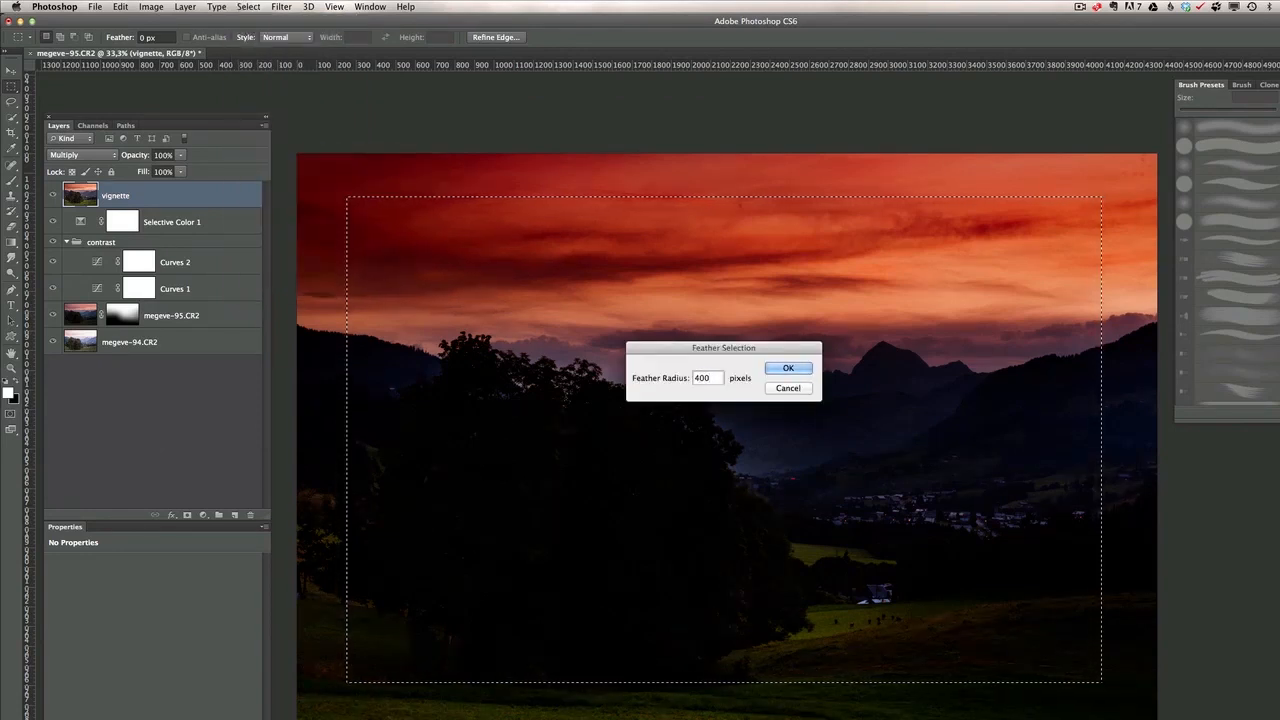
pyautogui.click(788, 368)
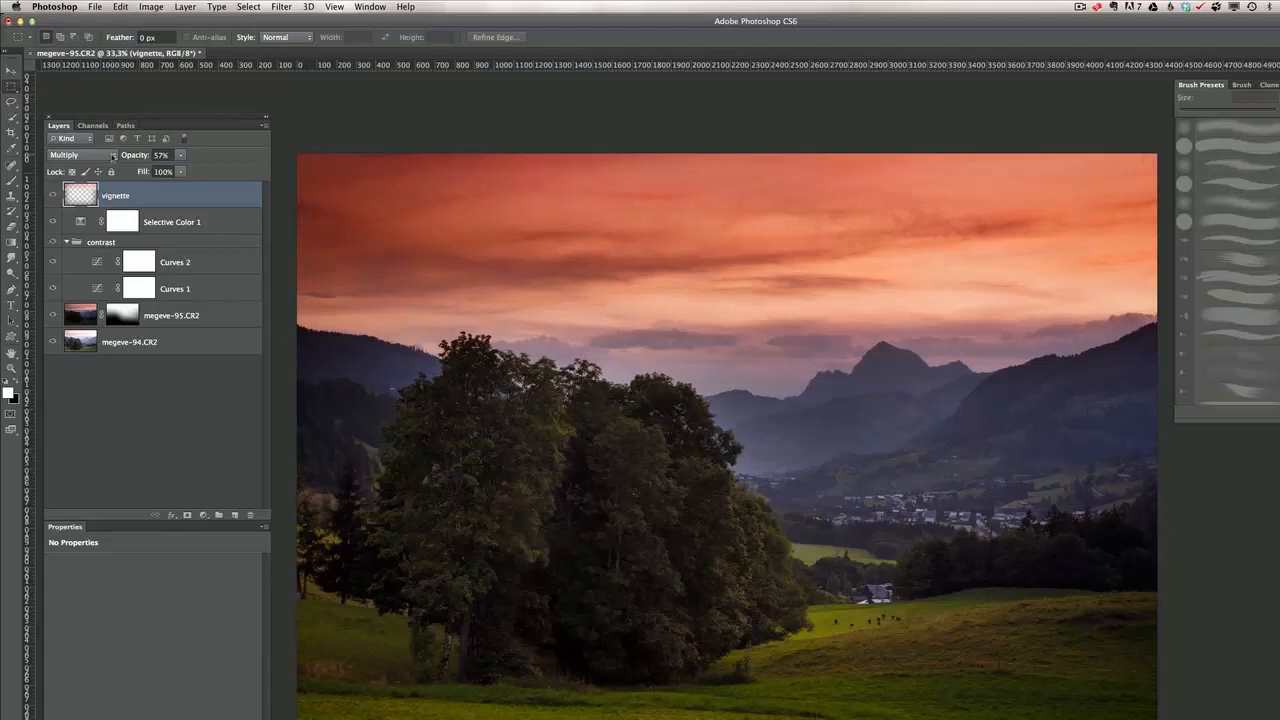
pyautogui.moveTo(80, 155)
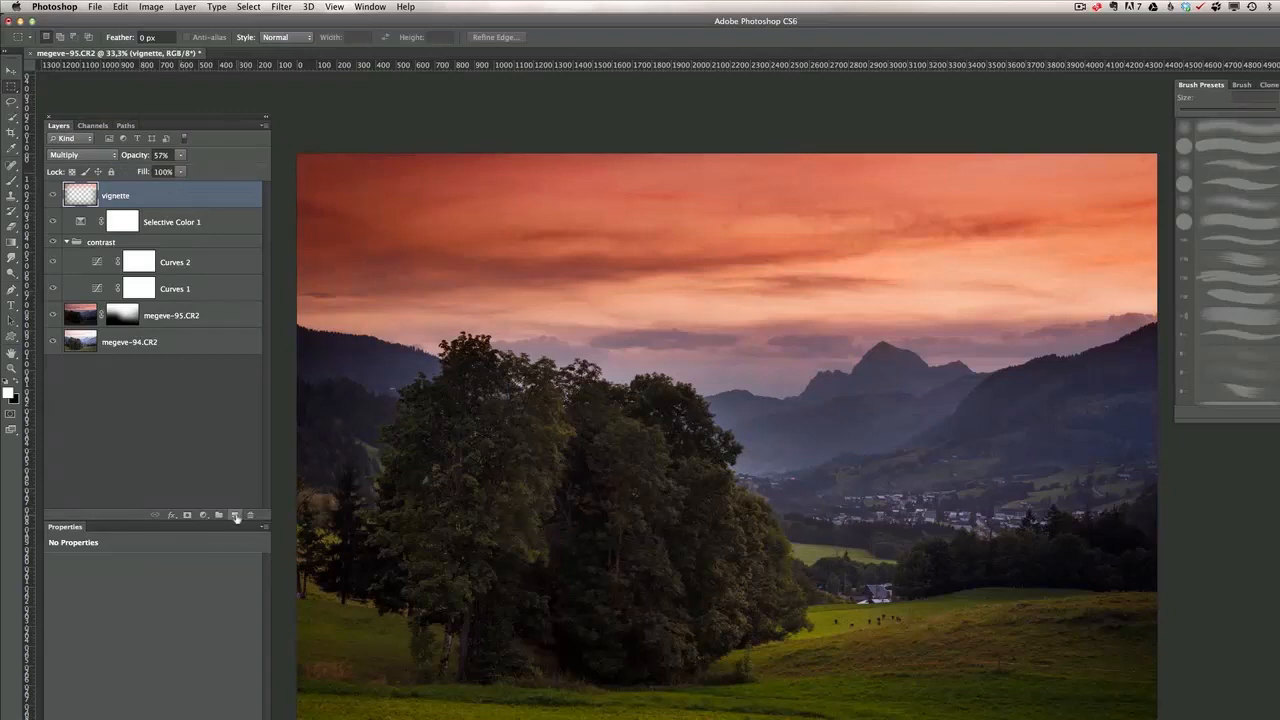
# Step: Add a new layer above vignette, name it 'dodge and burn', and set it to Overlay
pyautogui.click(235, 514)
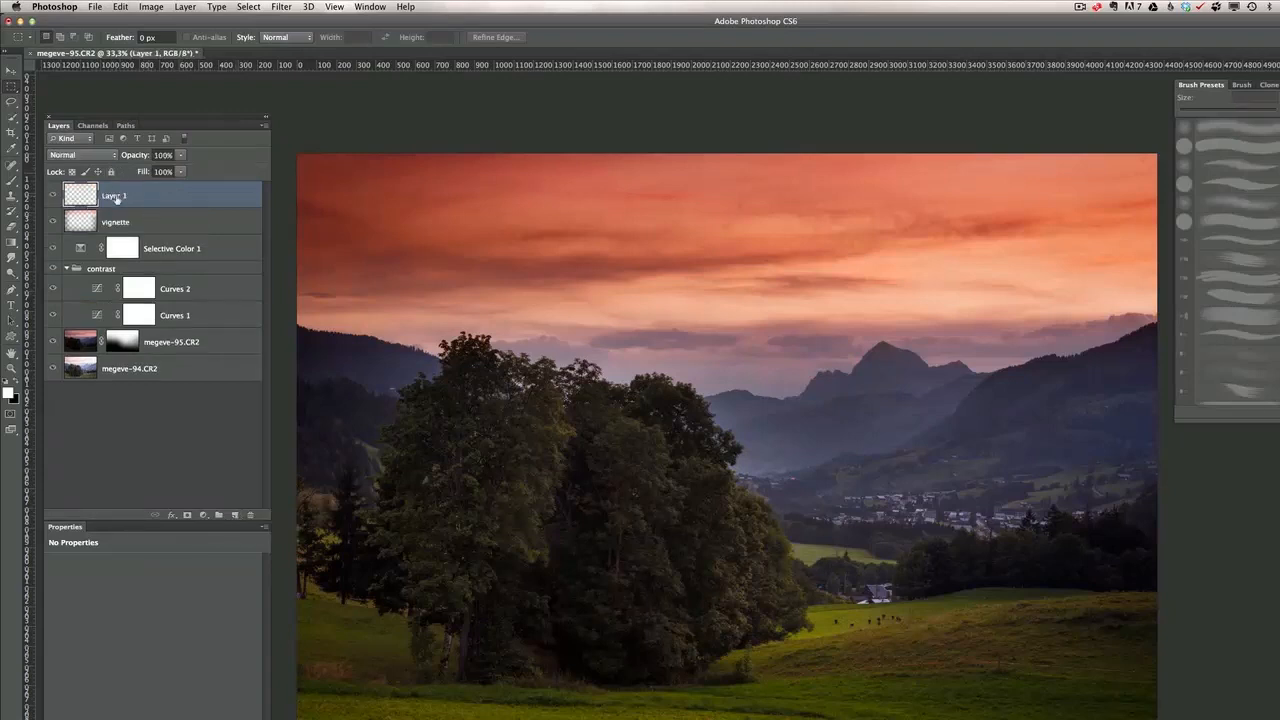
pyautogui.doubleClick(114, 195)
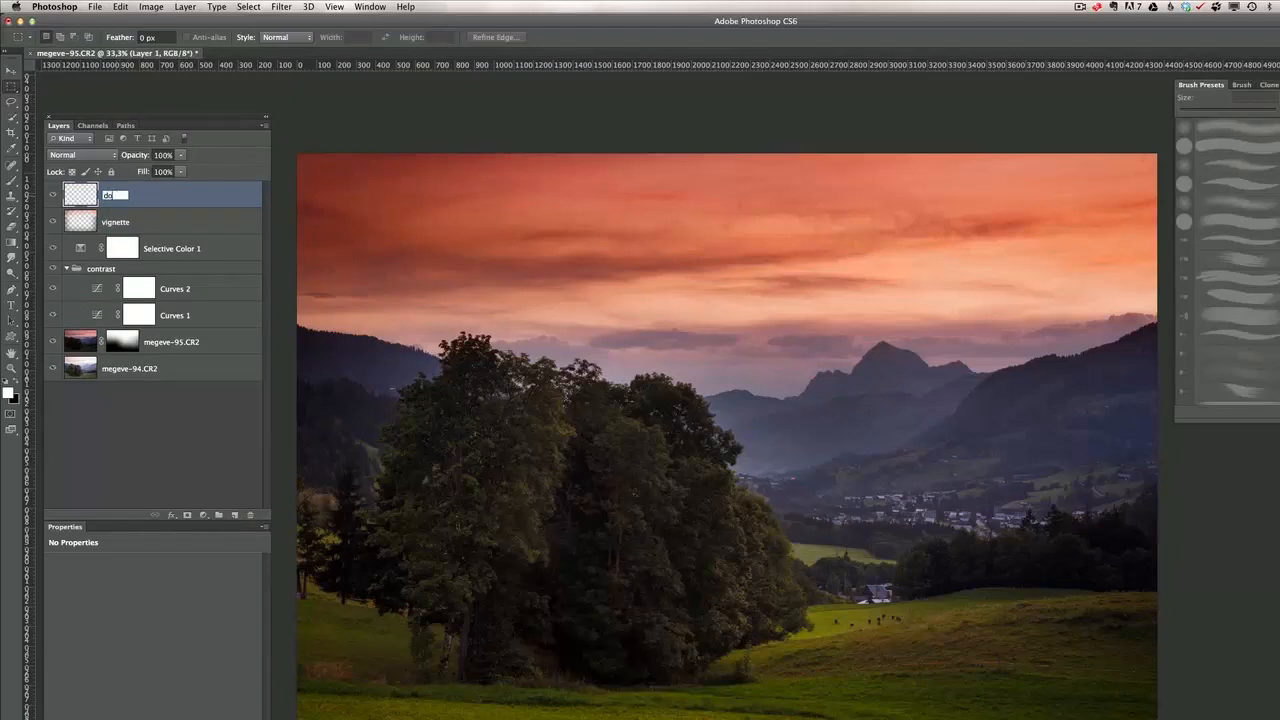
pyautogui.write('dodge and burn')
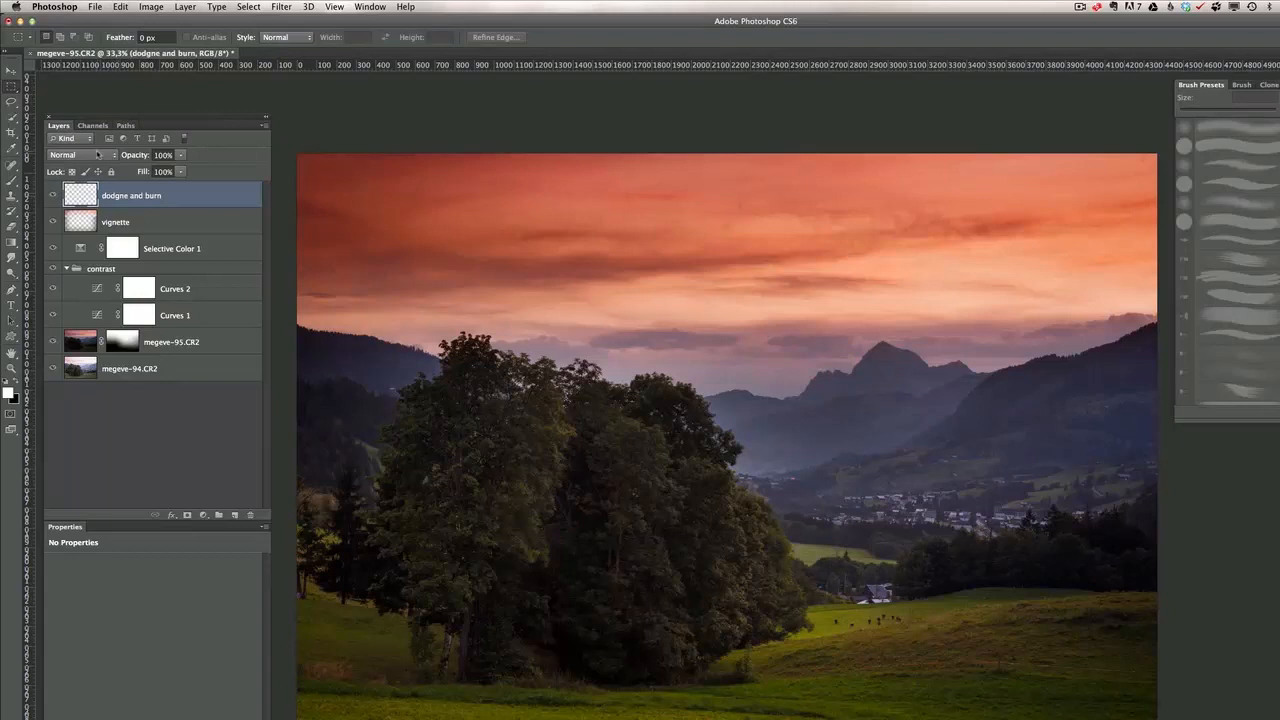
pyautogui.click(80, 155)
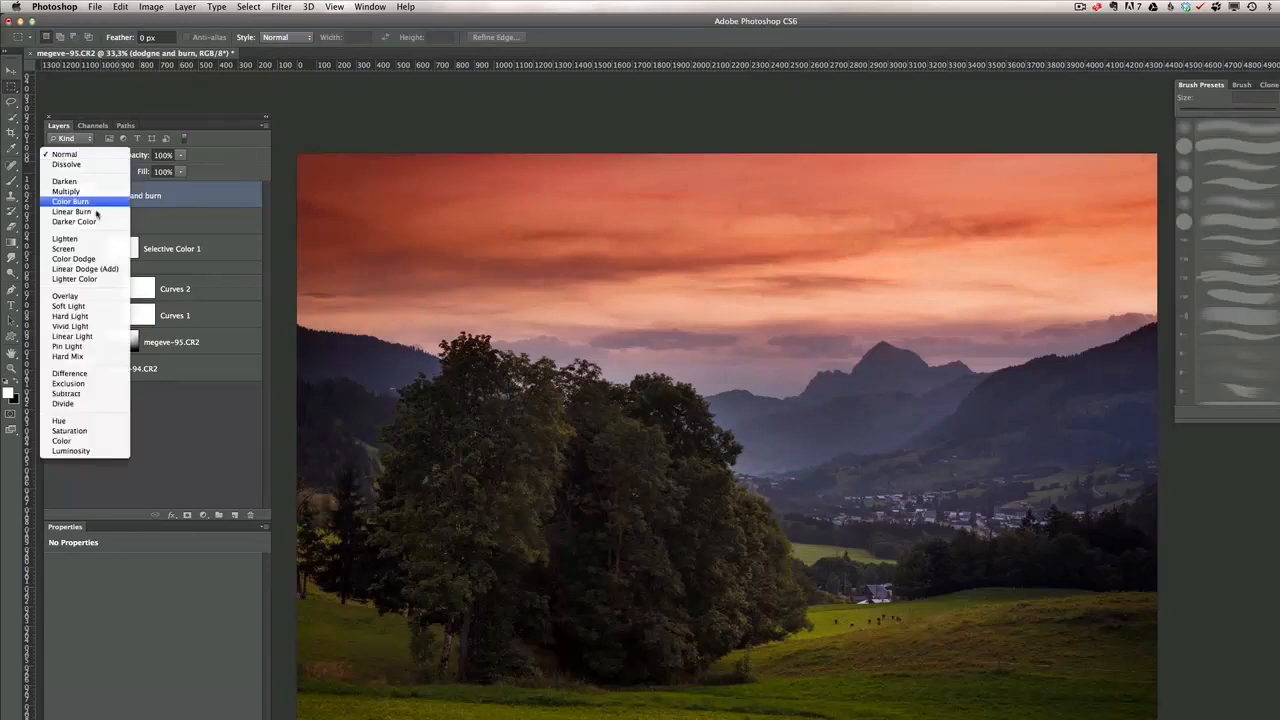
pyautogui.click(66, 295)
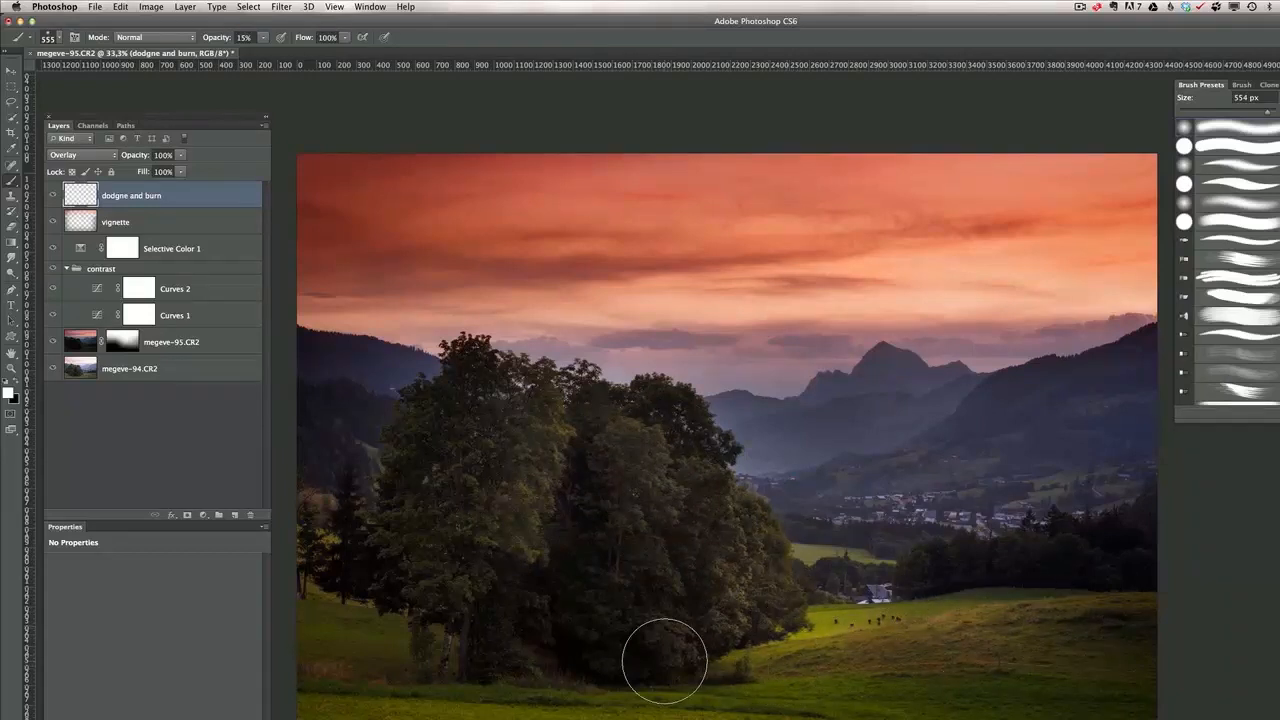
# Step: Brush over the meadow at the foot of the tree to lighten it
pyautogui.moveTo(665, 661); pyautogui.dragTo(780, 665)
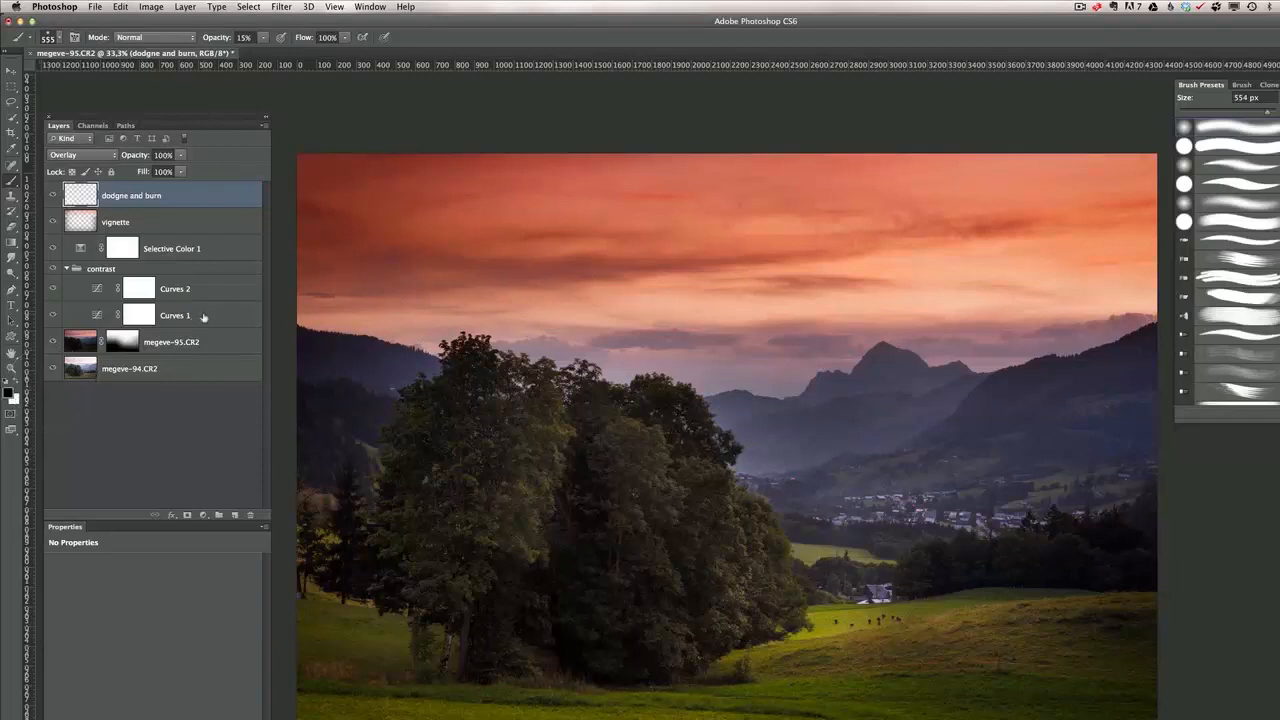
pyautogui.moveTo(528, 322)
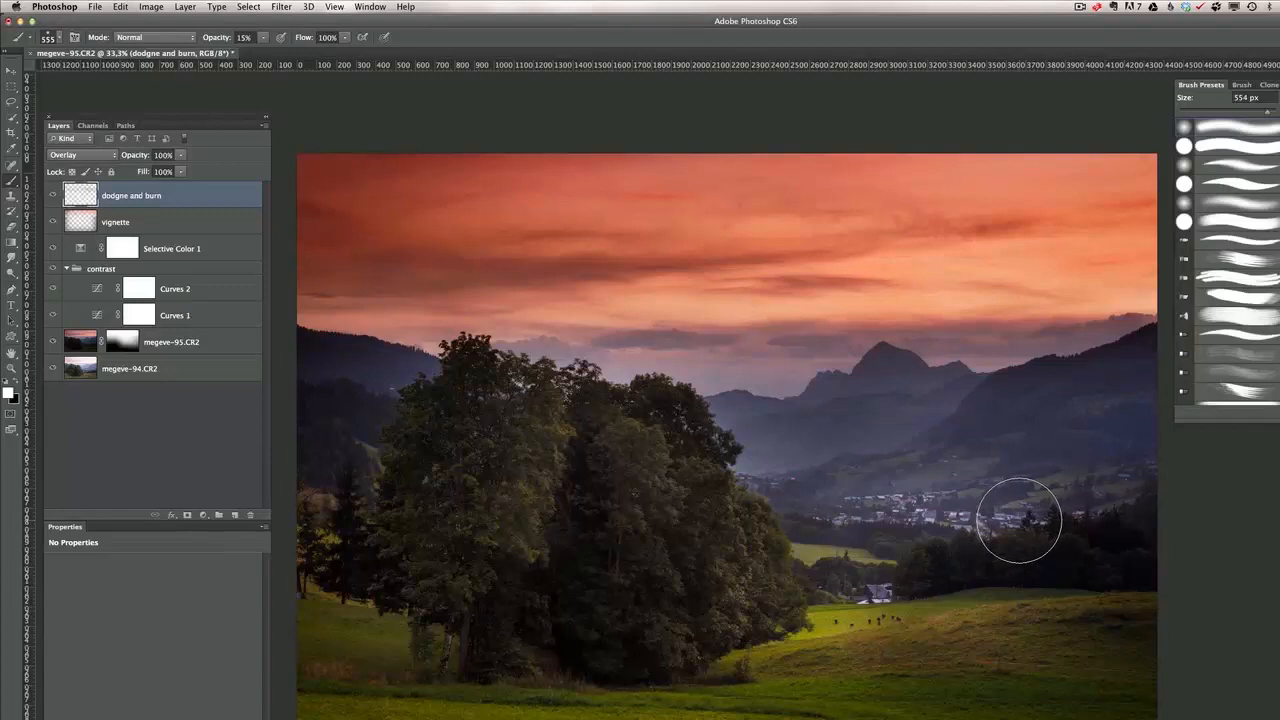
pyautogui.moveTo(788, 445)
pyautogui.write('sharp')
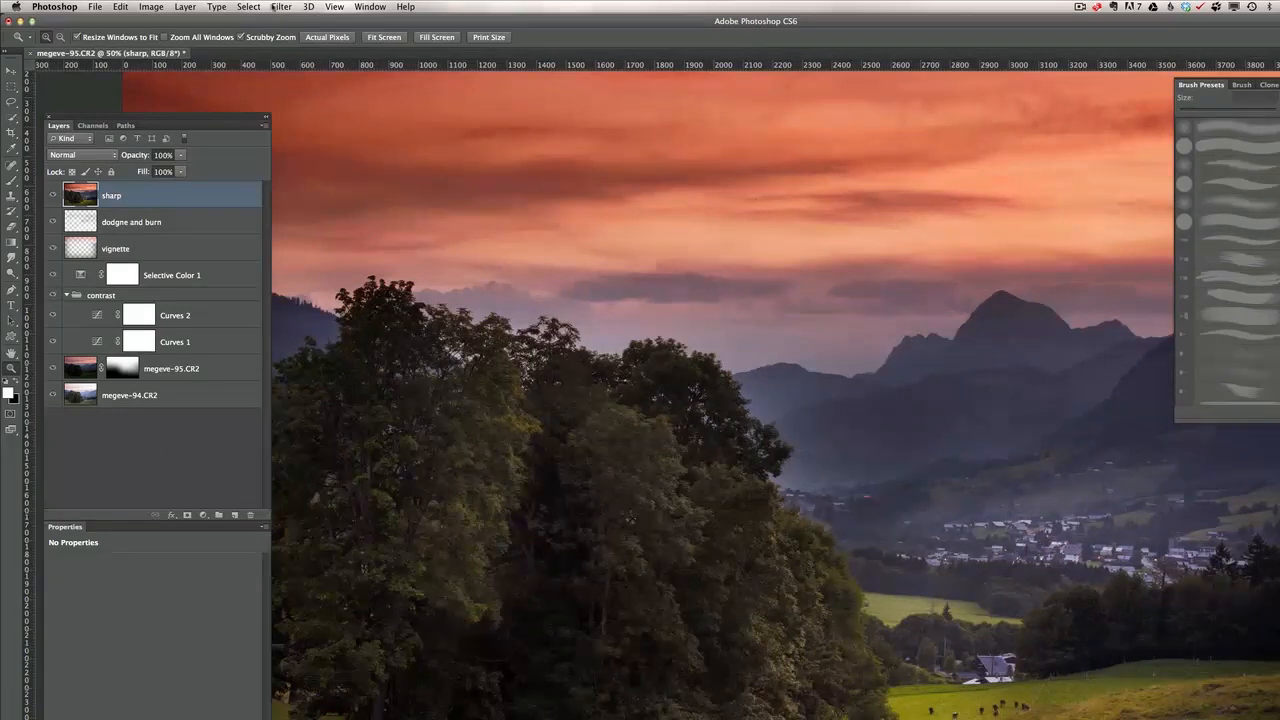
# Step: Apply Unsharp Mask to the sharp layer with 147% amount and 0.6 px radius
pyautogui.click(283, 8)
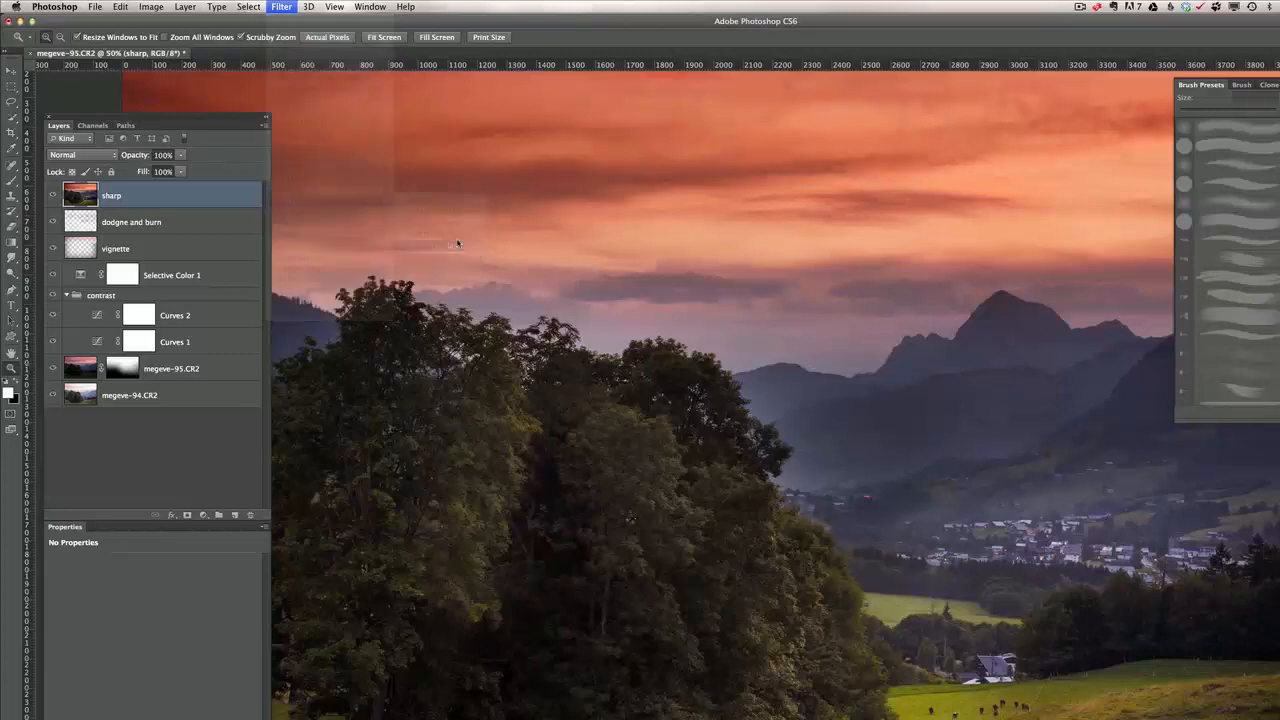
pyautogui.click(285, 9)
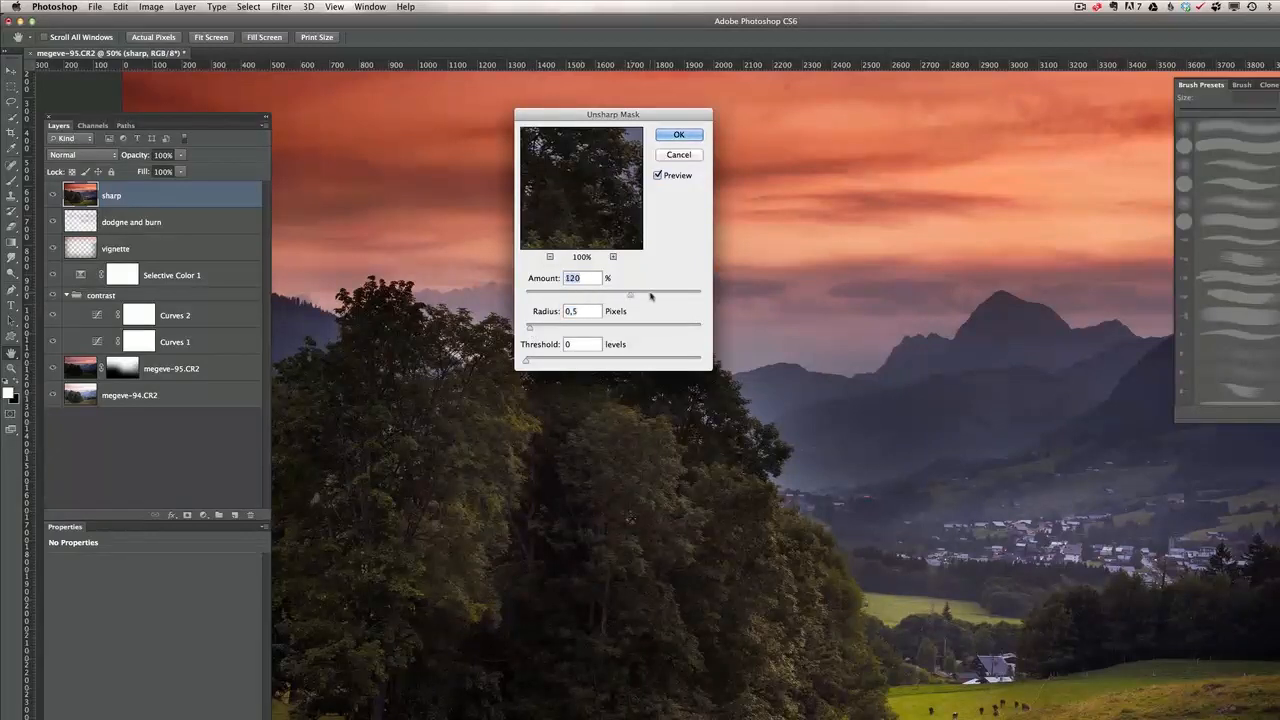
pyautogui.moveTo(630, 296); pyautogui.dragTo(650, 296)
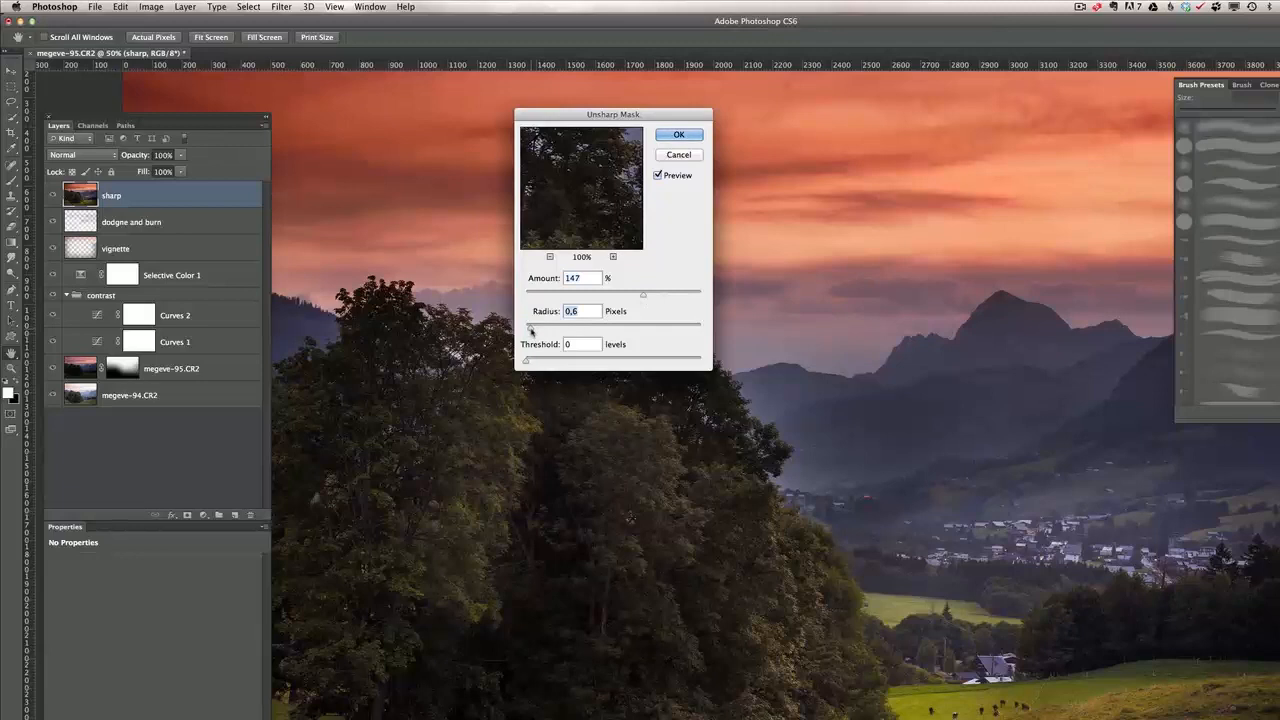
pyautogui.click(679, 134)
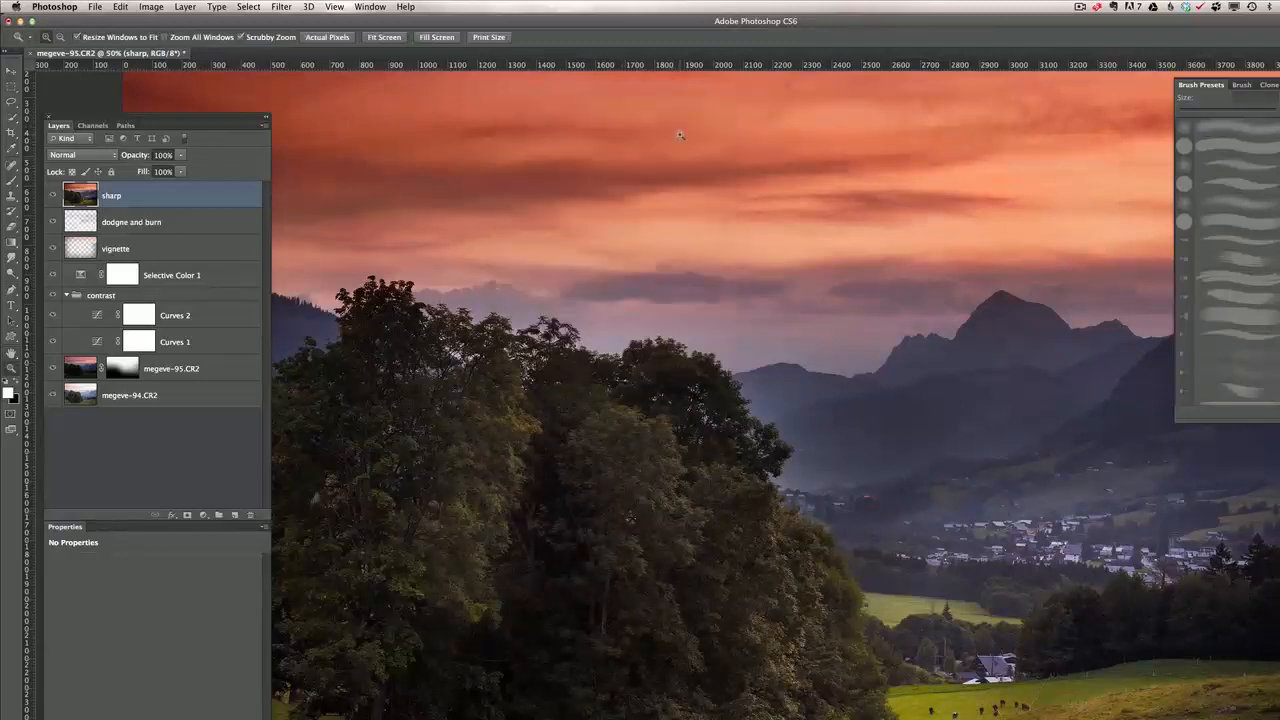
pyautogui.click(53, 195)
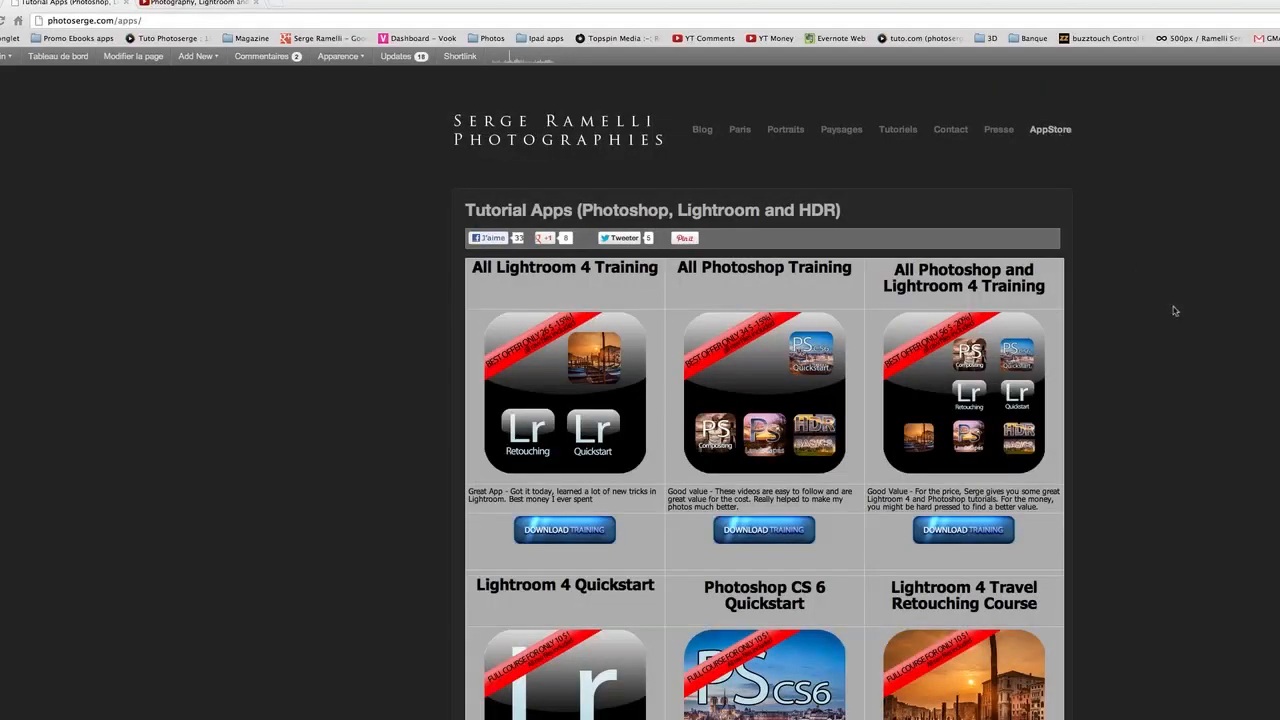
pyautogui.moveTo(1193, 318)
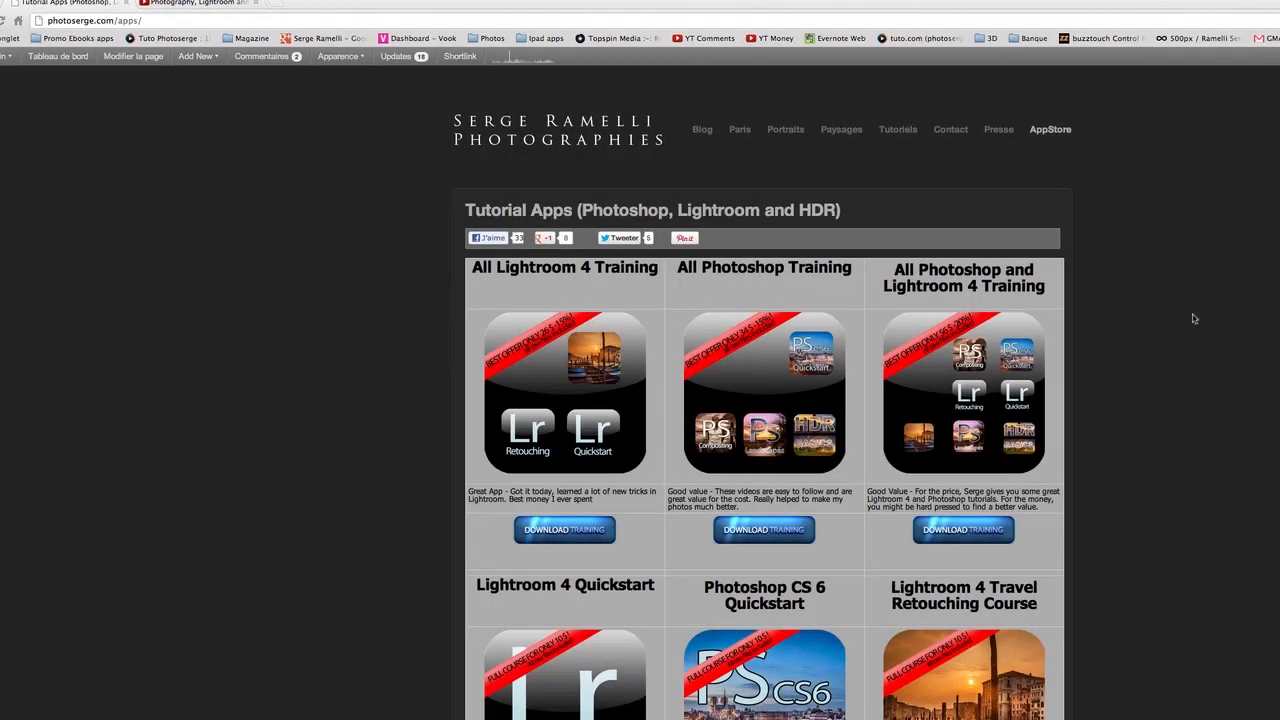
# Step: Scroll down through photoserge.com's tutorial apps listings and back up
pyautogui.scroll(-3)
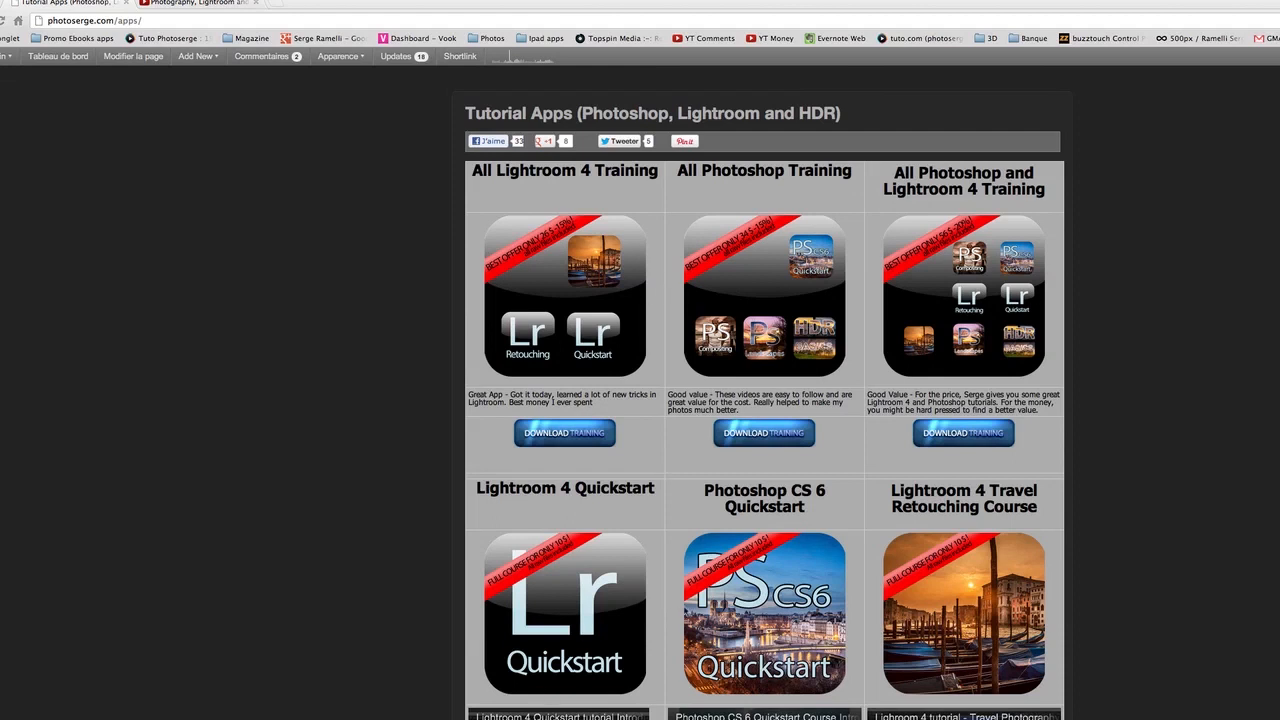
pyautogui.scroll(-3)
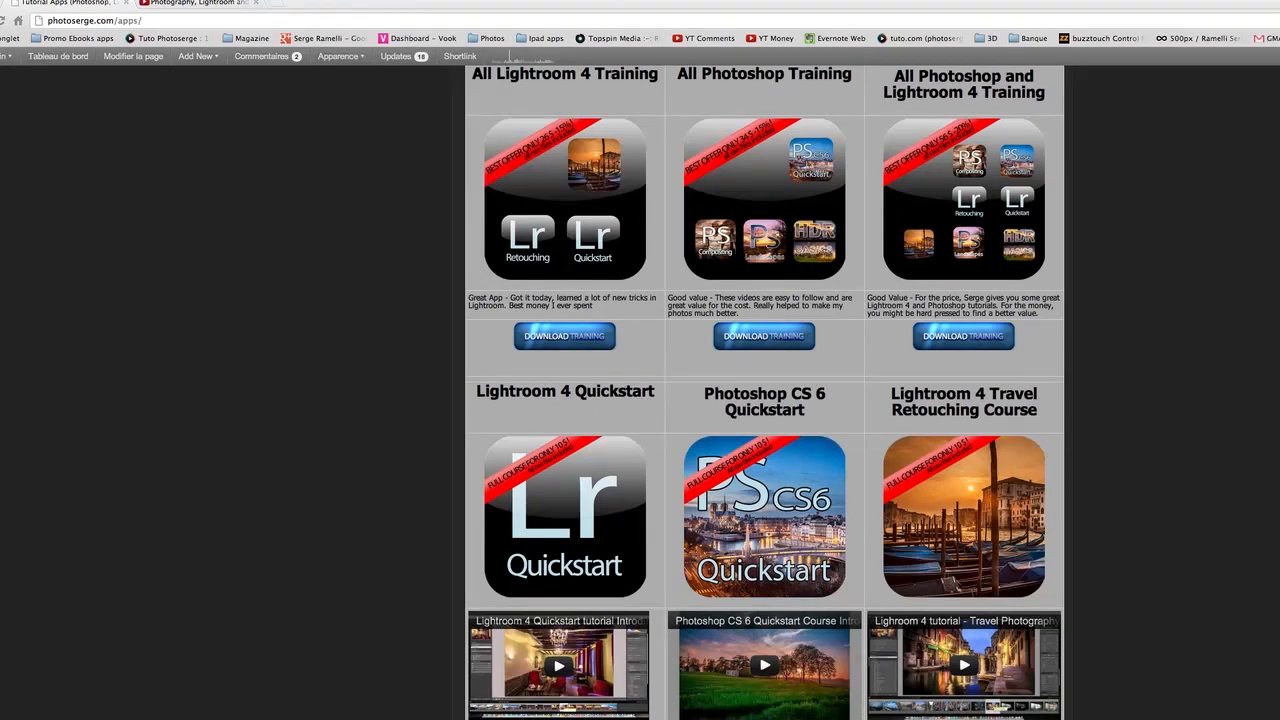
pyautogui.scroll(-3)
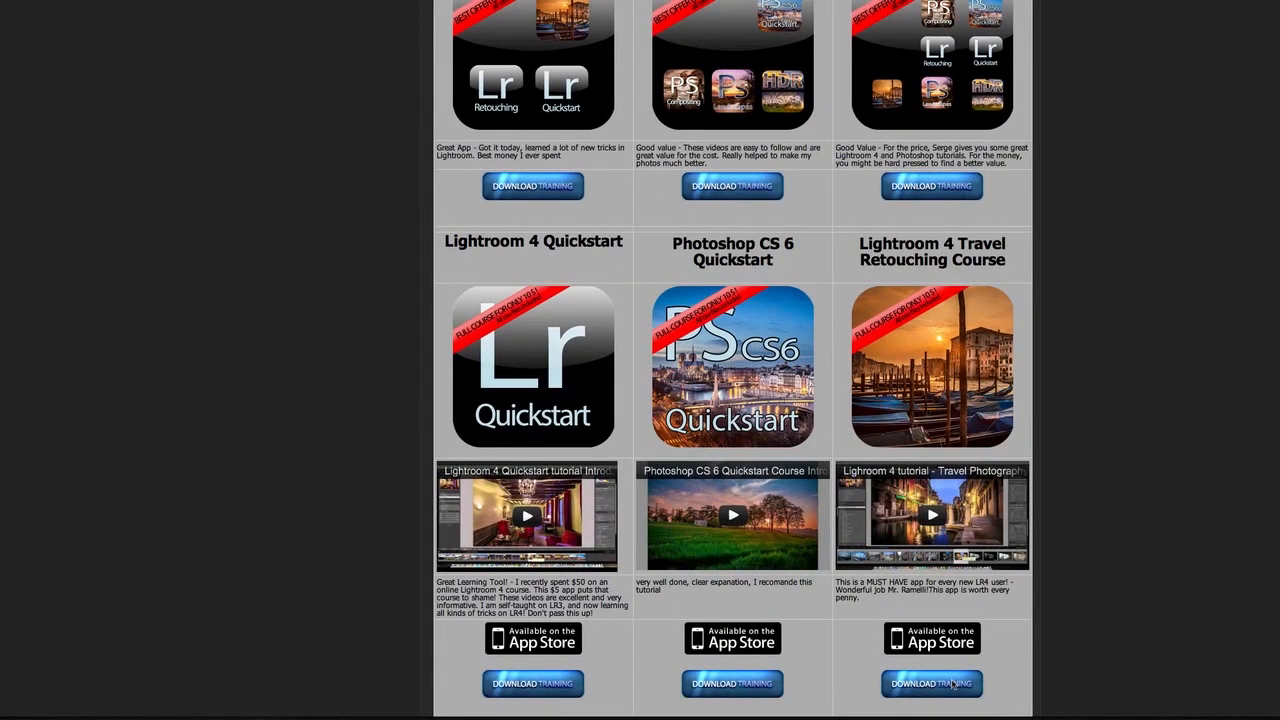
pyautogui.moveTo(952, 684)
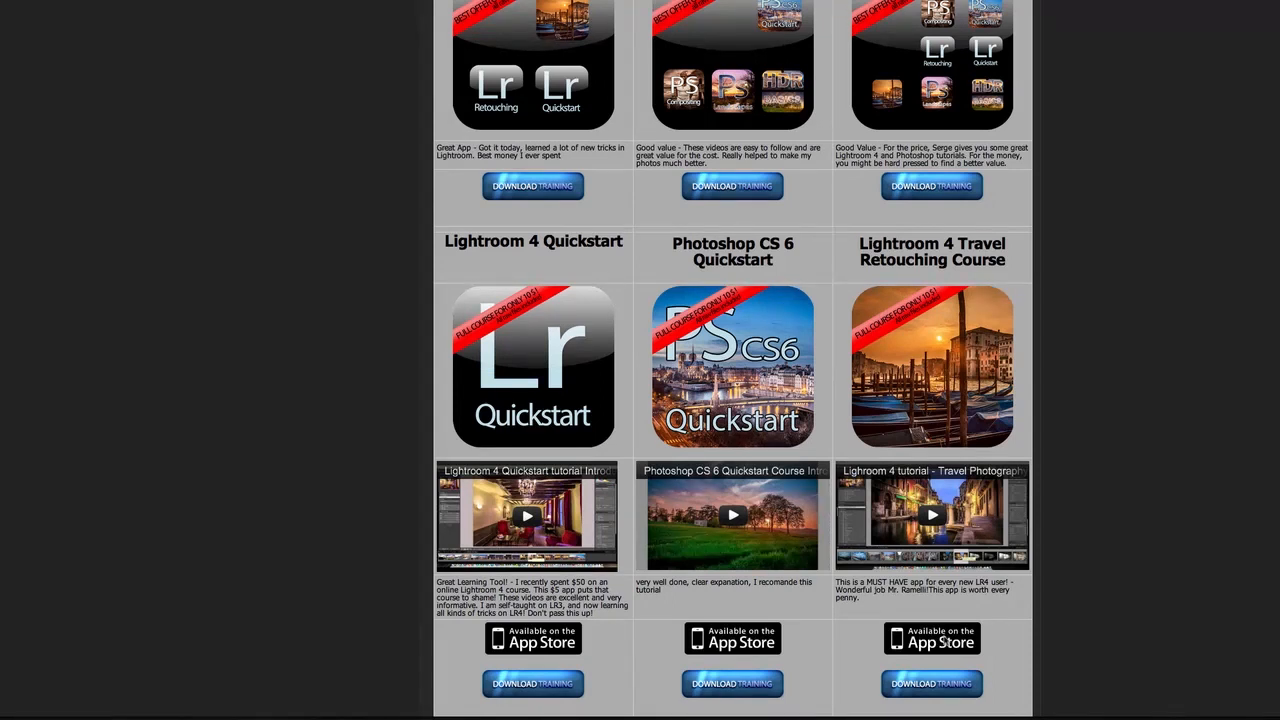
pyautogui.scroll(3)
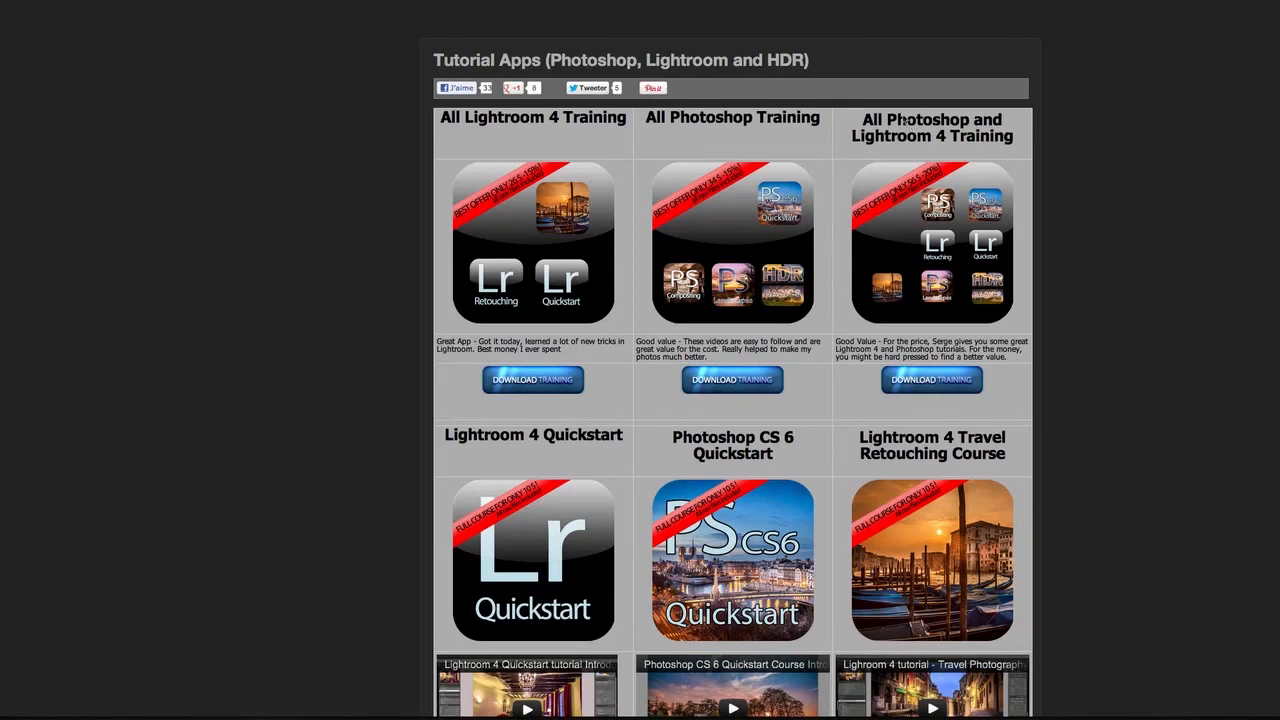
pyautogui.moveTo(948, 172)
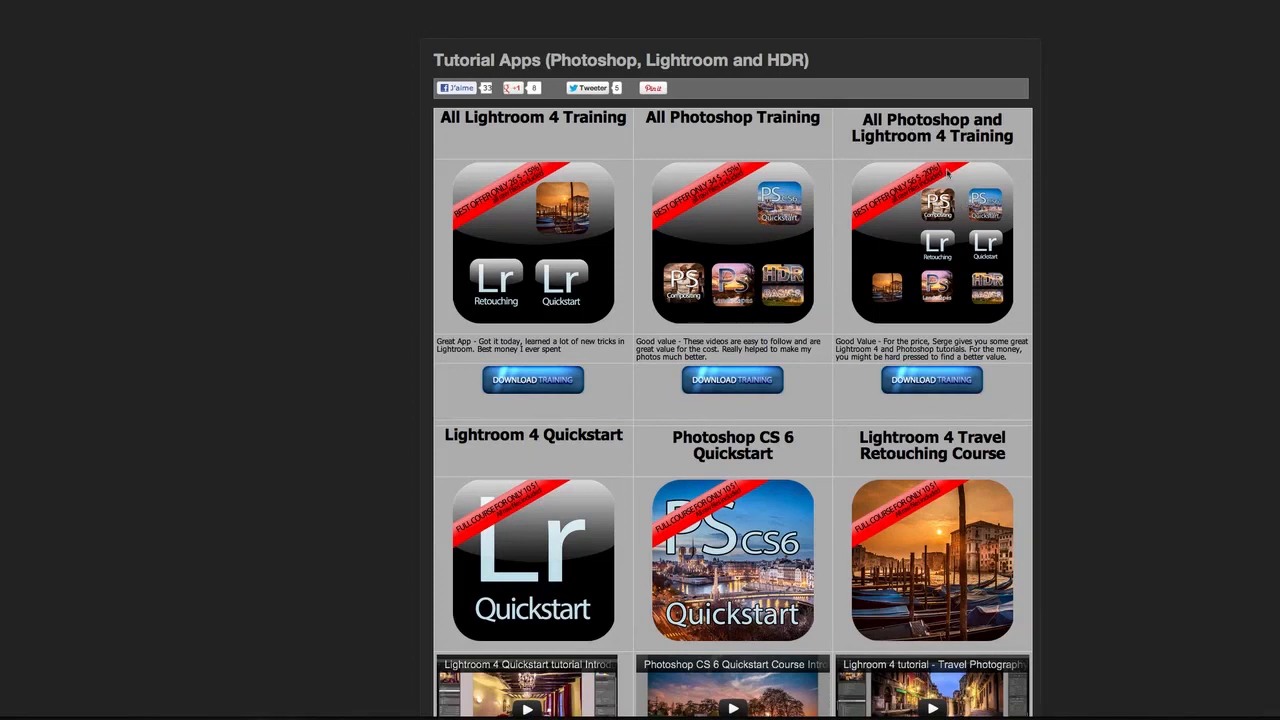
pyautogui.moveTo(720, 188)
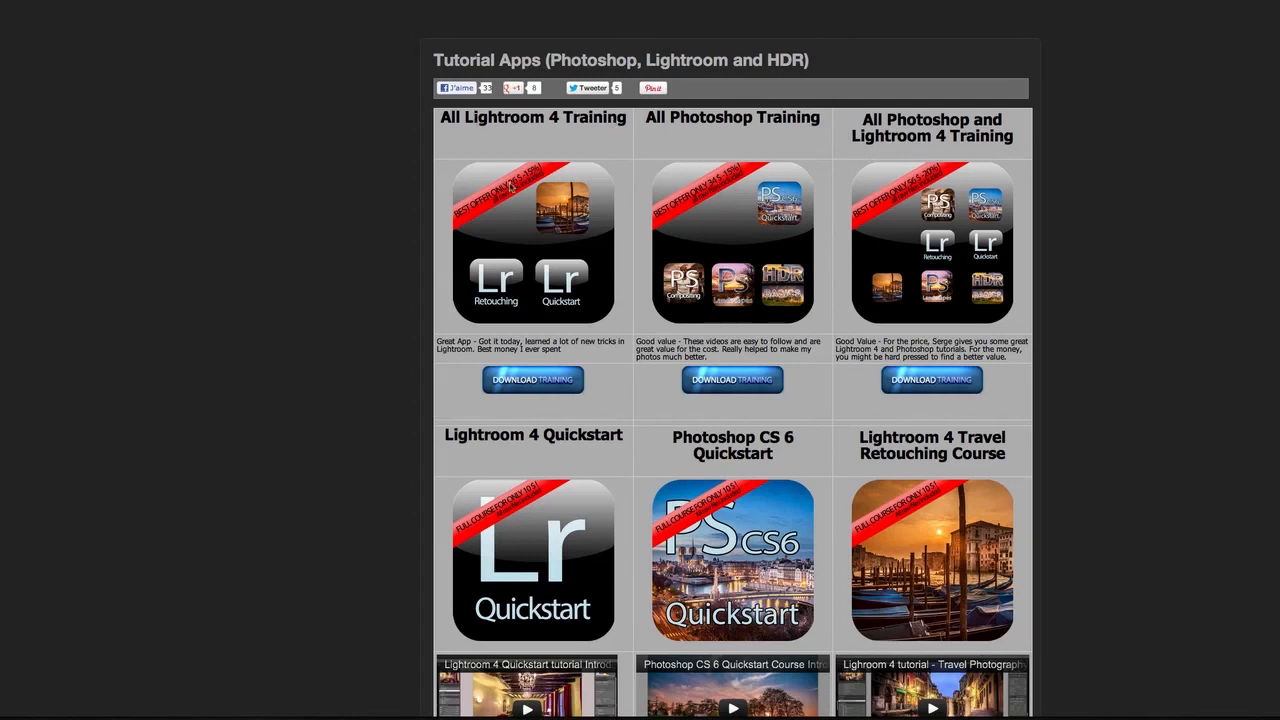
# Step: Scroll to the end of the apps page and open the Episode Five podcast video
pyautogui.scroll(-3)
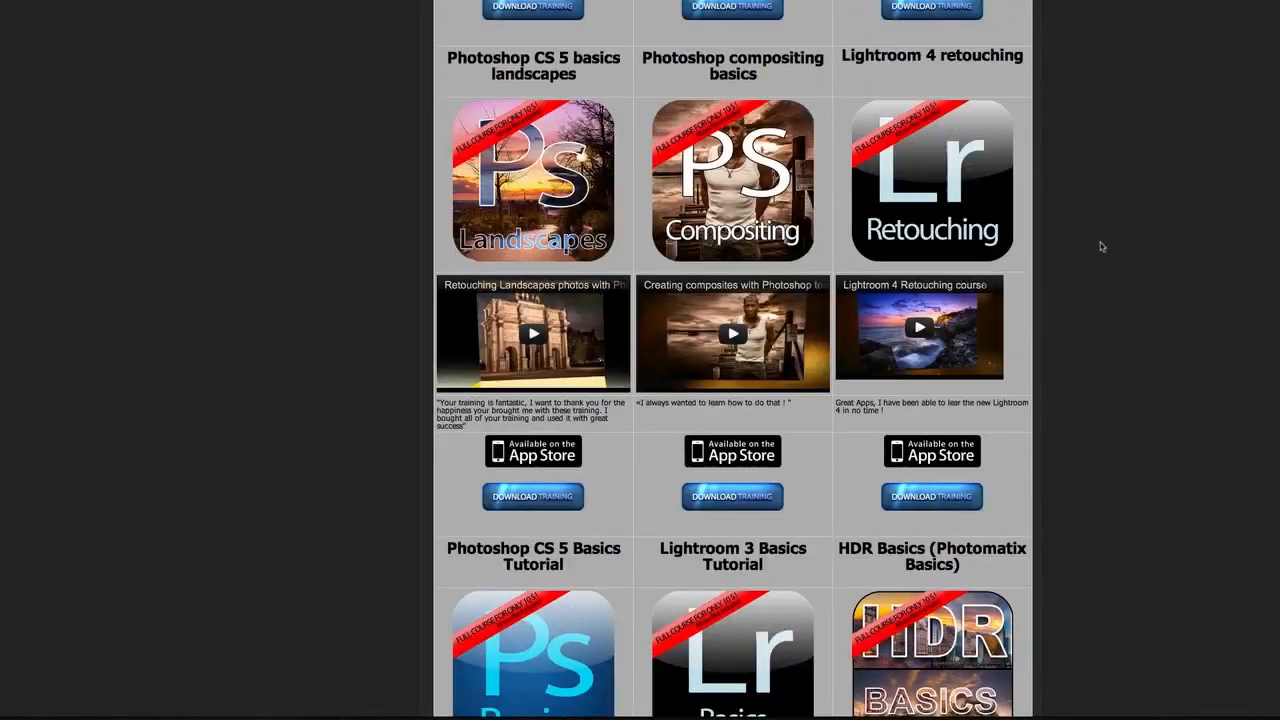
pyautogui.scroll(-3)
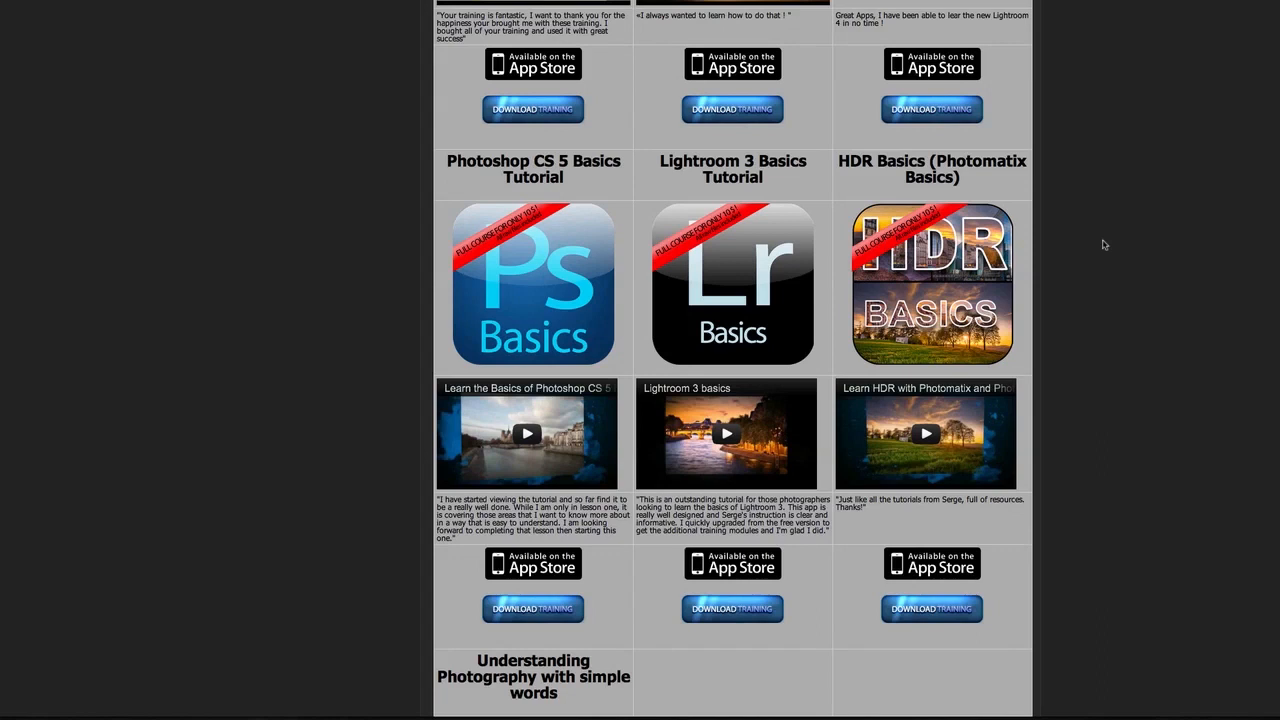
pyautogui.scroll(-3)
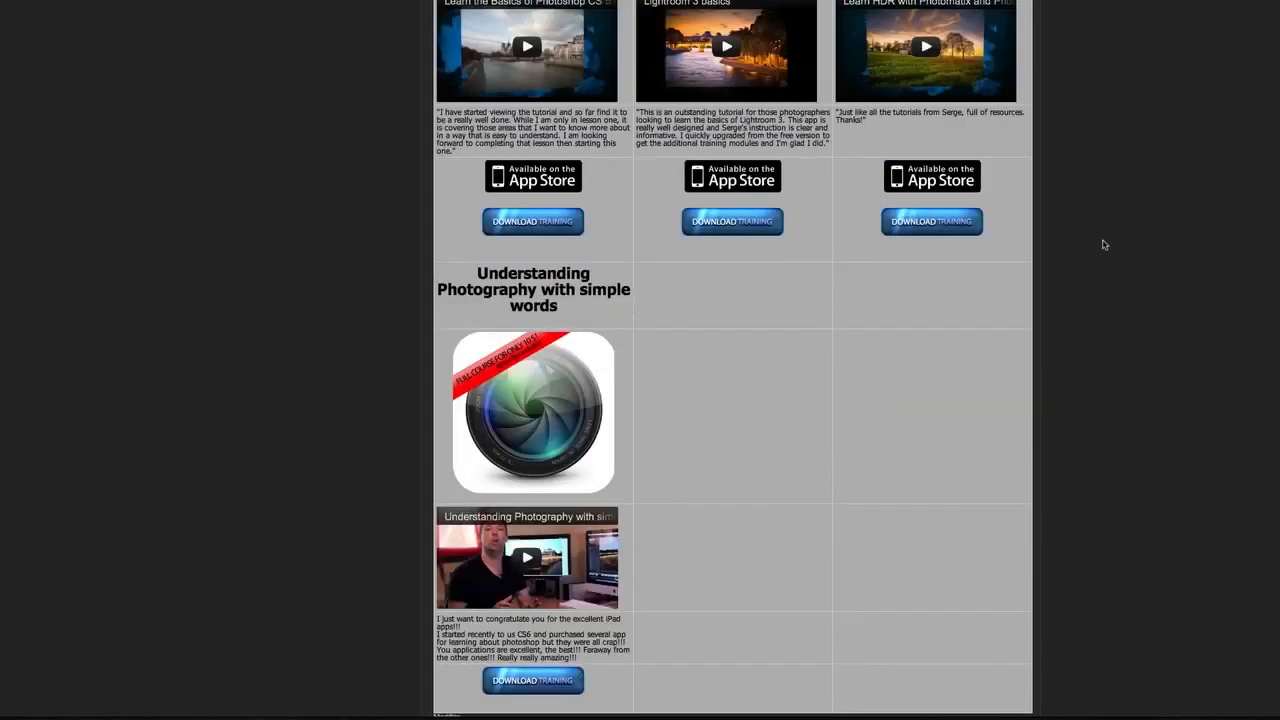
pyautogui.scroll(-3)
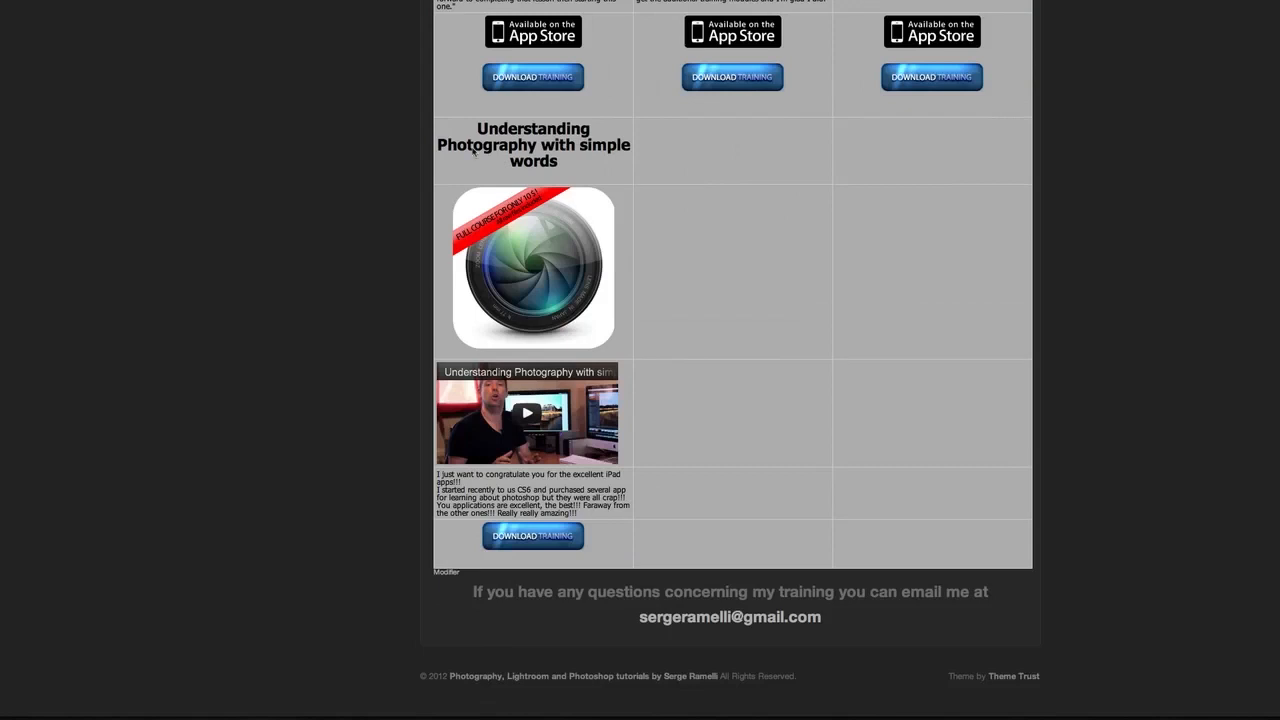
pyautogui.moveTo(530, 522)
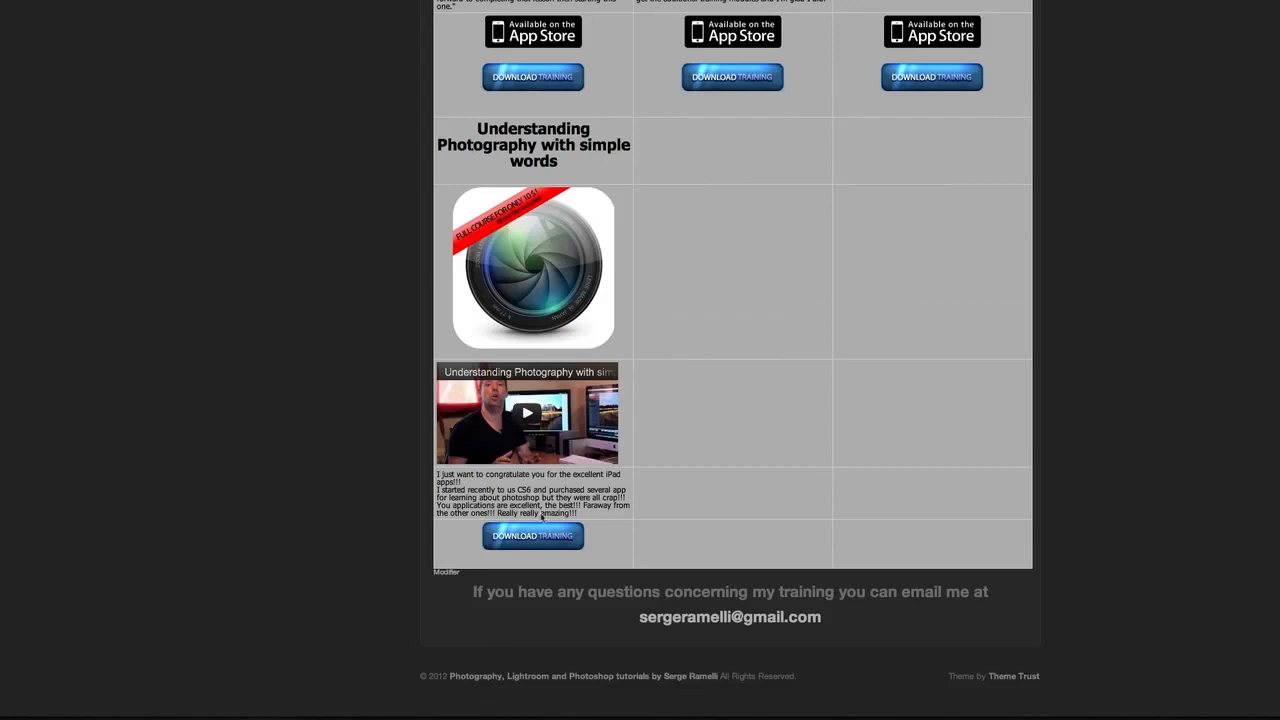
pyautogui.moveTo(748, 365)
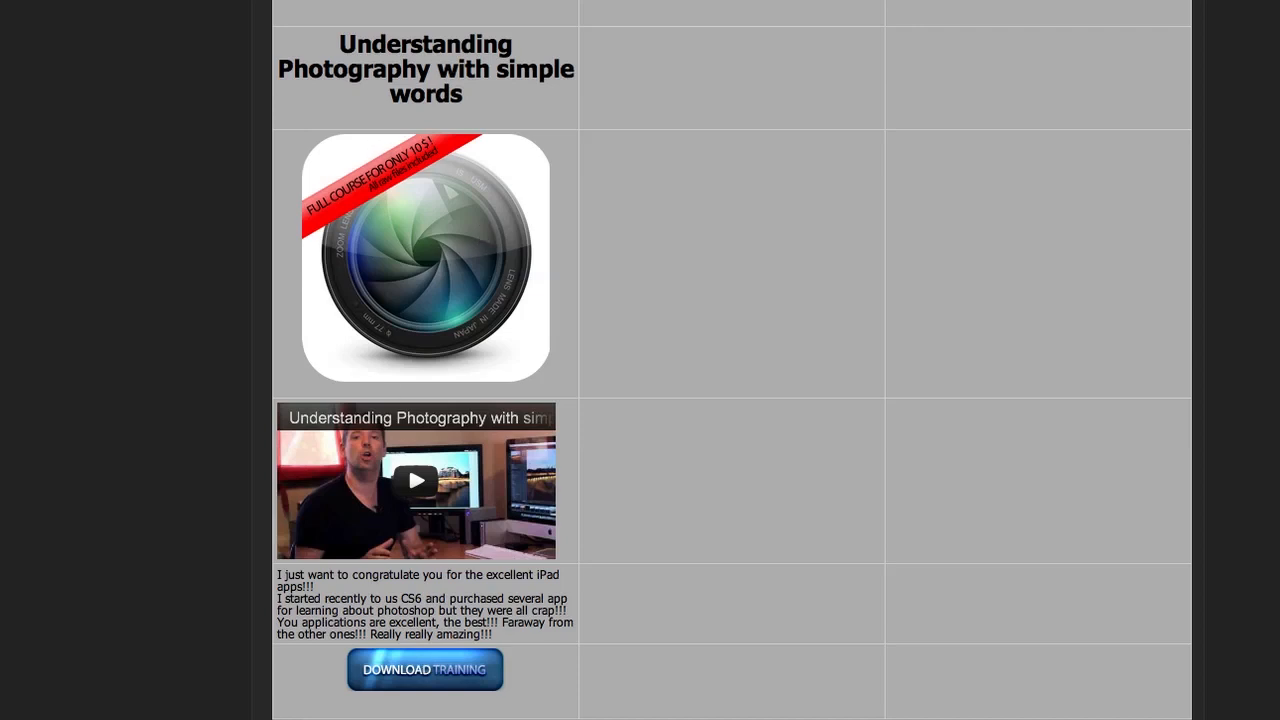
pyautogui.click(423, 480)
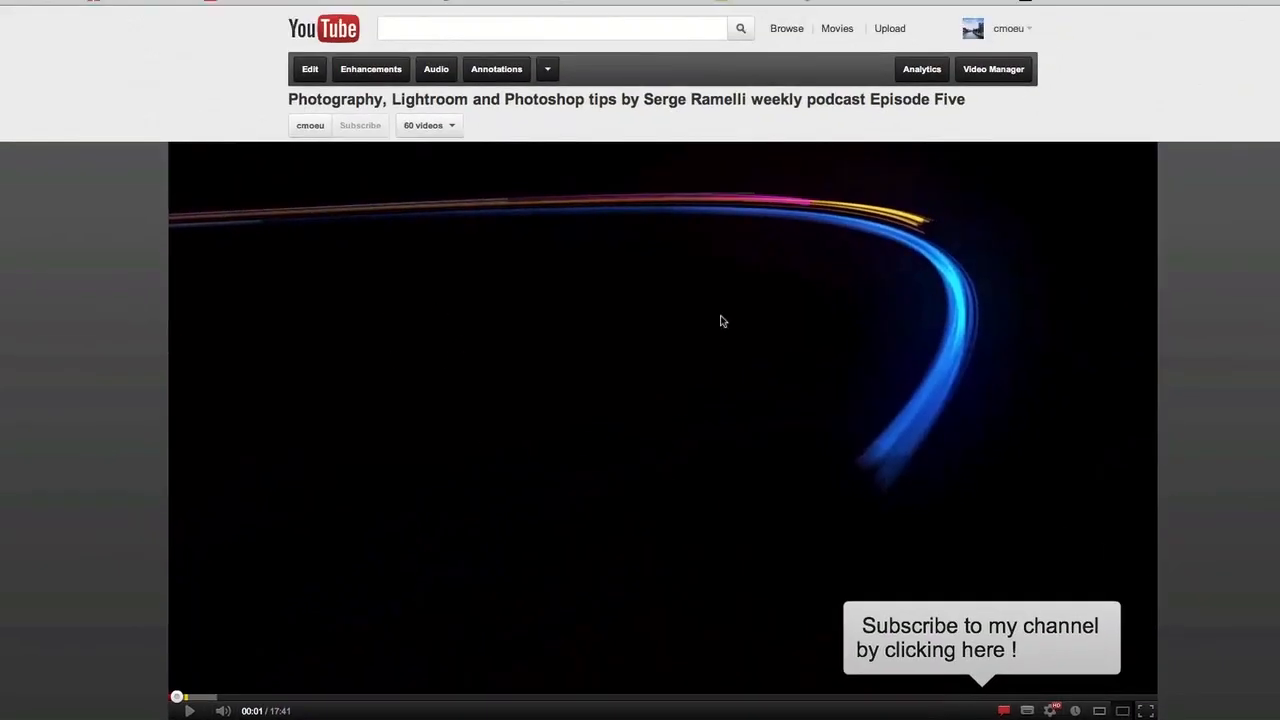